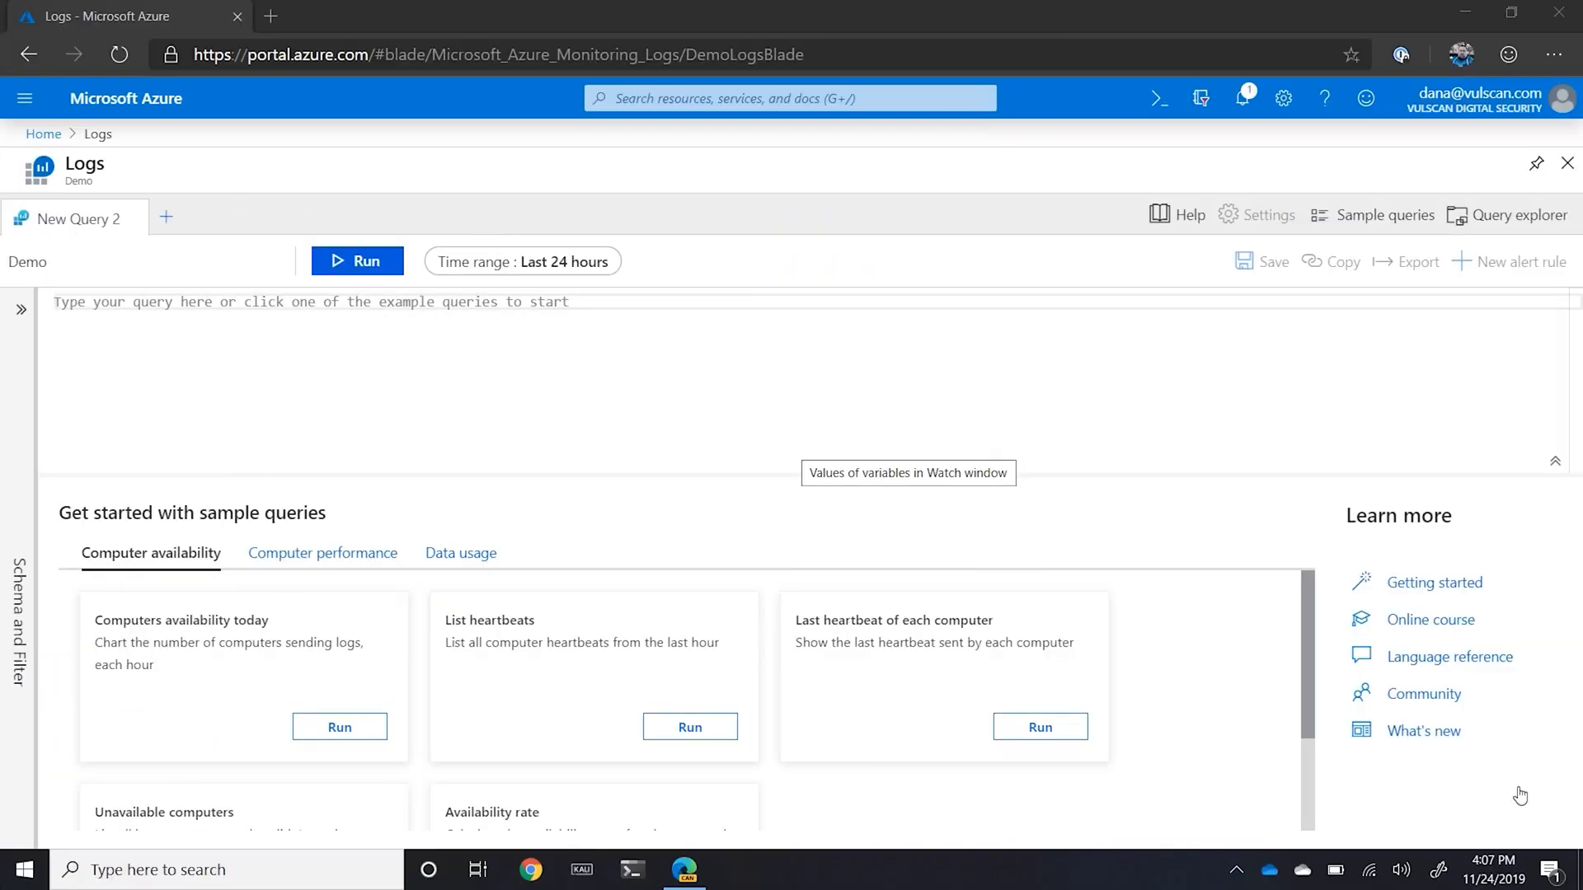
pyautogui.moveTo(1296, 589)
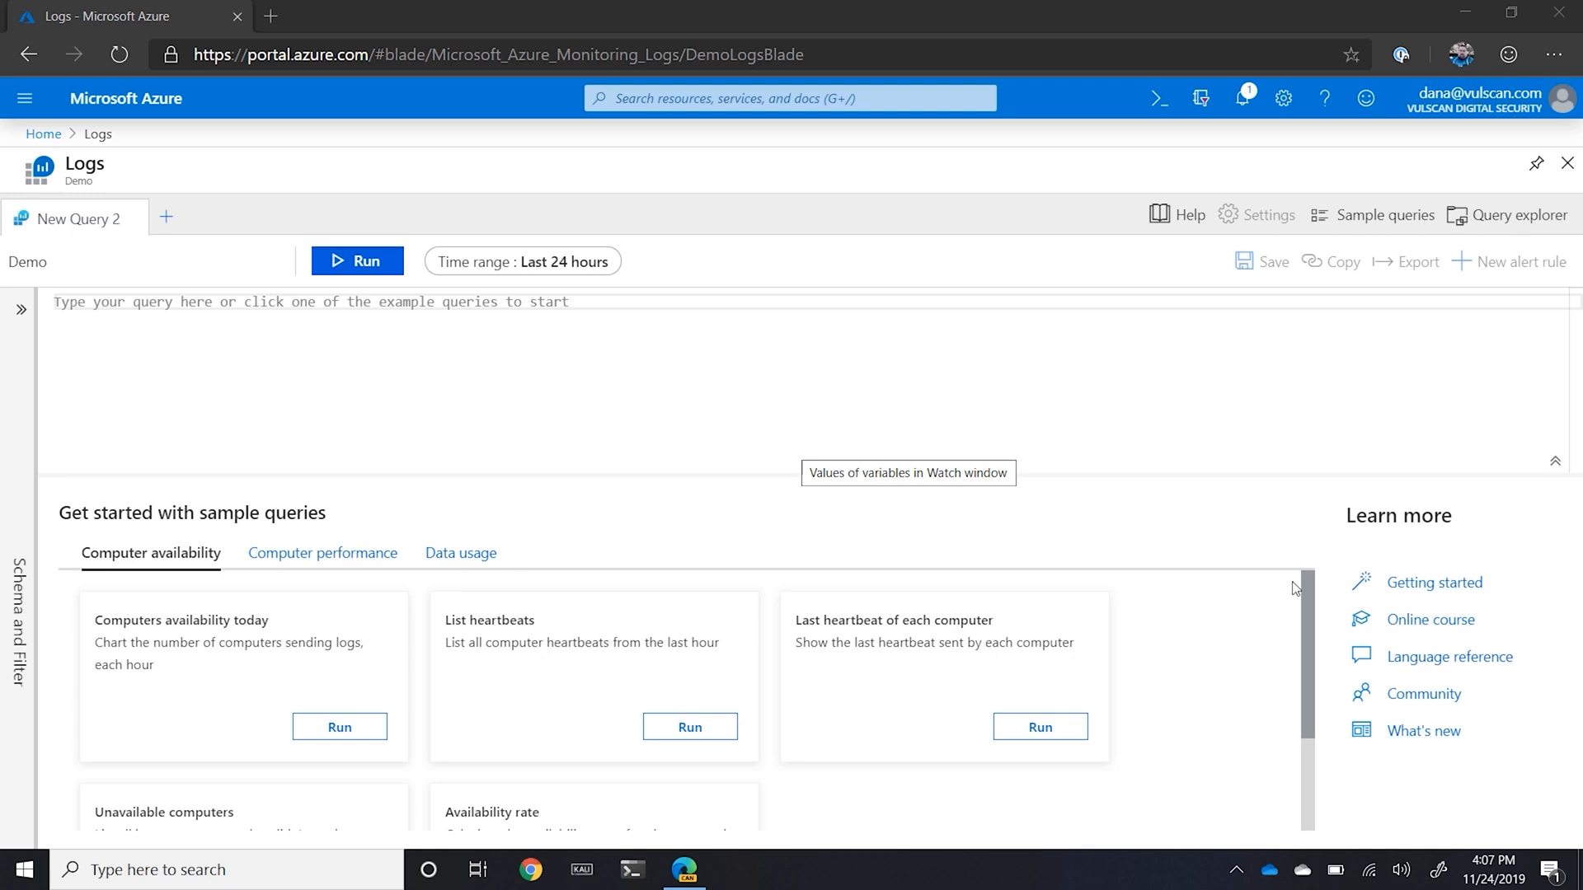
pyautogui.moveTo(966, 399)
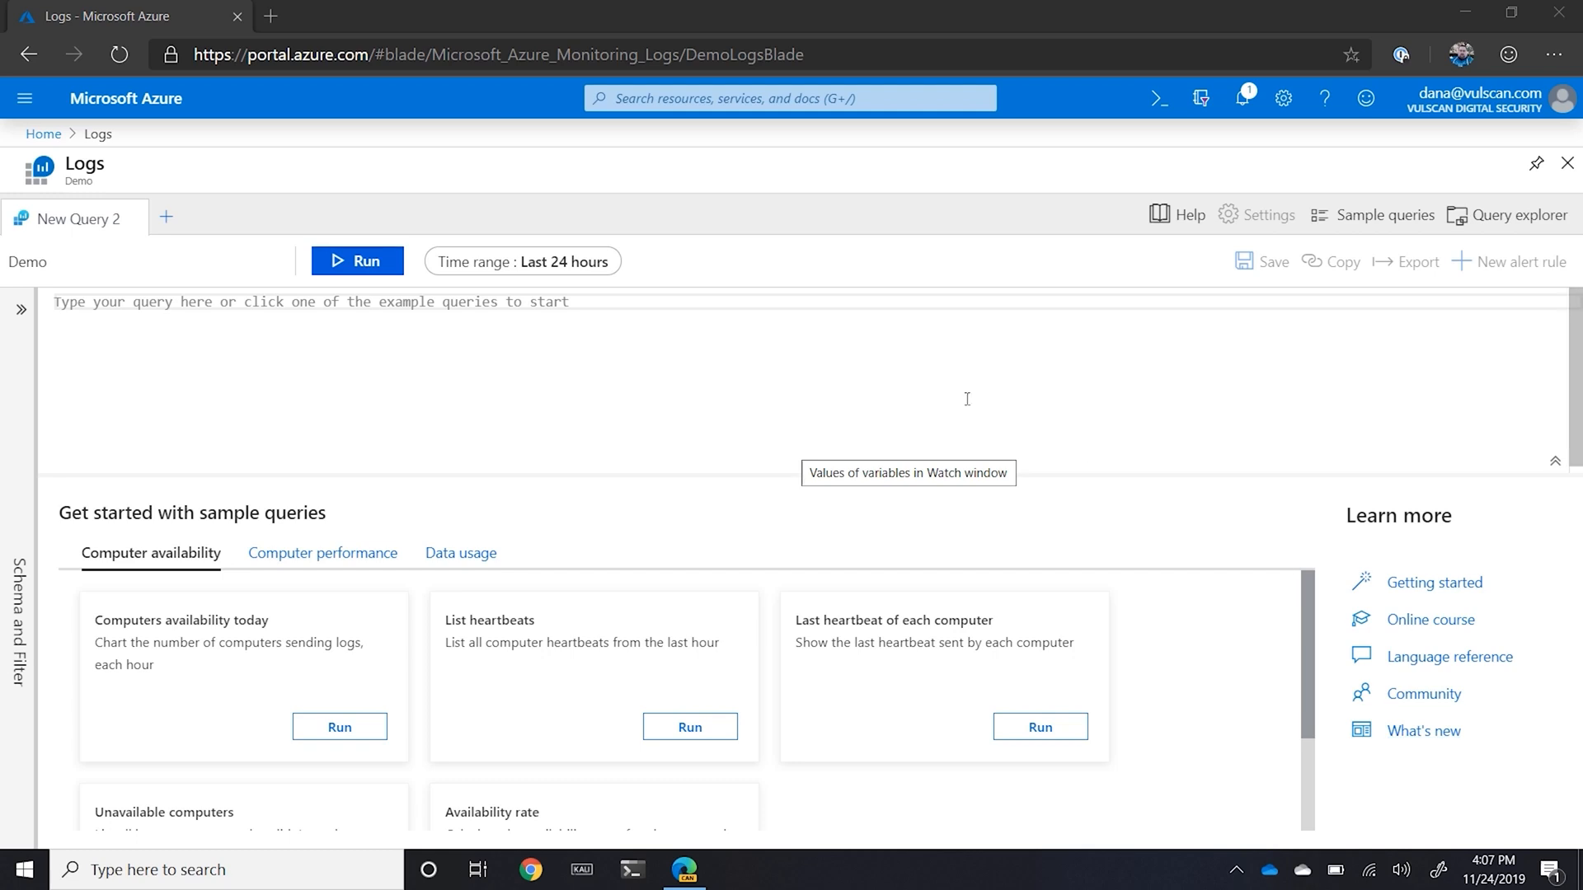
pyautogui.moveTo(750, 426)
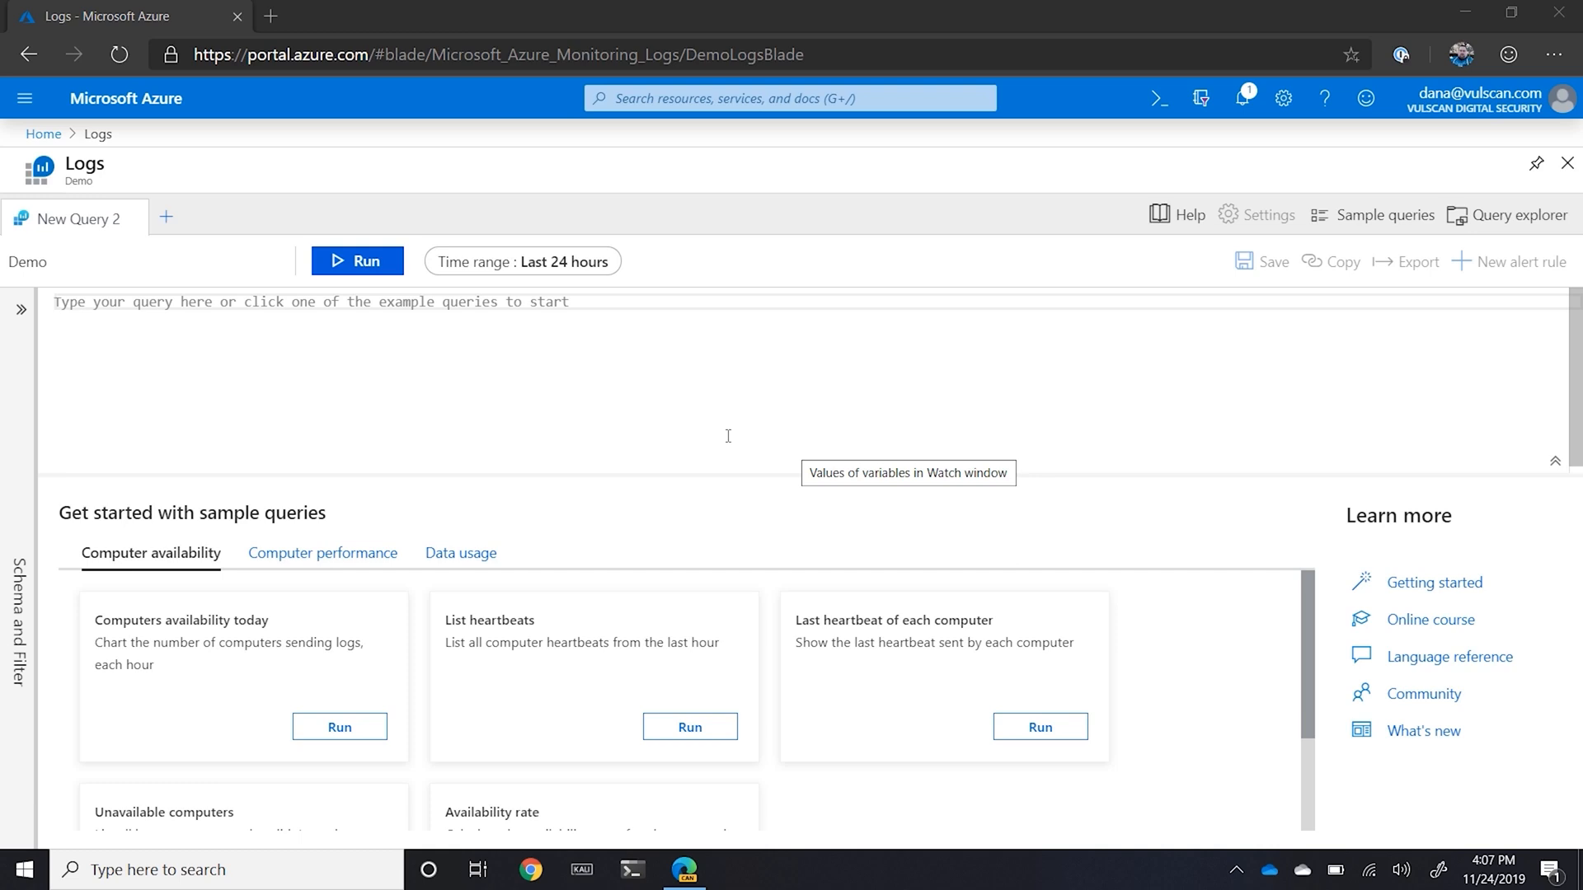
pyautogui.moveTo(576, 401)
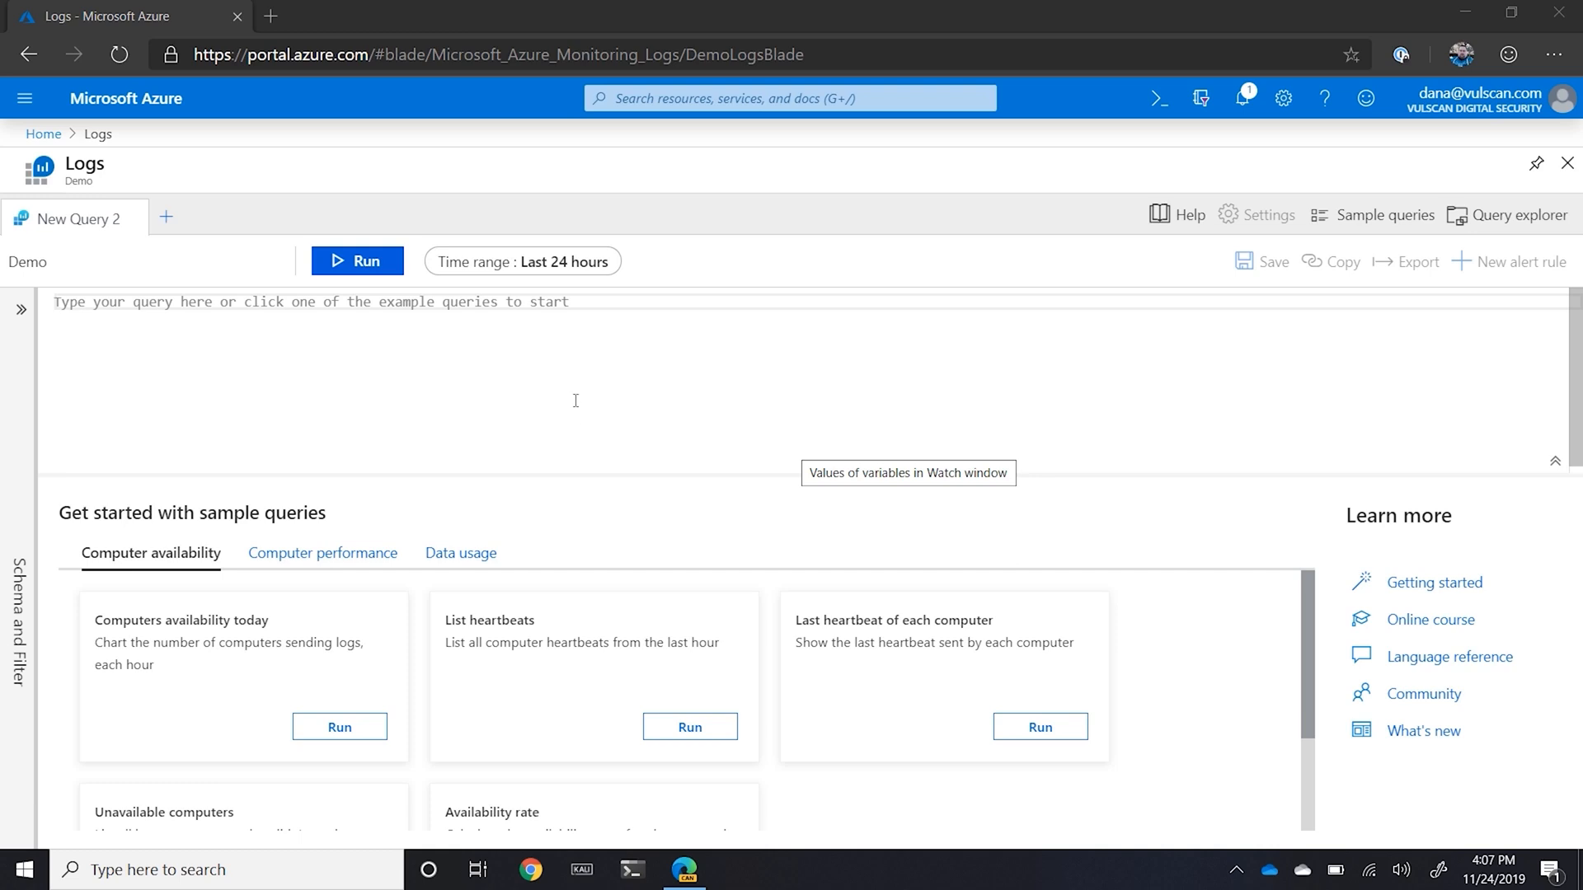
pyautogui.moveTo(259, 336)
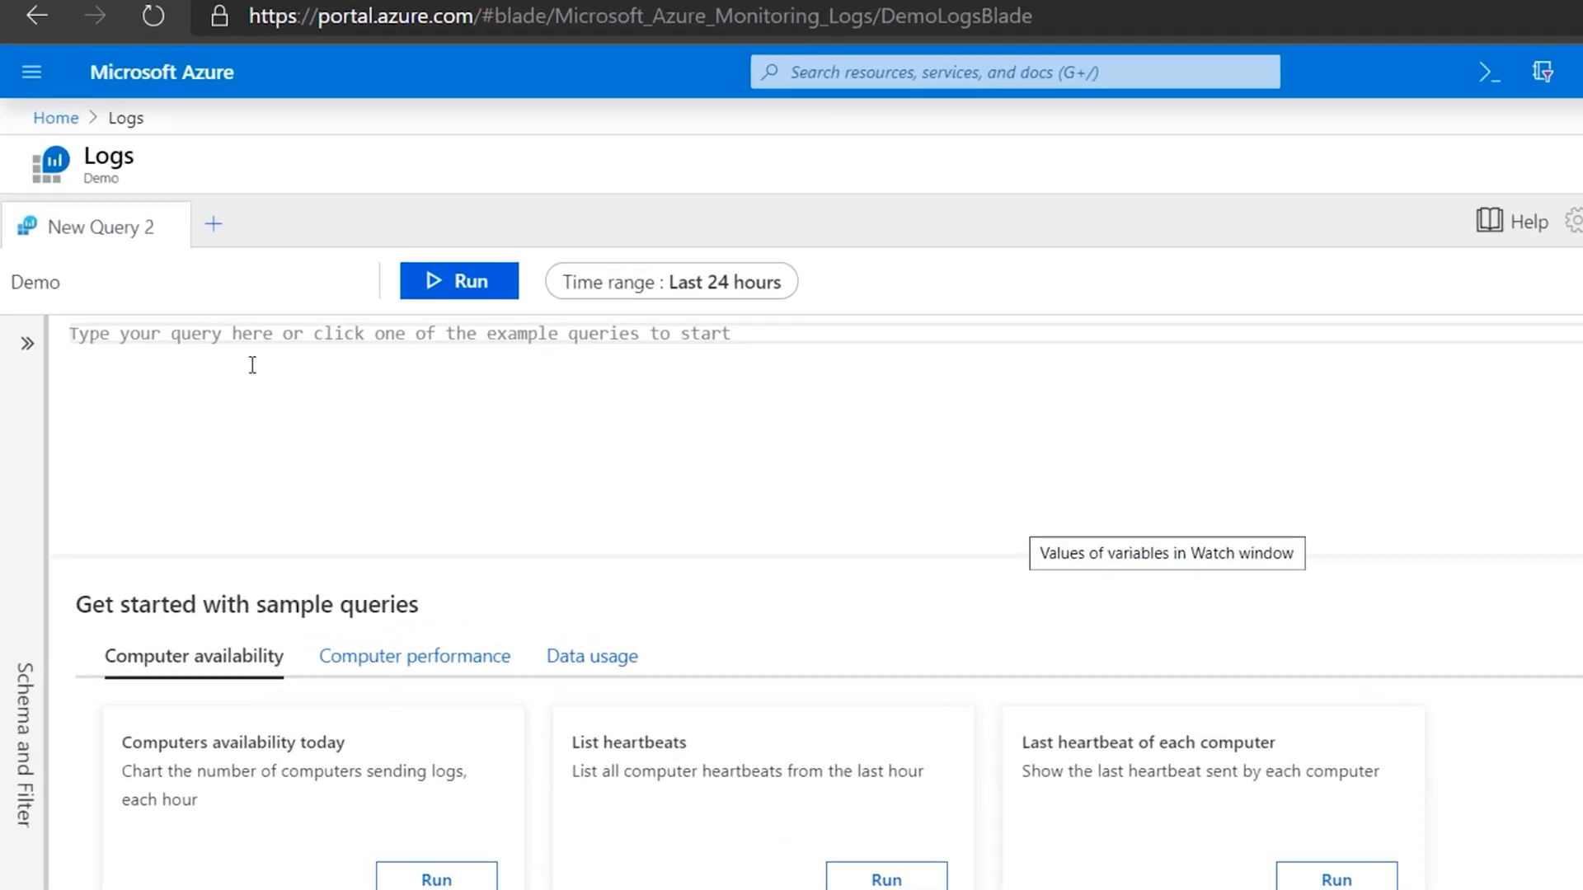
# Step: Run 'SecurityEvent | count' over the last 7 days, returning 1,908,035 records
pyautogui.write('SecurityEvent')
pyautogui.write('|')
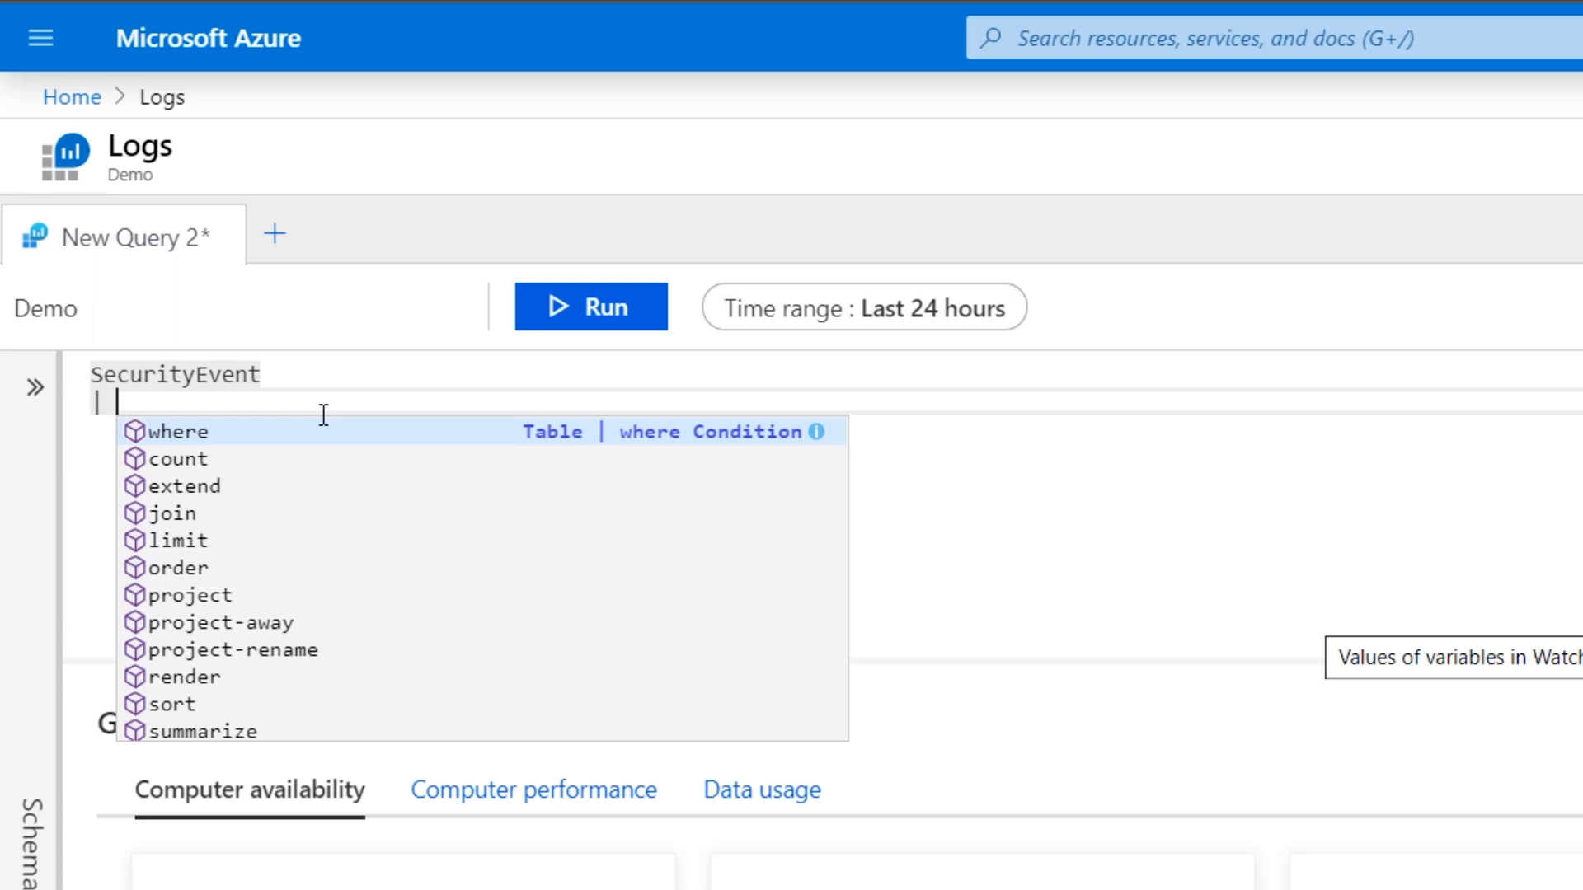
pyautogui.write('count')
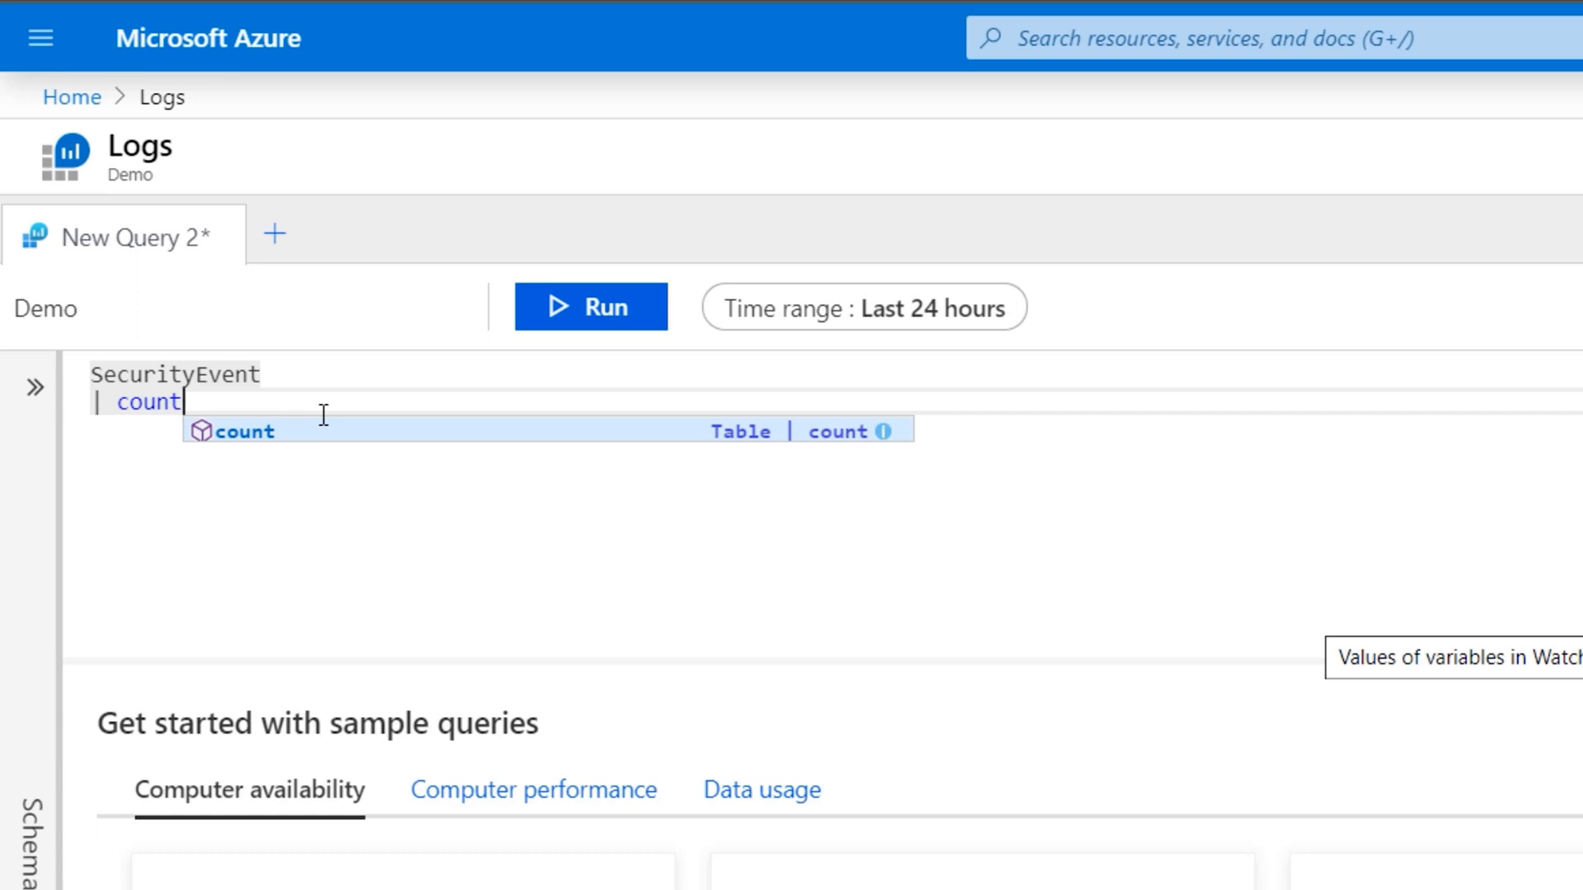
pyautogui.moveTo(859, 338)
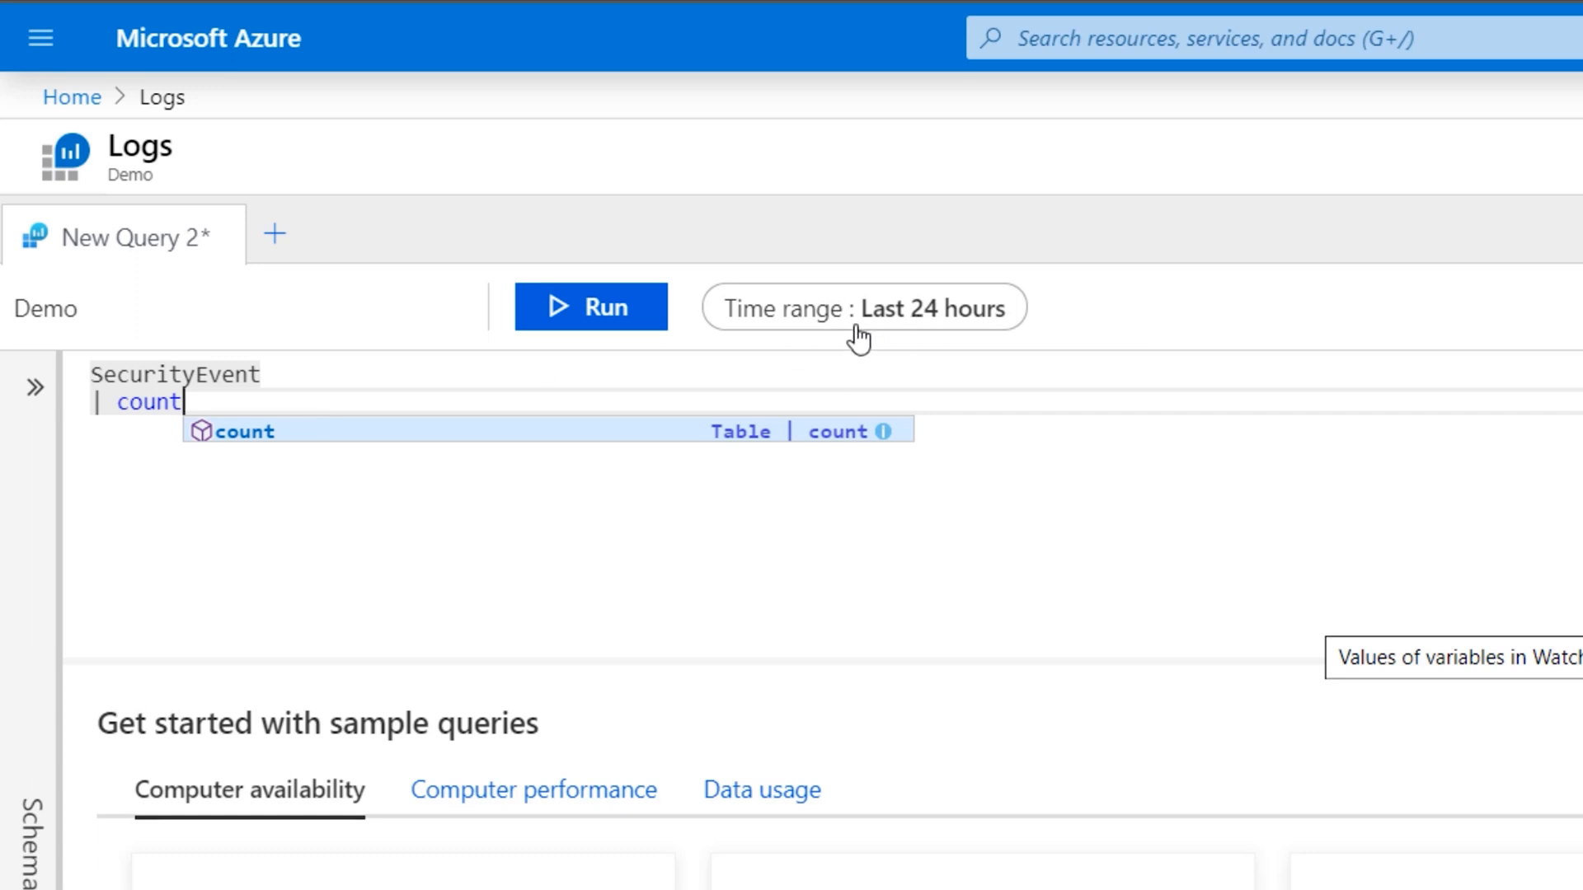
pyautogui.click(862, 307)
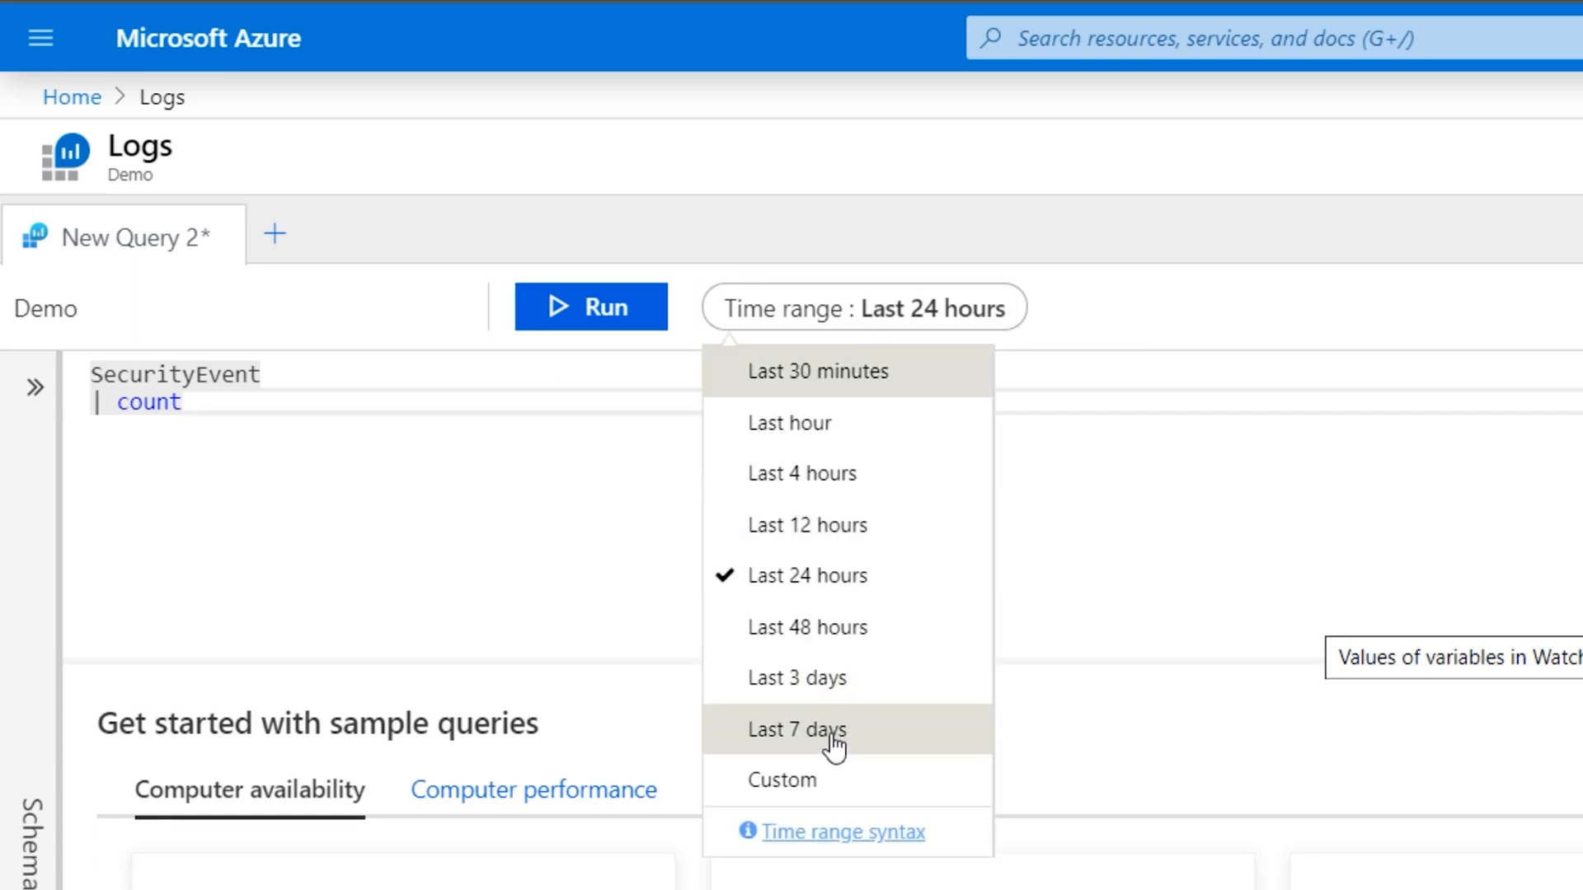
pyautogui.click(796, 729)
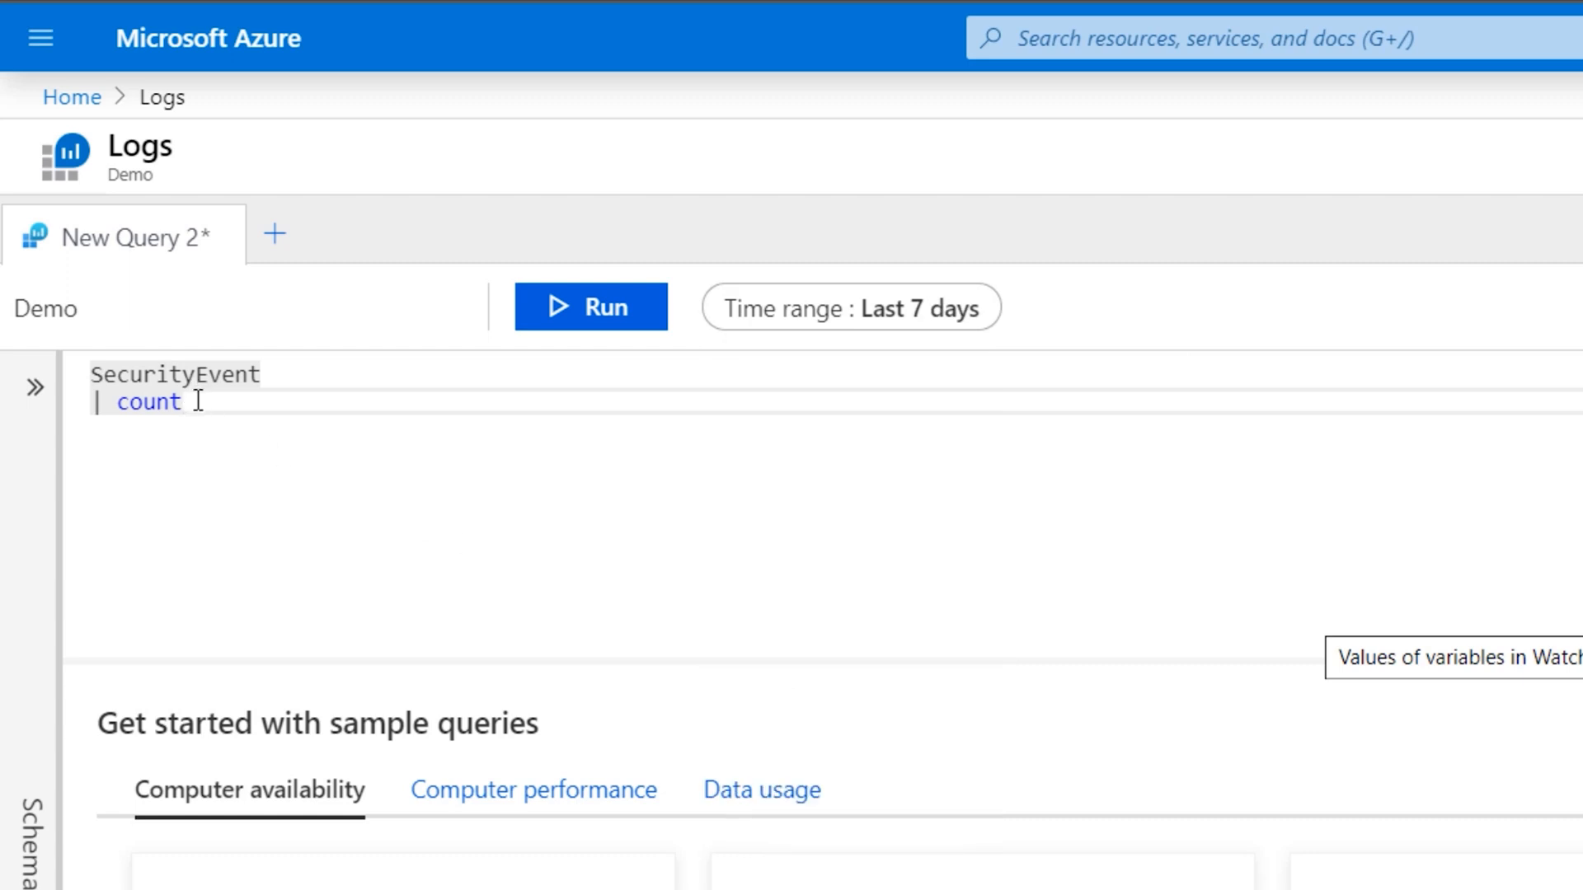
pyautogui.click(592, 306)
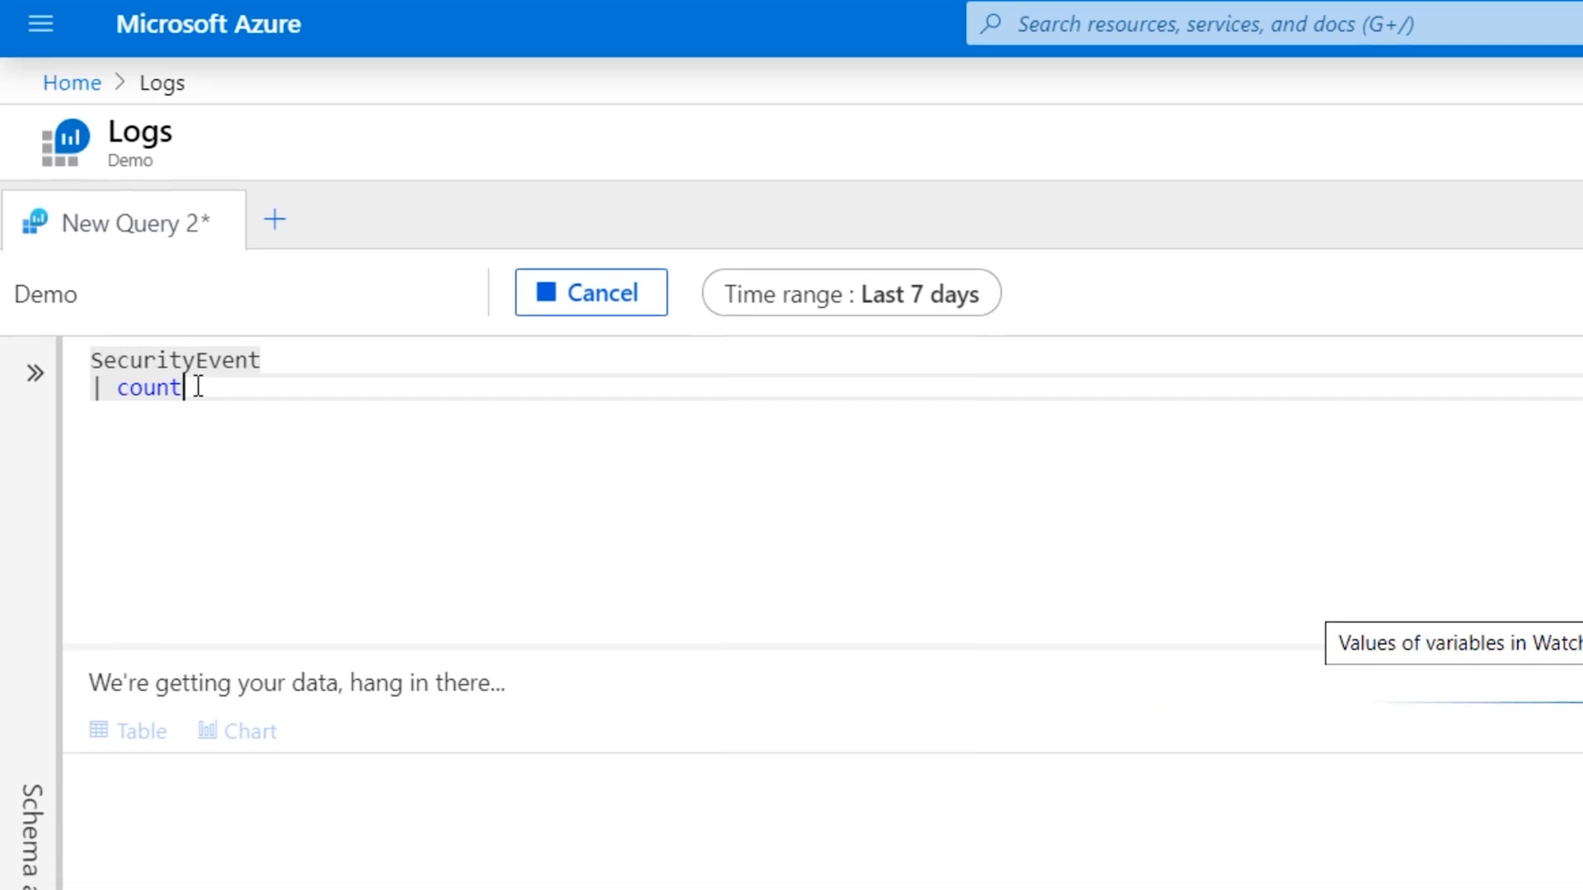
pyautogui.click(592, 293)
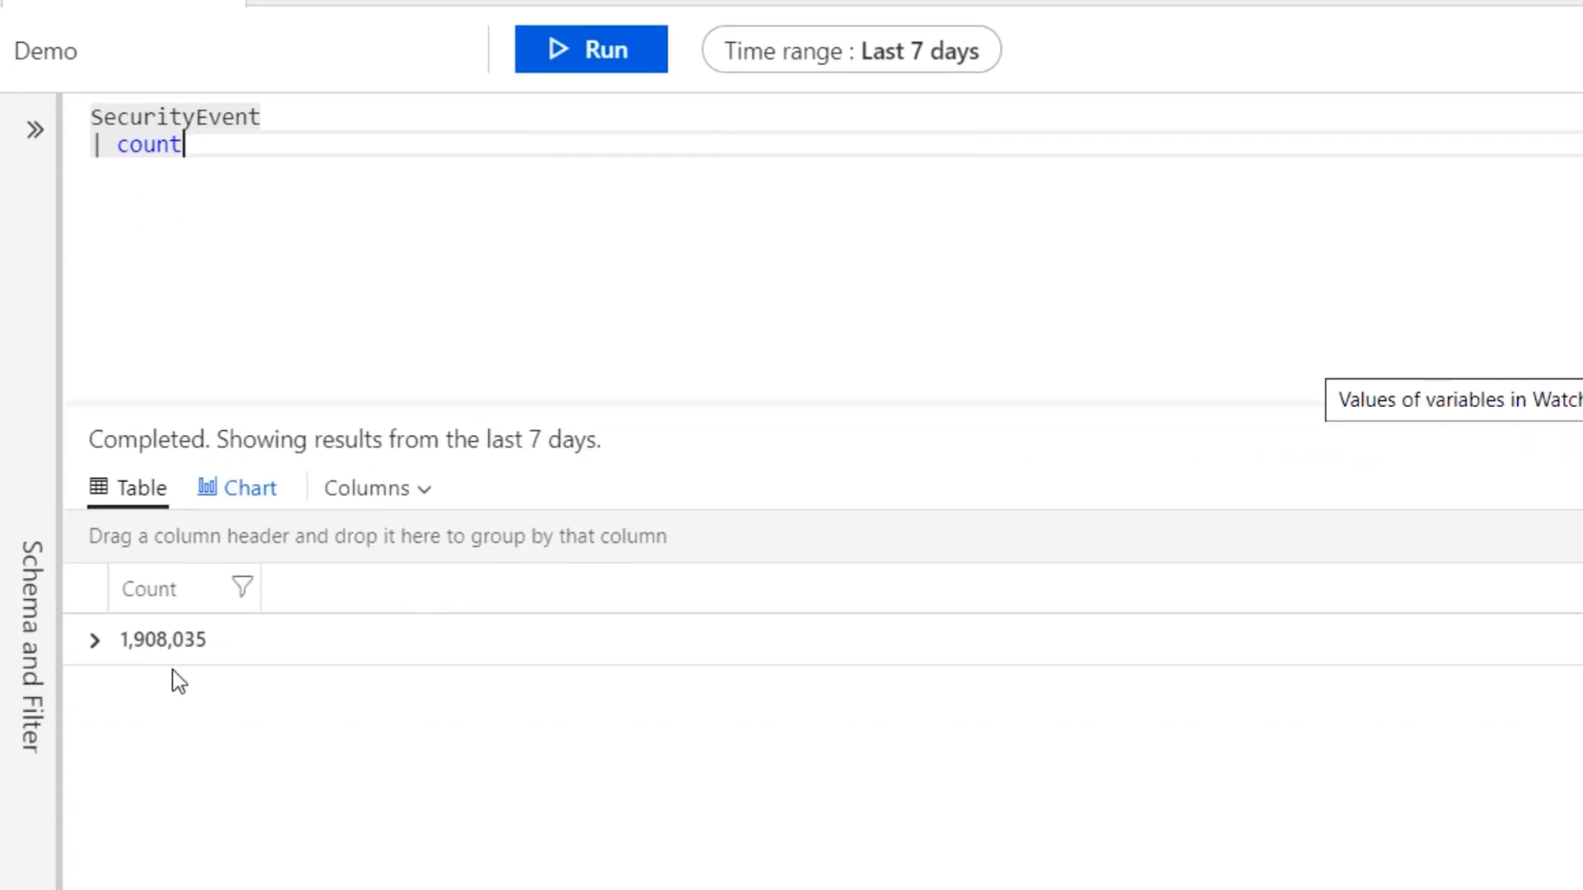
pyautogui.moveTo(412, 208)
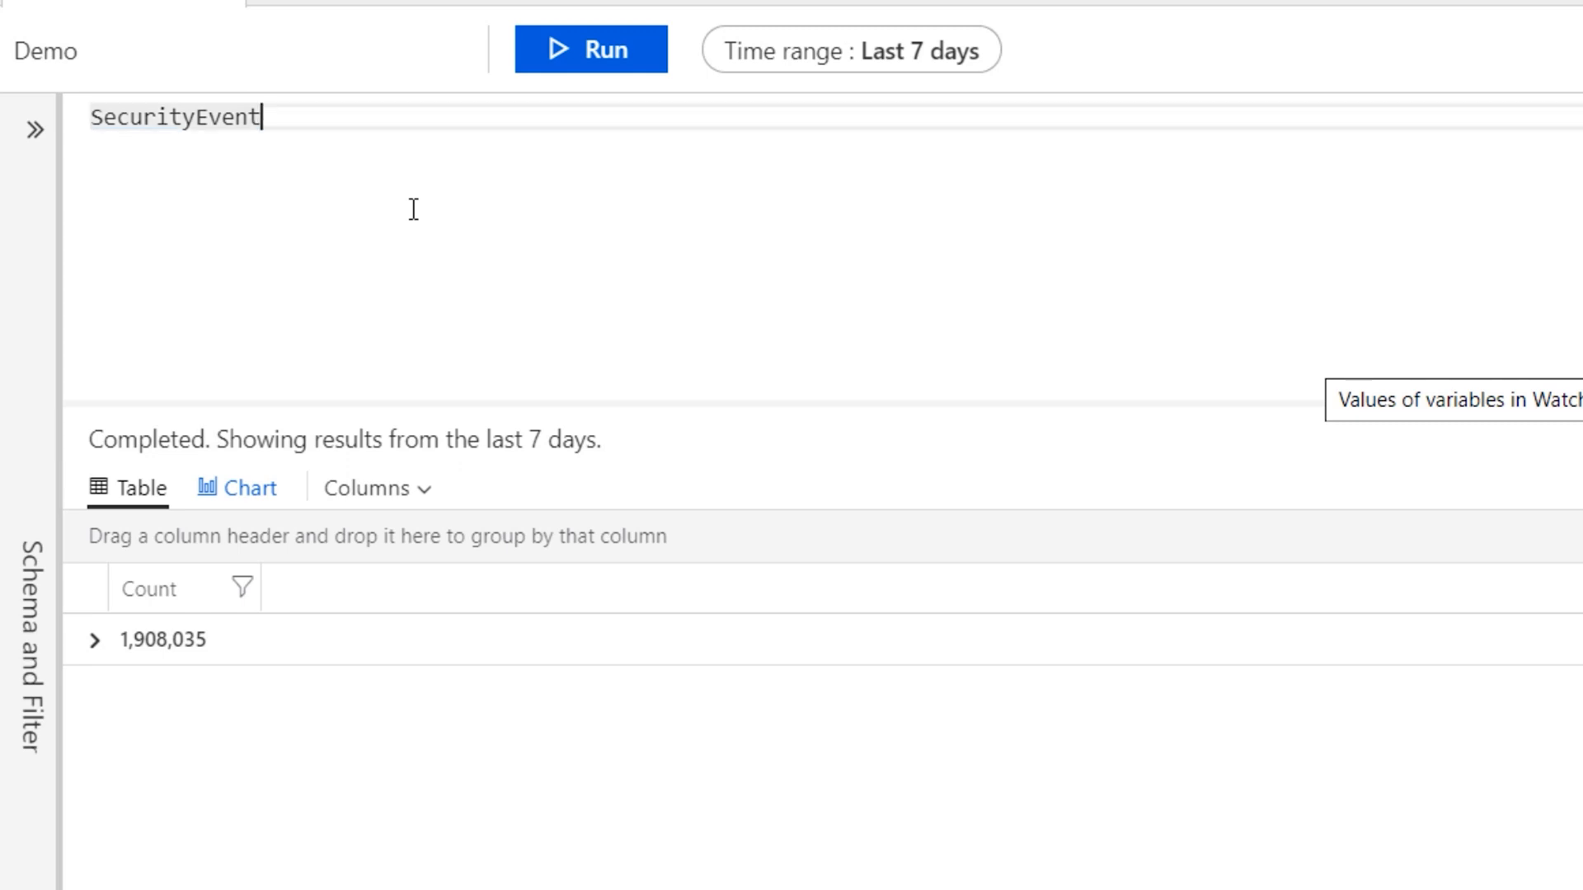
# Step: Change the query to 'SecurityEvent | take 50', run it, and browse the result columns
pyautogui.press('Return')
pyautogui.write('| take')
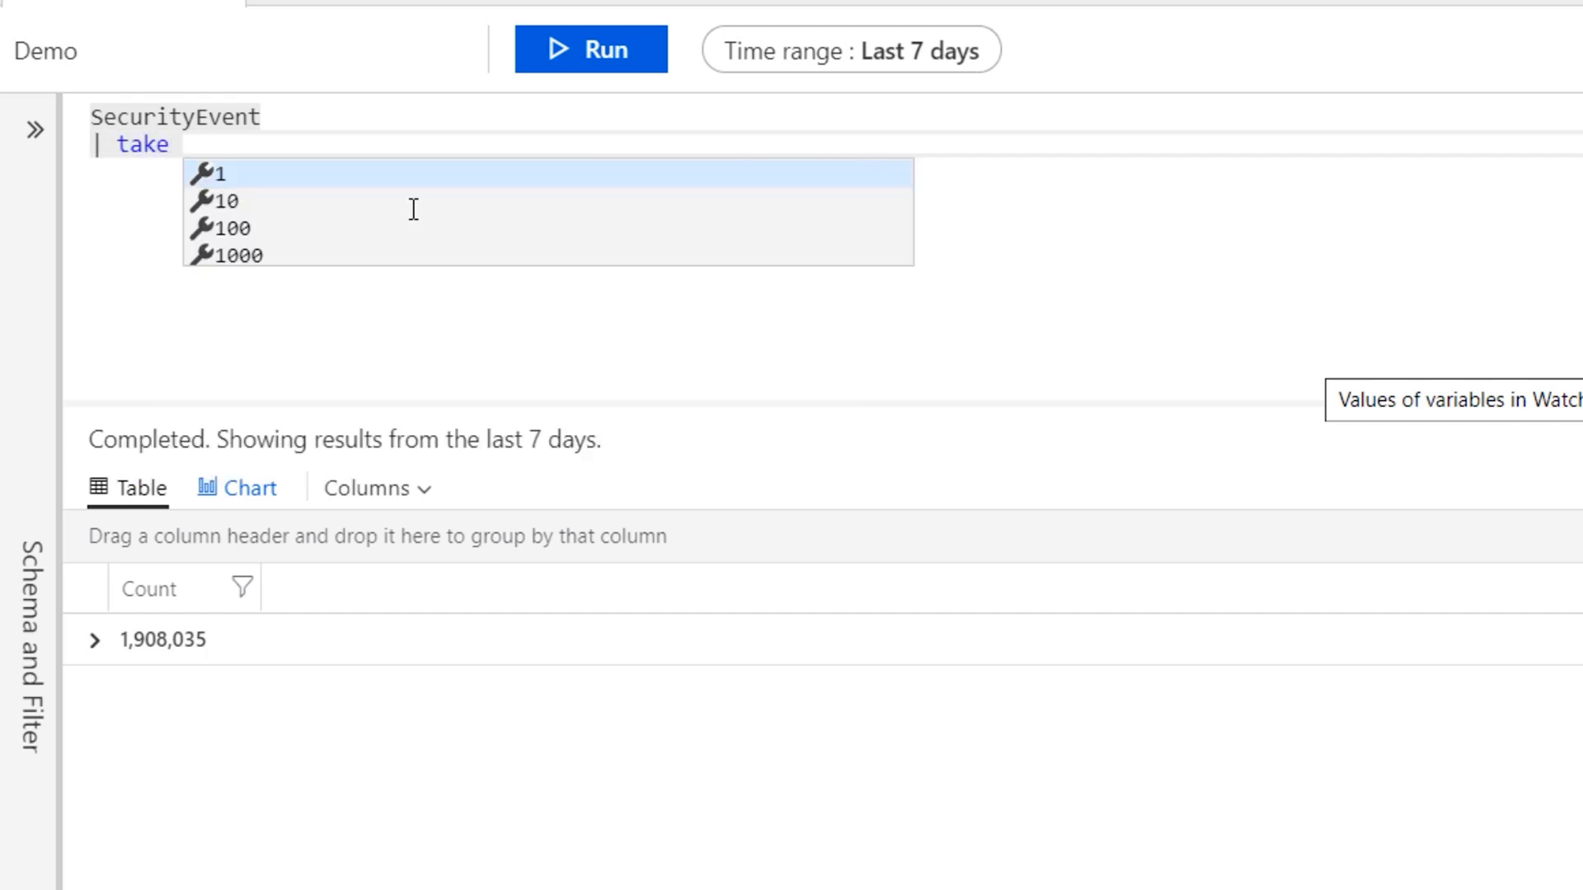
pyautogui.write('50')
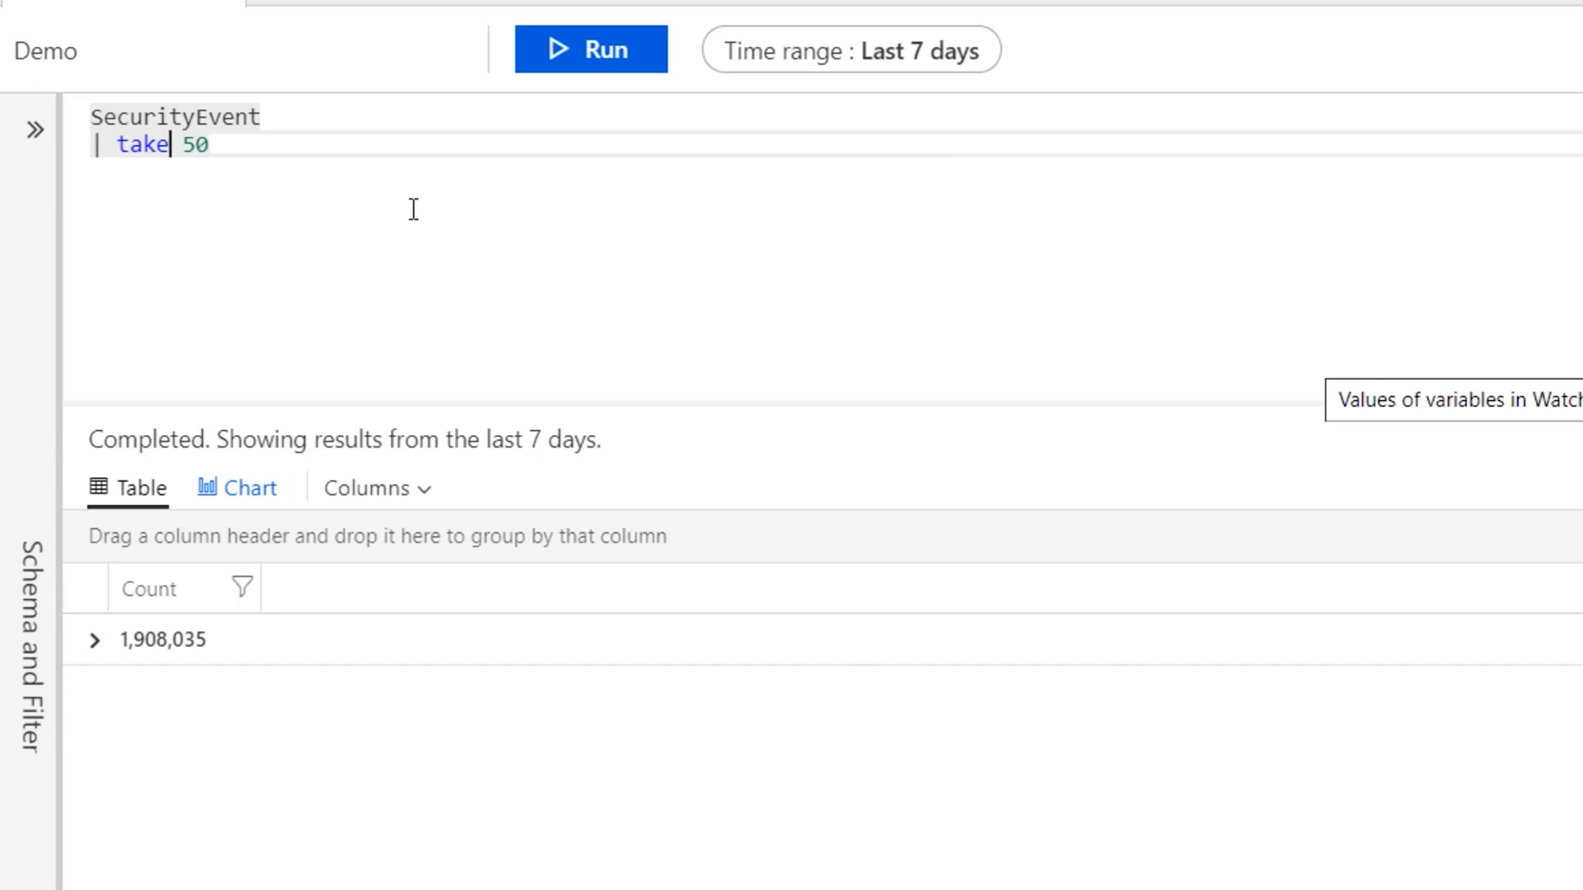
pyautogui.click(210, 145)
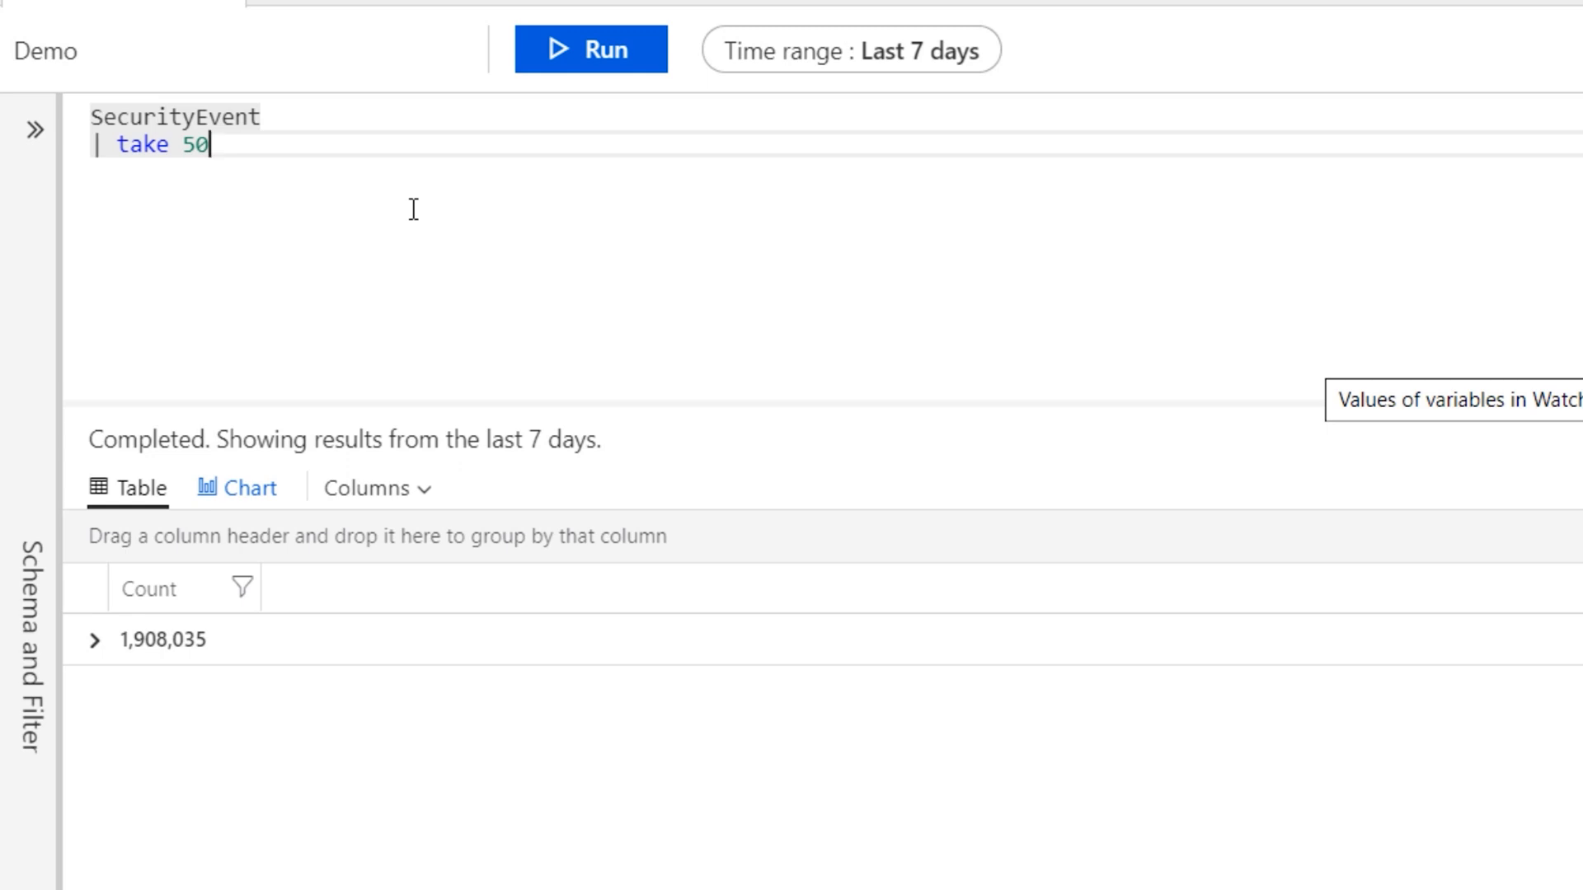
pyautogui.moveTo(611, 62)
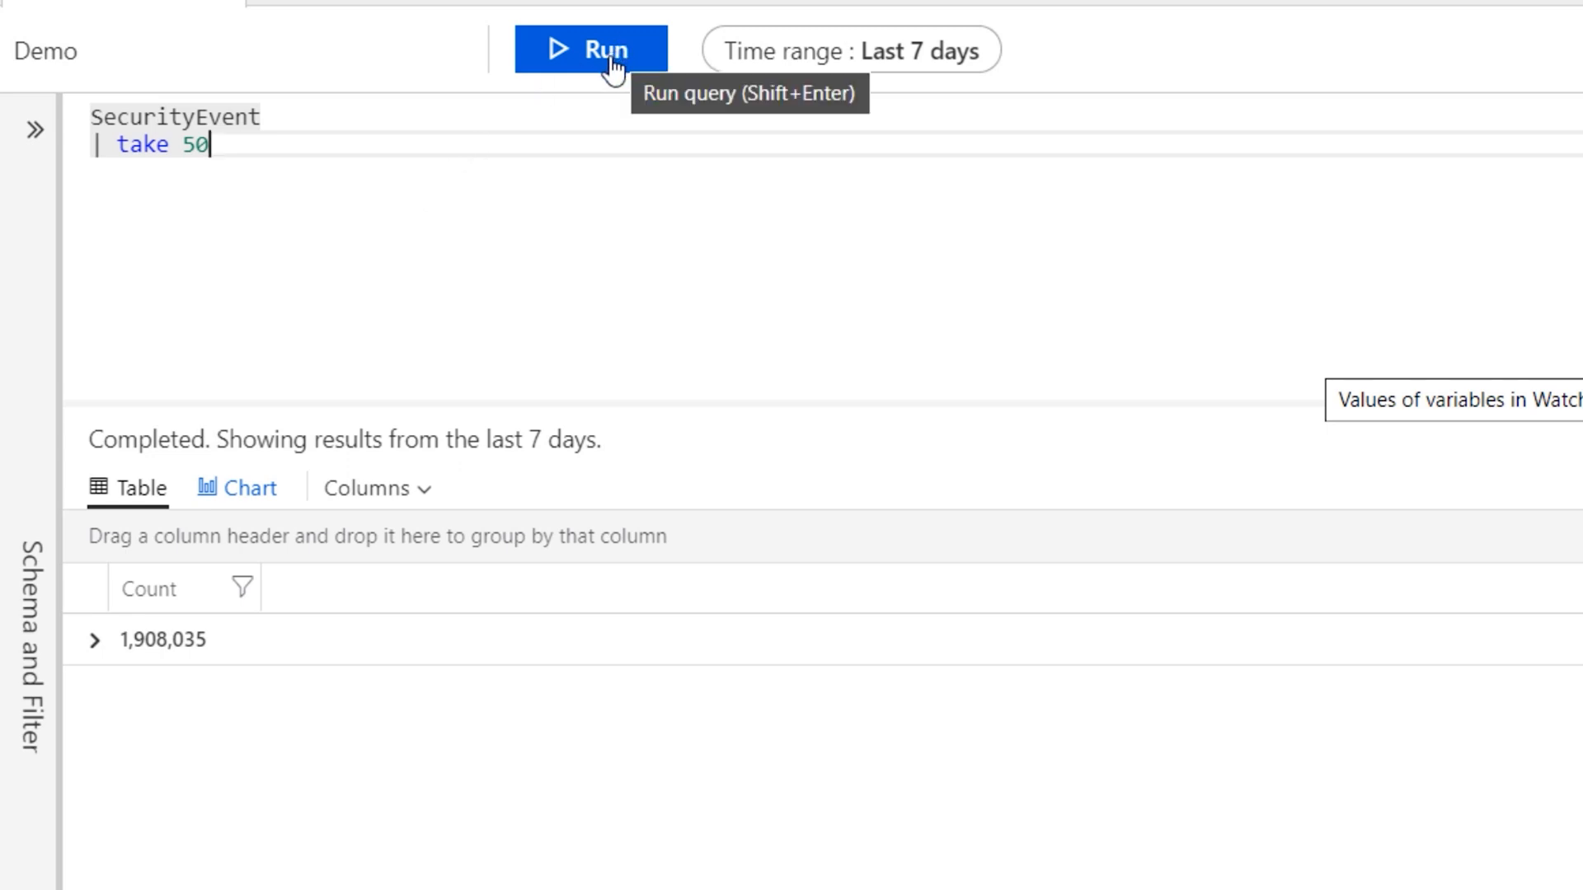
pyautogui.click(592, 48)
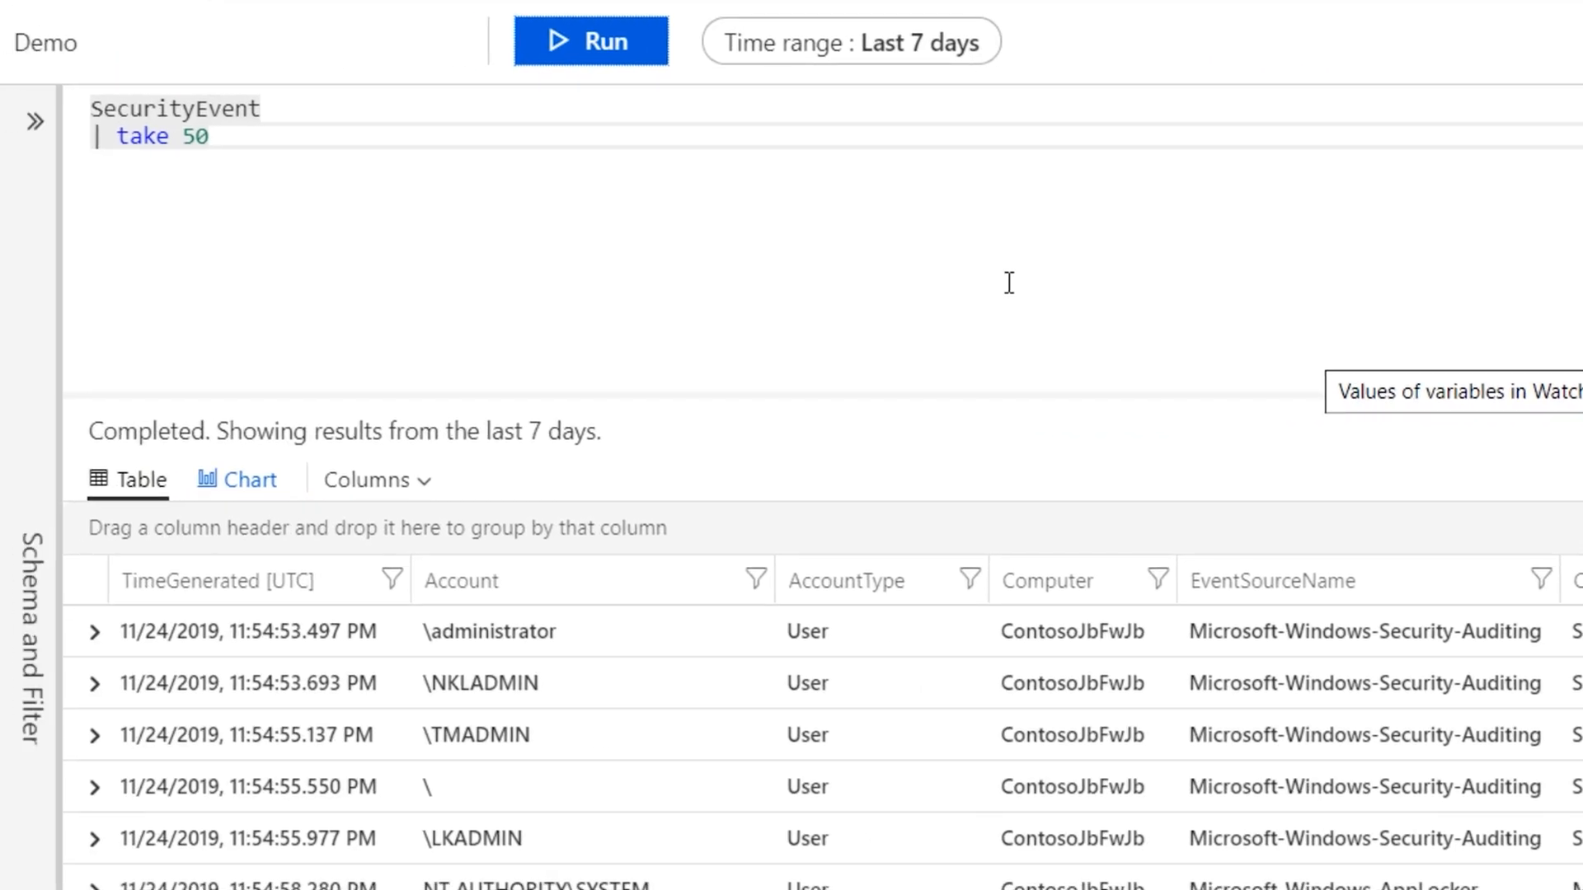
pyautogui.moveTo(238, 136)
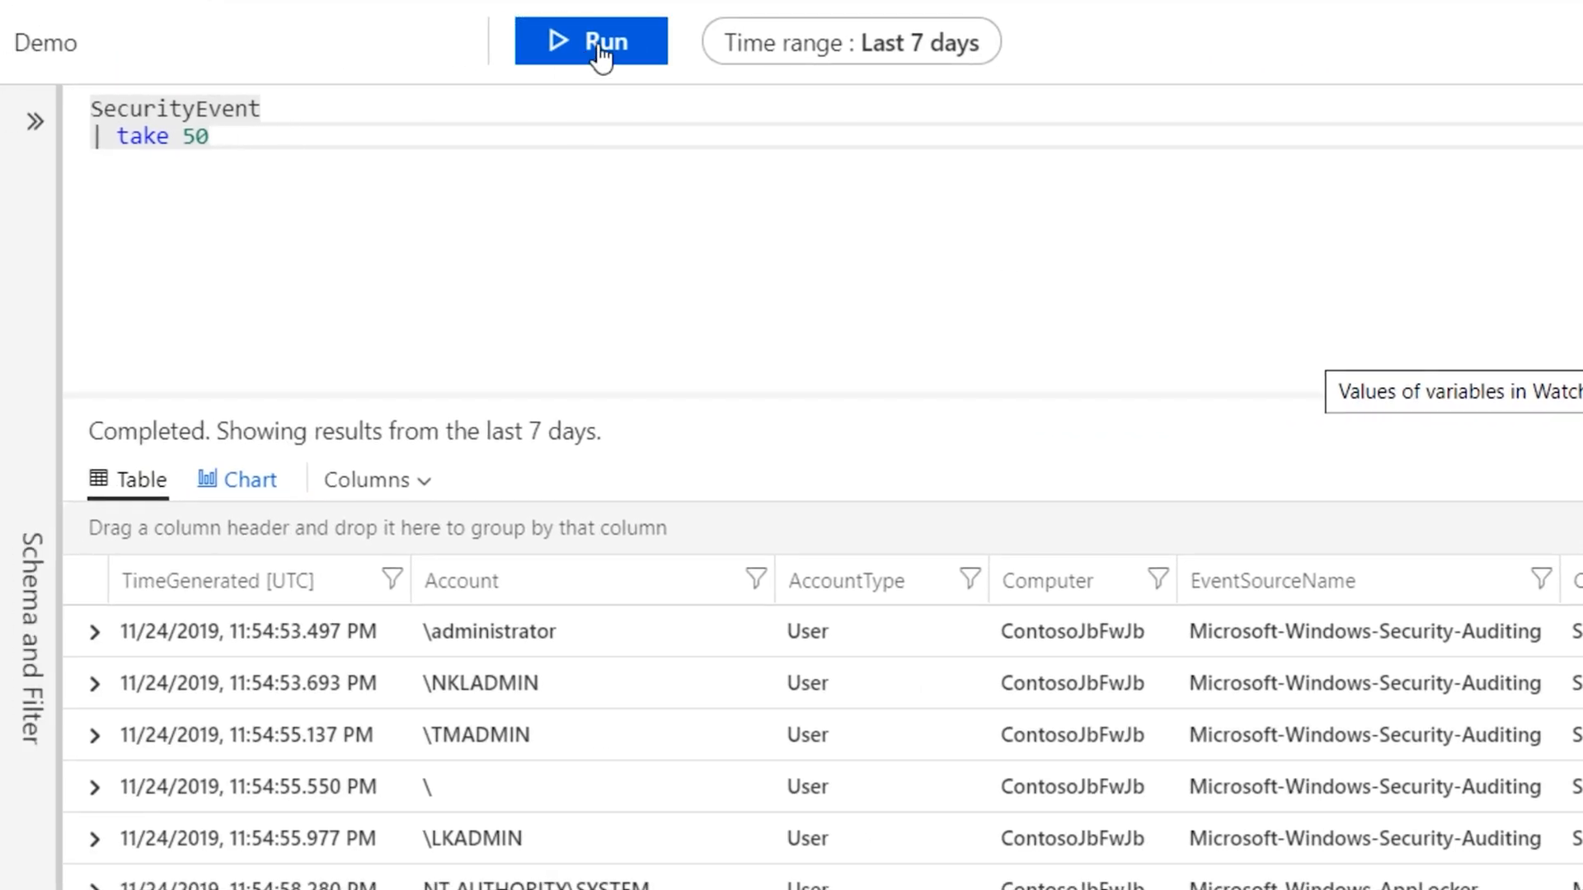
pyautogui.moveTo(323, 161)
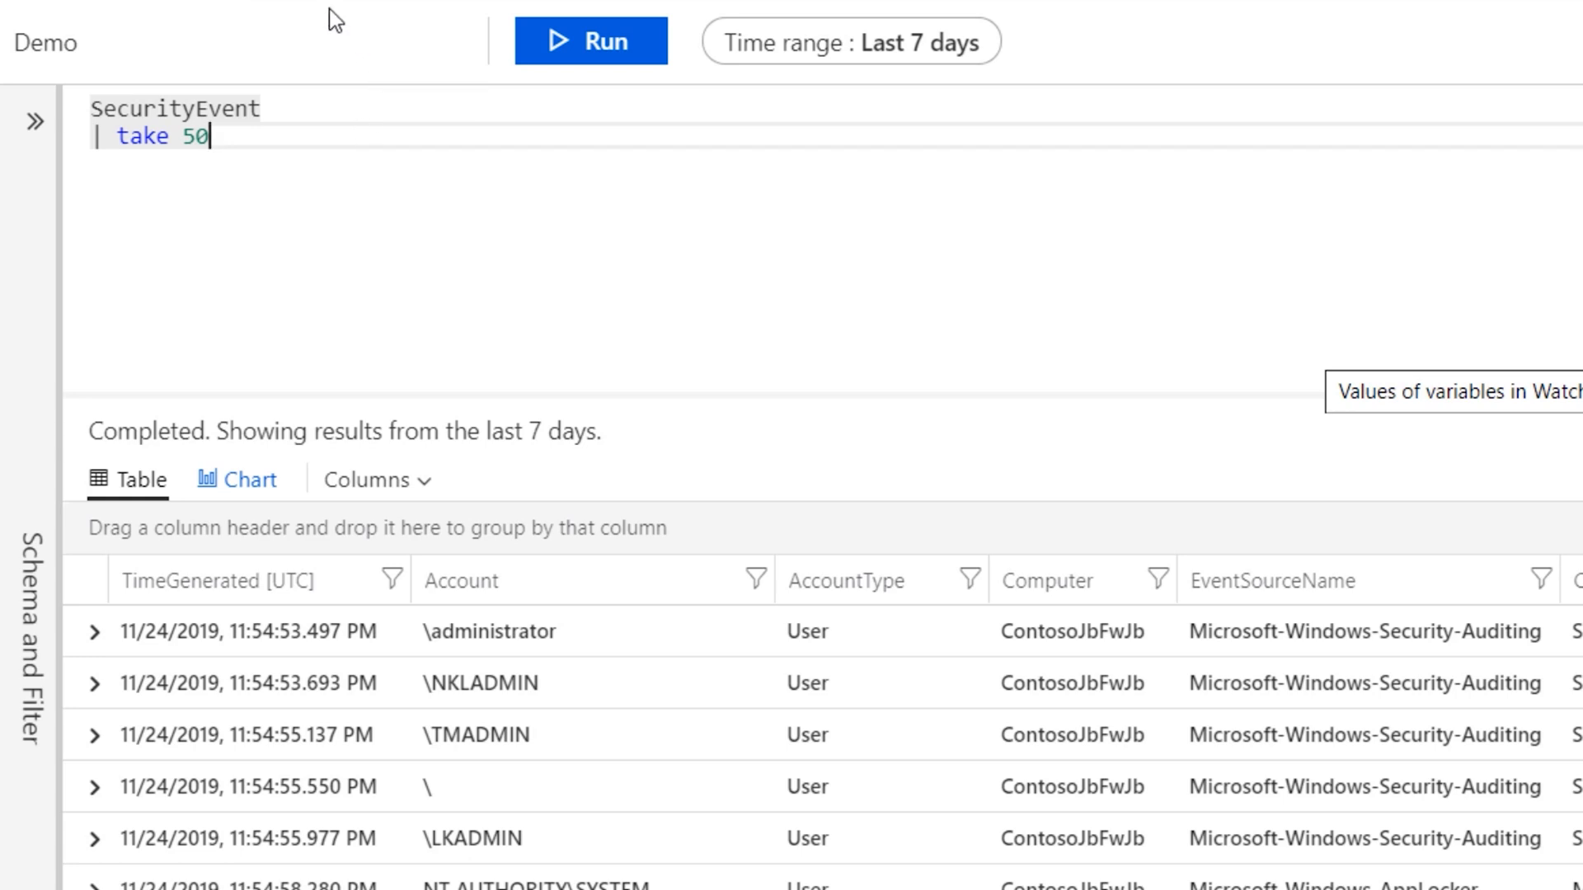
pyautogui.moveTo(365, 517)
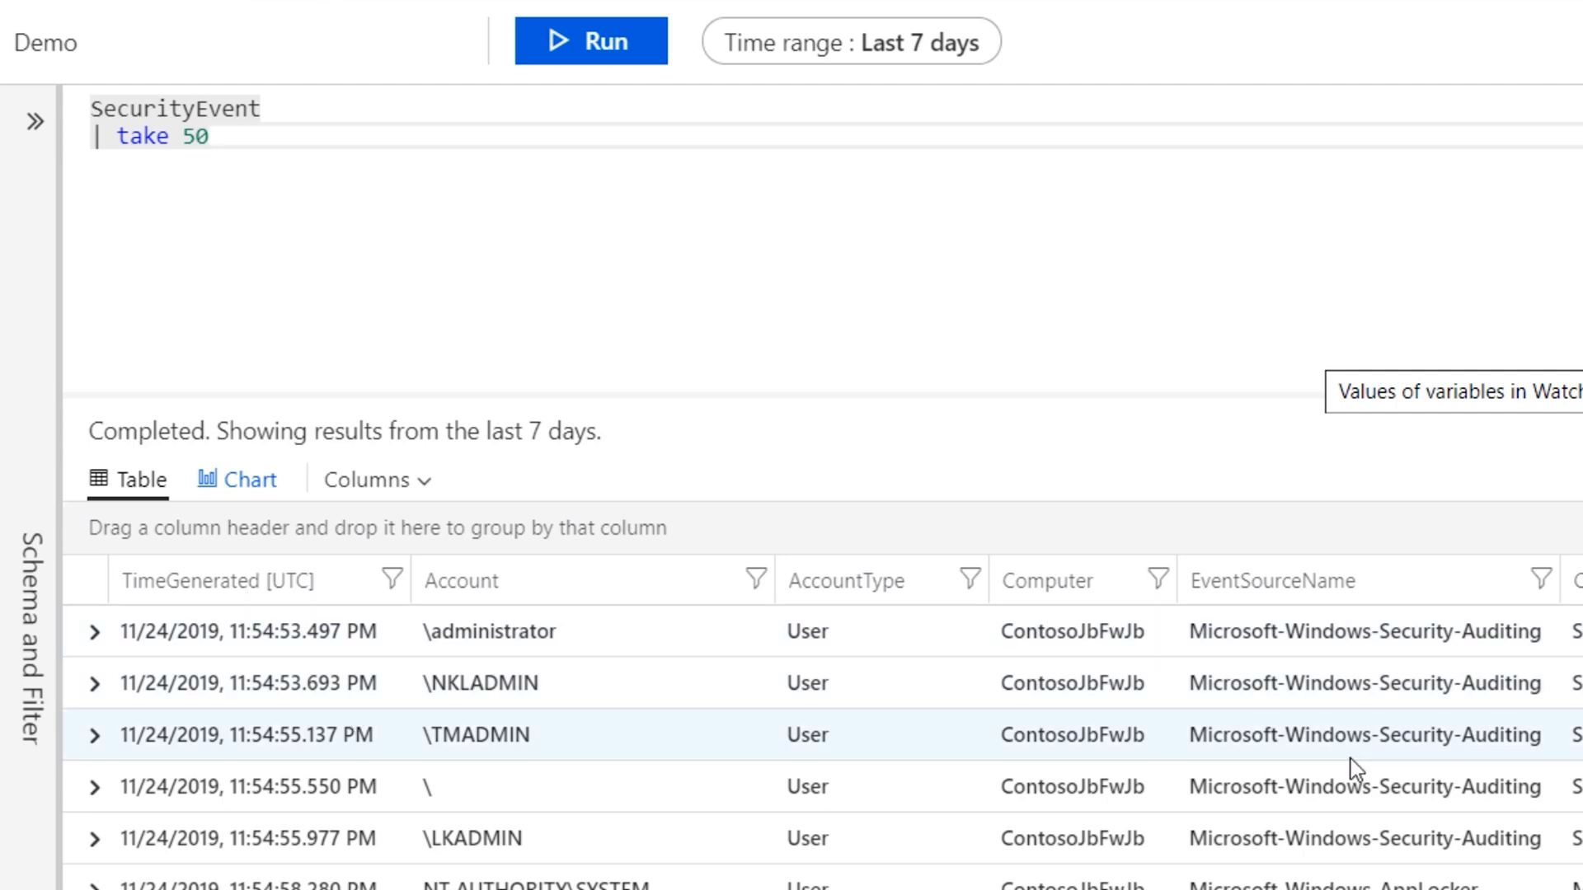
pyautogui.moveTo(222, 581)
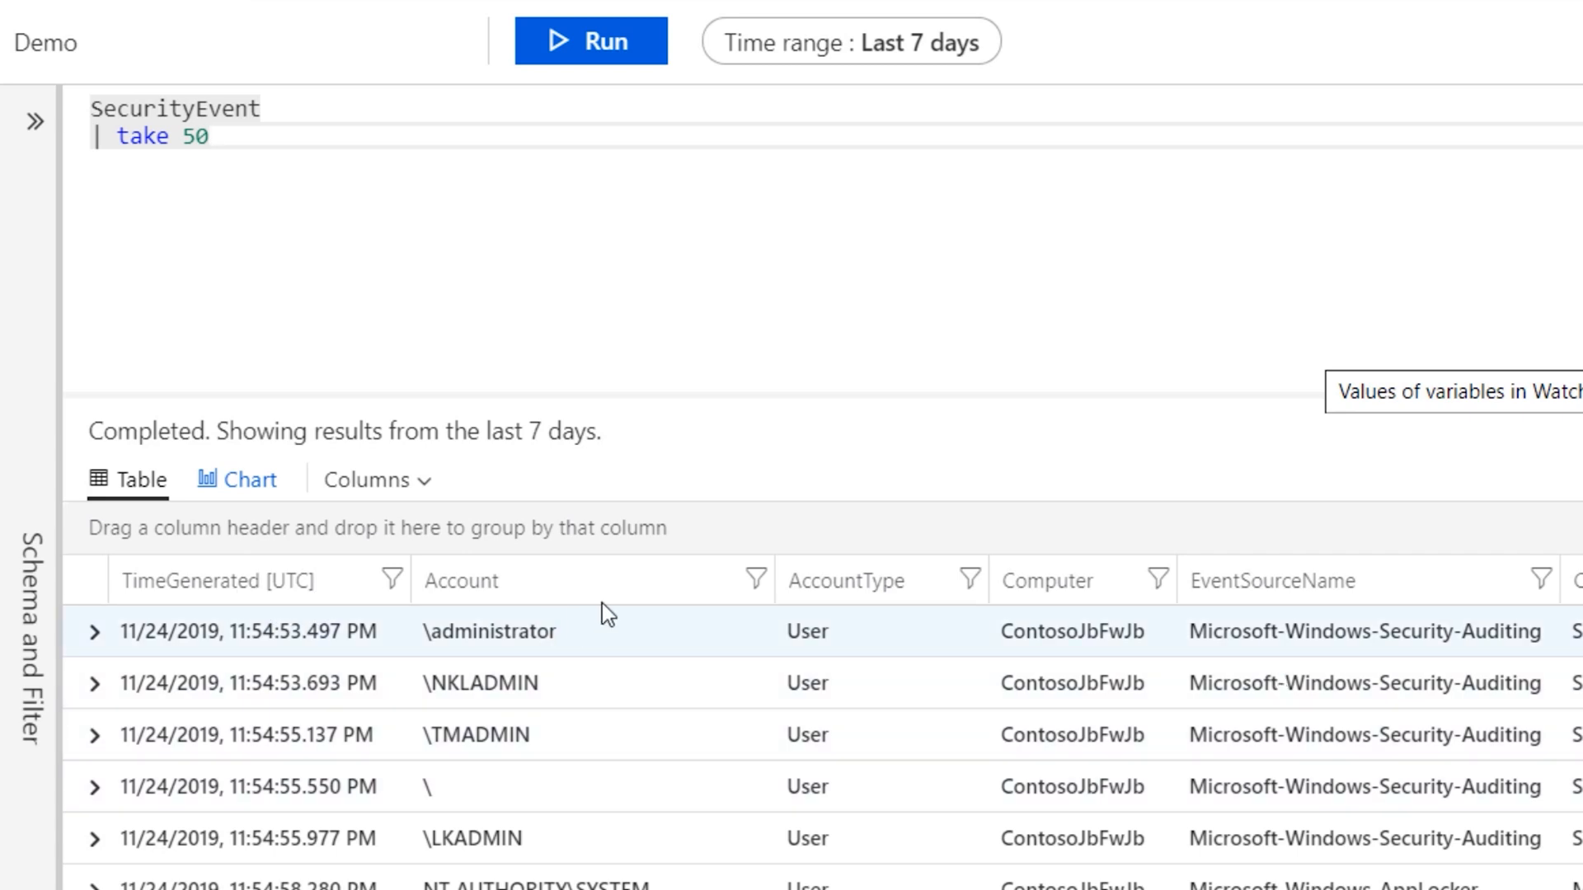
pyautogui.moveTo(1237, 601)
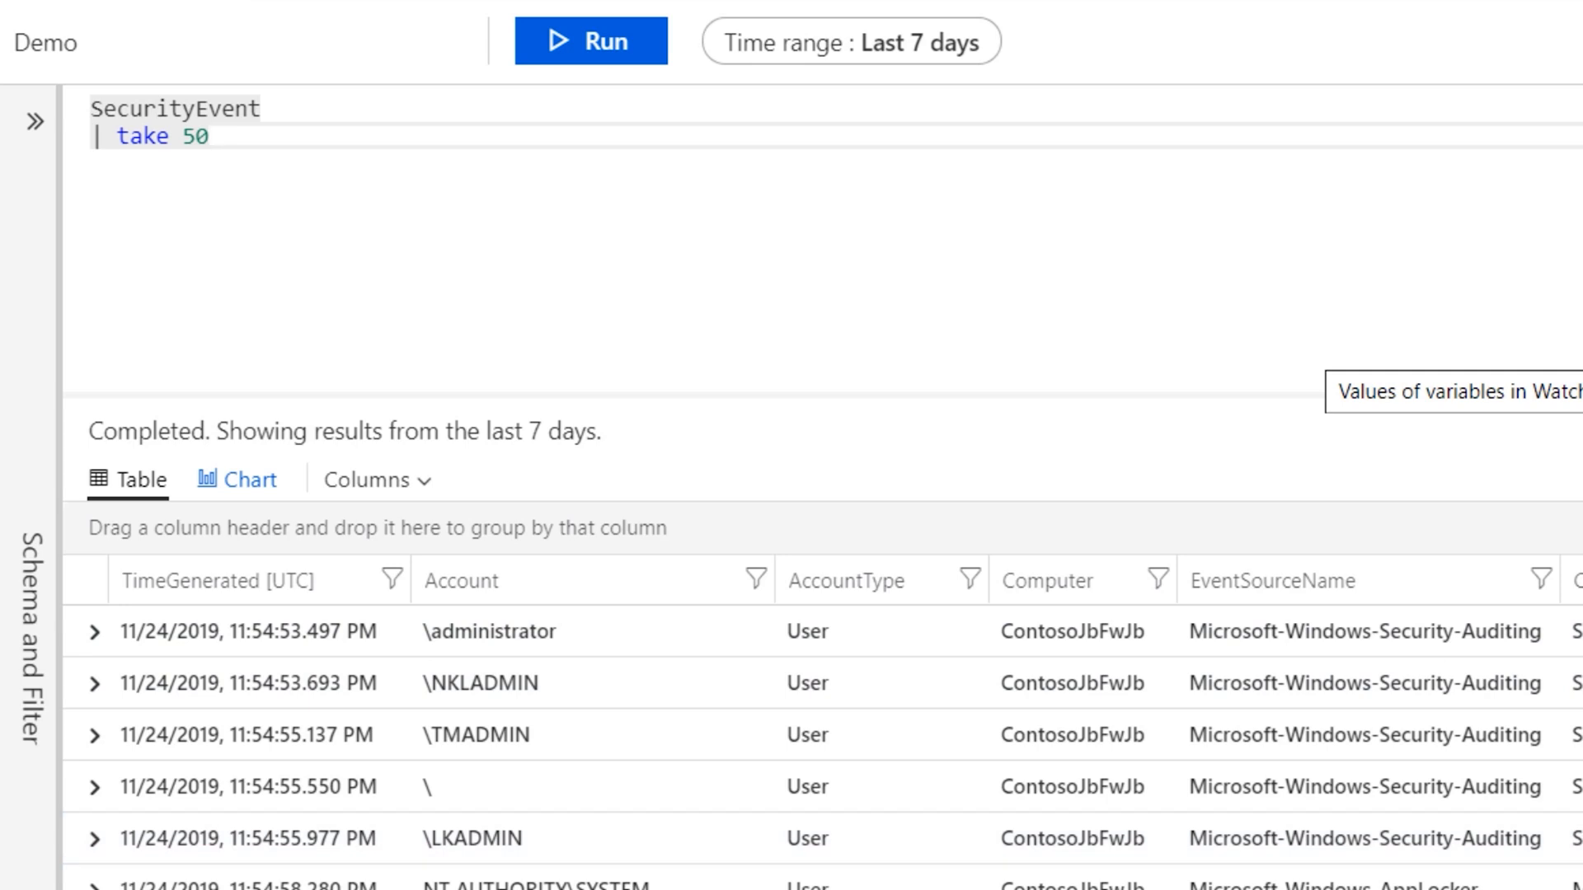
pyautogui.hscroll(3)
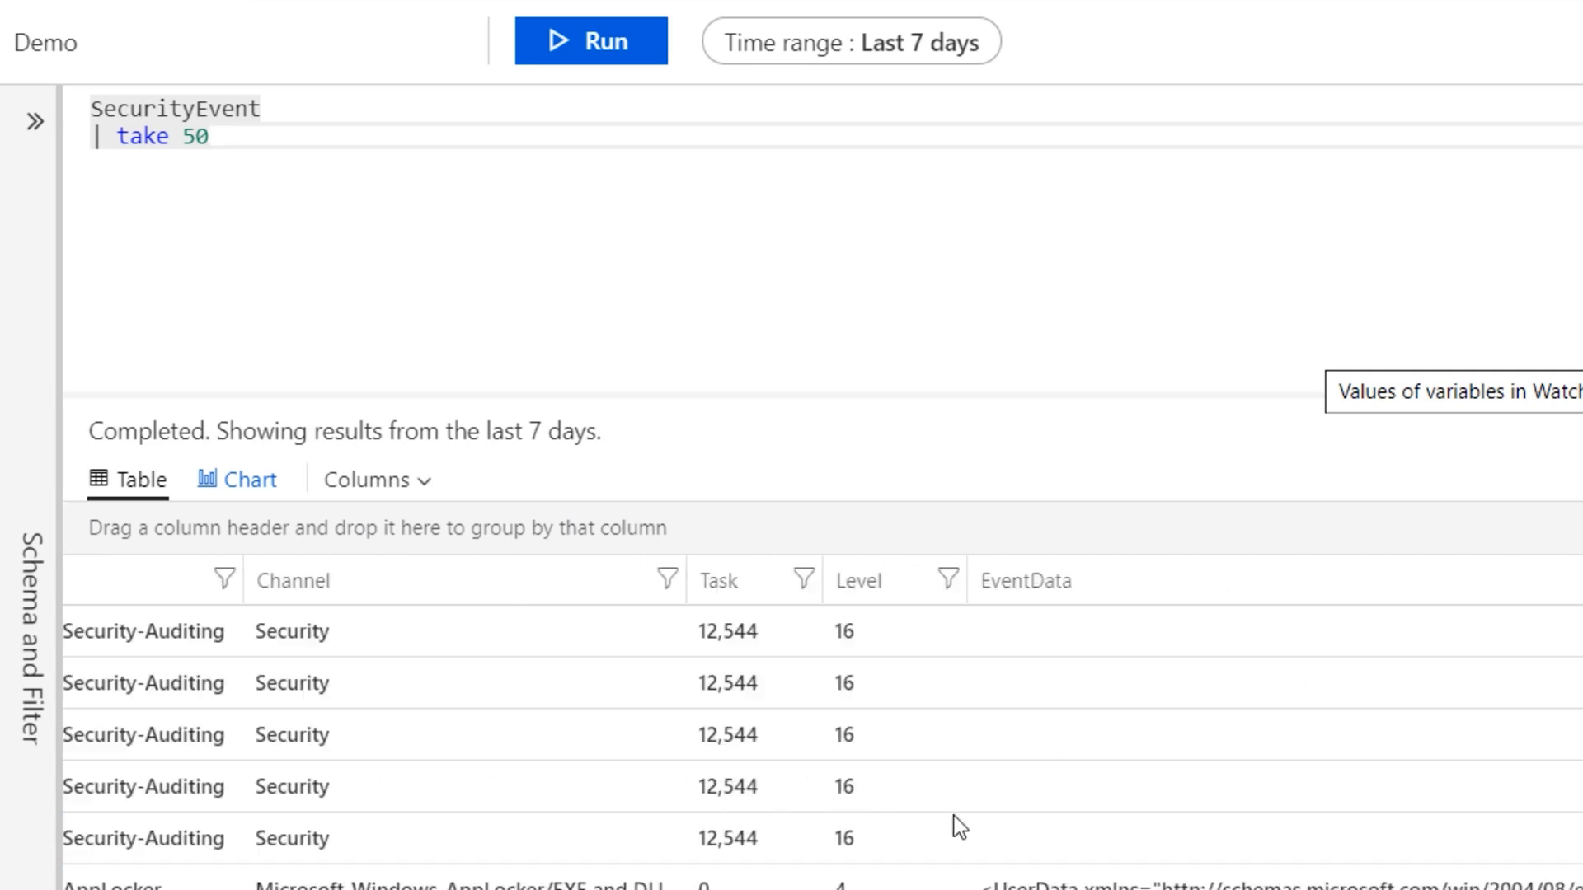
pyautogui.click(590, 41)
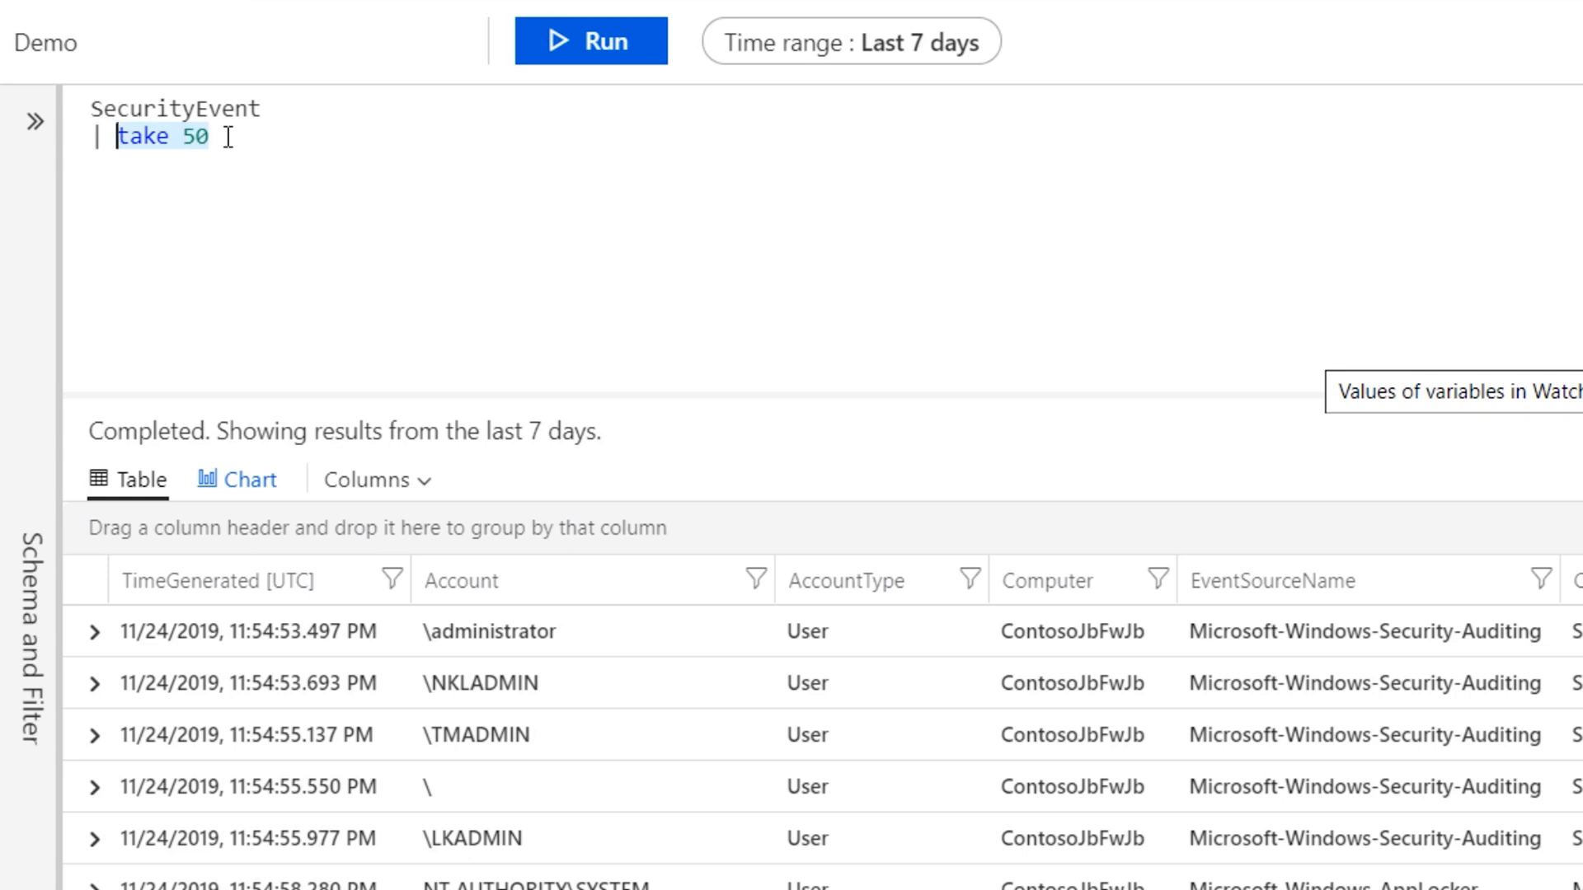
# Step: Add 'where TimeGenerated >= ago(1d)' to the SecurityEvent query and run it
pyautogui.write('where')
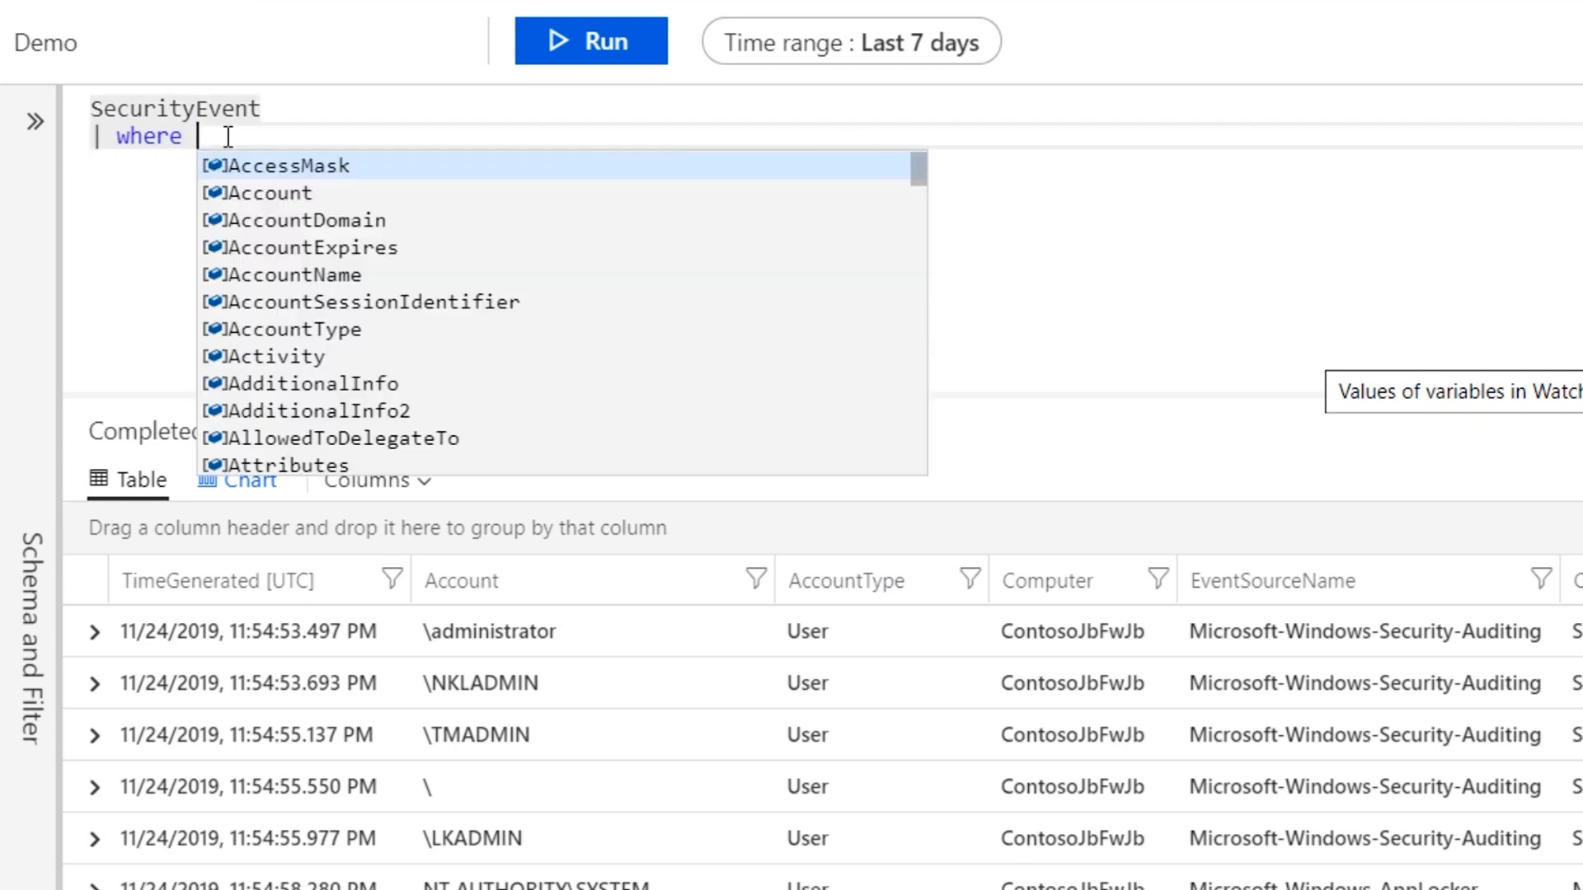
pyautogui.write('TimeGenerated')
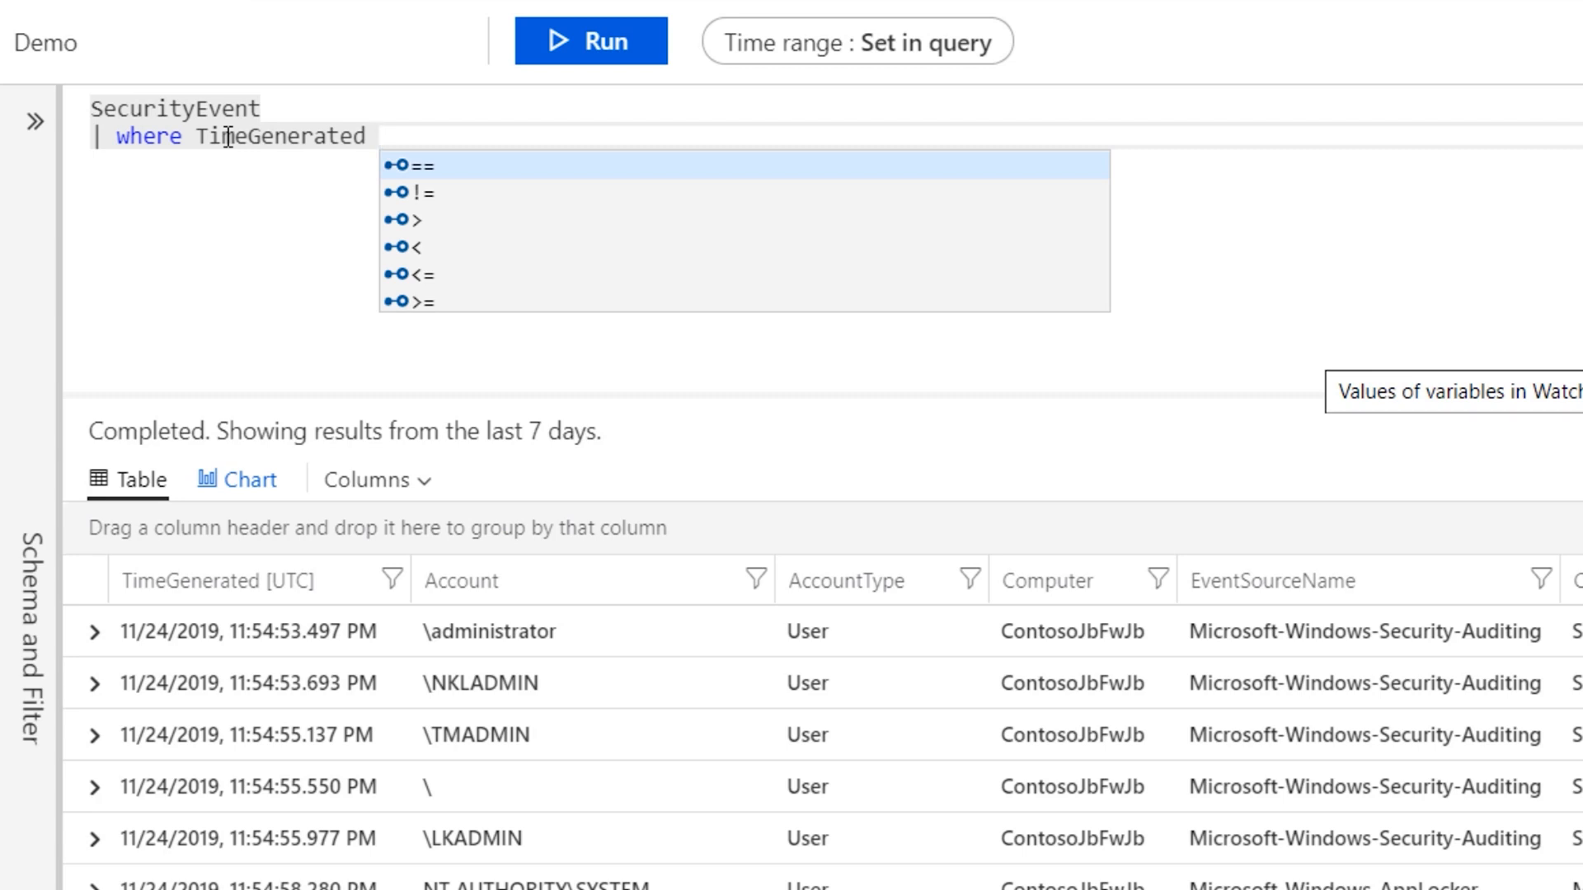
pyautogui.write('>= ago(1d')
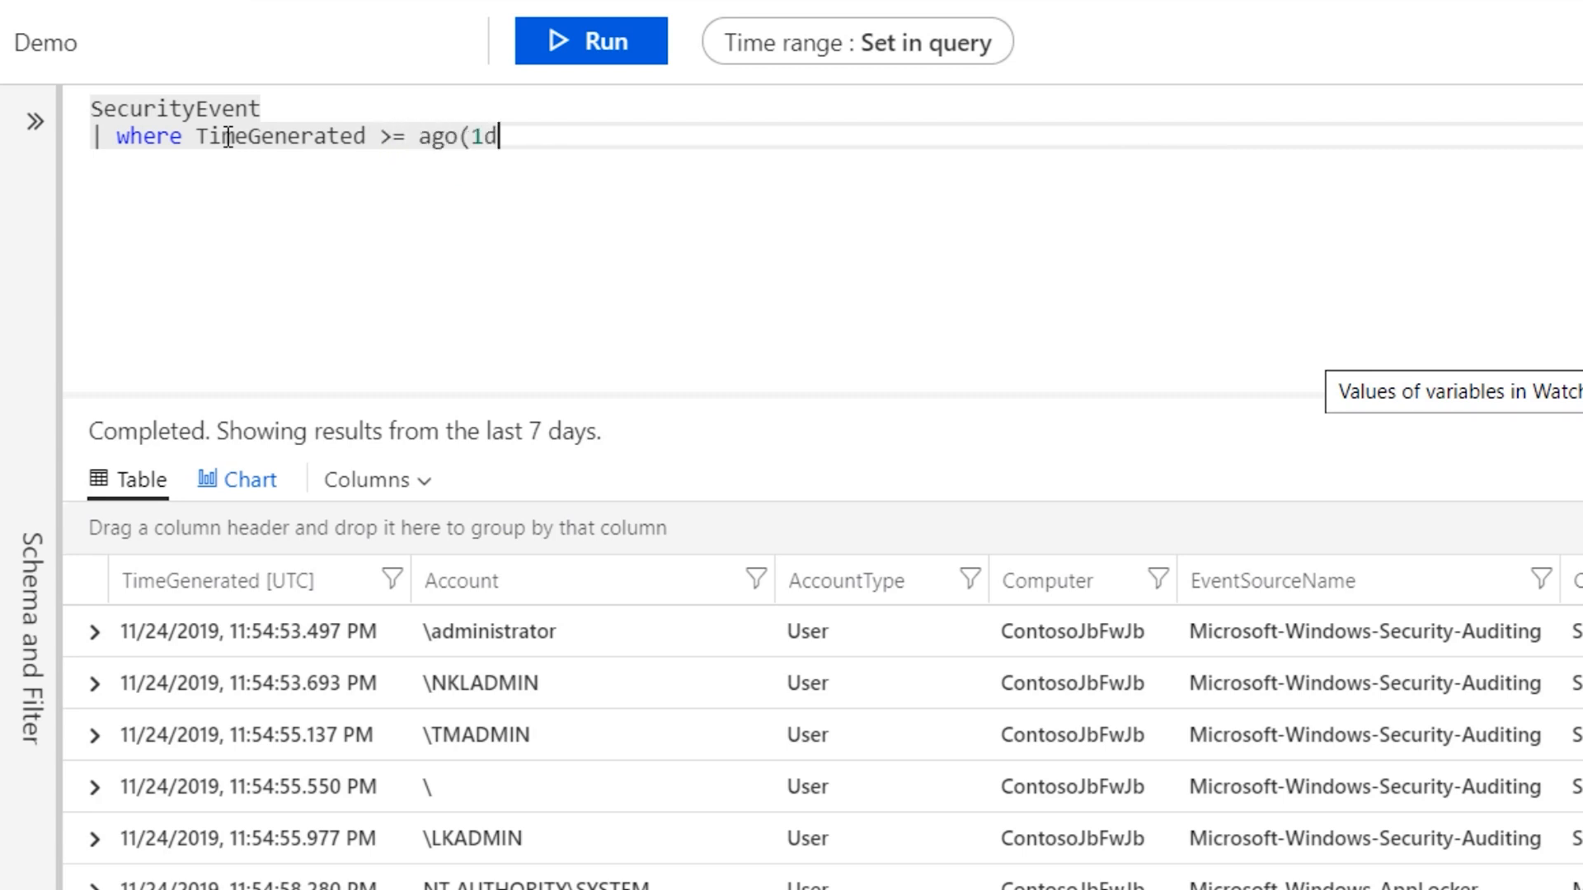
pyautogui.write(')')
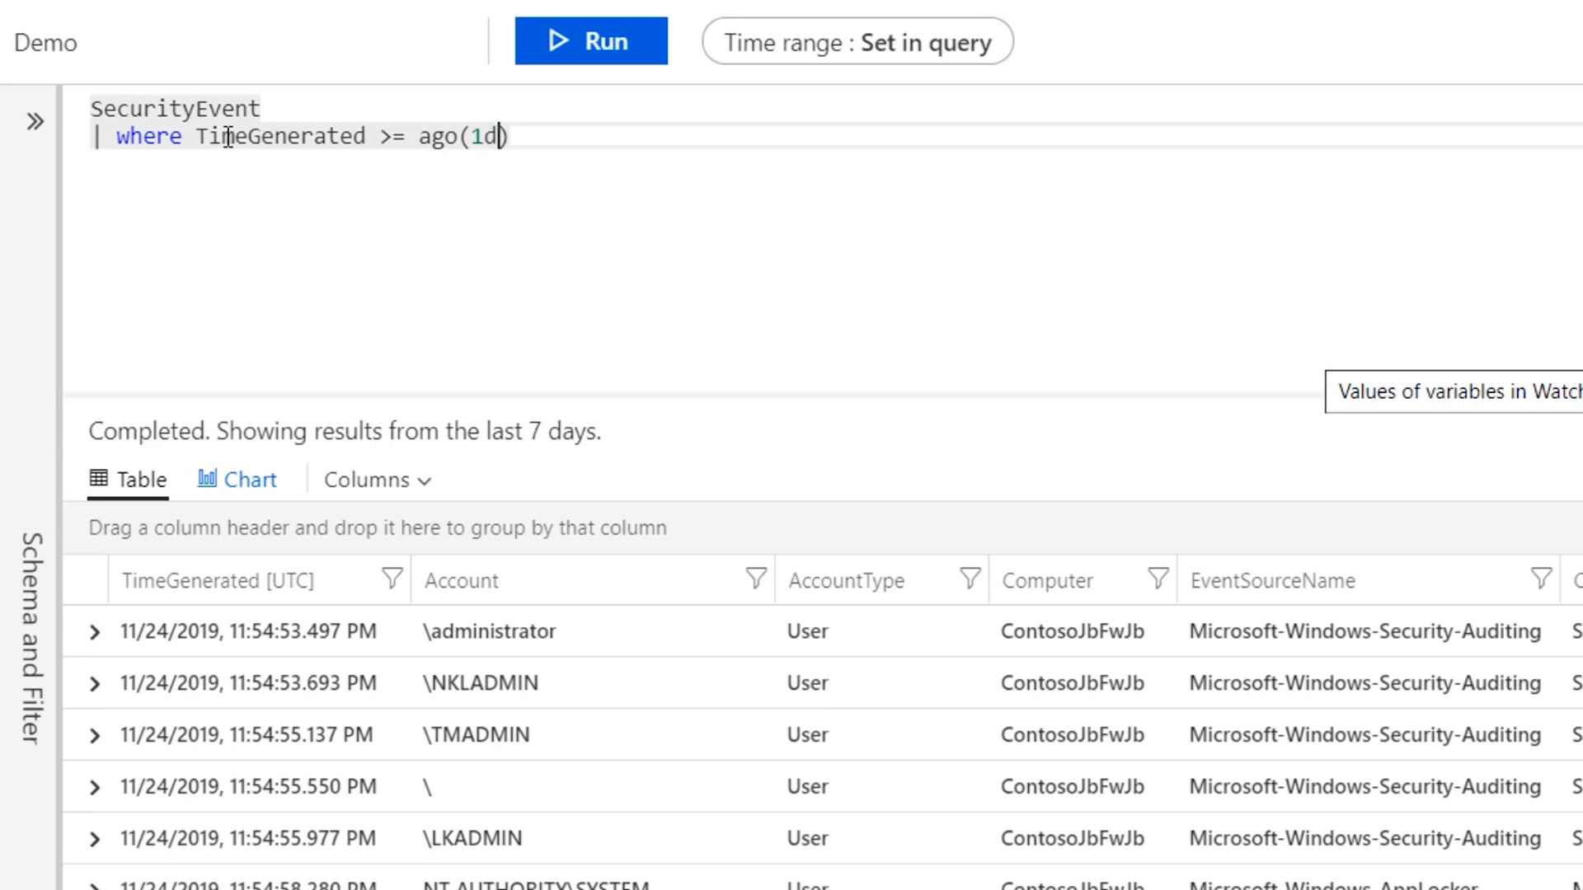
pyautogui.click(856, 41)
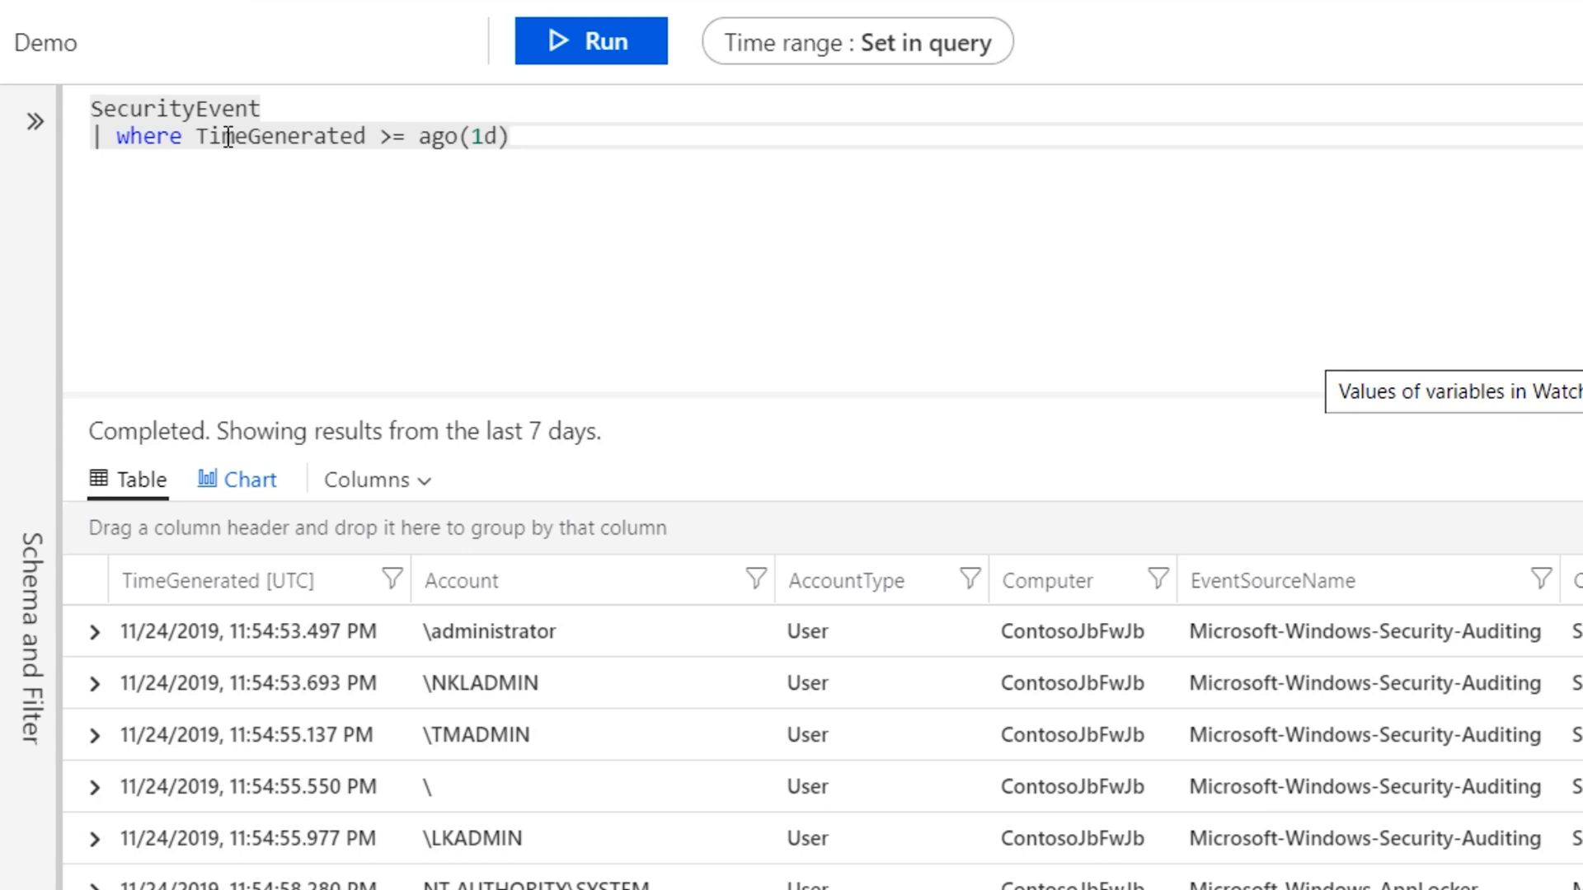
pyautogui.click(592, 40)
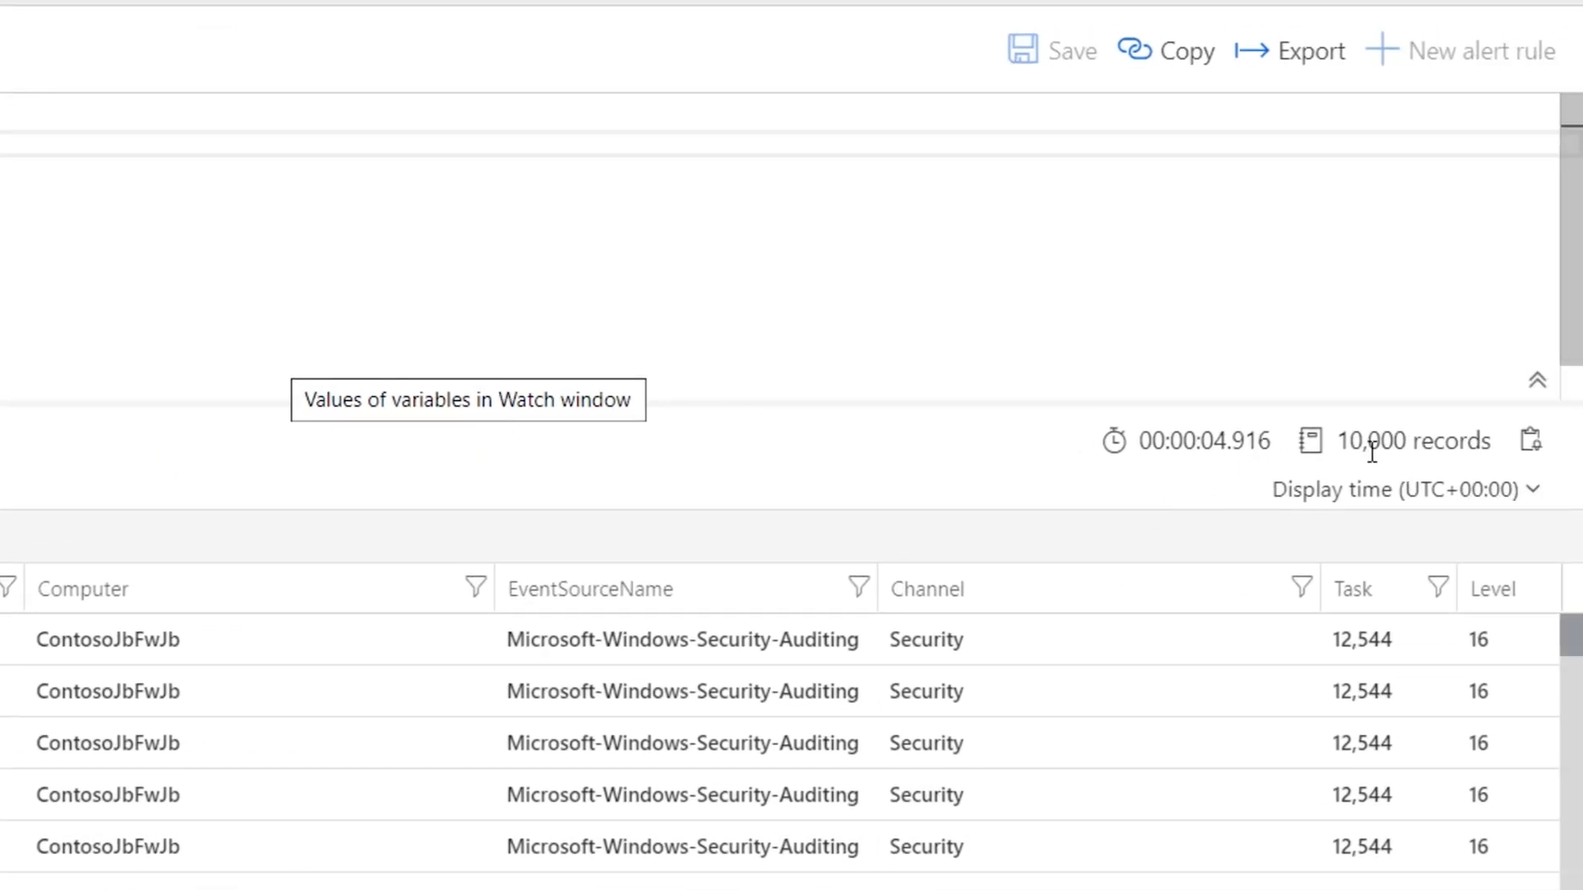
pyautogui.scroll(-3)
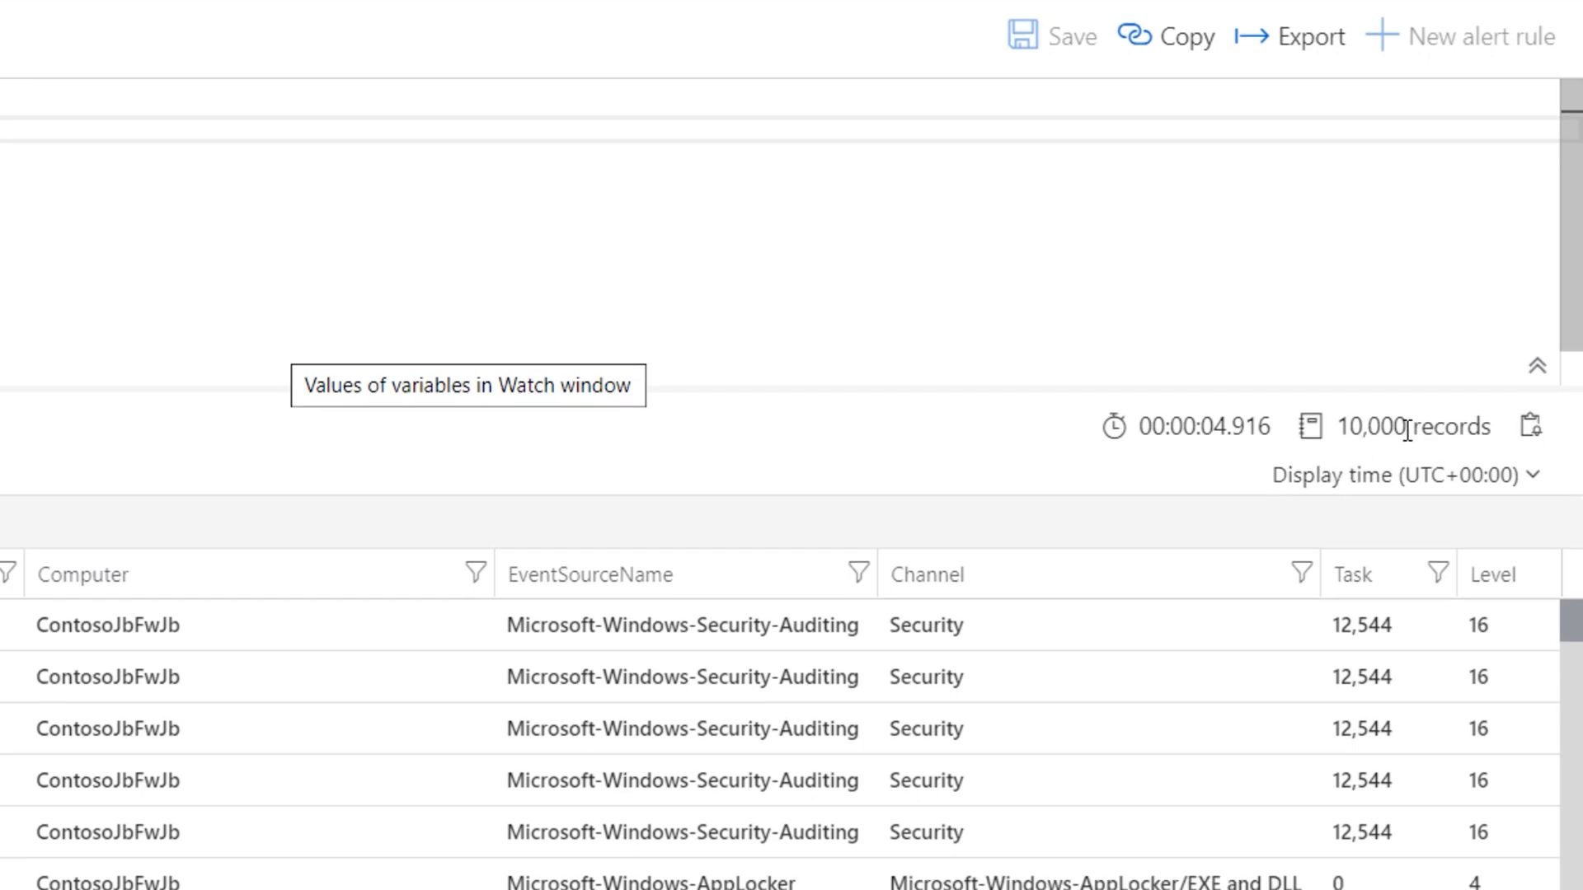
pyautogui.scroll(-3)
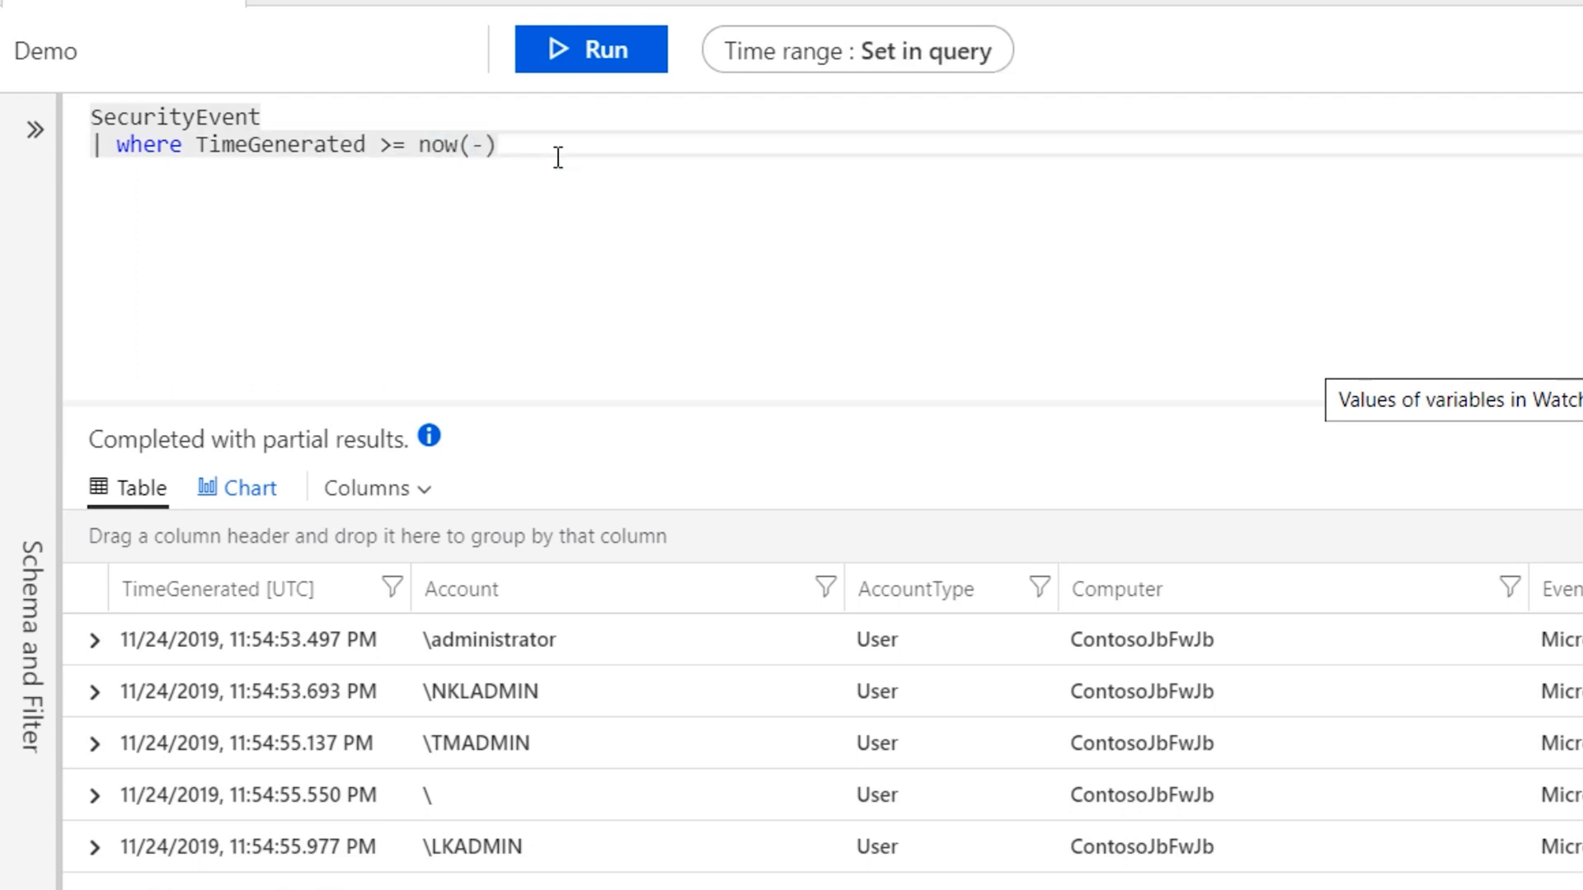
# Step: Change the filter to 'TimeGenerated >= now(-15m)' and run it, returning 2,772 records
pyautogui.write('15m')
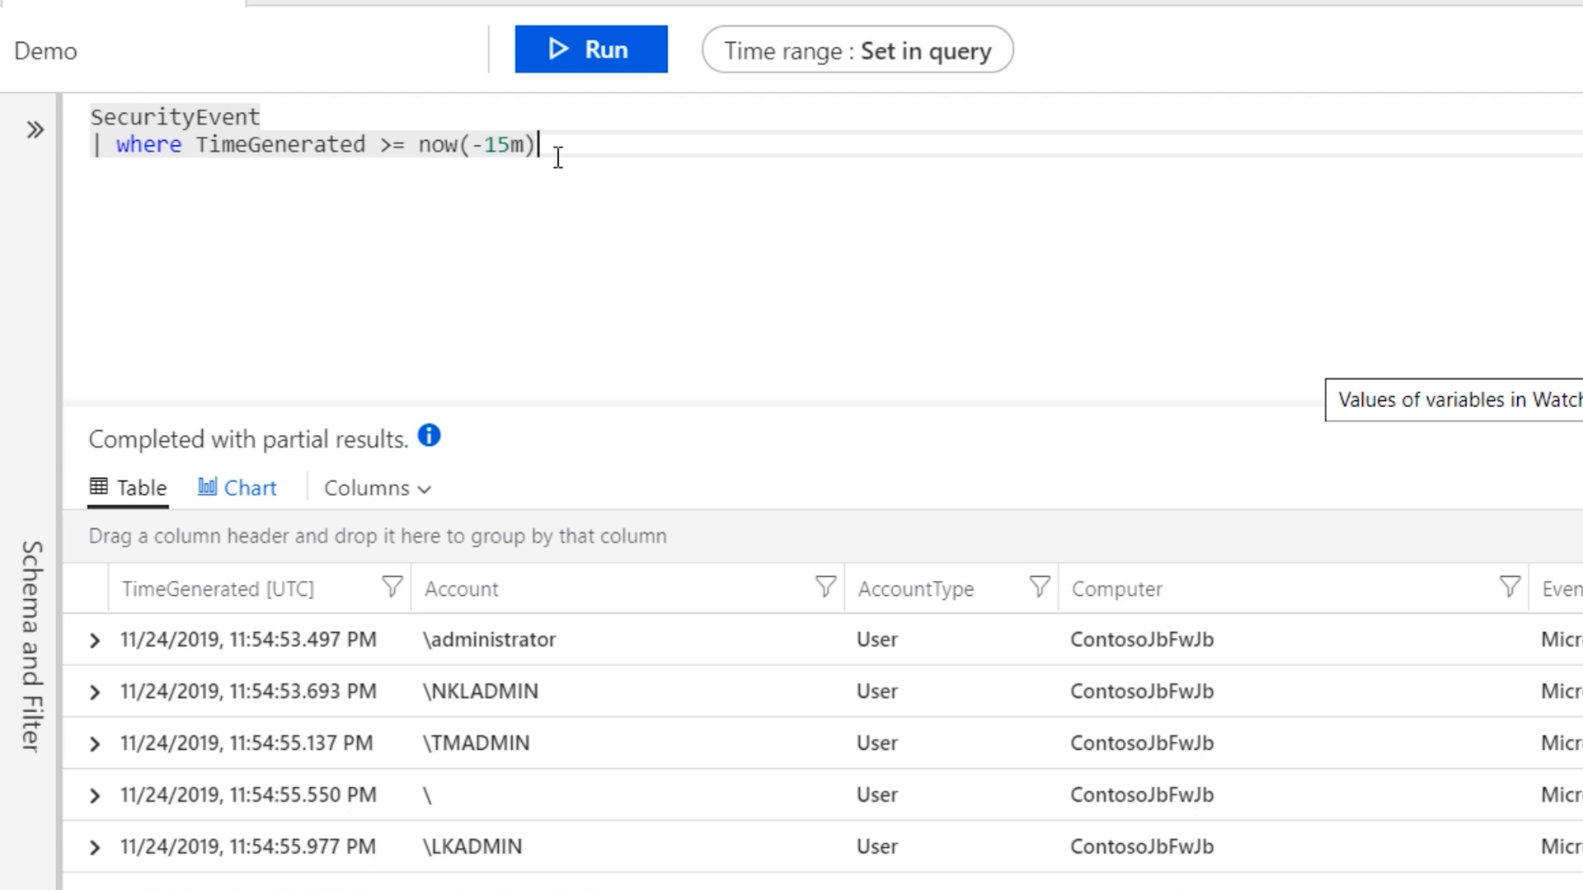
pyautogui.click(590, 49)
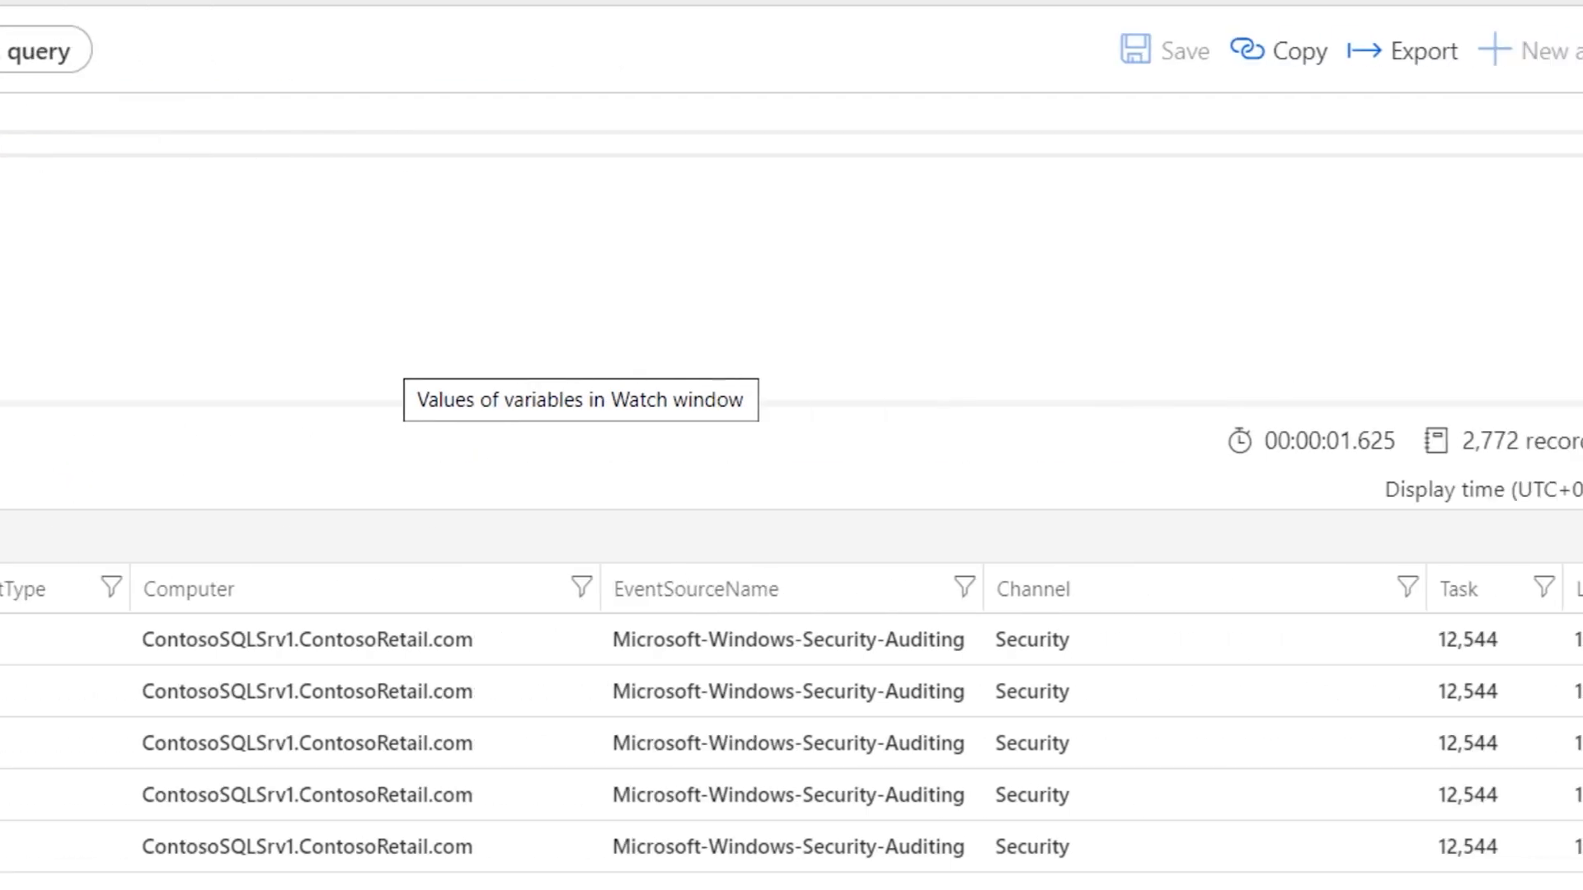
pyautogui.hscroll(3)
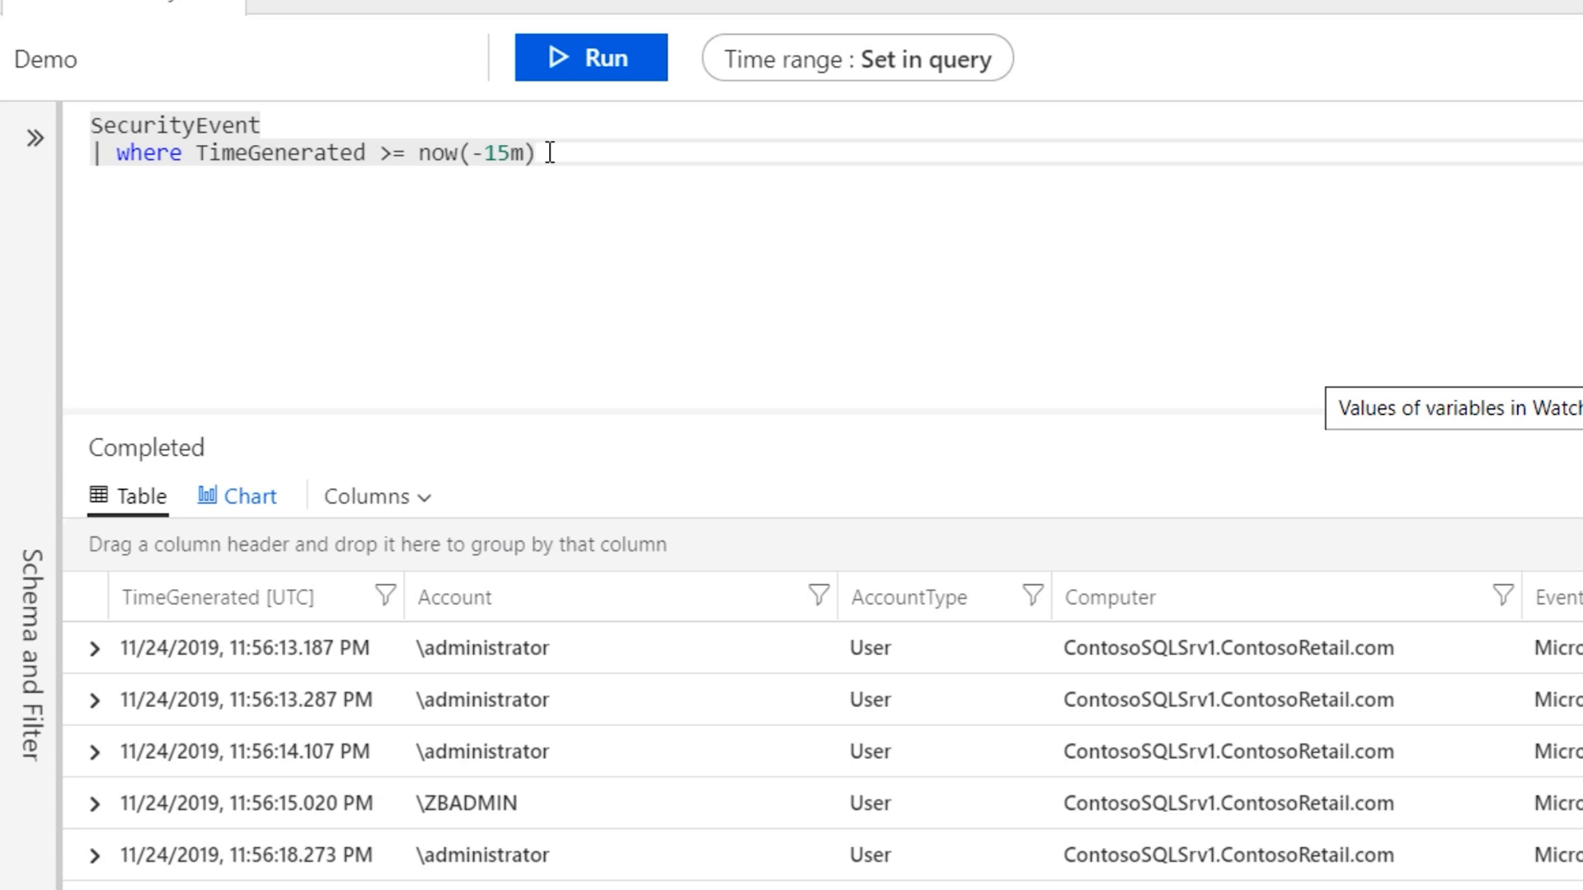
pyautogui.moveTo(956, 412)
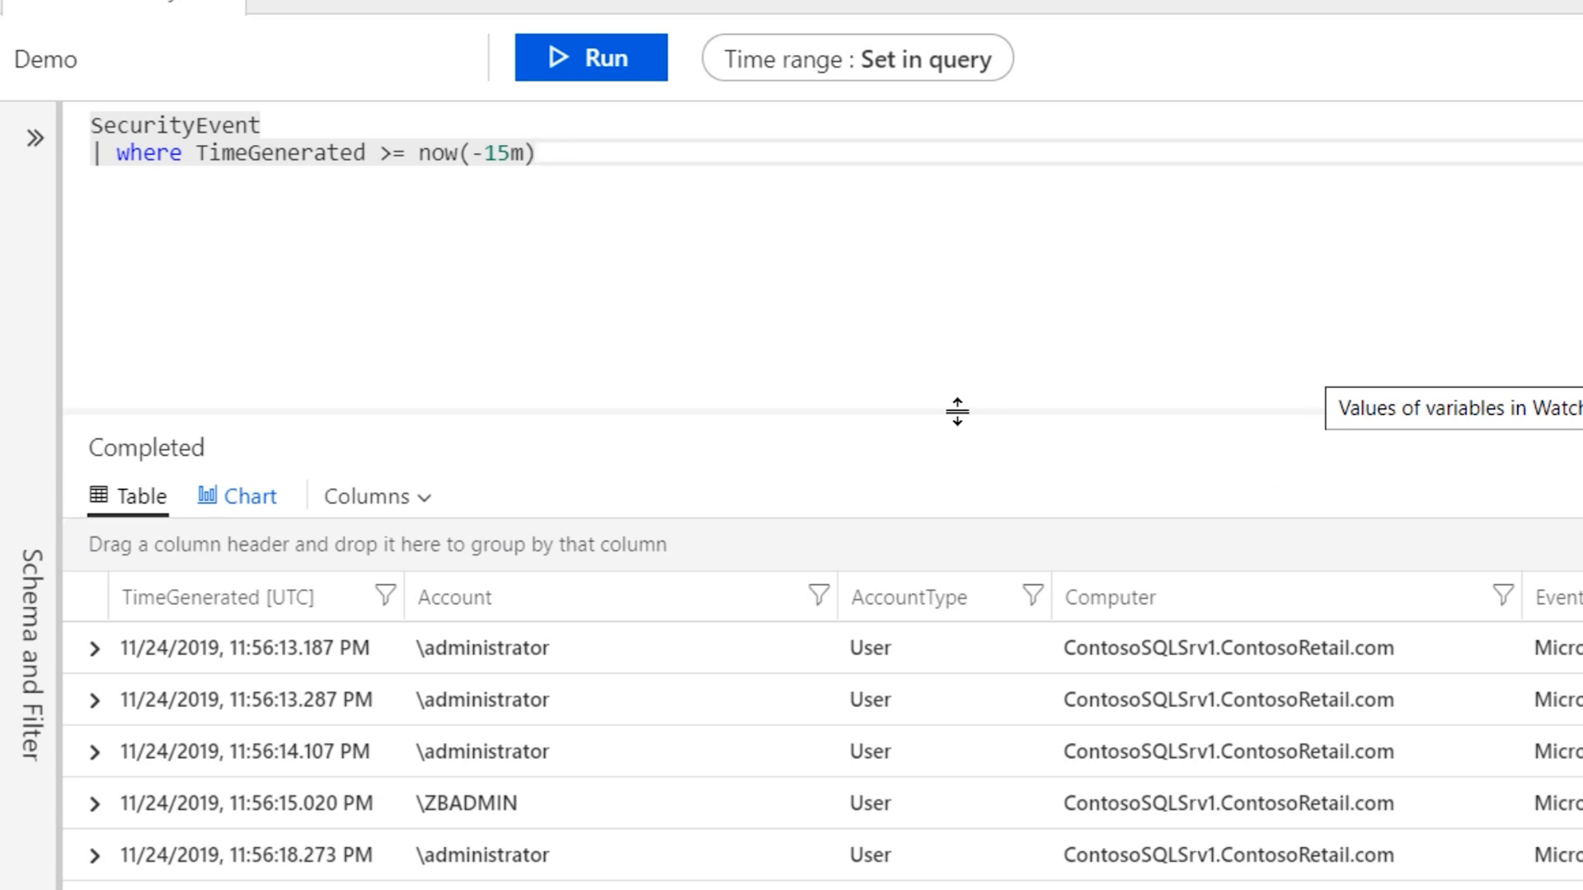
# Step: Add '| project TimeGenerated, Account, Computer, EventID, Activity, IpAddress' and rerun the query
pyautogui.click(856, 58)
pyautogui.write('| project')
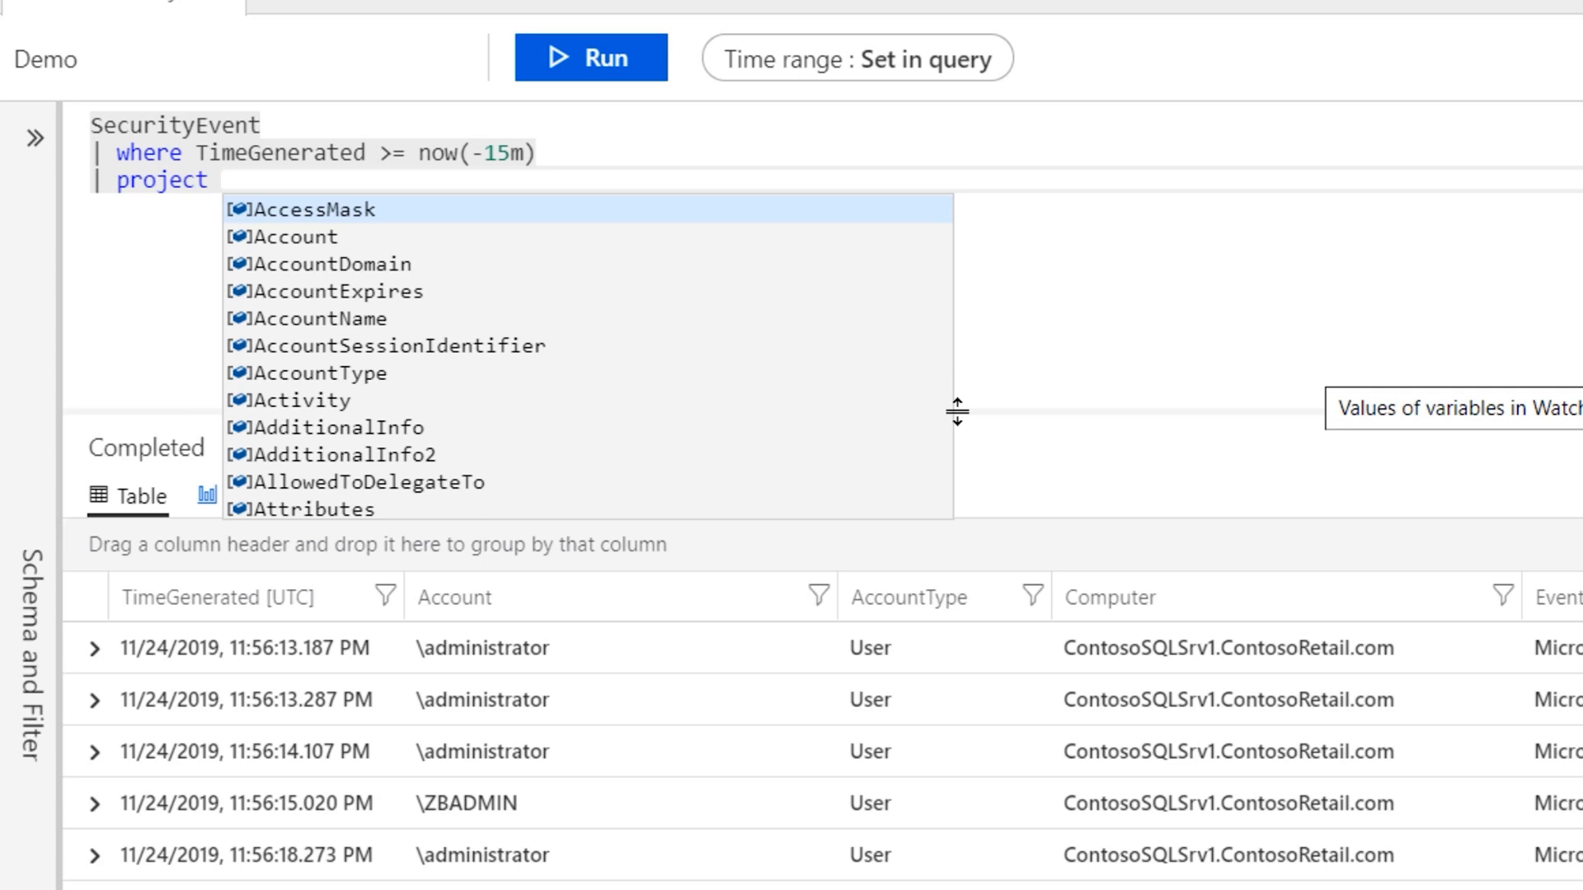
pyautogui.write('TimeGenerated')
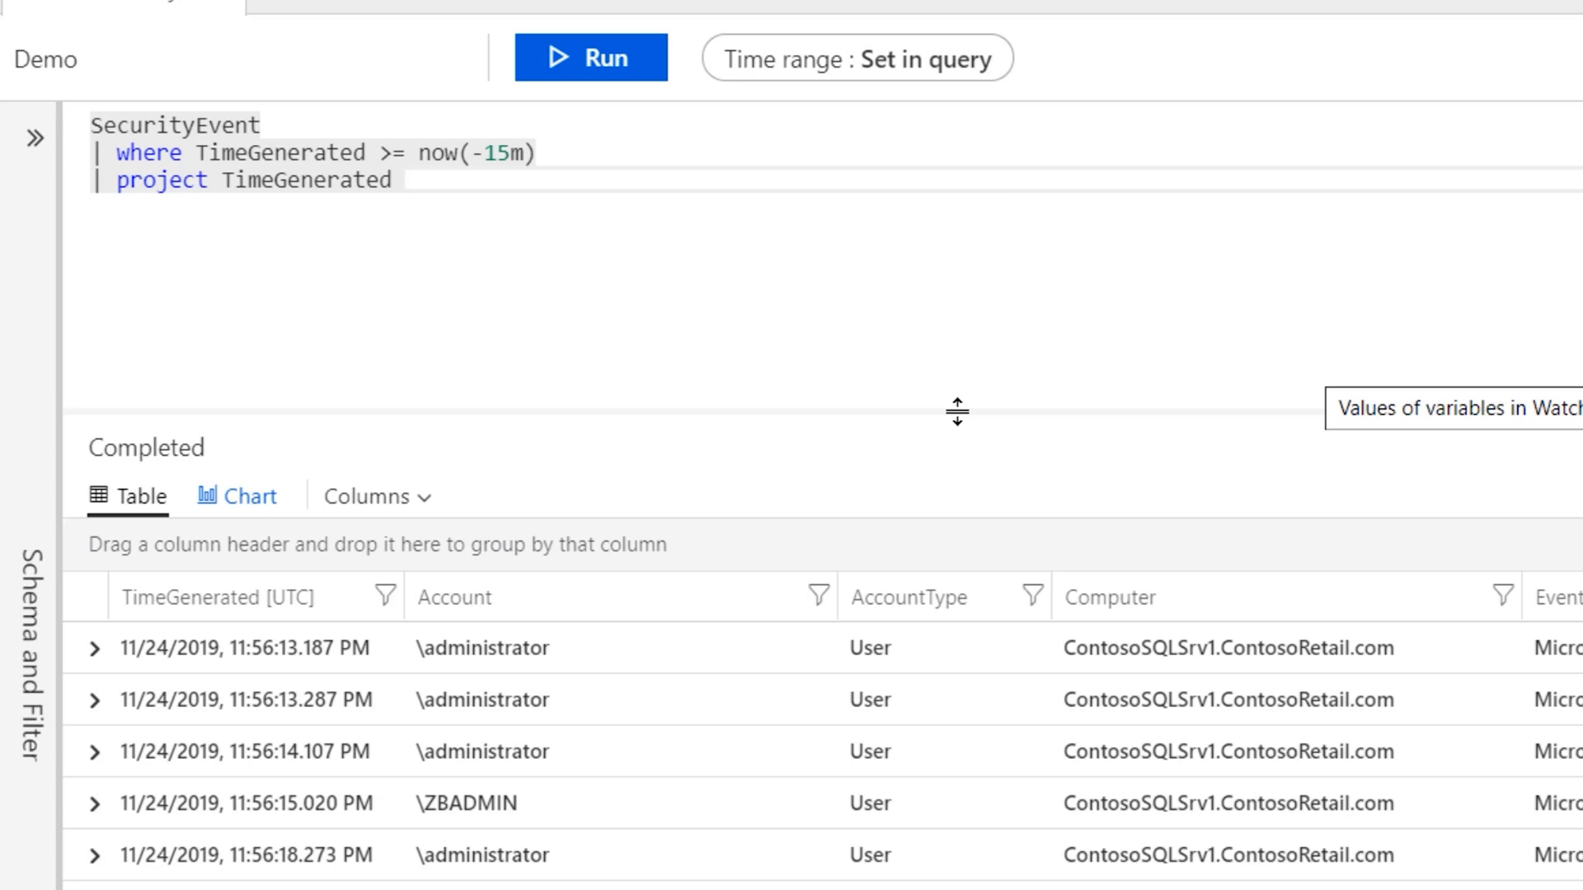
pyautogui.write(', Account')
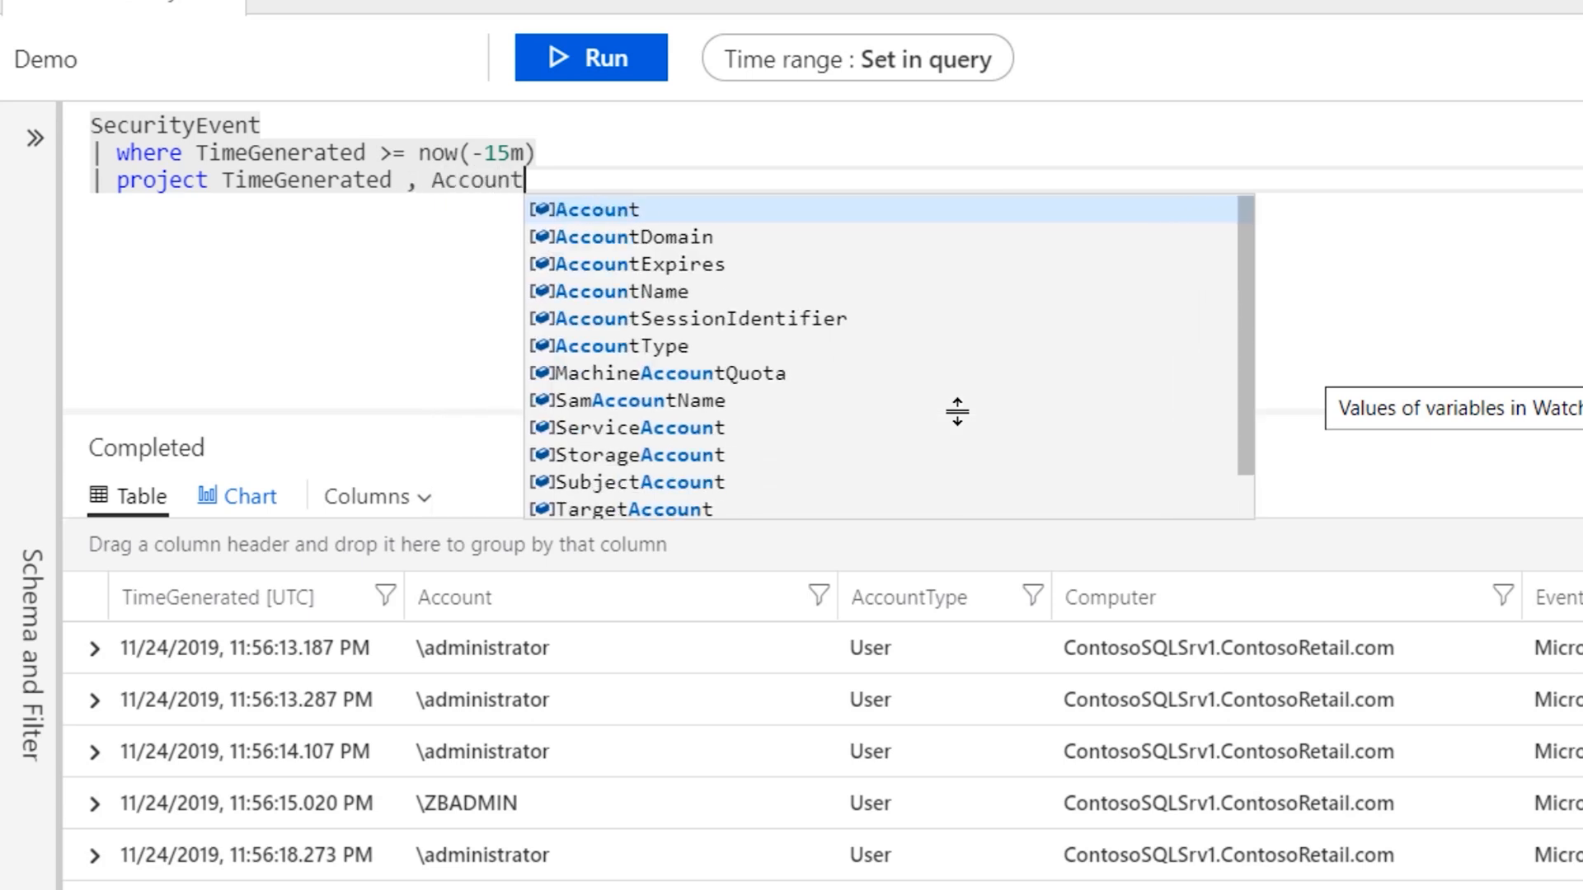
pyautogui.write(', Computer')
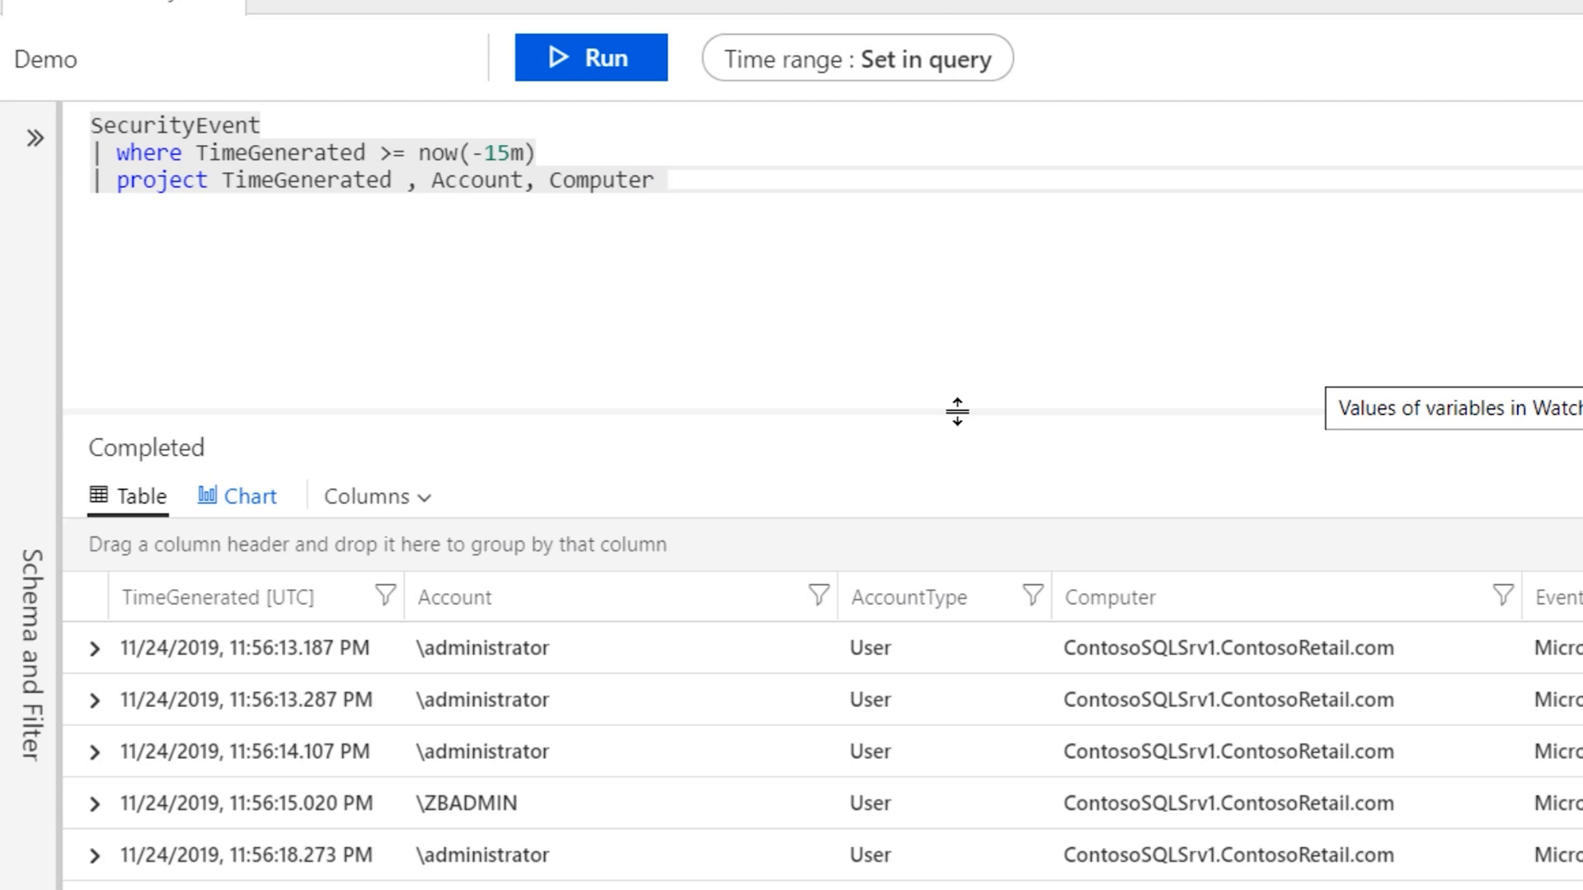
pyautogui.write(', EventID , Activit')
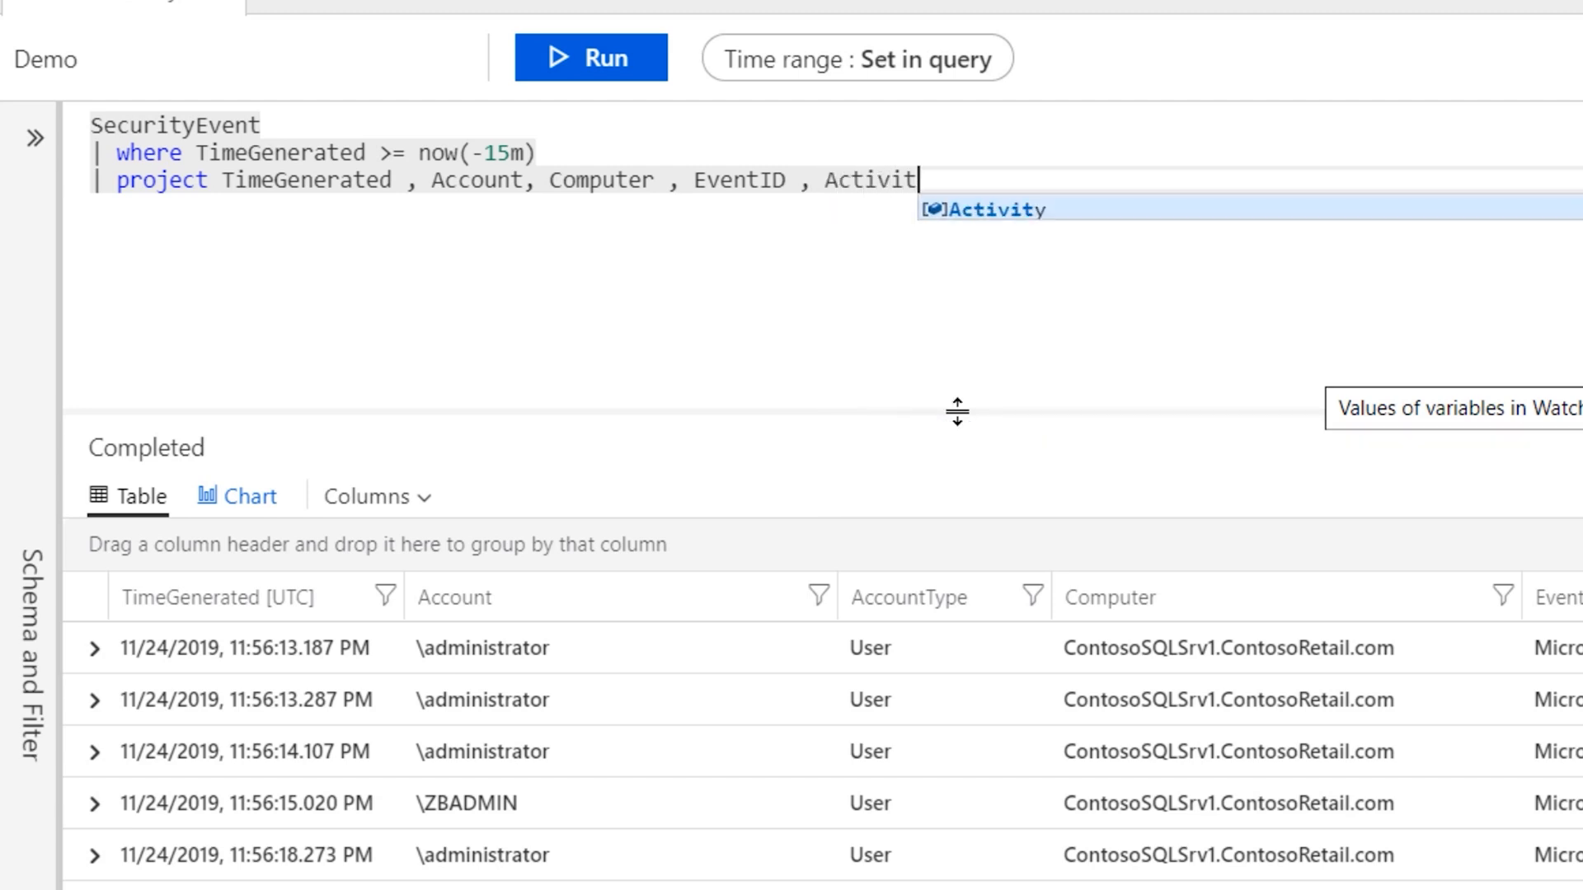
pyautogui.write(', IP')
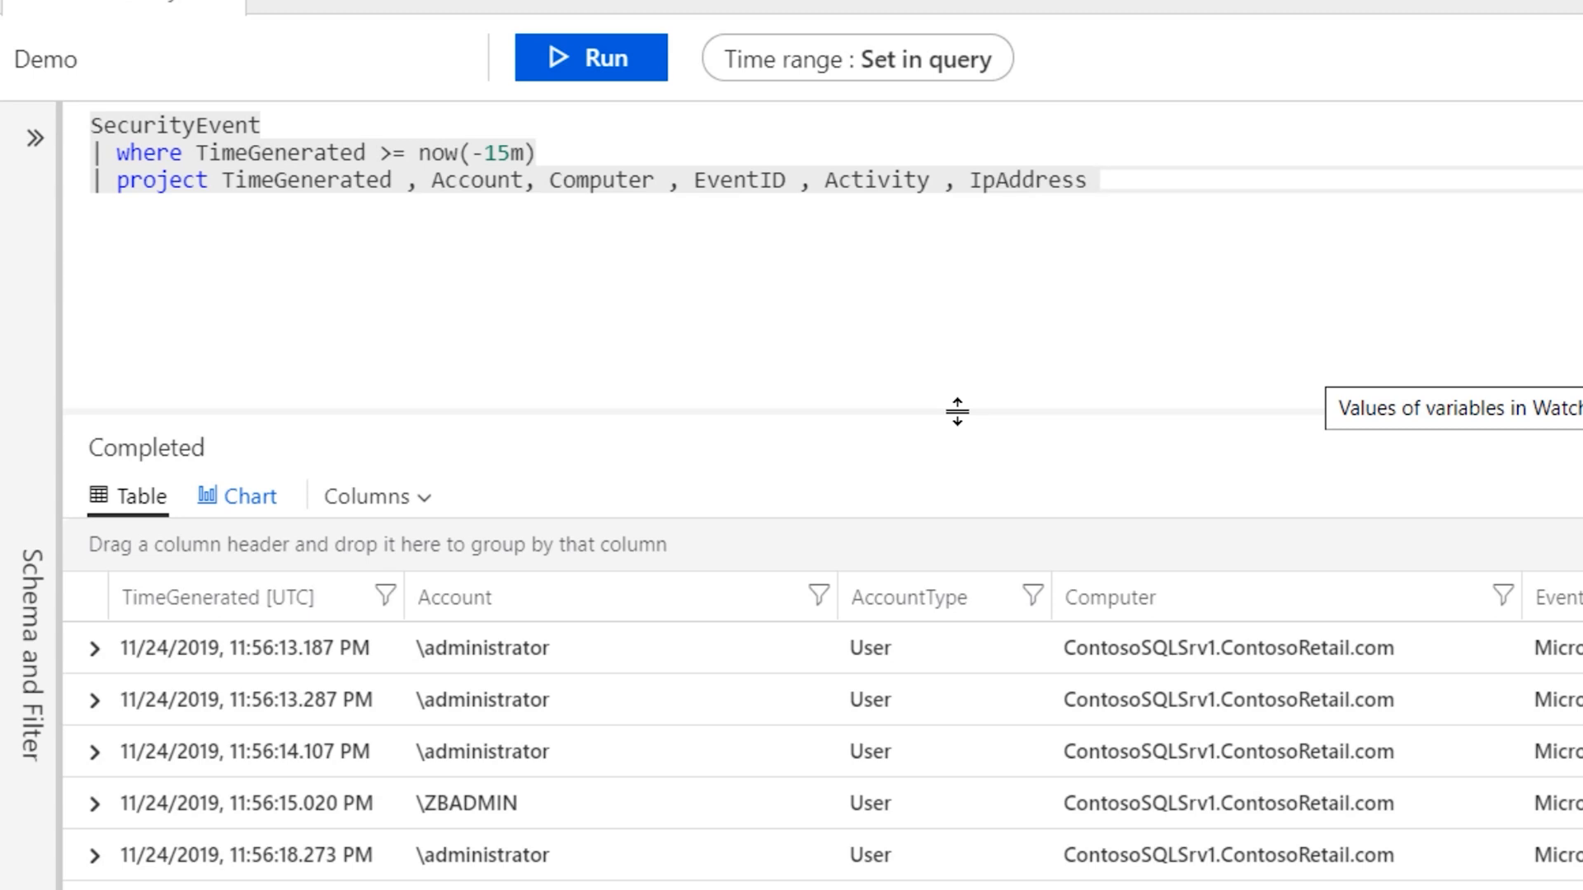
pyautogui.click(591, 58)
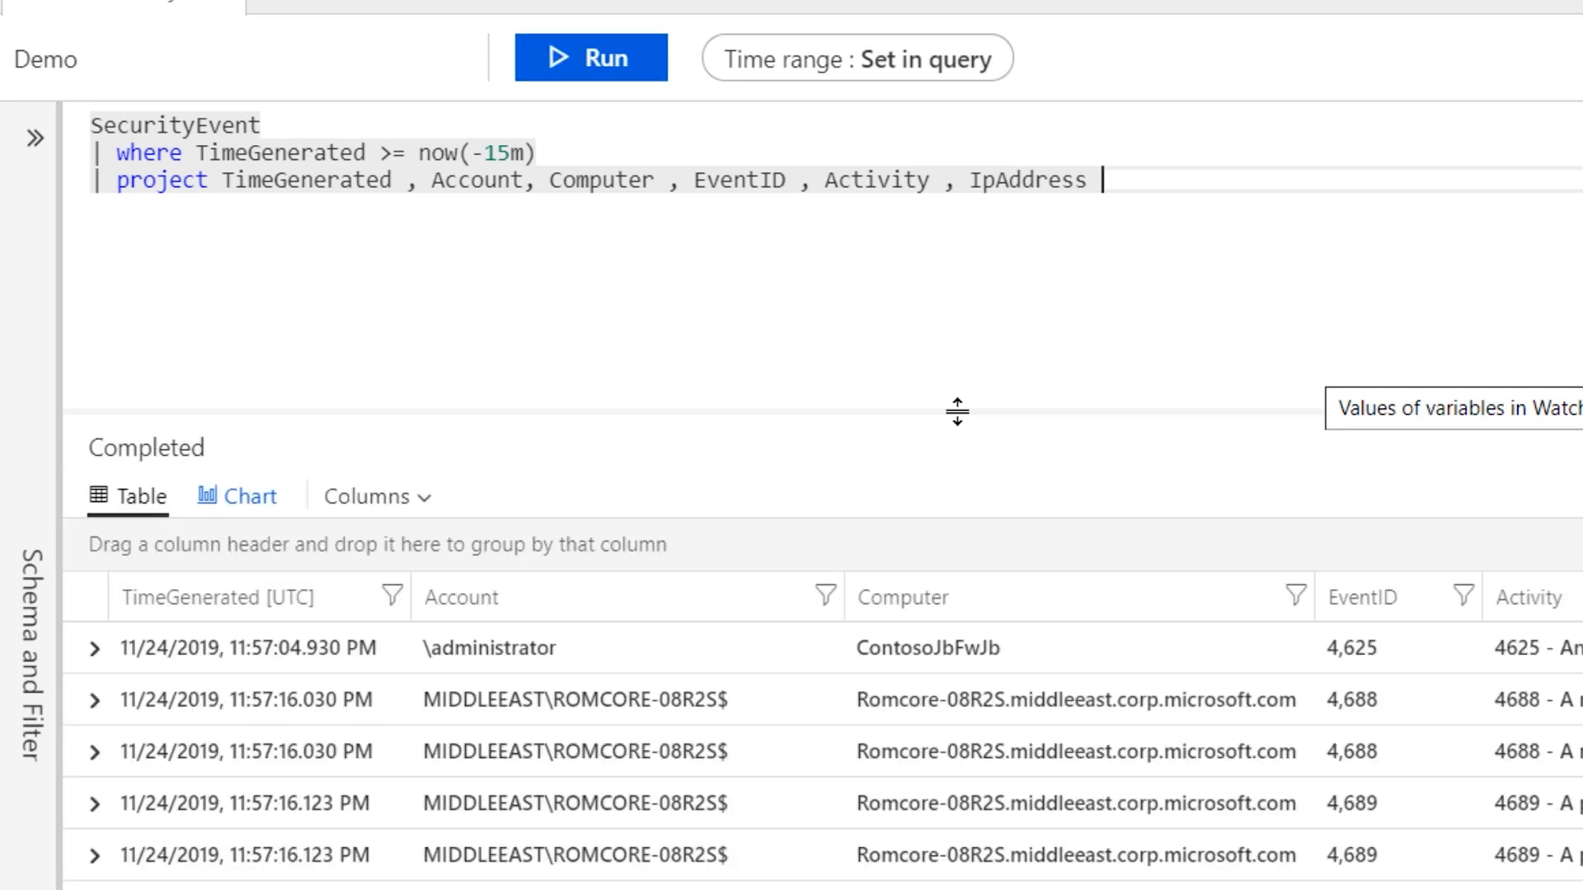
pyautogui.moveTo(967, 700)
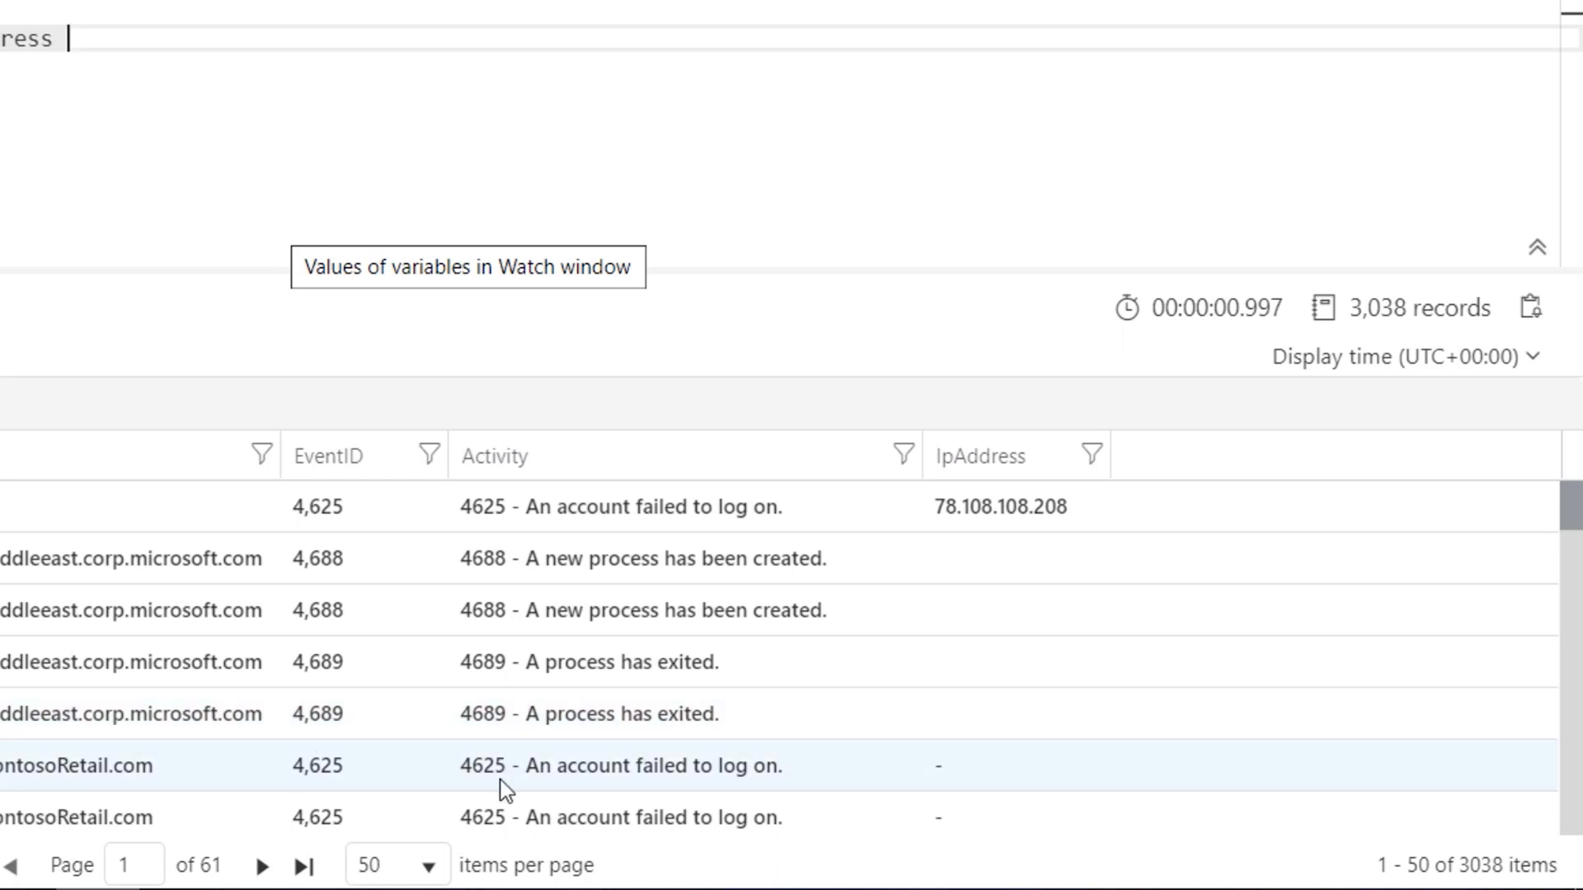
pyautogui.moveTo(653, 774)
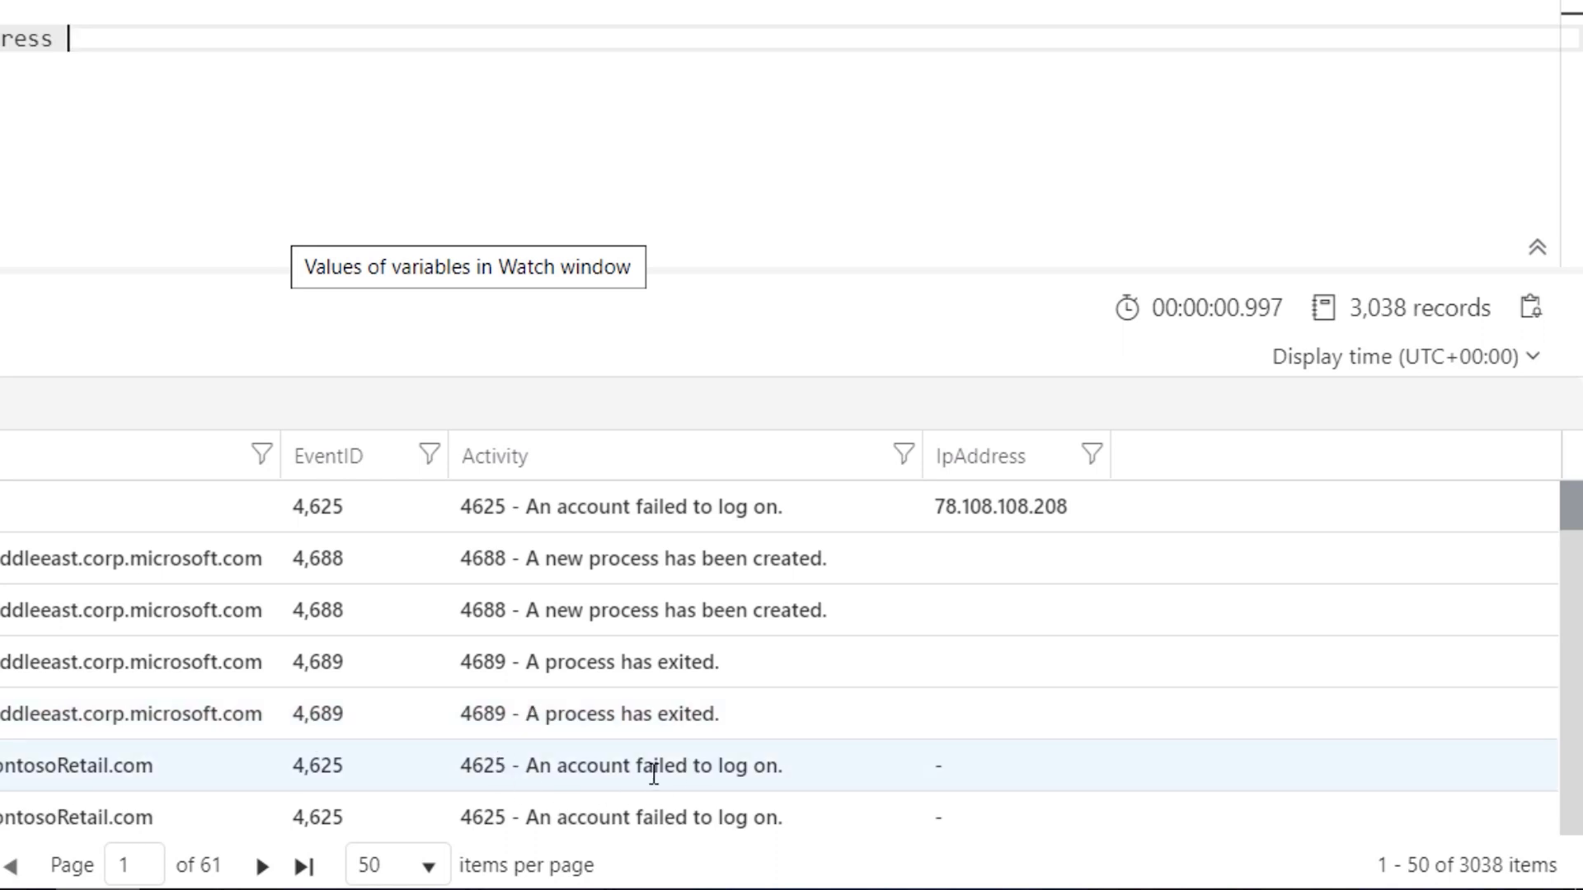
pyautogui.moveTo(118, 85)
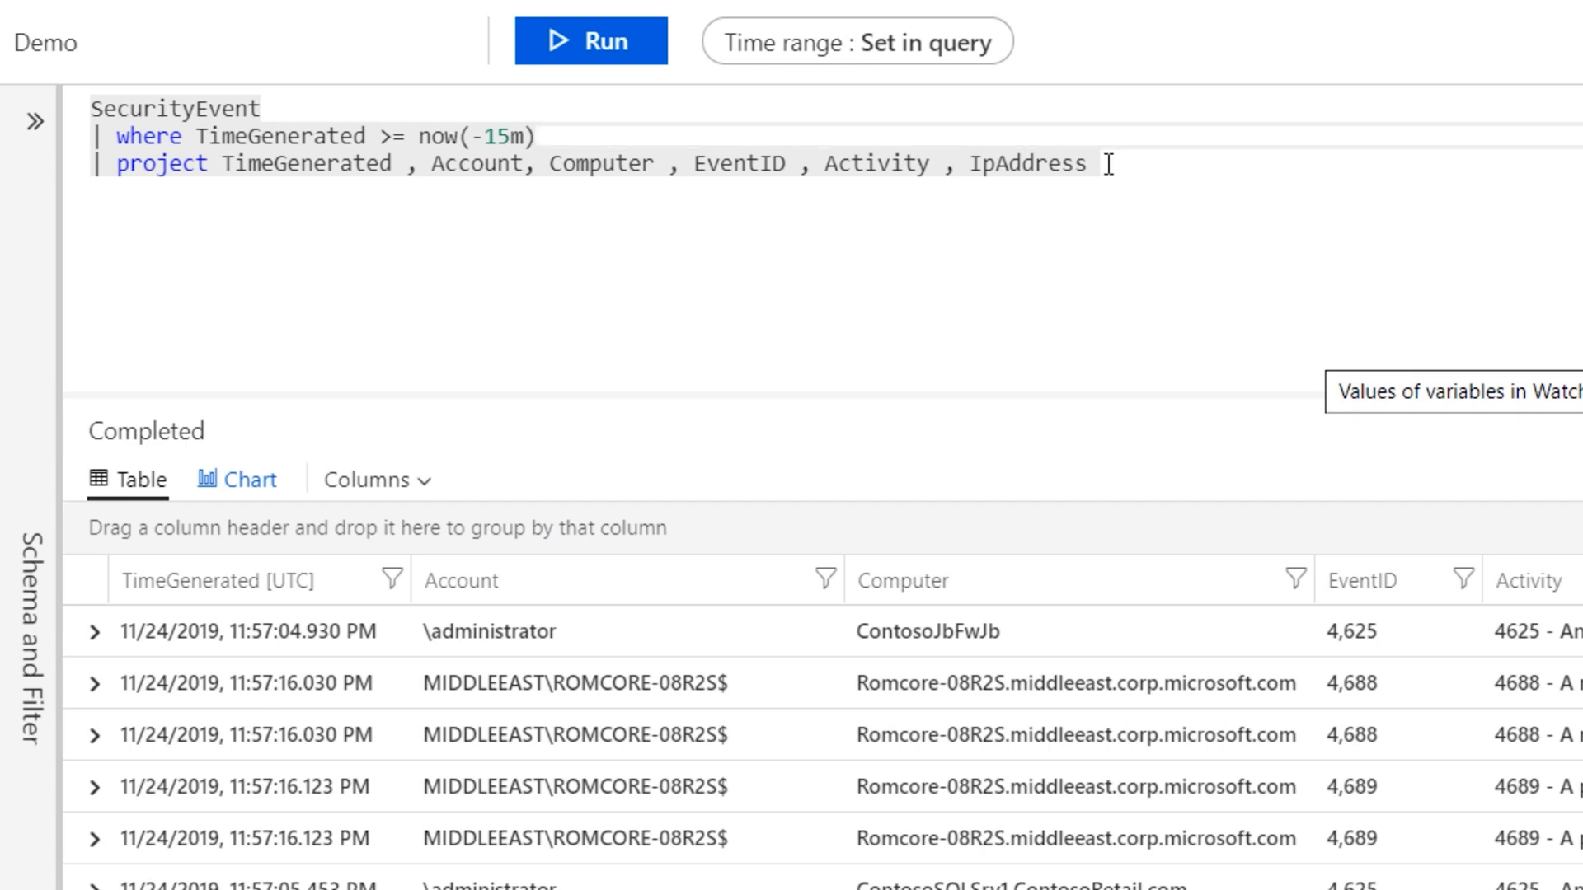
# Step: Insert 'where EventID == 4625' before the projection line and rerun the query
pyautogui.press('Enter')
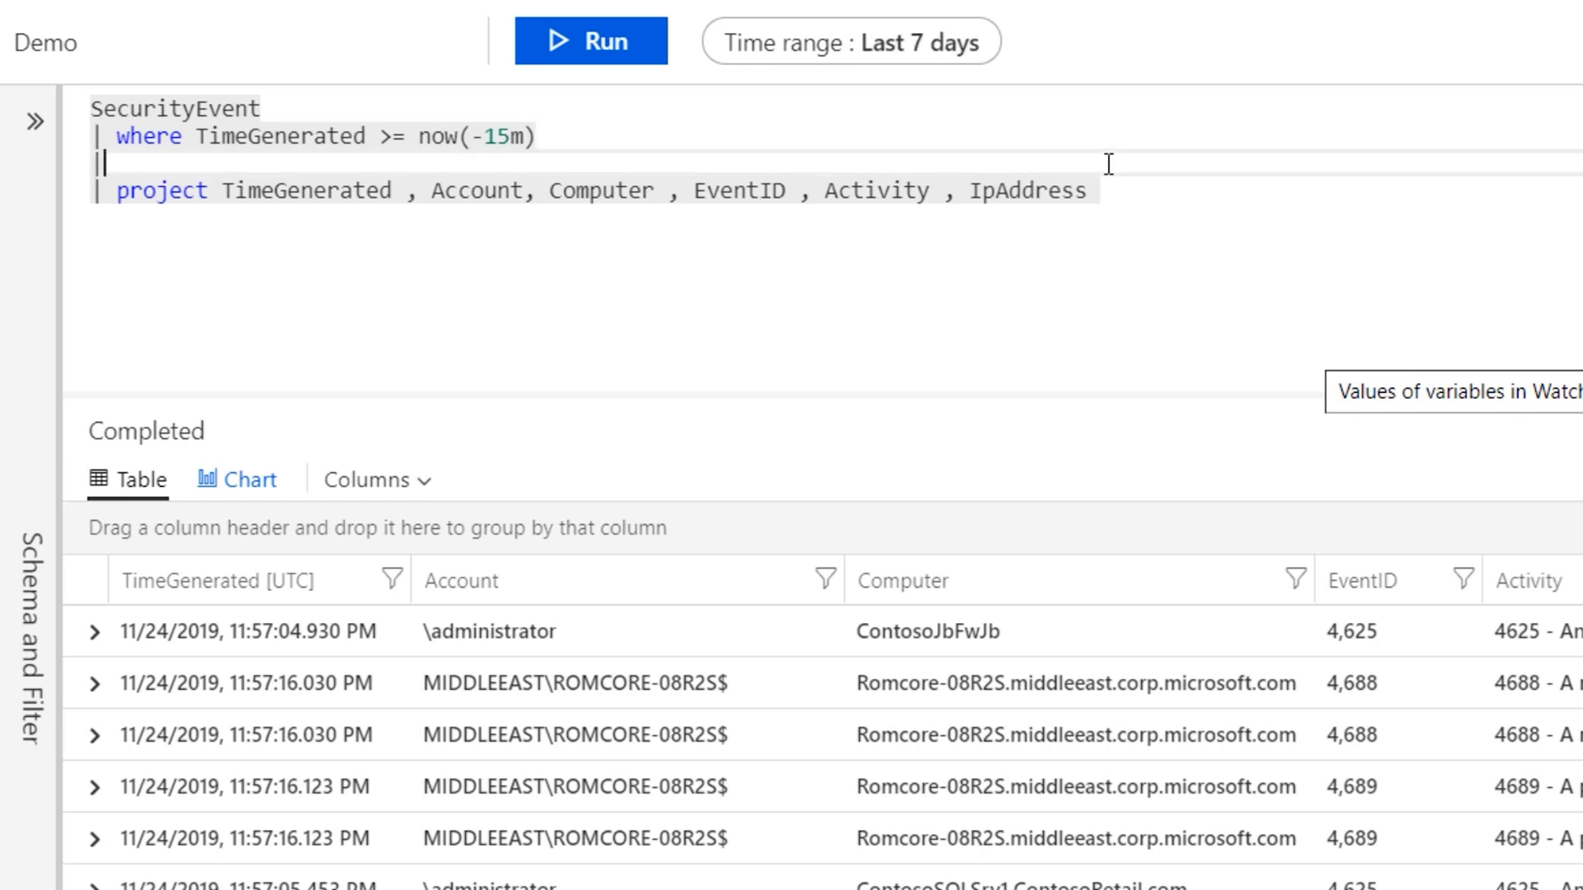
pyautogui.write('where')
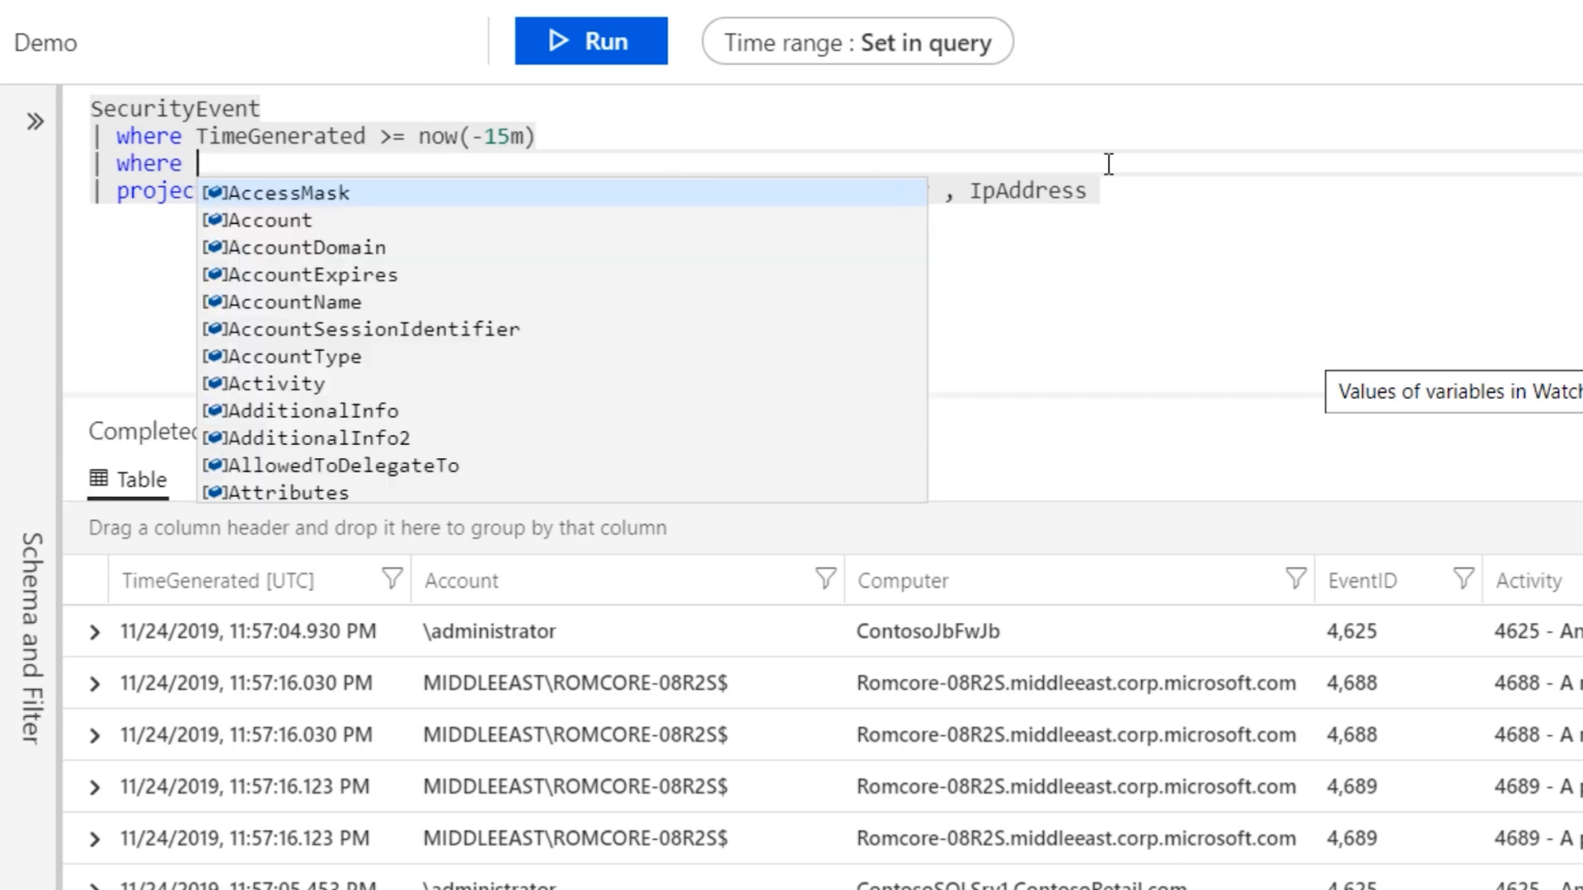
pyautogui.write('EventID')
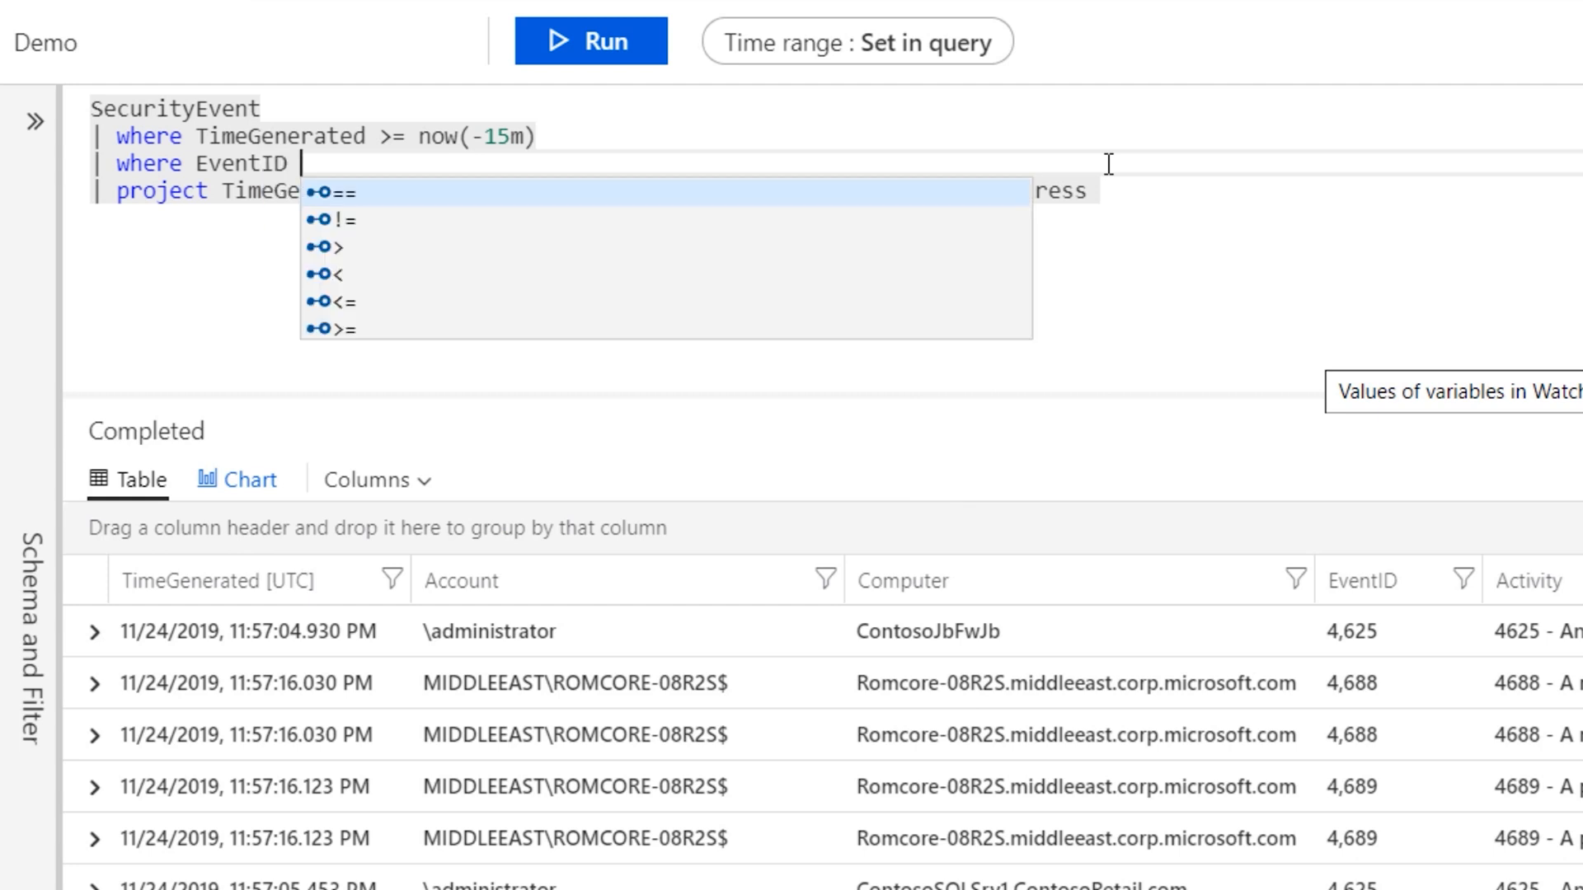
pyautogui.click(333, 192)
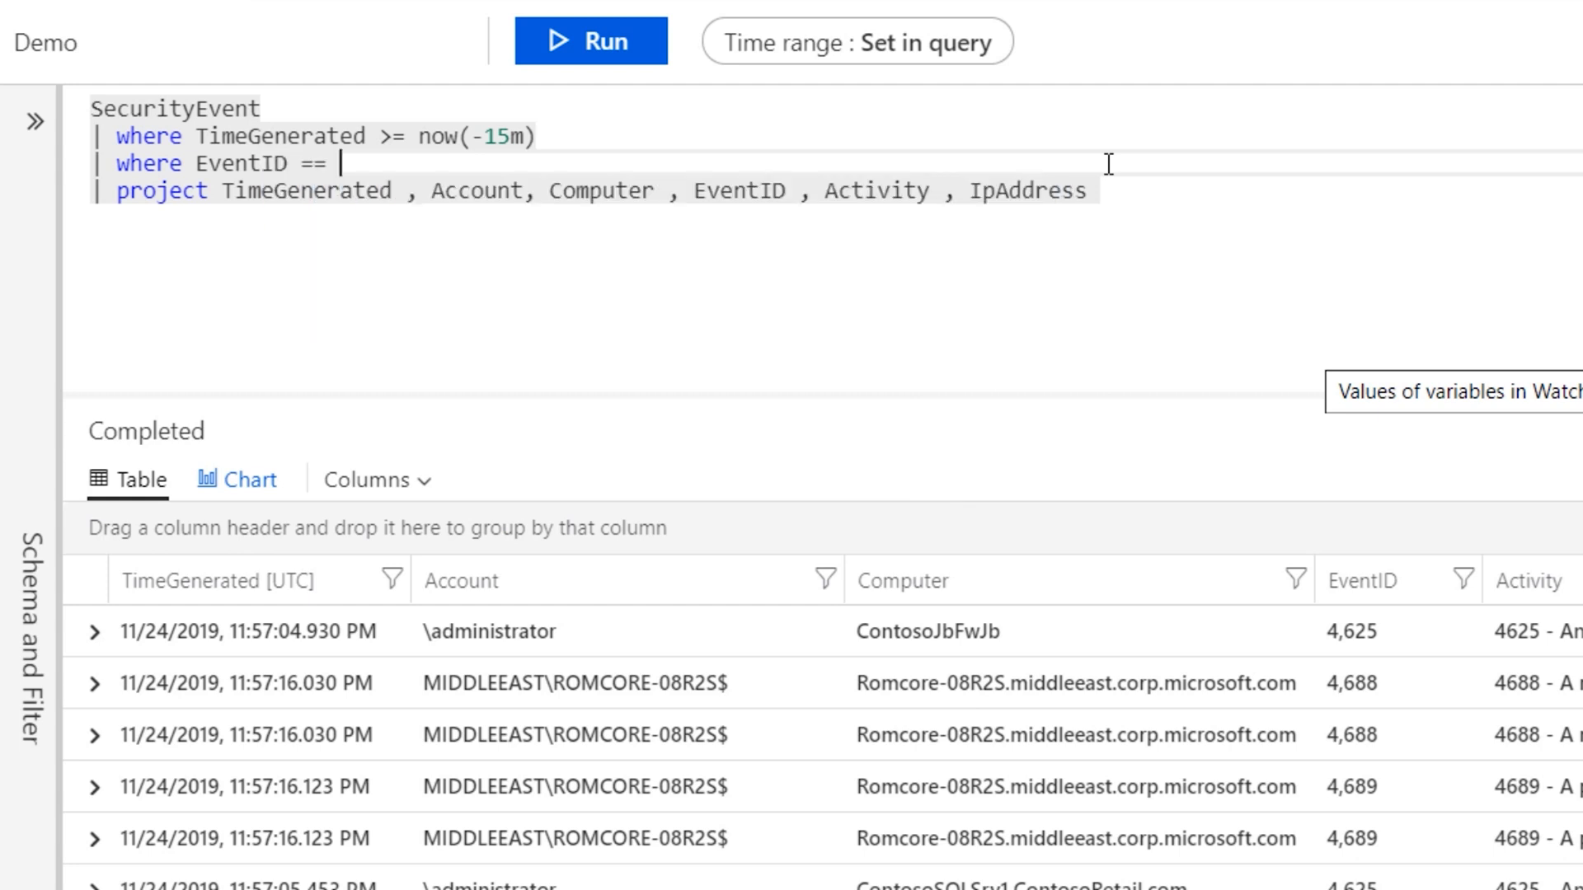
pyautogui.write('462')
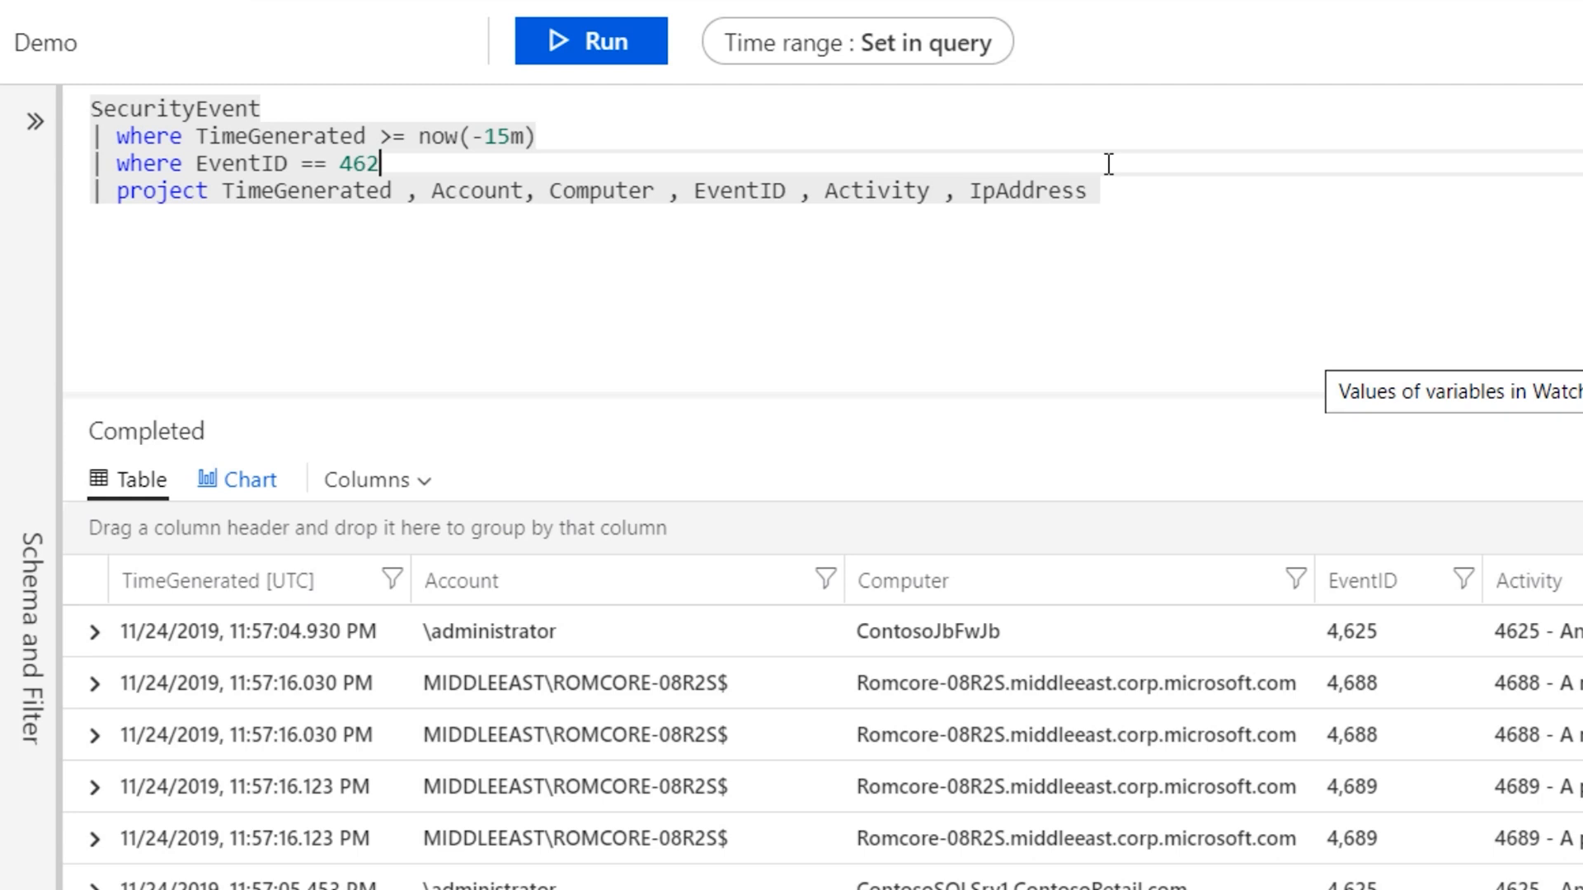
pyautogui.write('5')
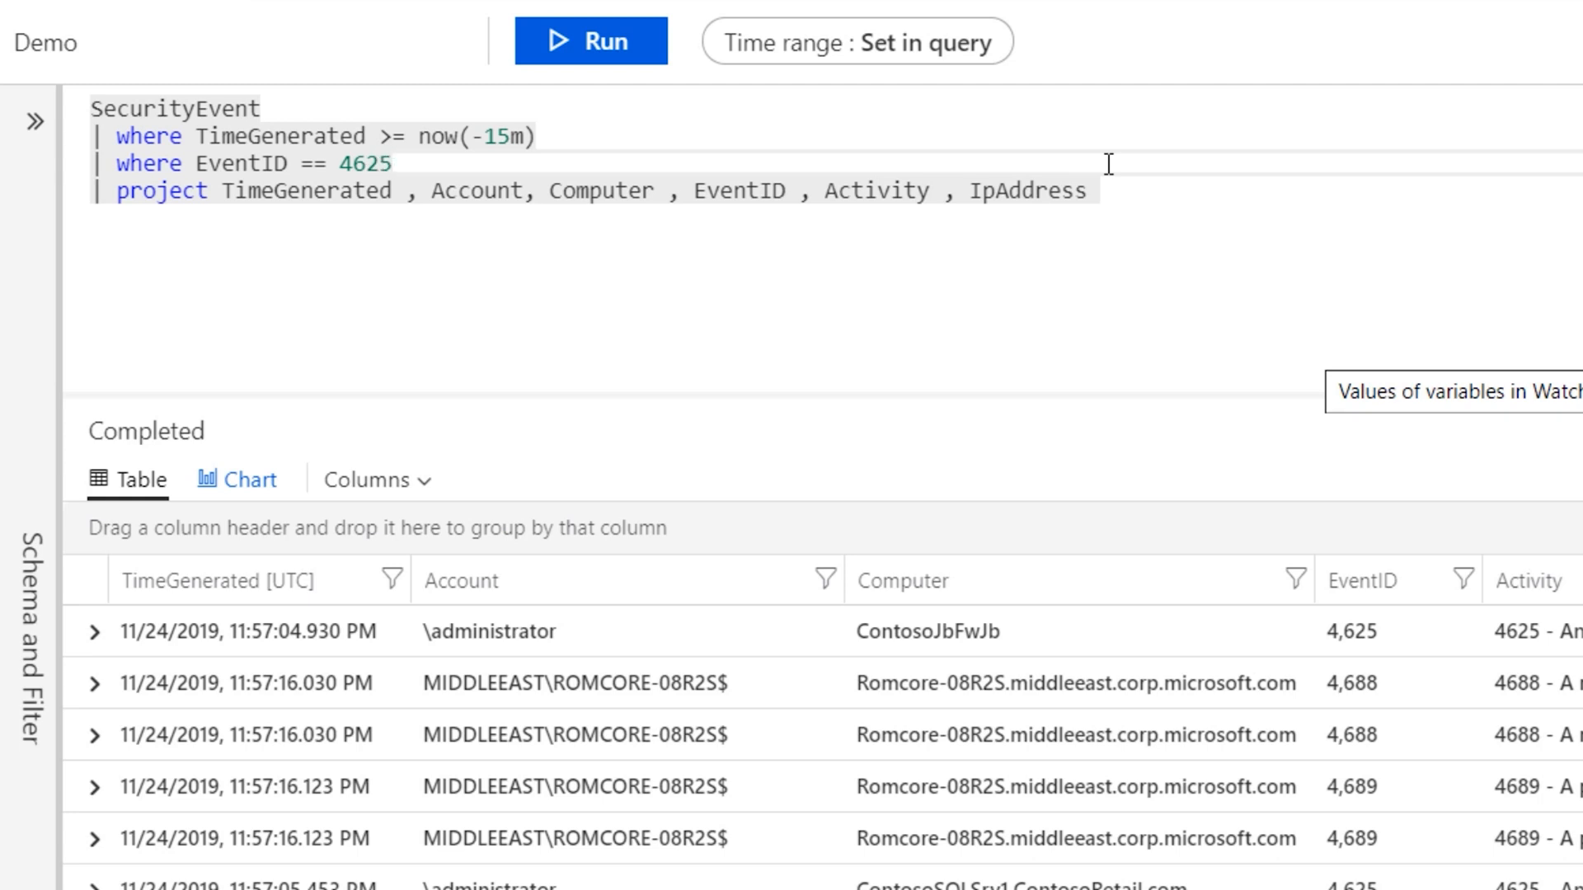
pyautogui.click(394, 163)
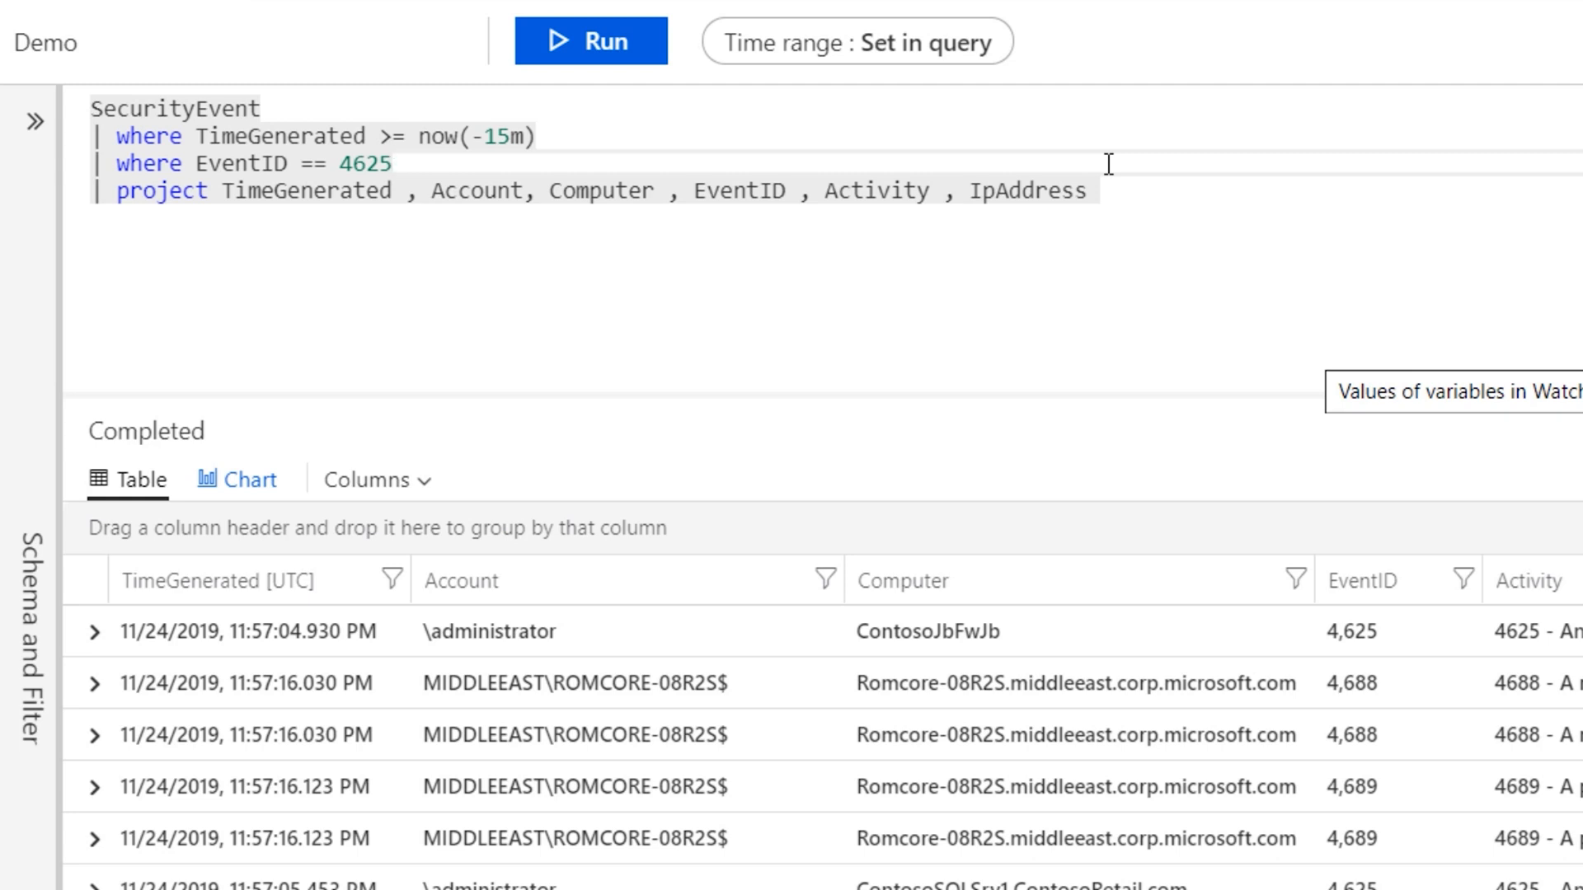
pyautogui.click(394, 164)
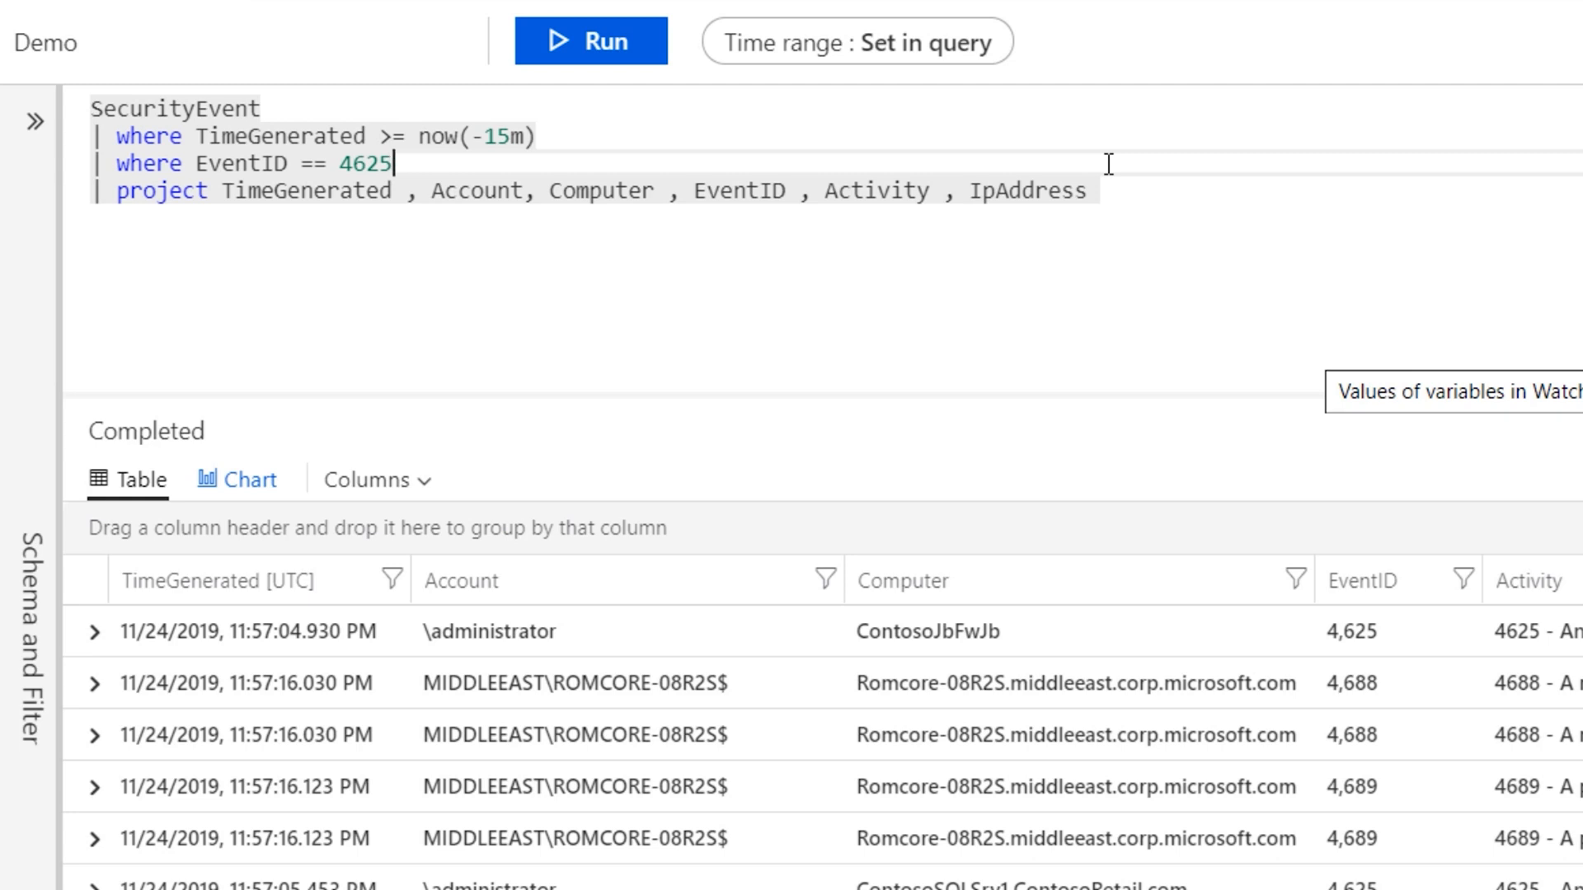
pyautogui.click(592, 42)
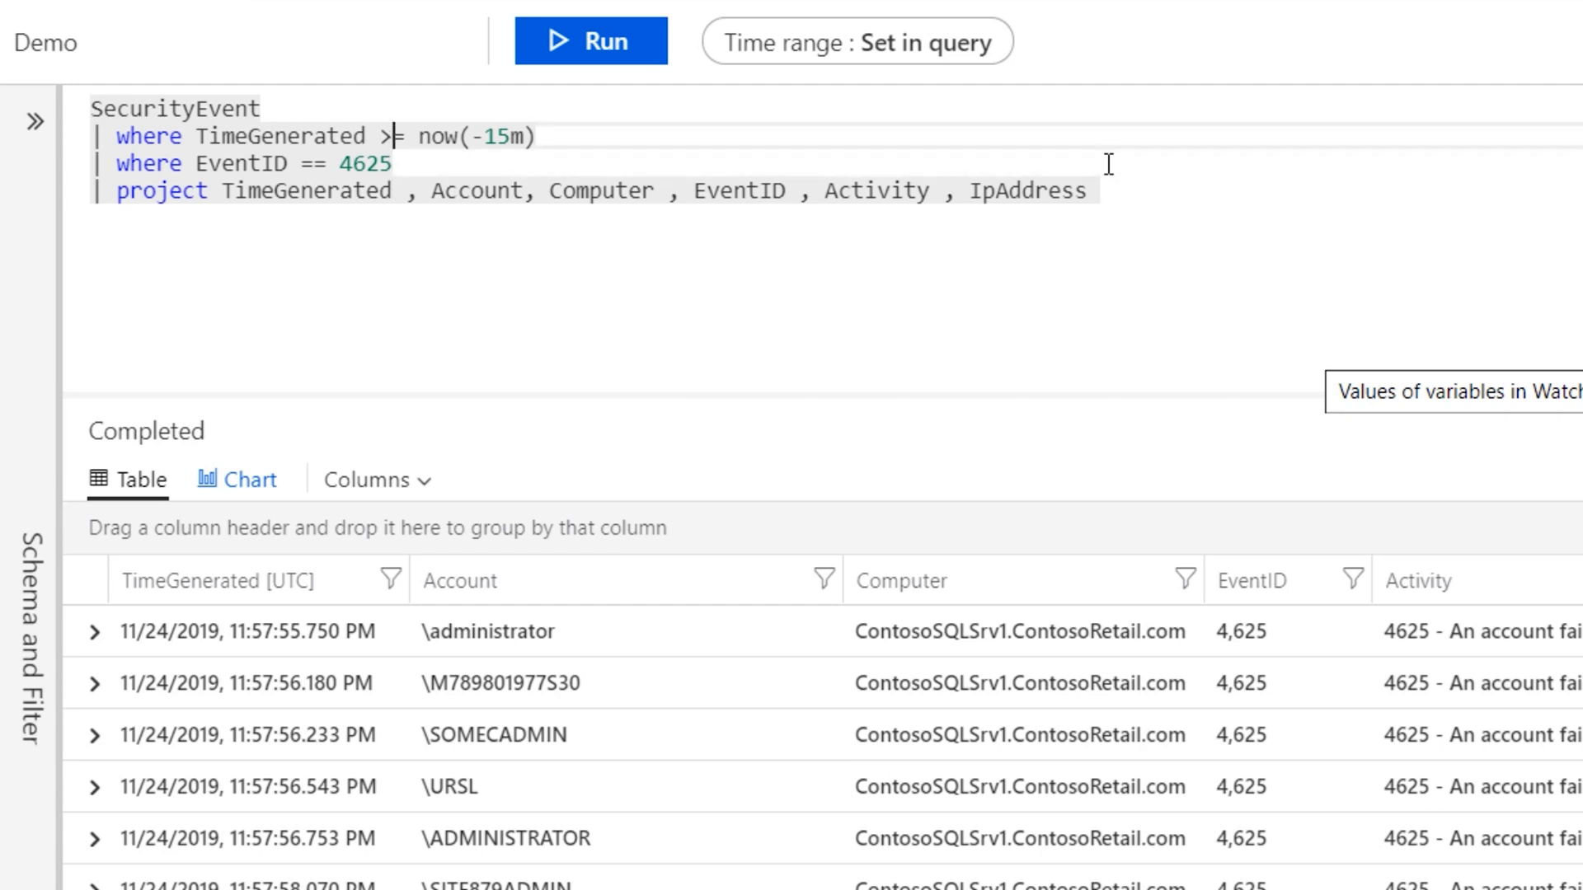
# Step: Join the time and 'EventID == 4625' conditions with 'and' on one where line, then rerun
pyautogui.write('== 4625')
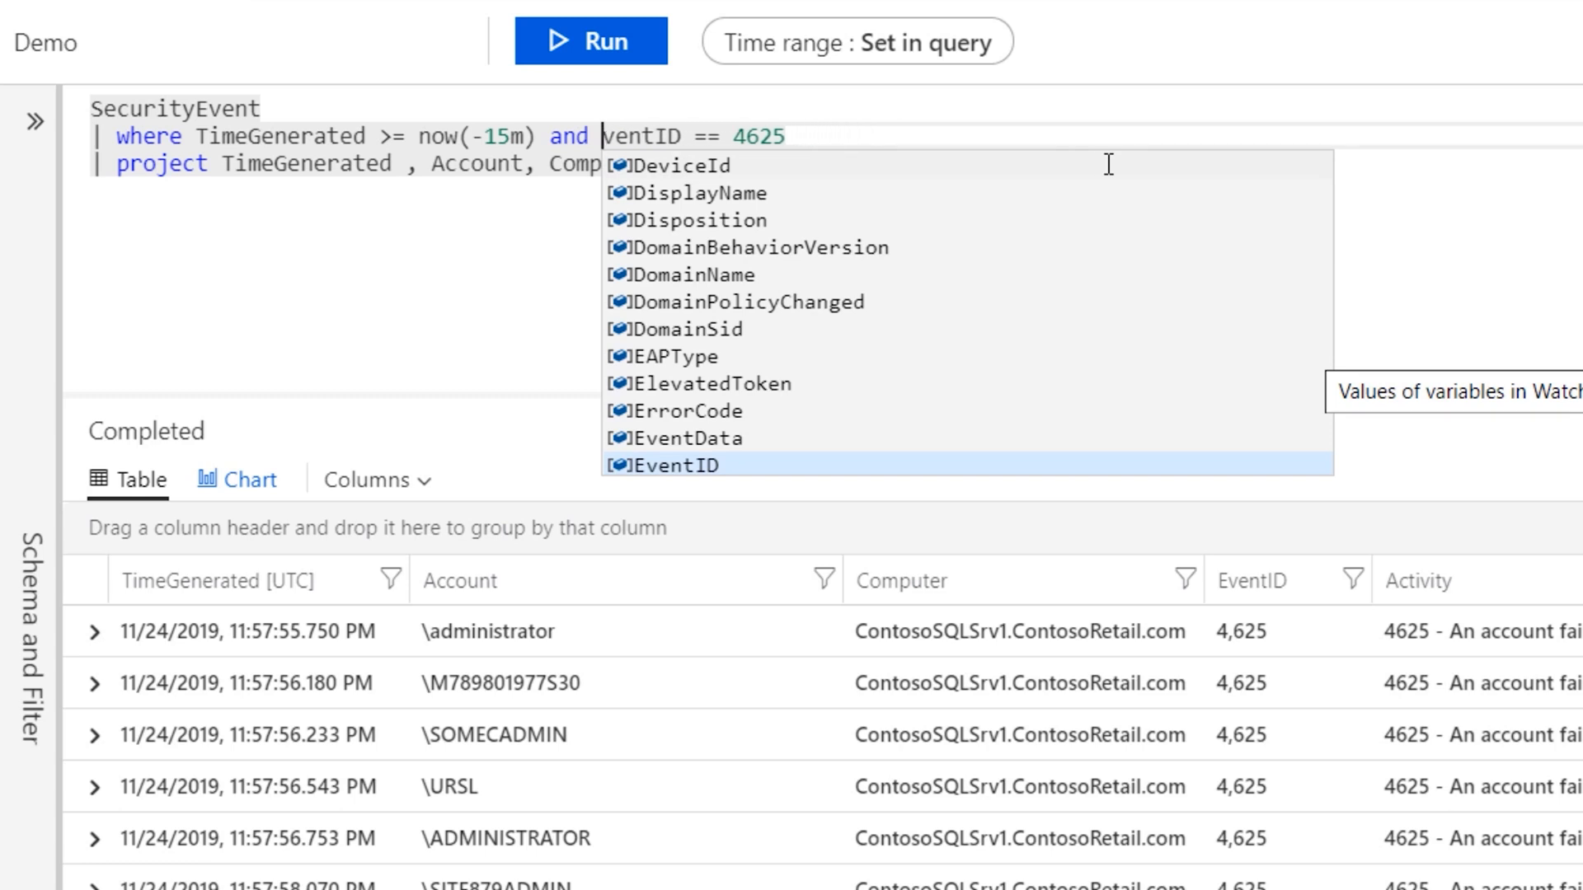
pyautogui.click(674, 464)
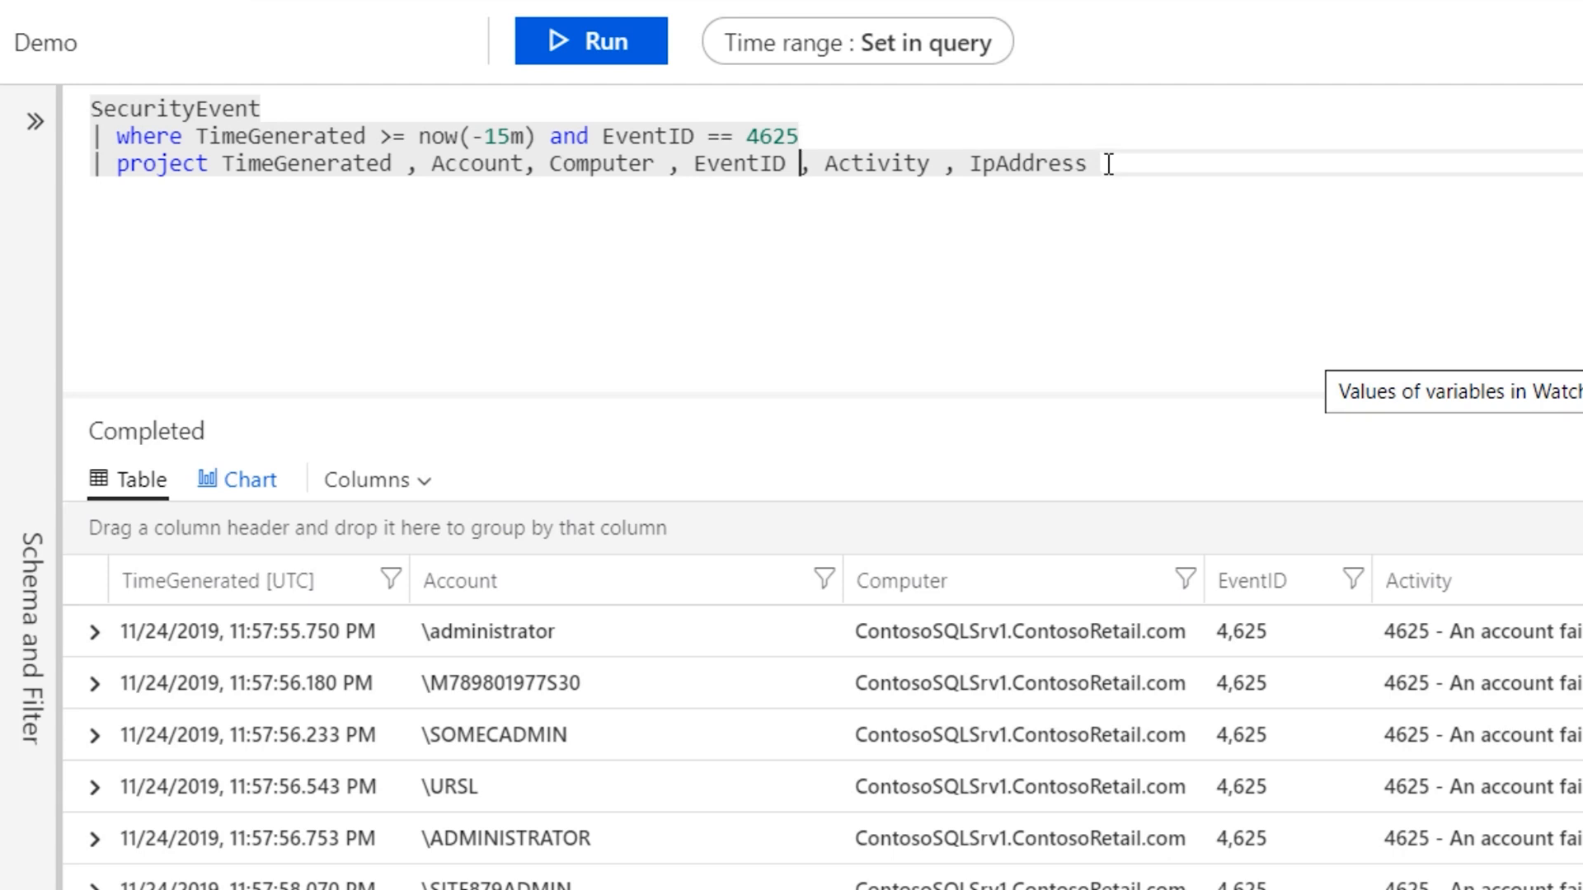
pyautogui.click(592, 40)
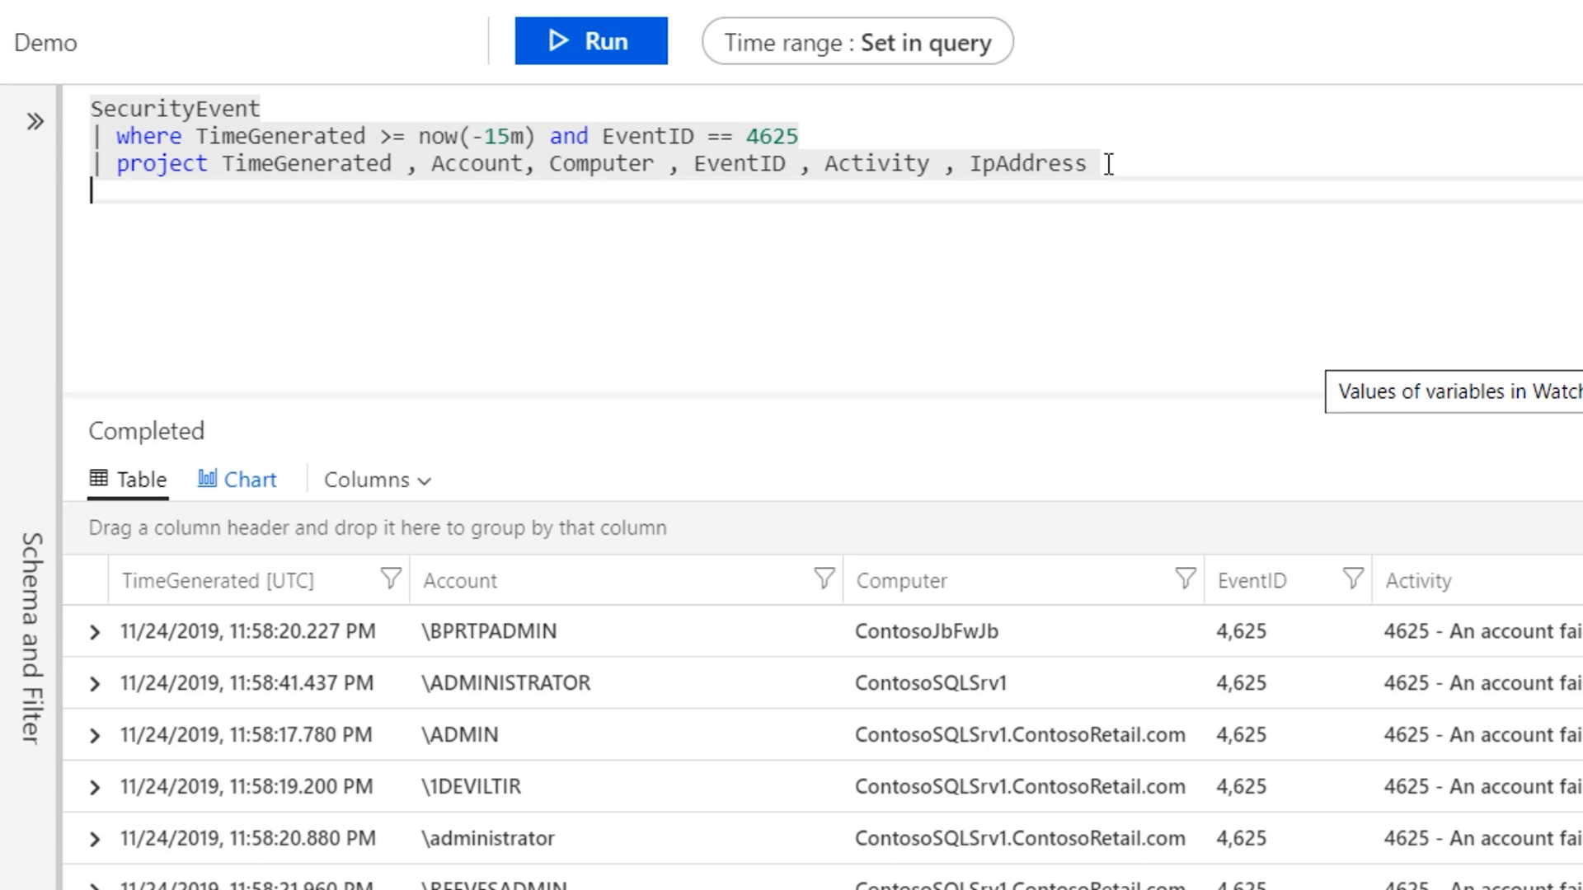
# Step: Append '| summarize FailedLogons = count() by Computer' and run, giving totals for five machines
pyautogui.click(95, 192)
pyautogui.write('|')
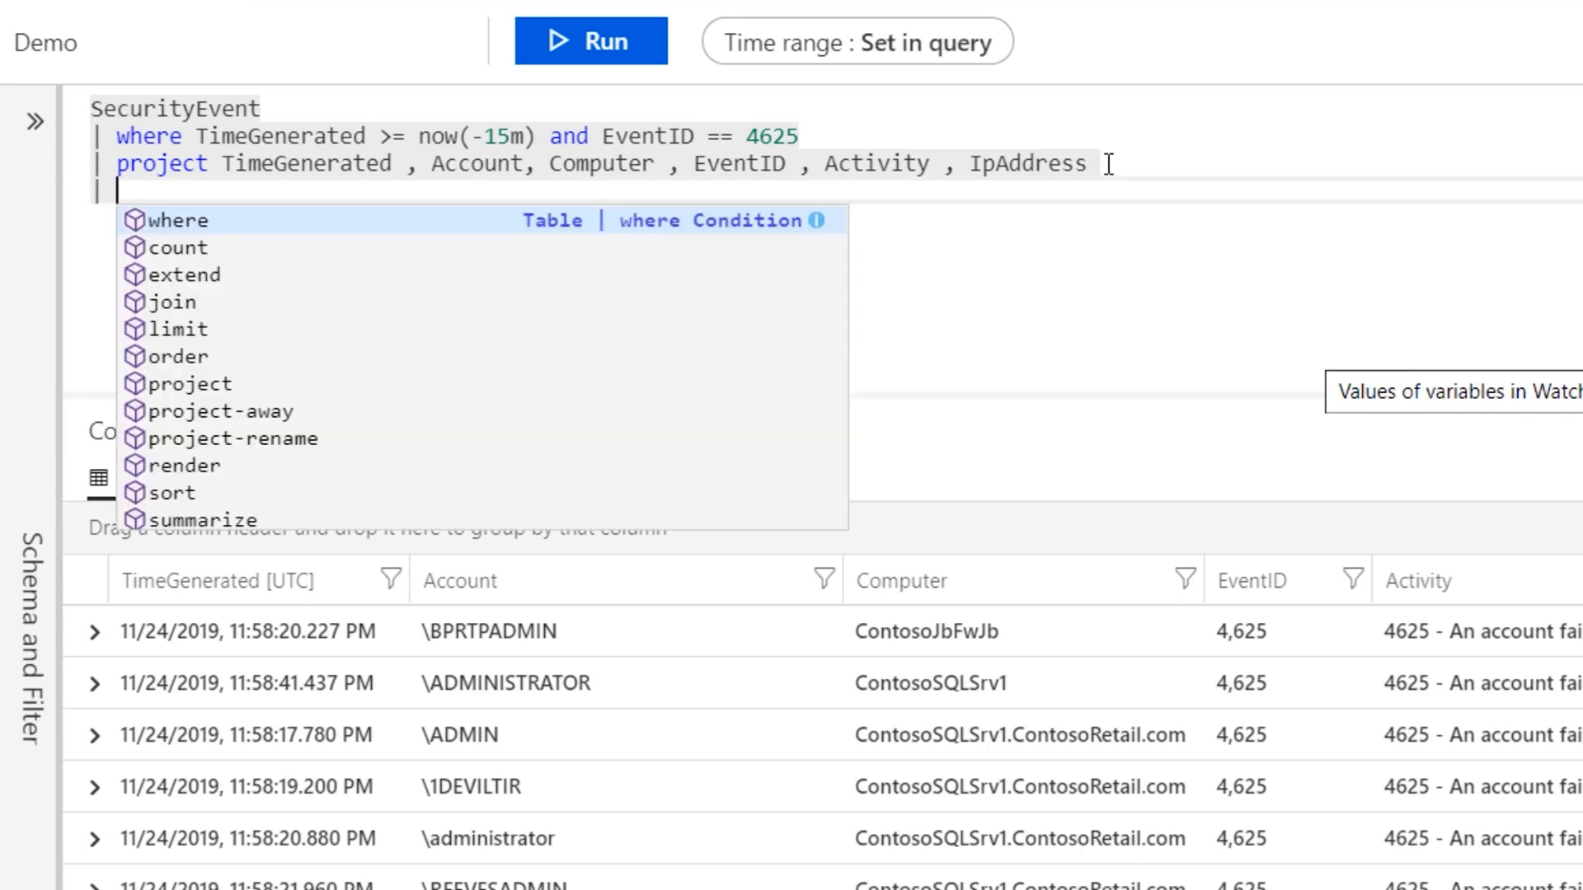
pyautogui.write('summarize')
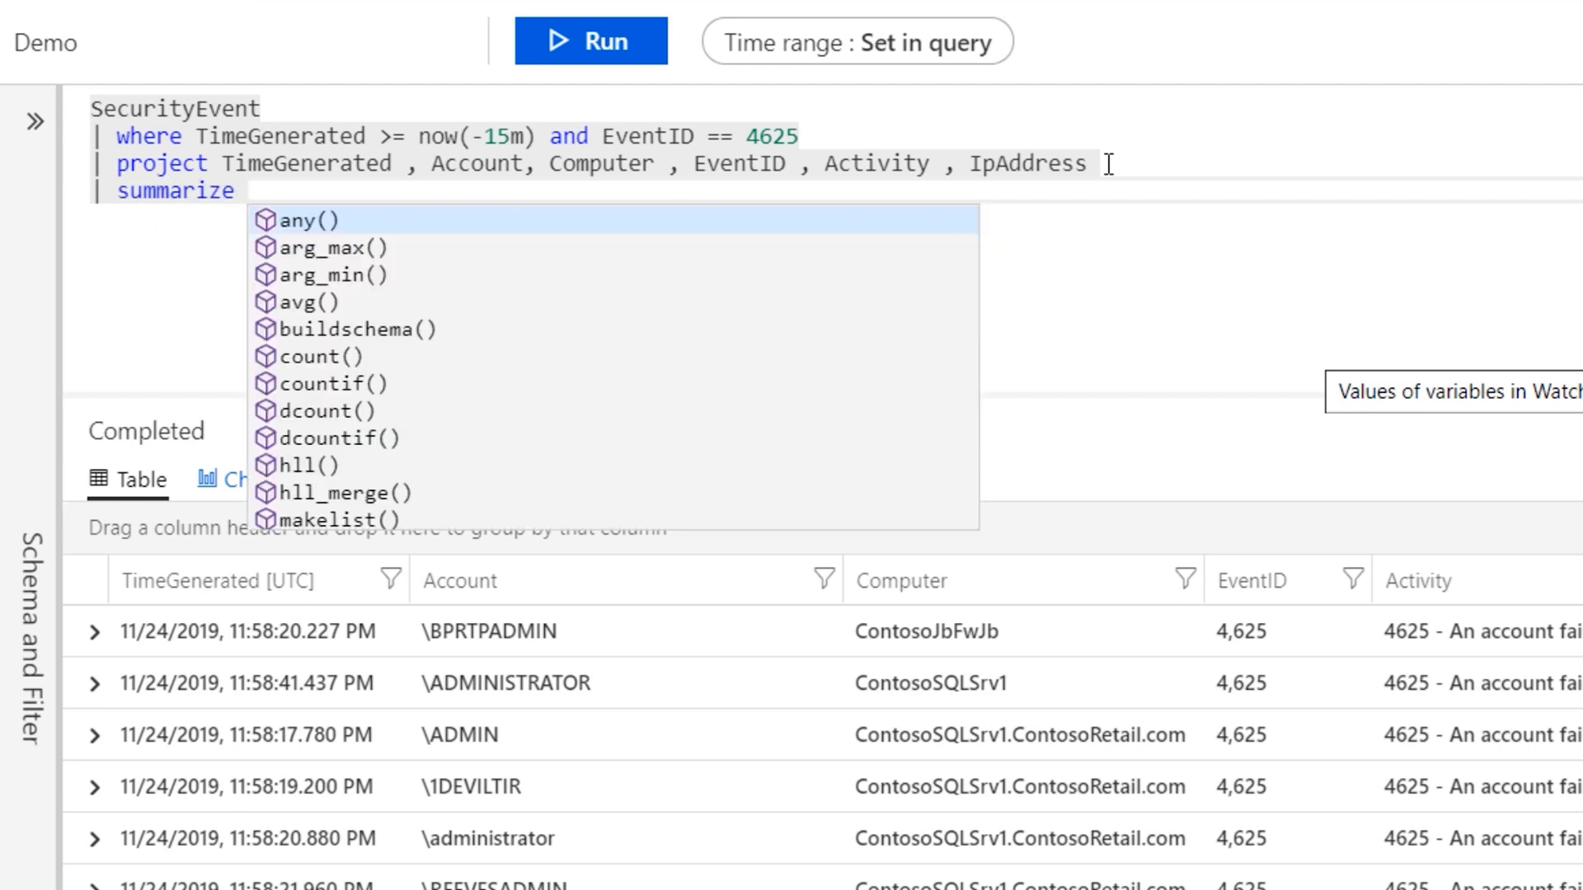
pyautogui.write('Faile')
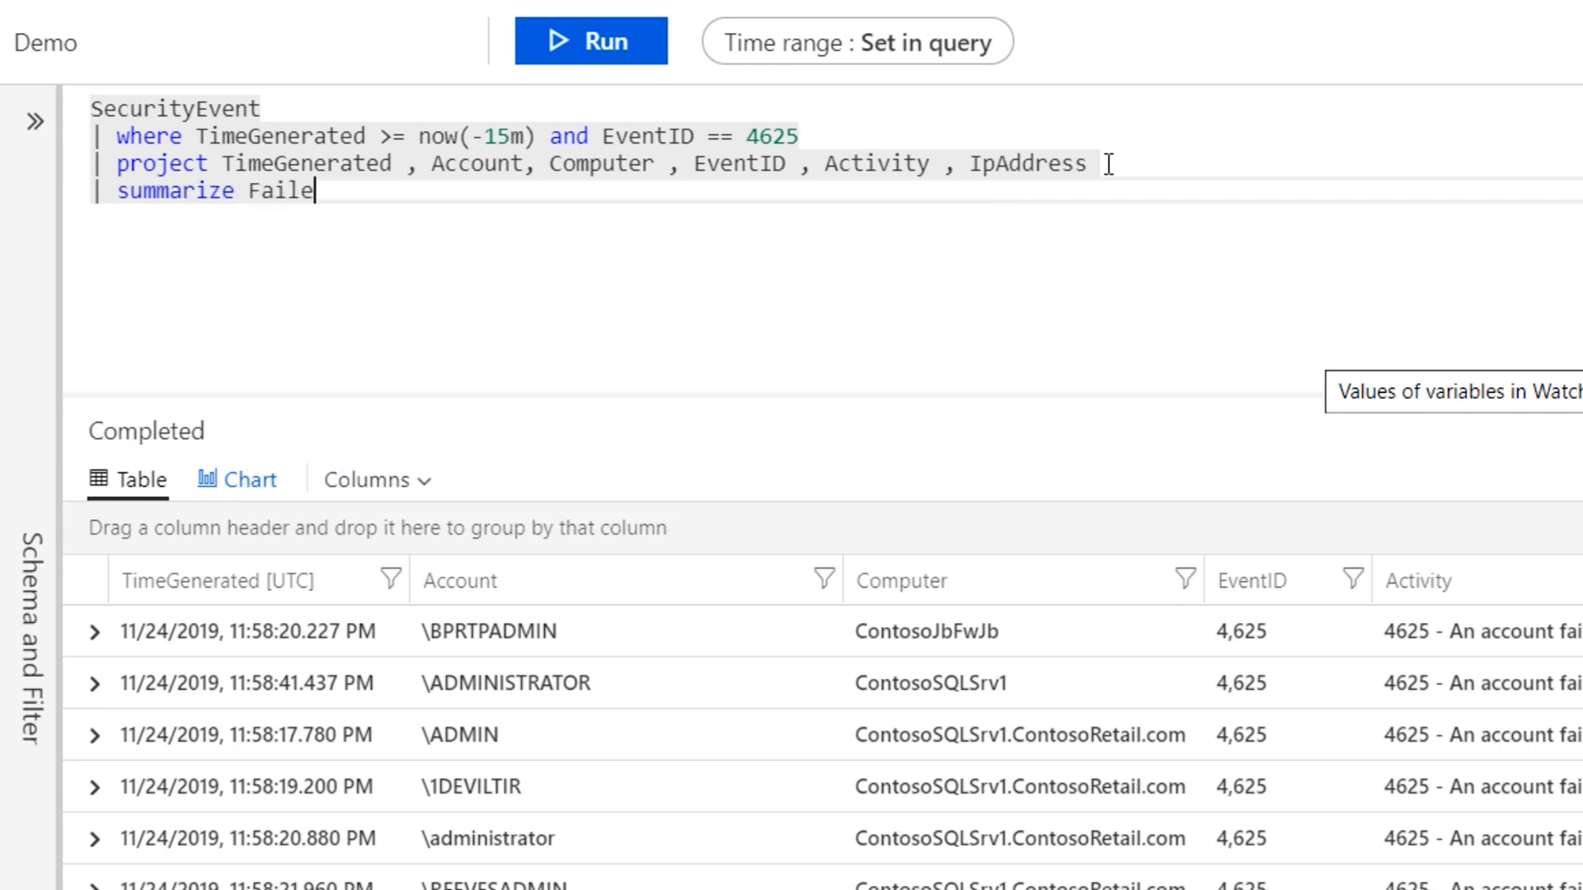
pyautogui.write('dLogons =')
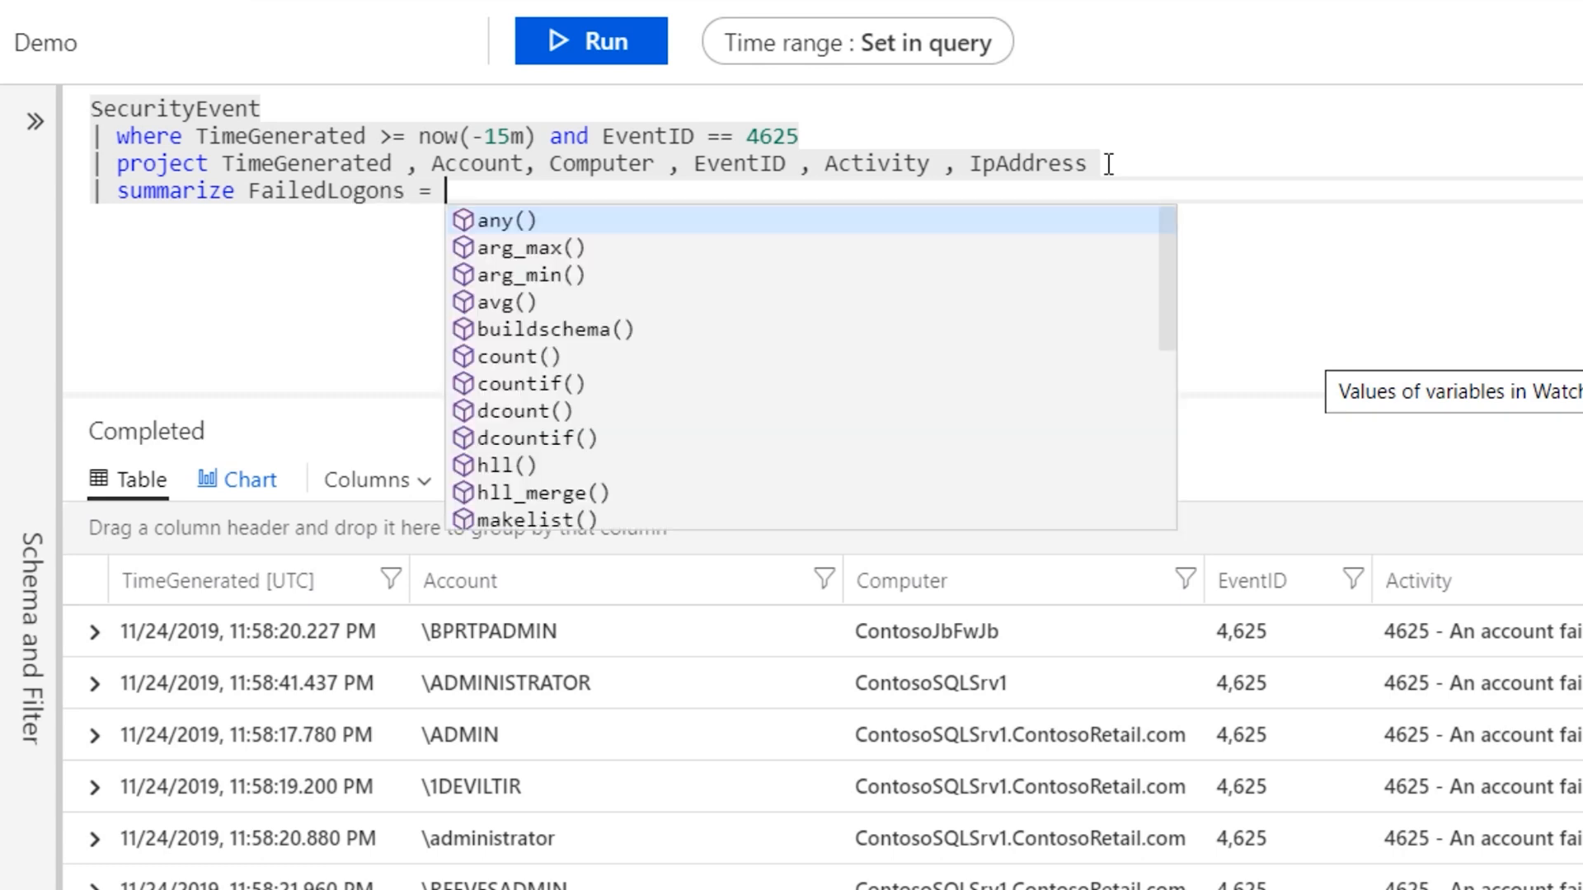
pyautogui.write('count() by COmputer')
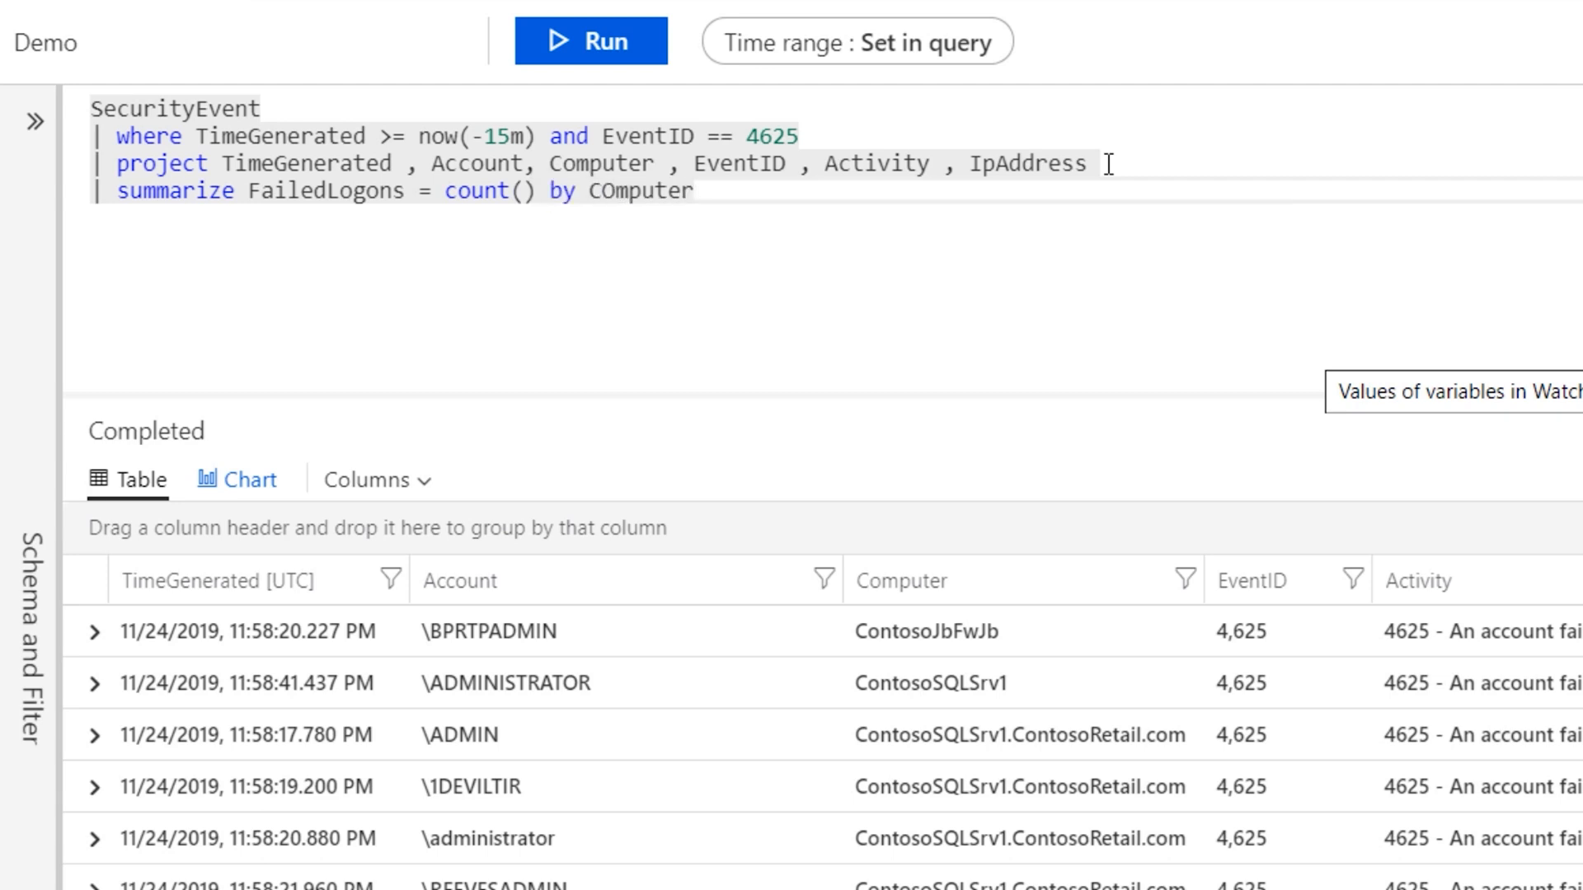
pyautogui.write('Computer')
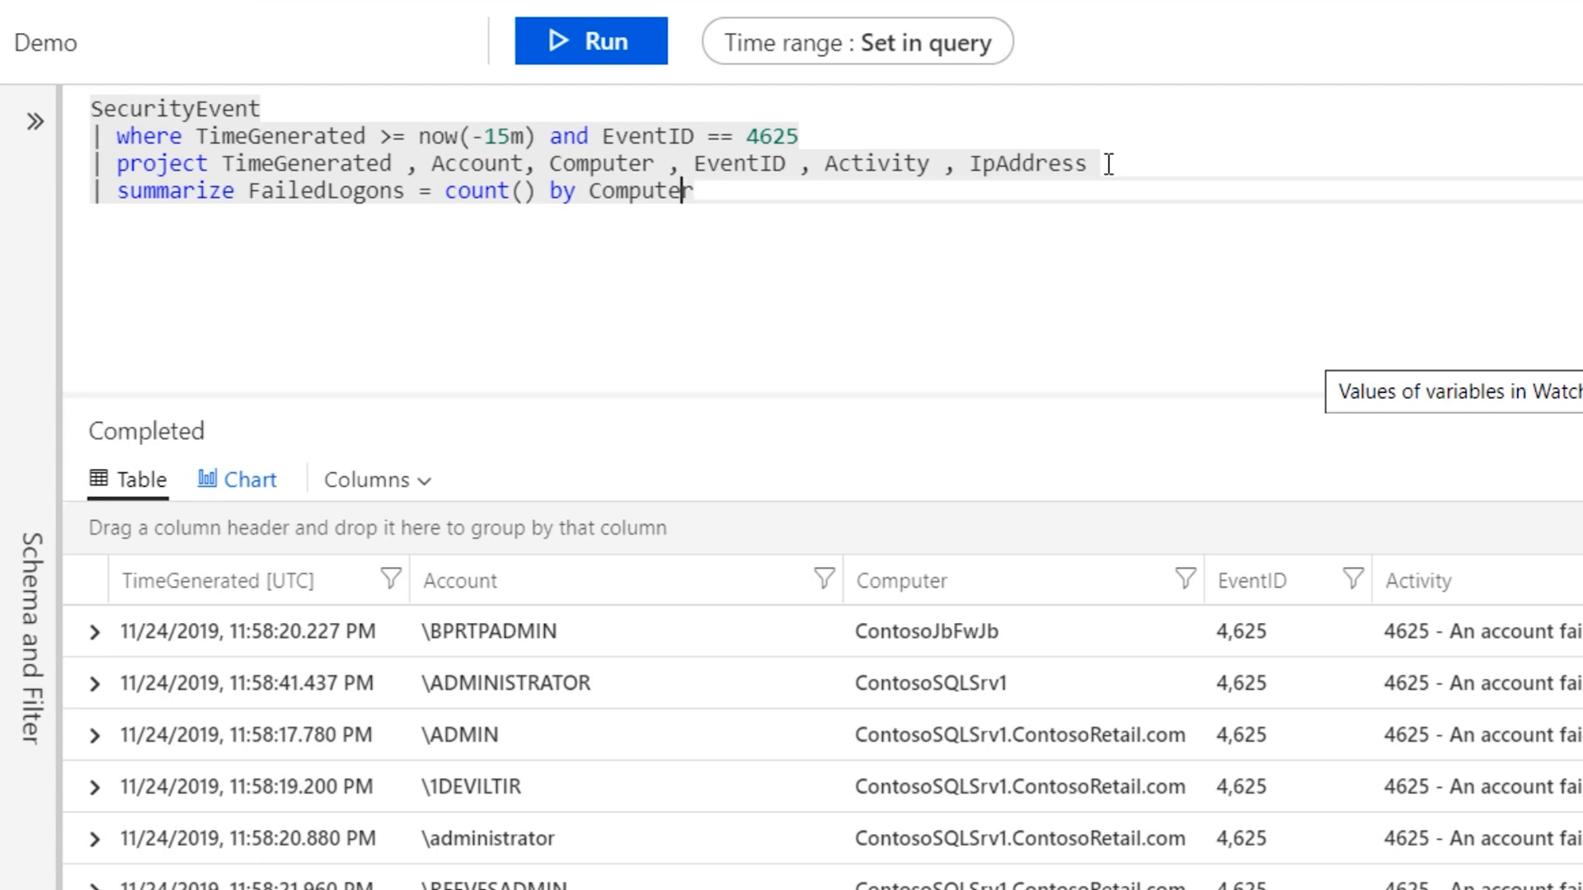
pyautogui.click(592, 41)
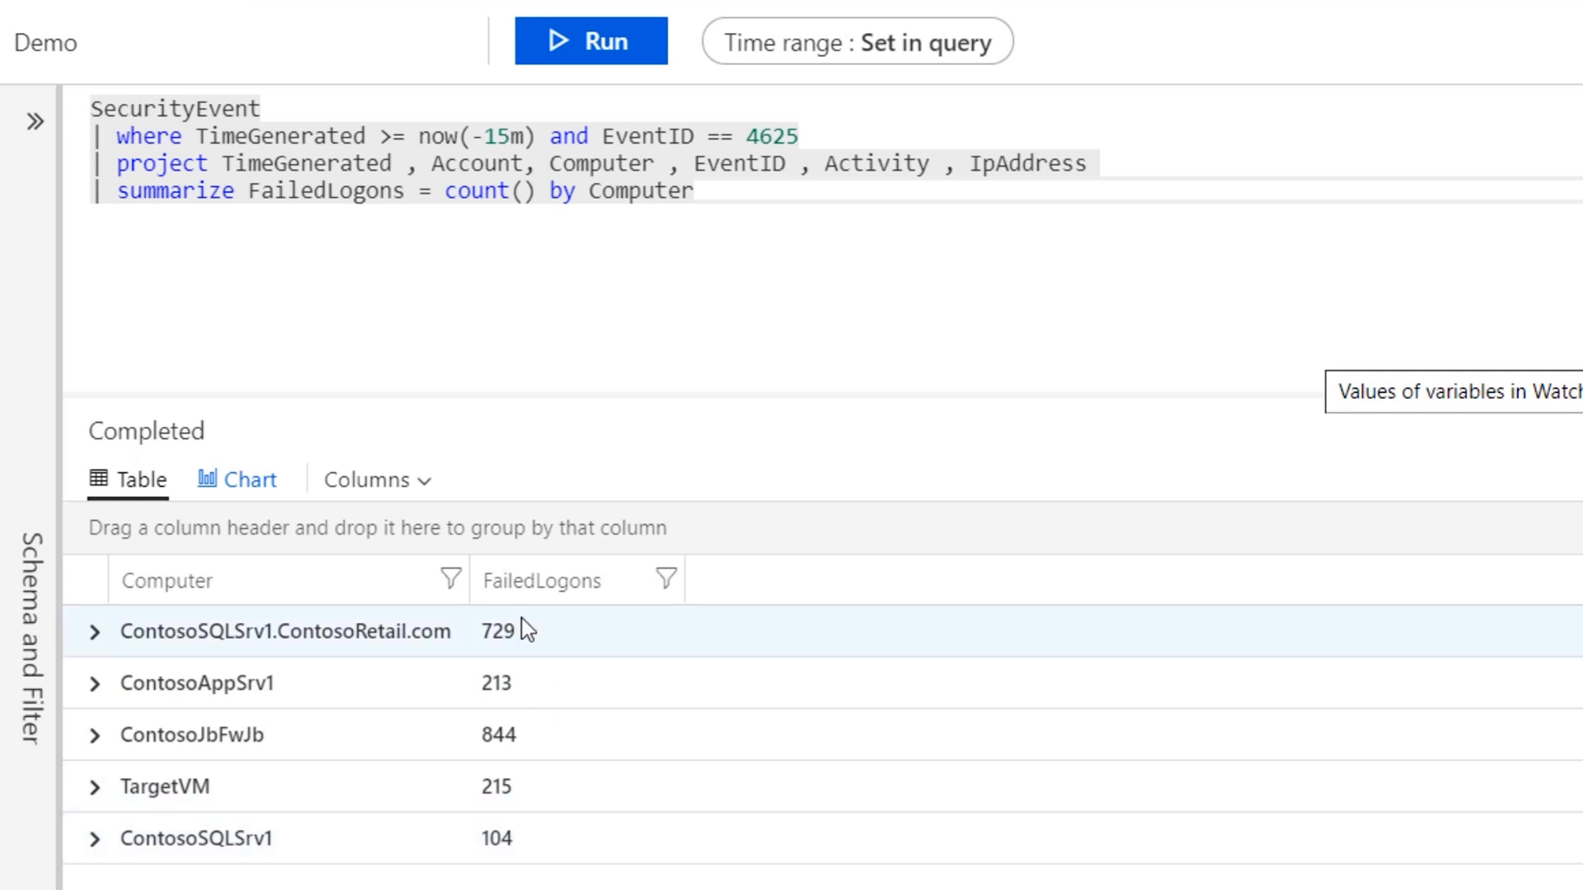
pyautogui.moveTo(509, 727)
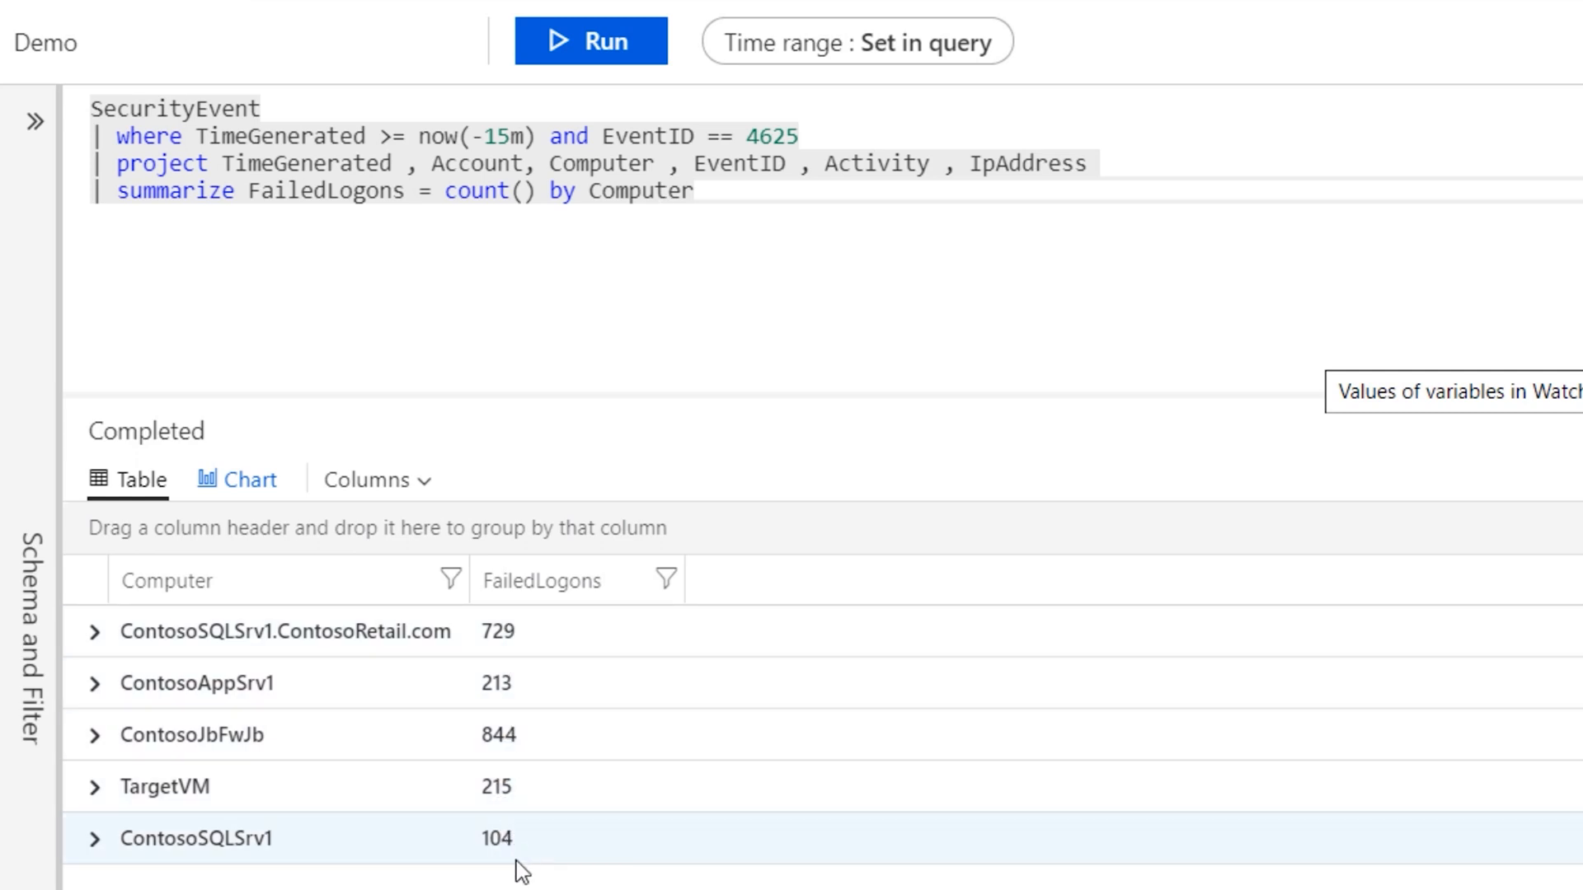
pyautogui.moveTo(710, 198)
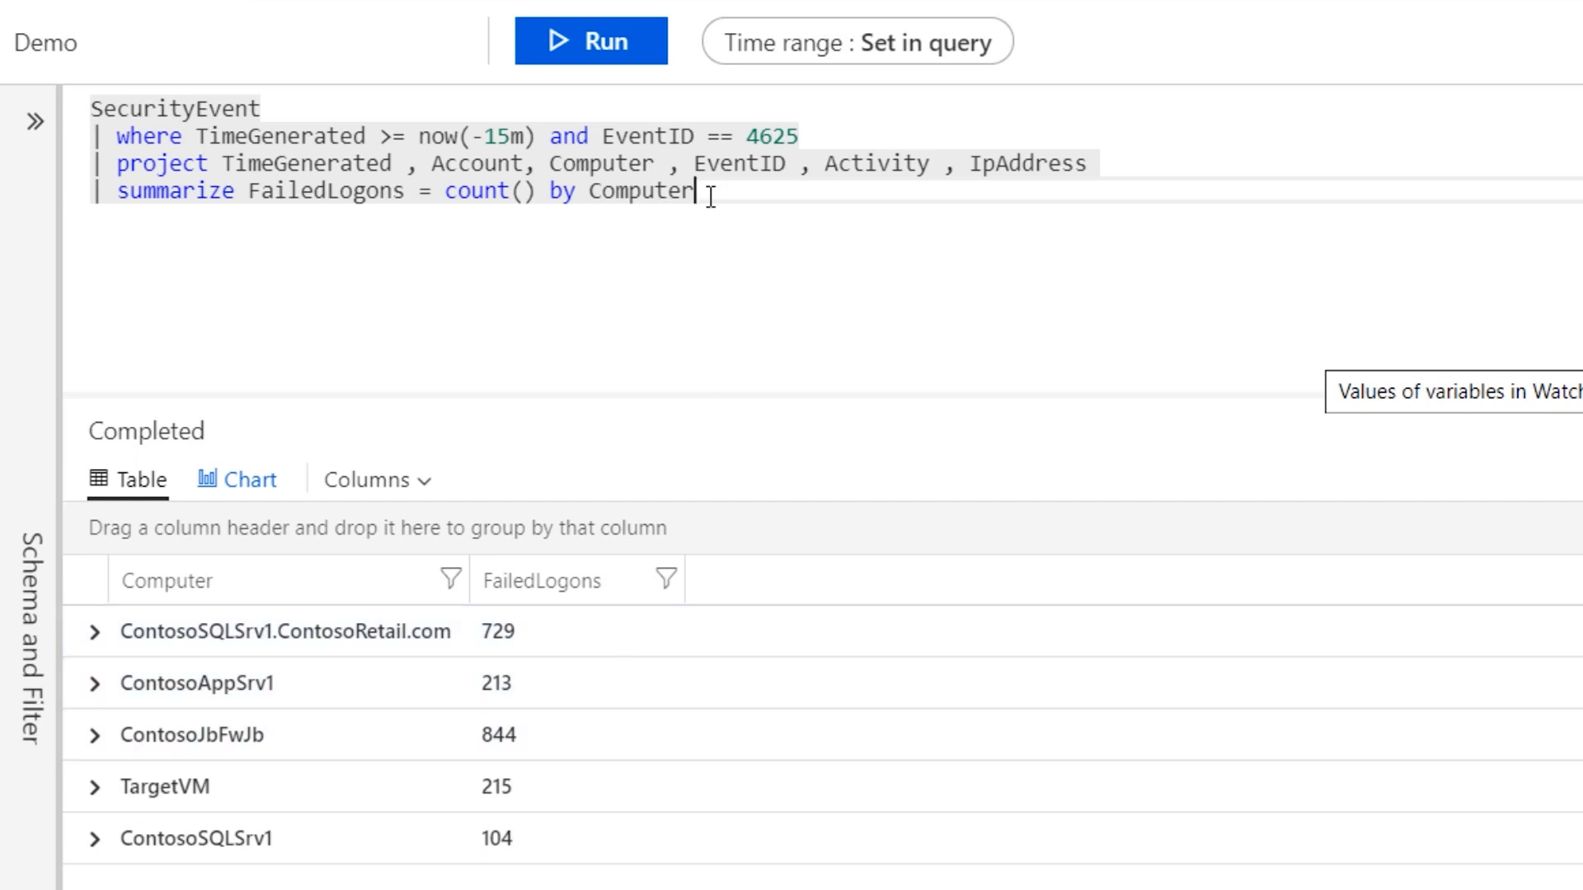
# Step: Add '| order by FailedLogons' and run, ranking ContosoJbFwJb first with 813
pyautogui.press('Return')
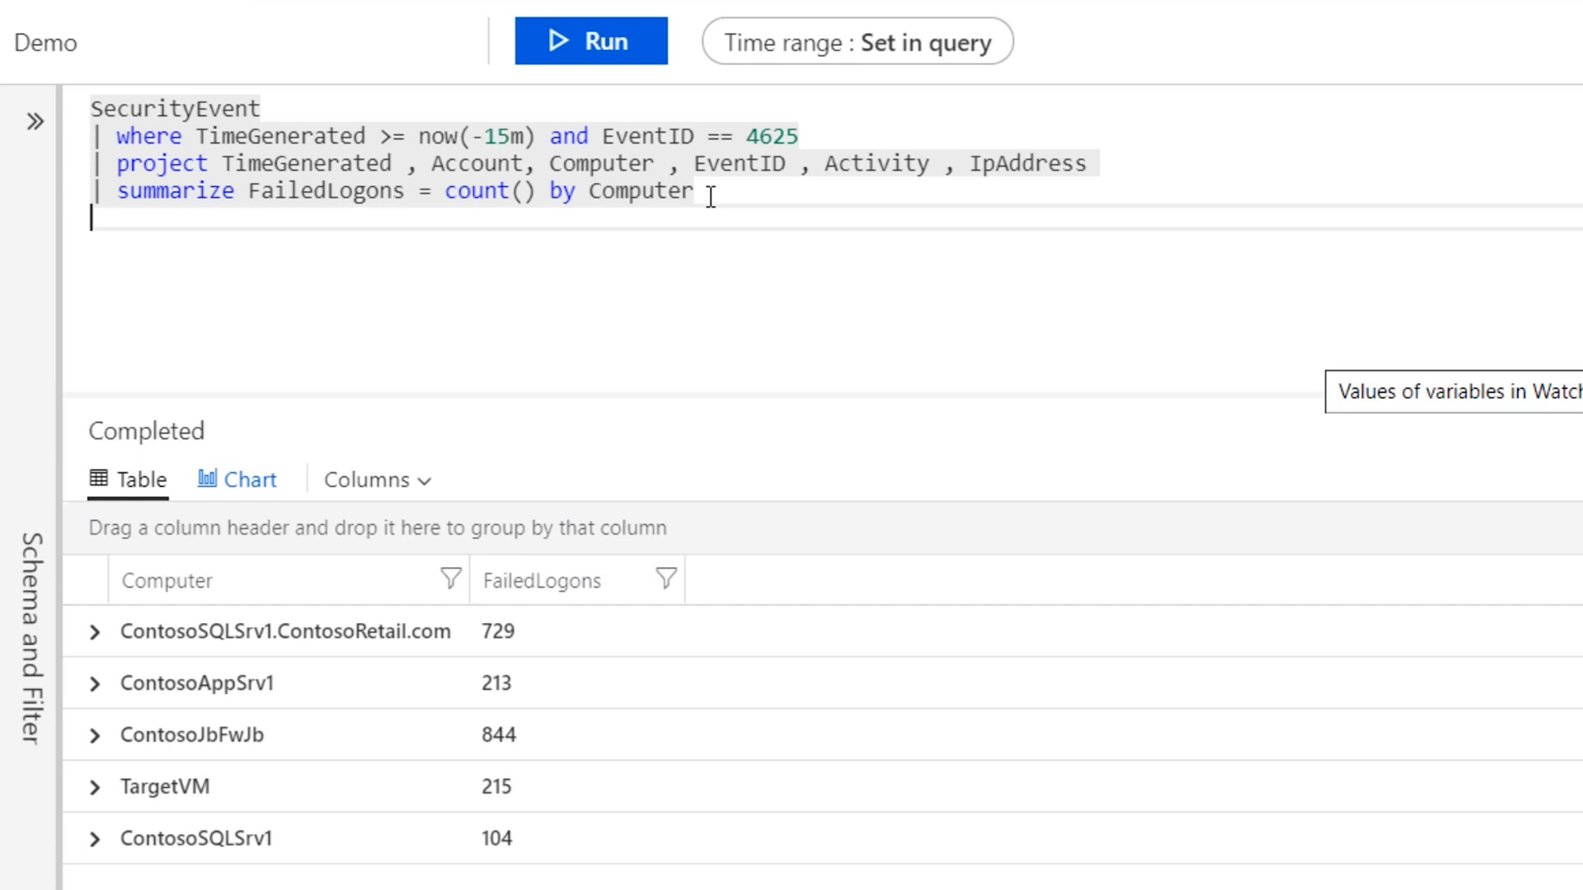
pyautogui.click(96, 220)
pyautogui.write('|')
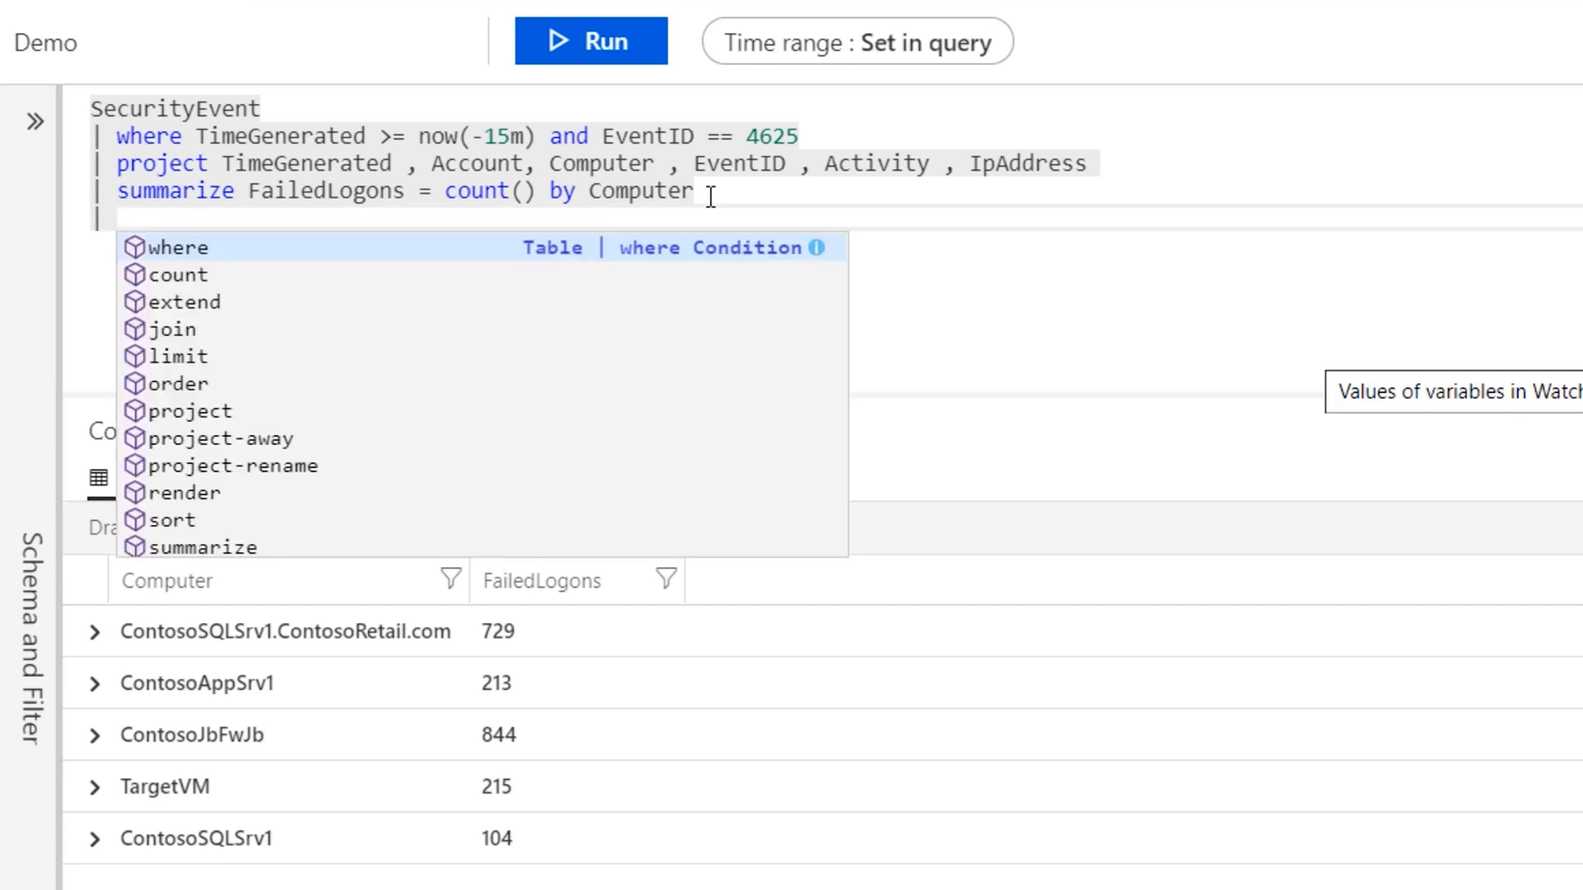
pyautogui.write('order by FailedLogons')
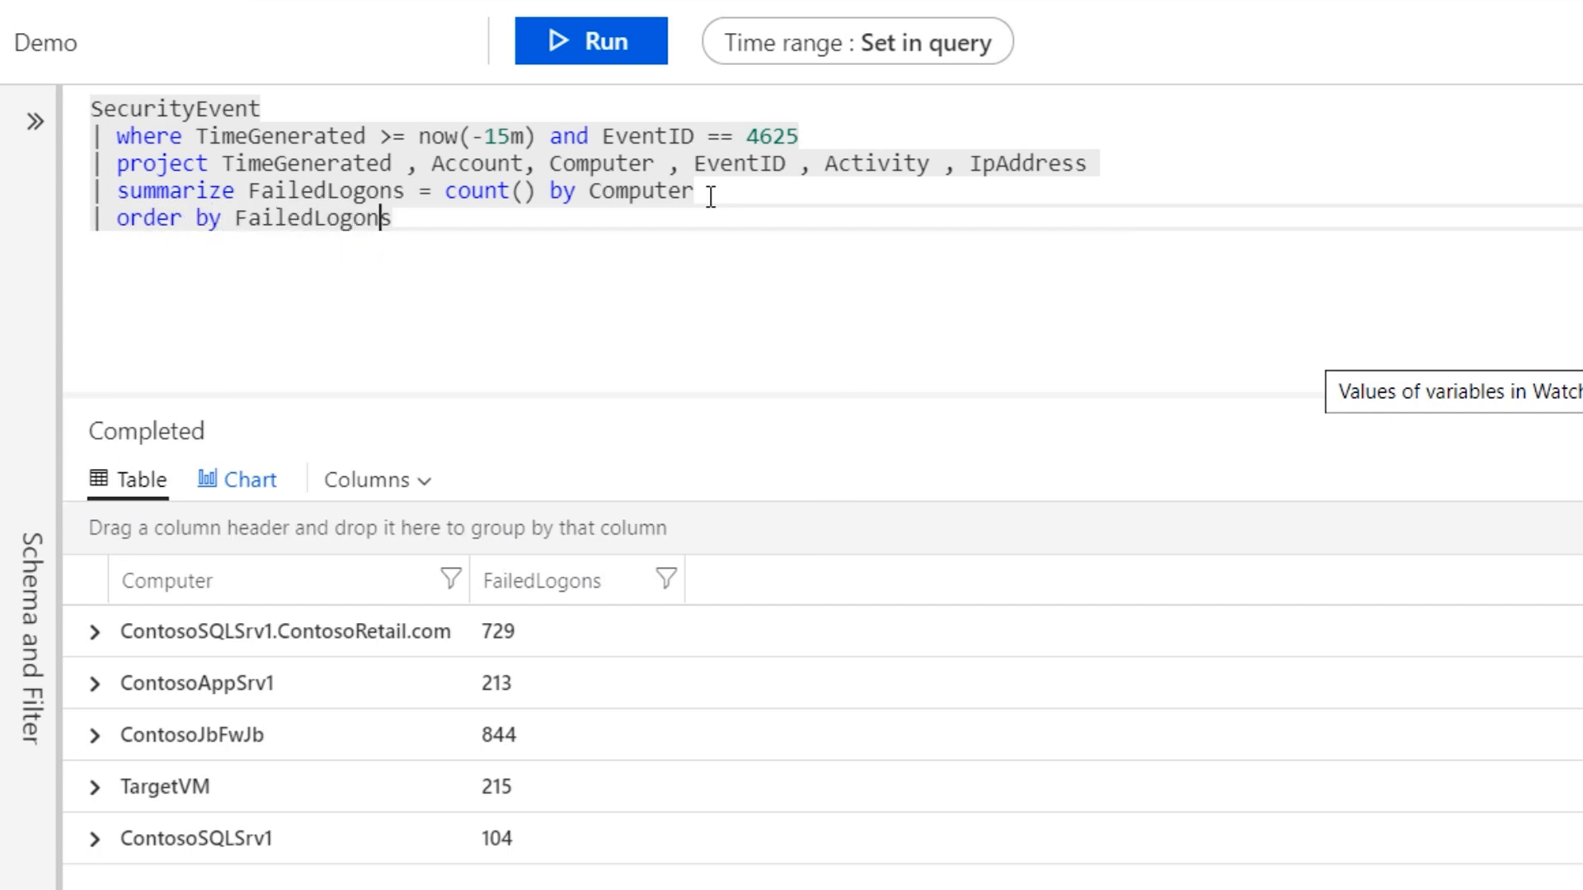
pyautogui.click(590, 41)
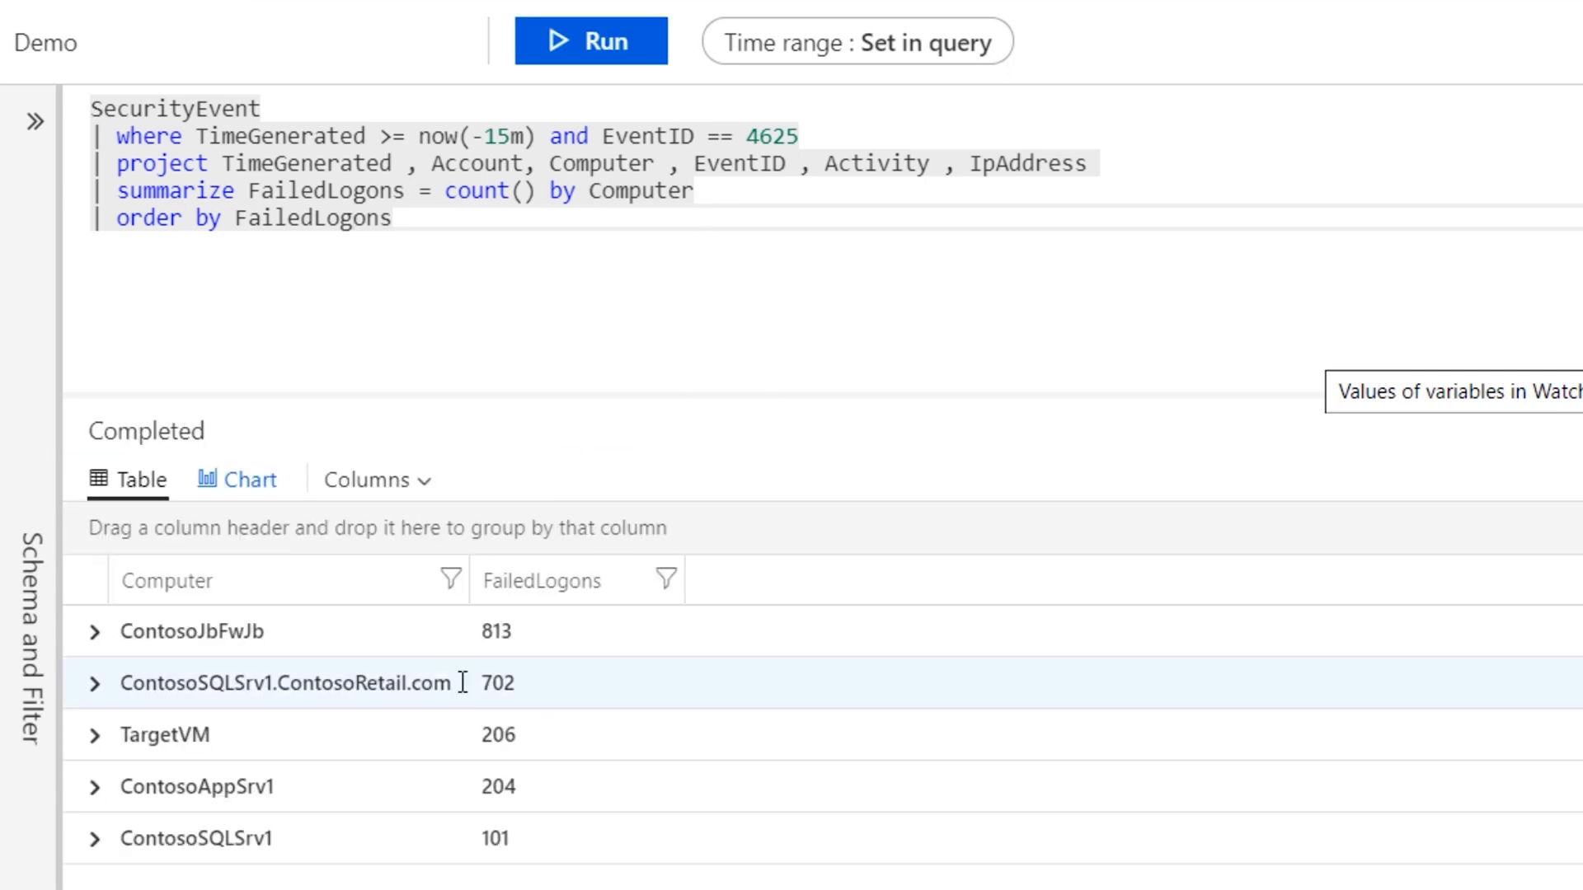
pyautogui.moveTo(296, 657)
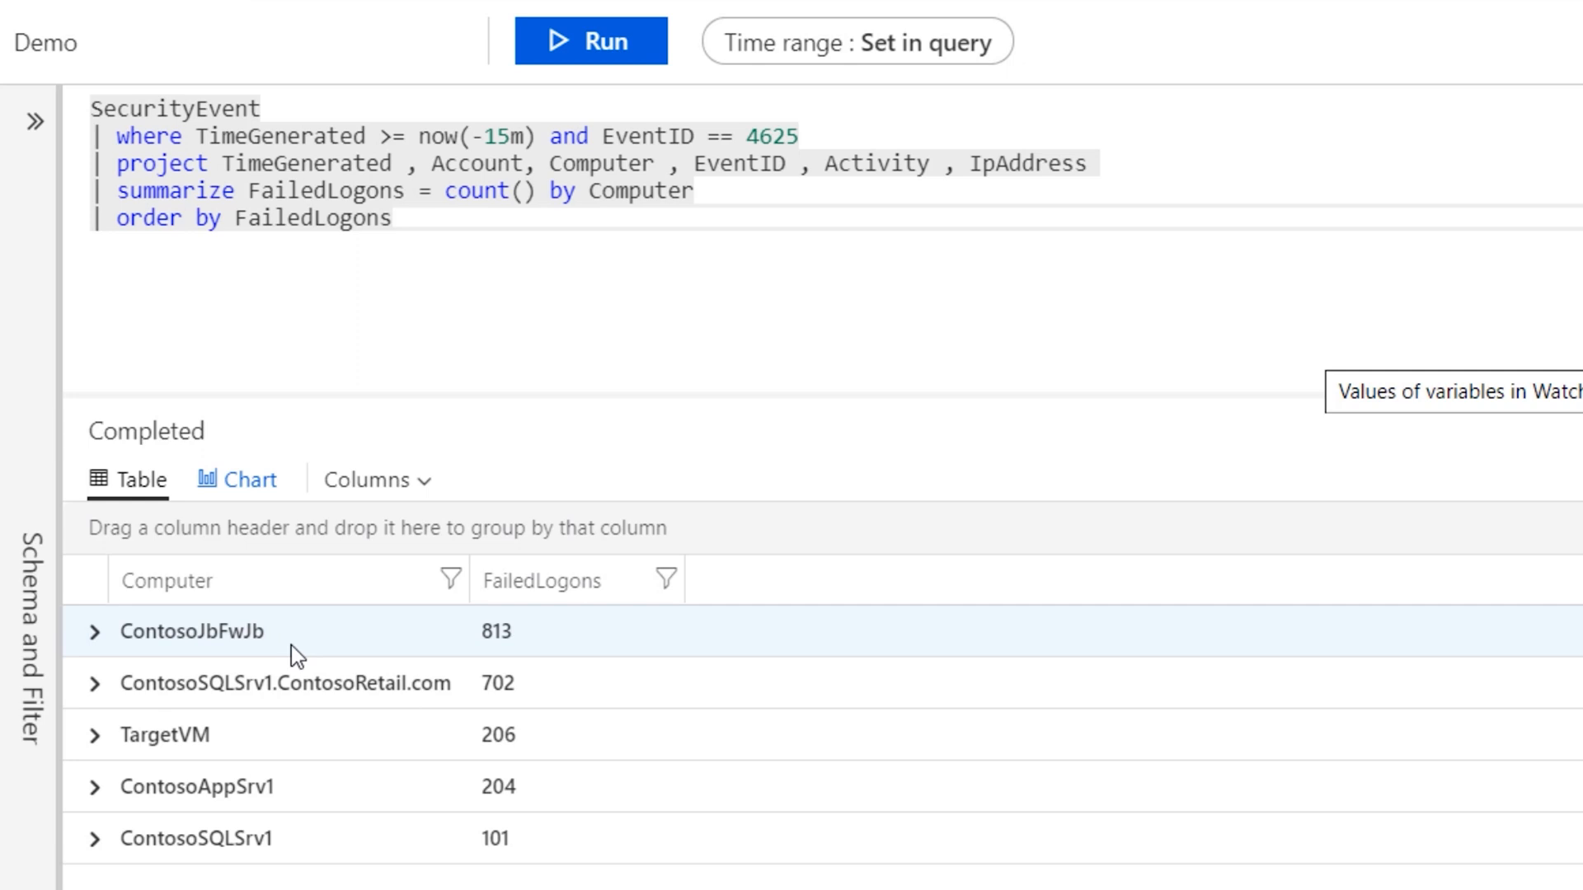
pyautogui.moveTo(572, 653)
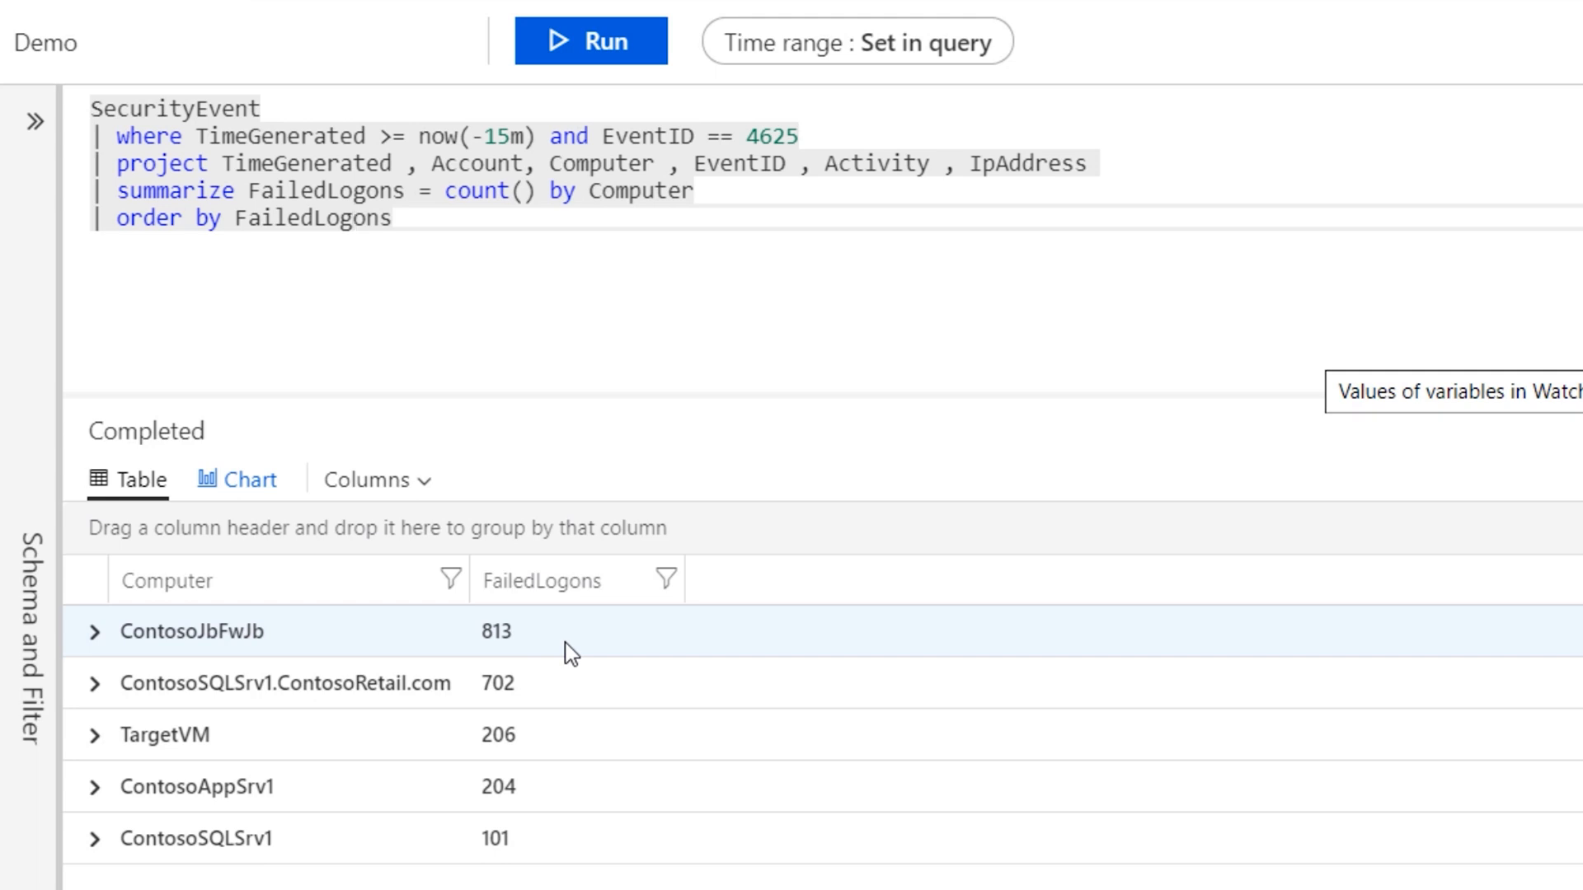
pyautogui.moveTo(651, 548)
pyautogui.write('| render piechart')
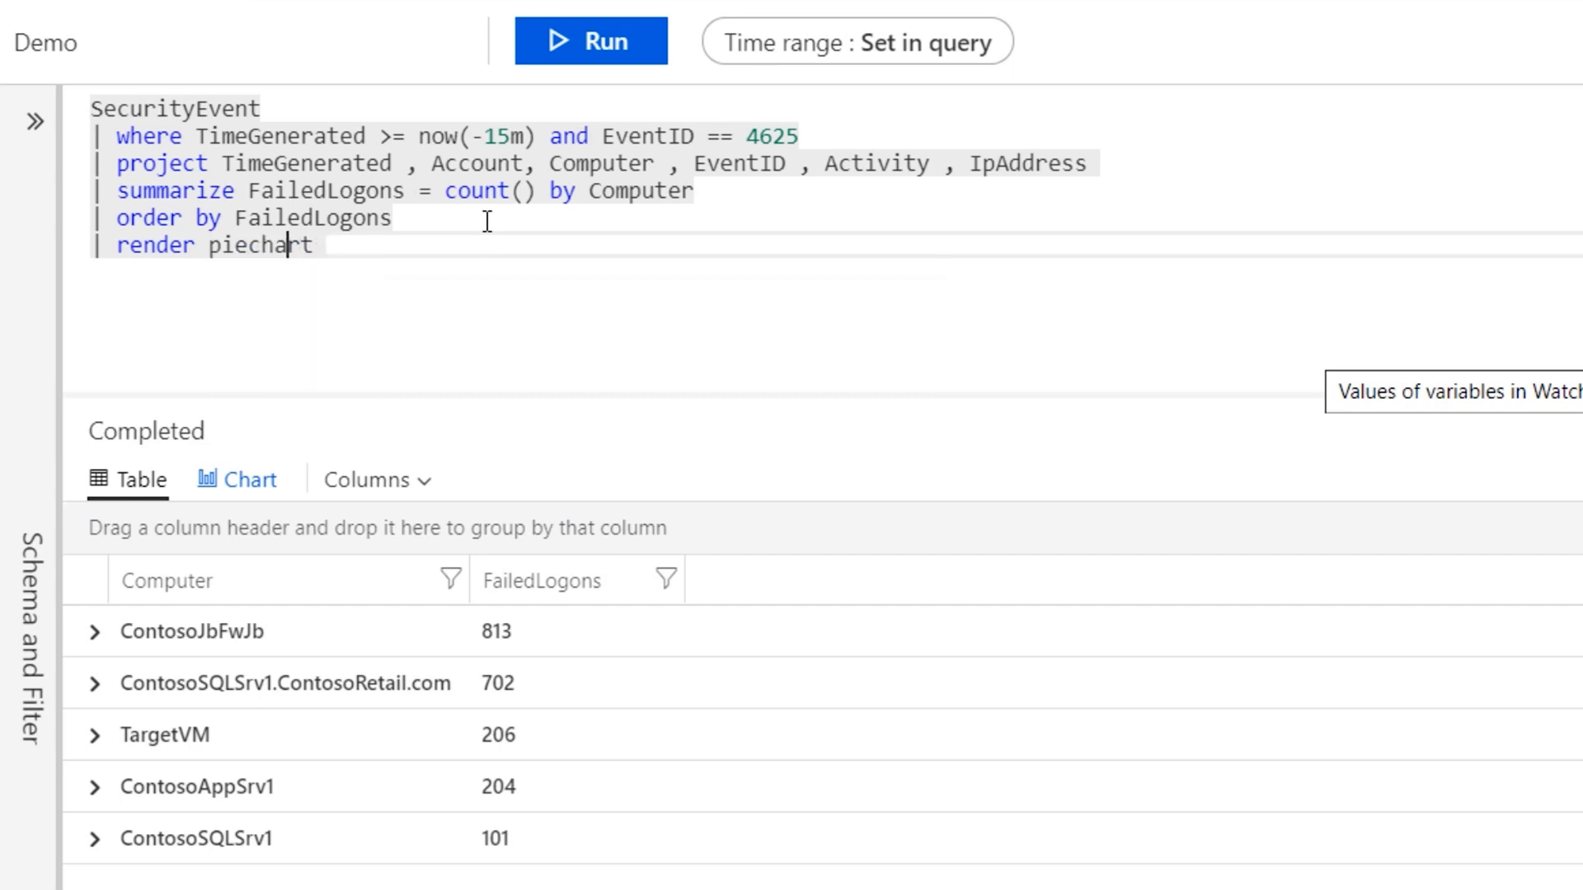
# Step: Run the query with '| render piechart', showing ContosoJbFwJb as the largest slice at 39.86%
pyautogui.click(591, 41)
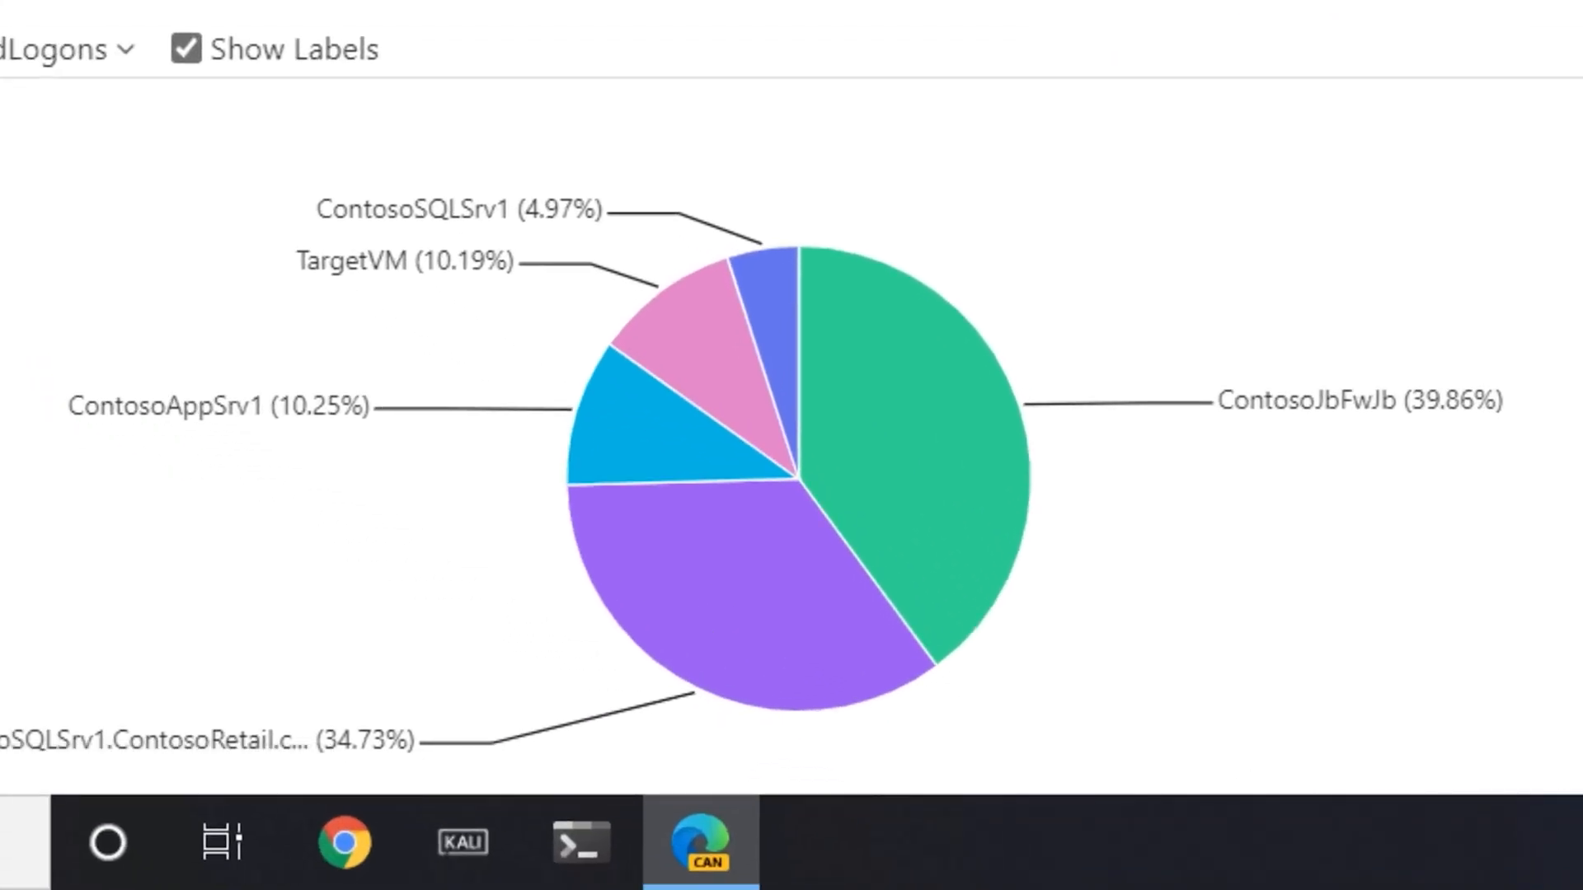
pyautogui.moveTo(482, 427)
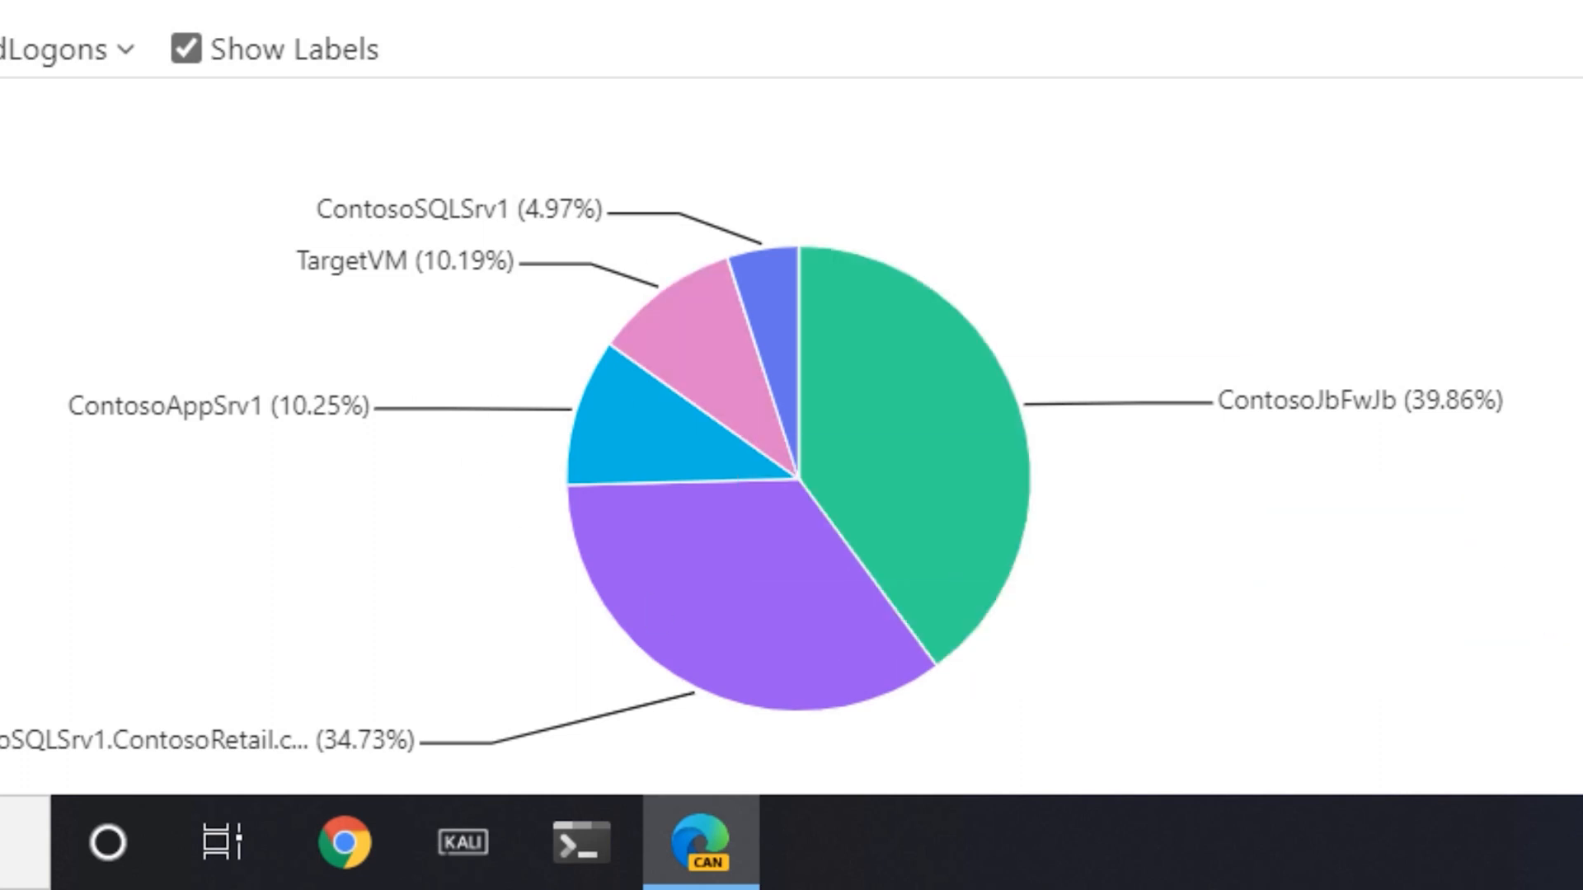
pyautogui.moveTo(1401, 210)
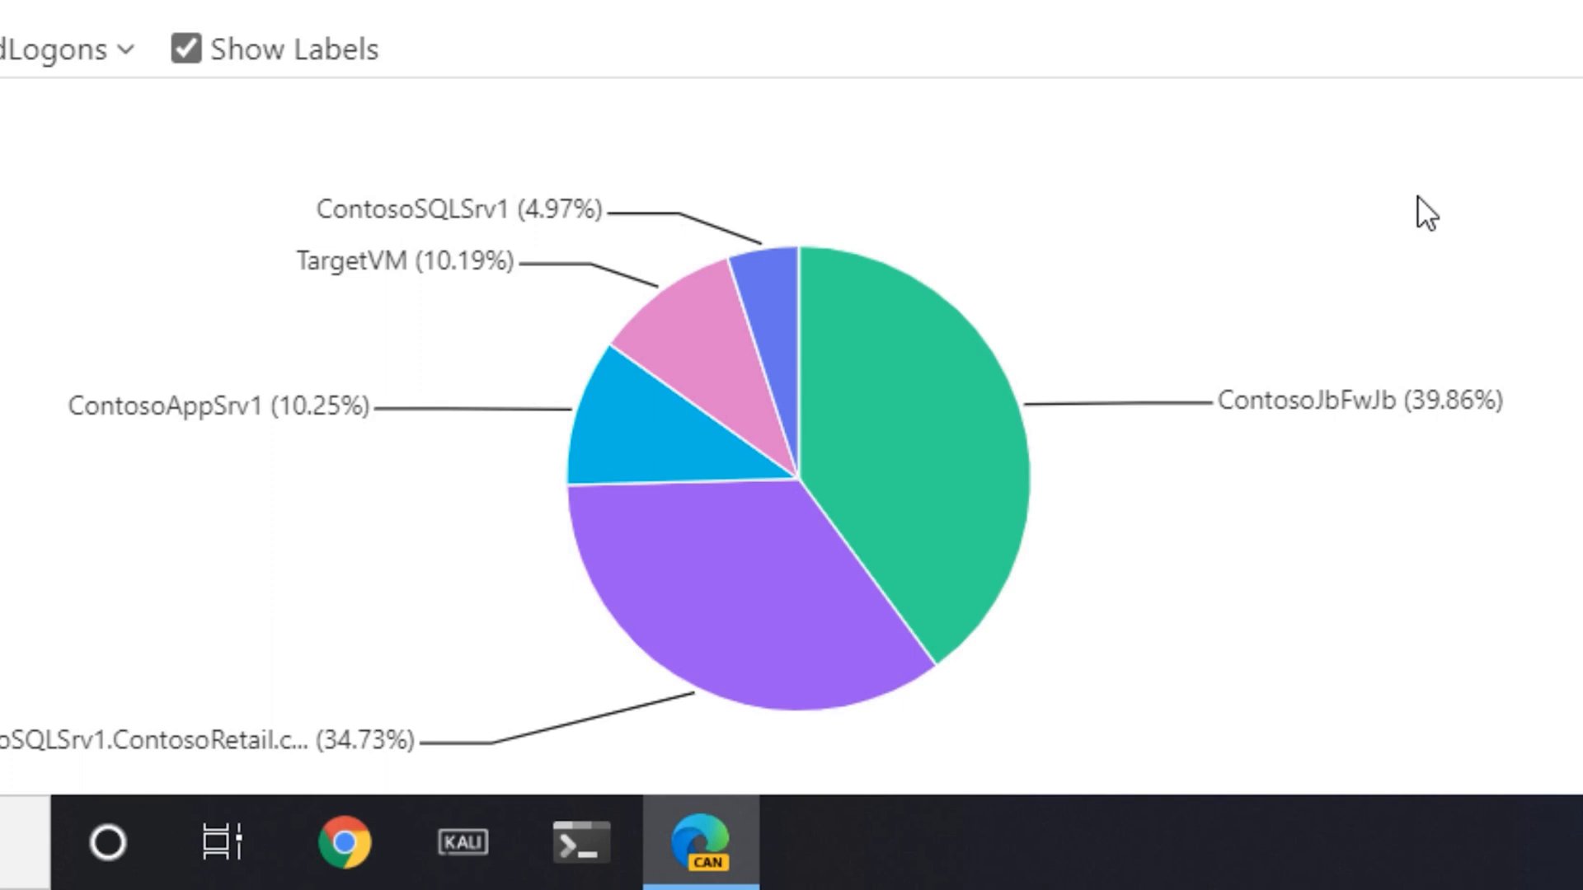
pyautogui.moveTo(1555, 370)
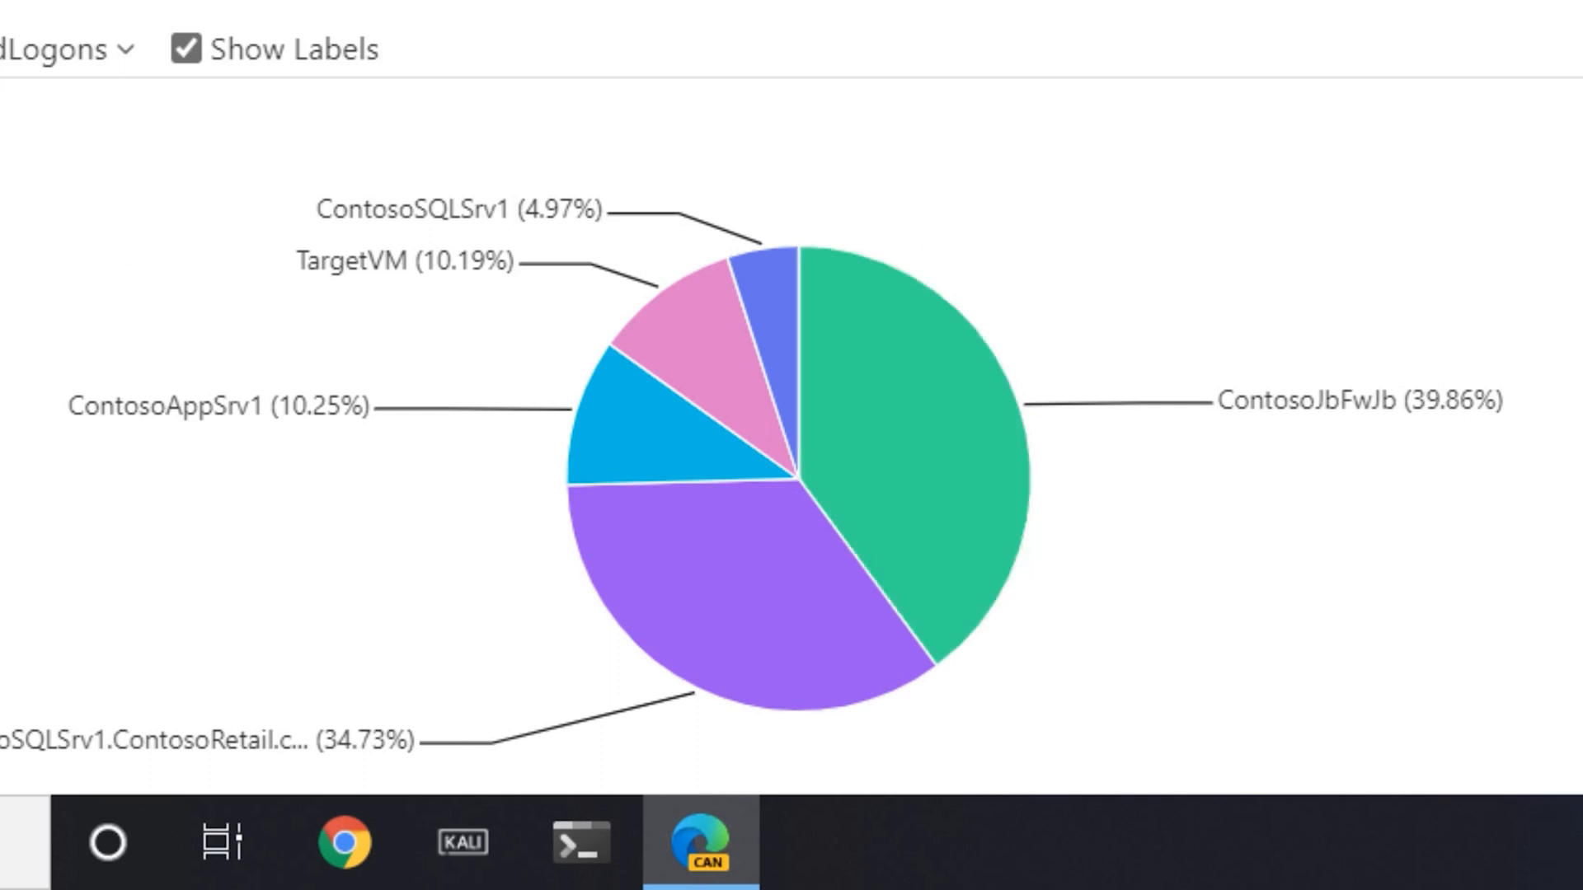
pyautogui.moveTo(984, 619)
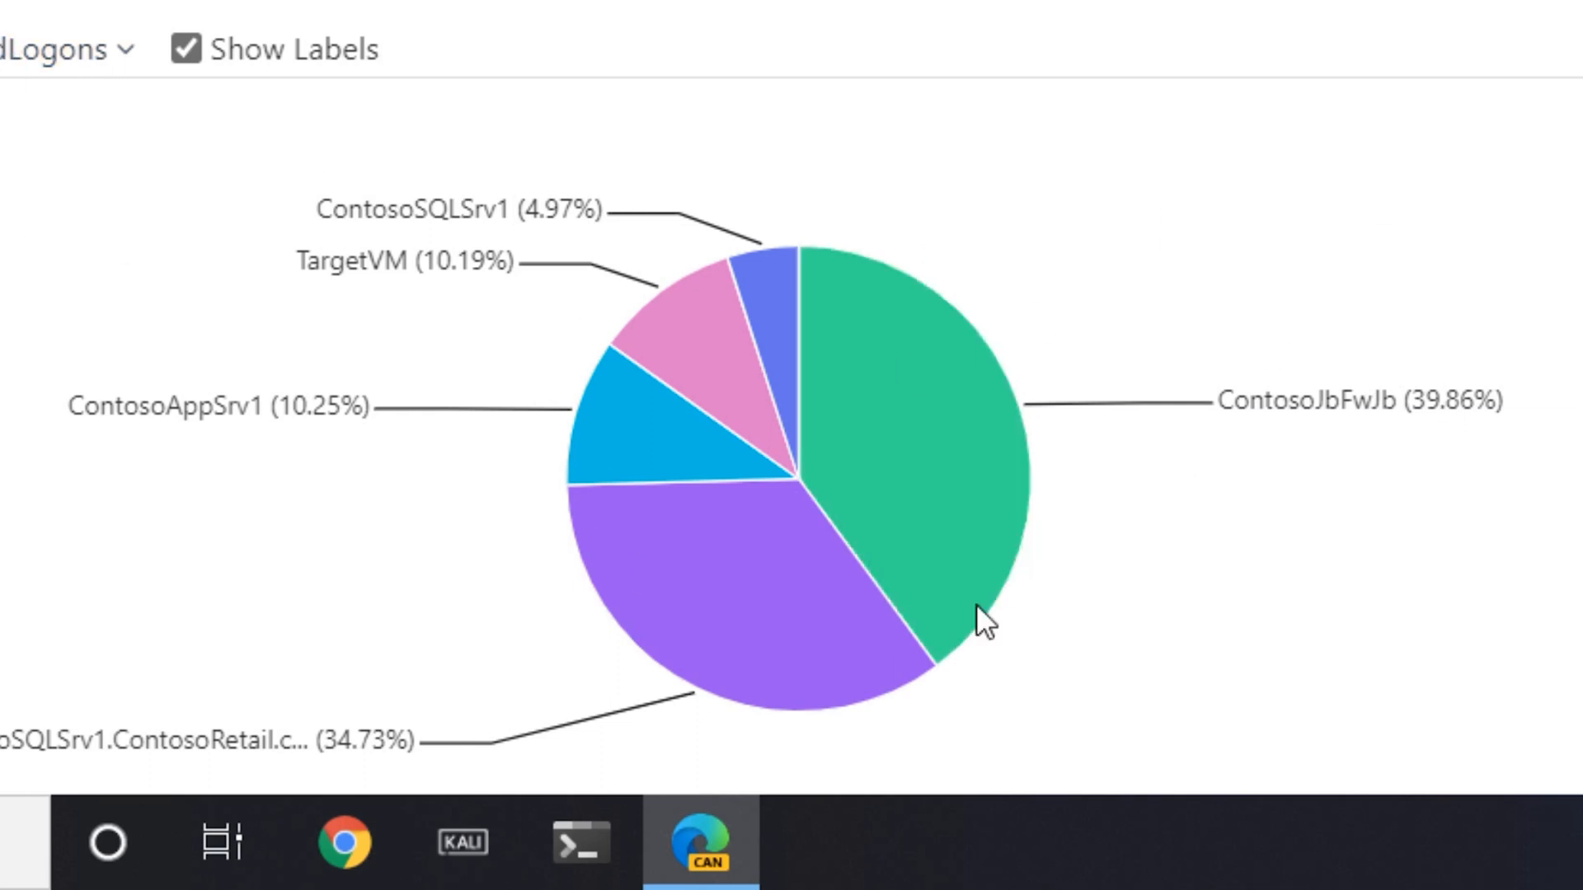
pyautogui.moveTo(1201, 318)
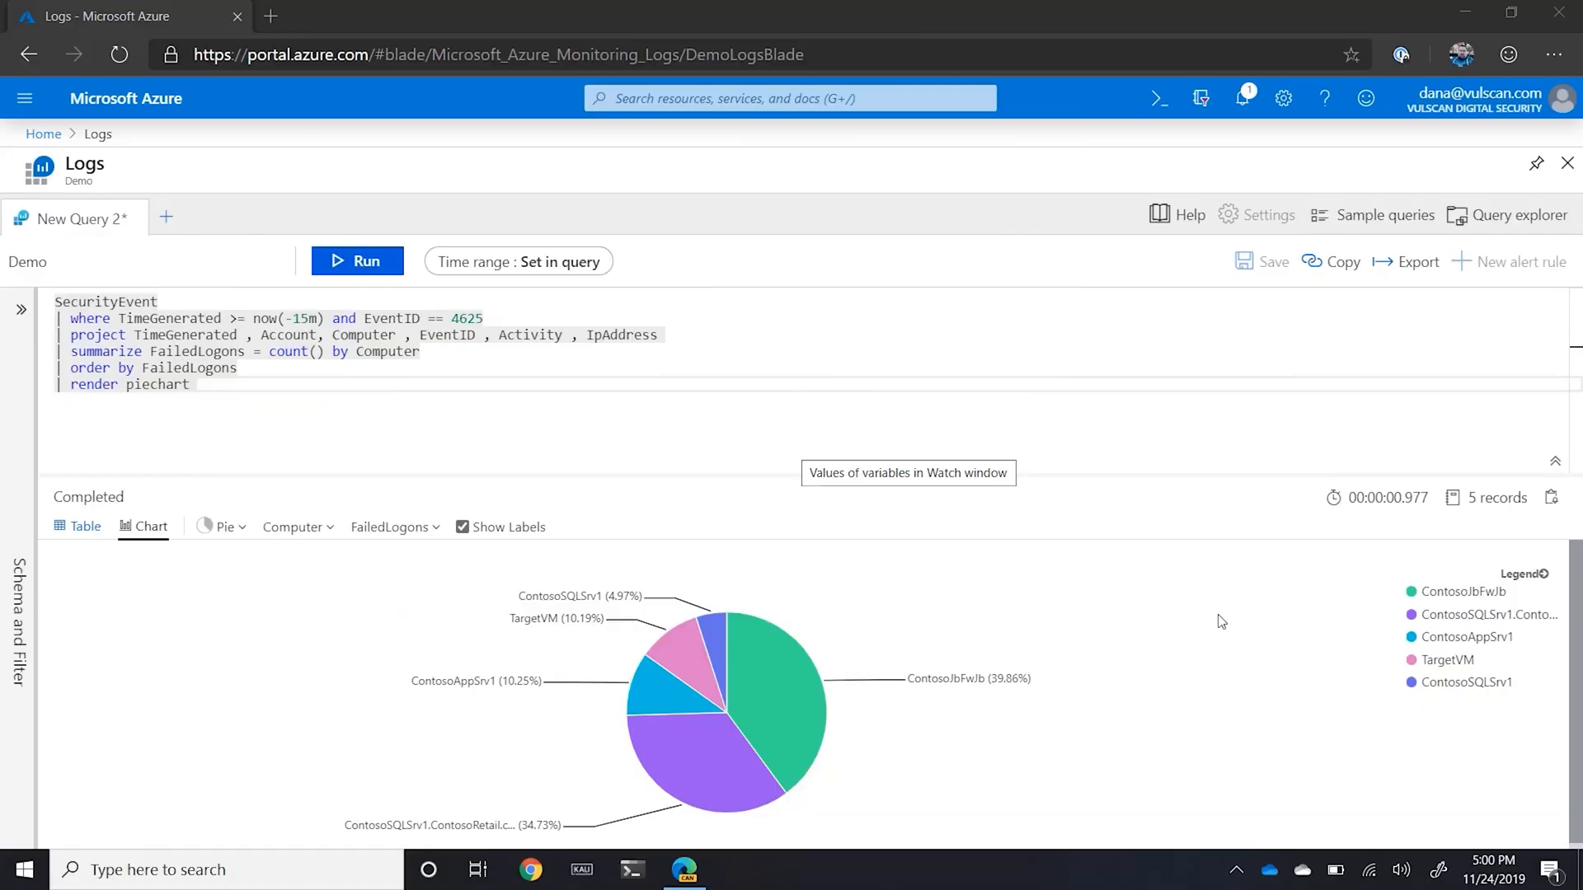
# Step: Run 'Perf | count' in a fresh query tab
pyautogui.click(166, 217)
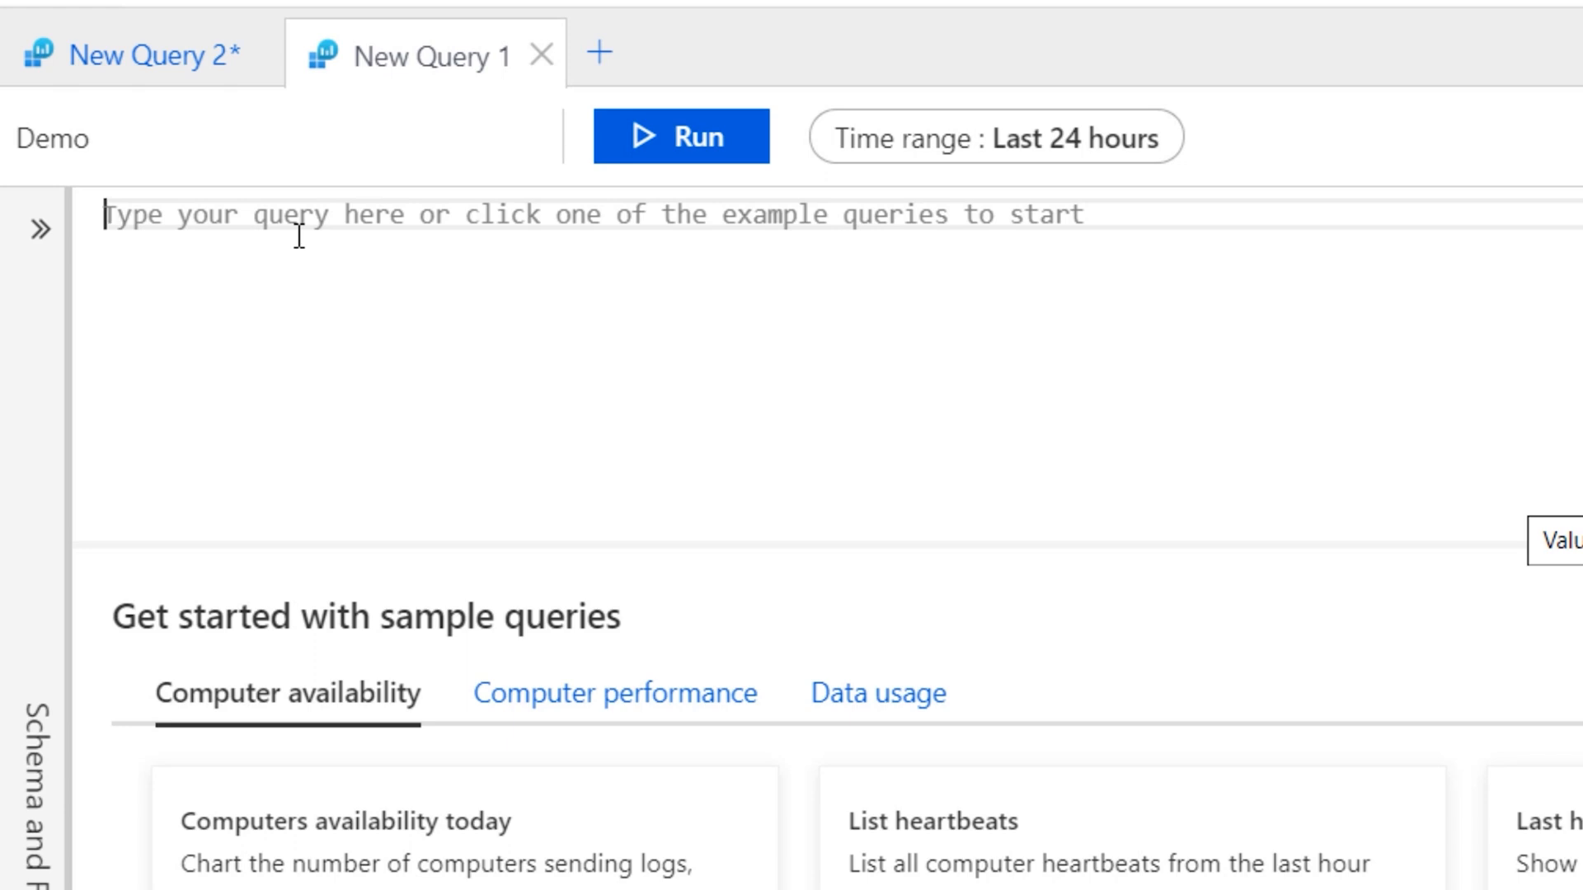
pyautogui.write('Perf')
pyautogui.write('|')
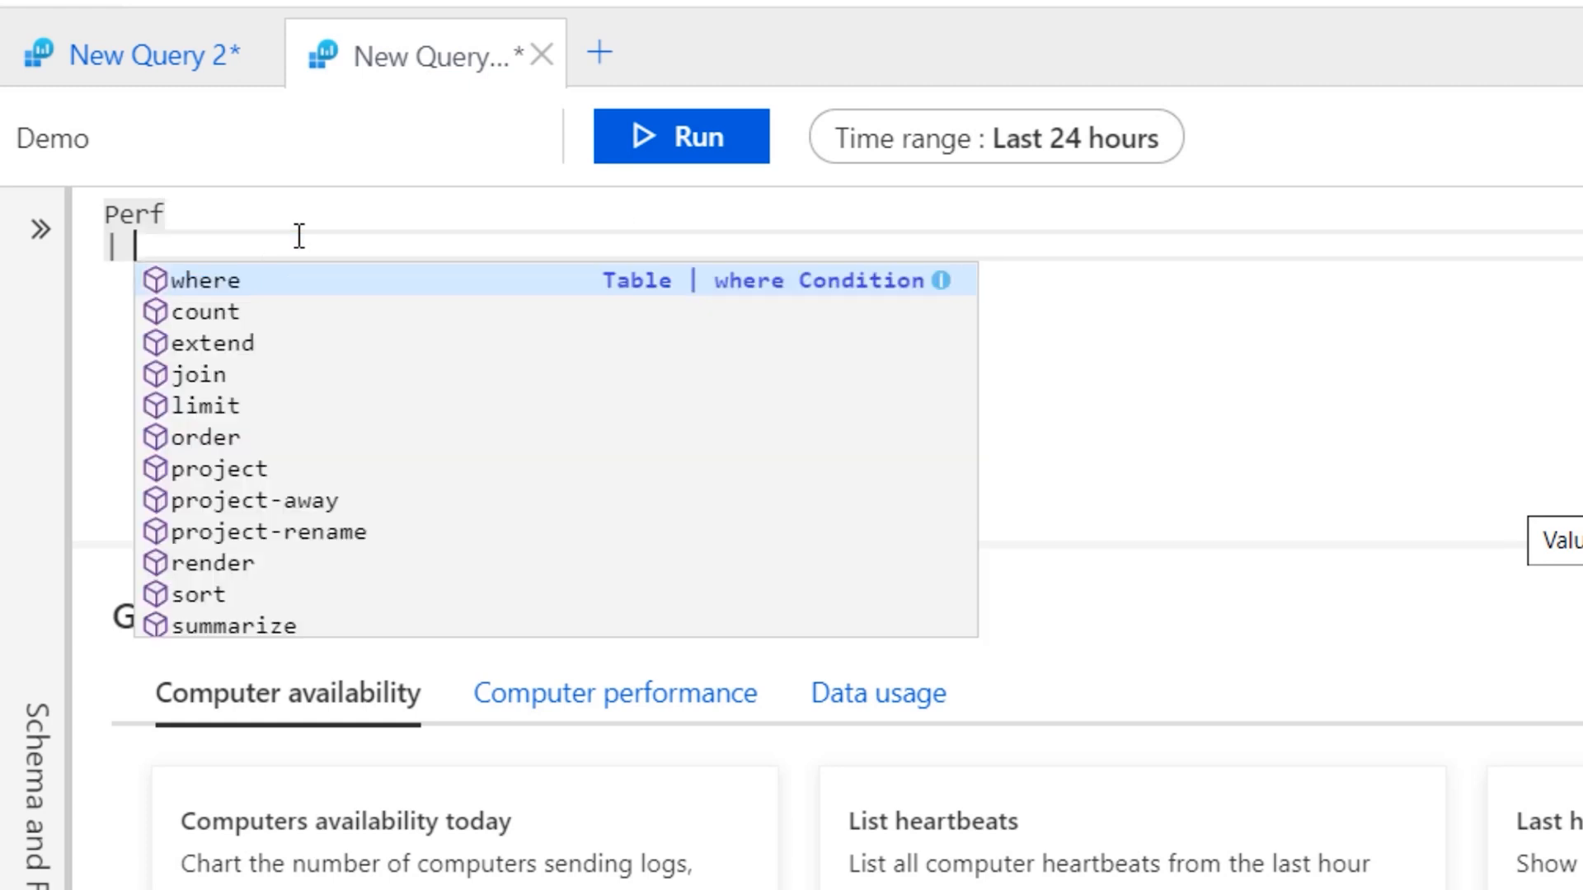
pyautogui.write('count')
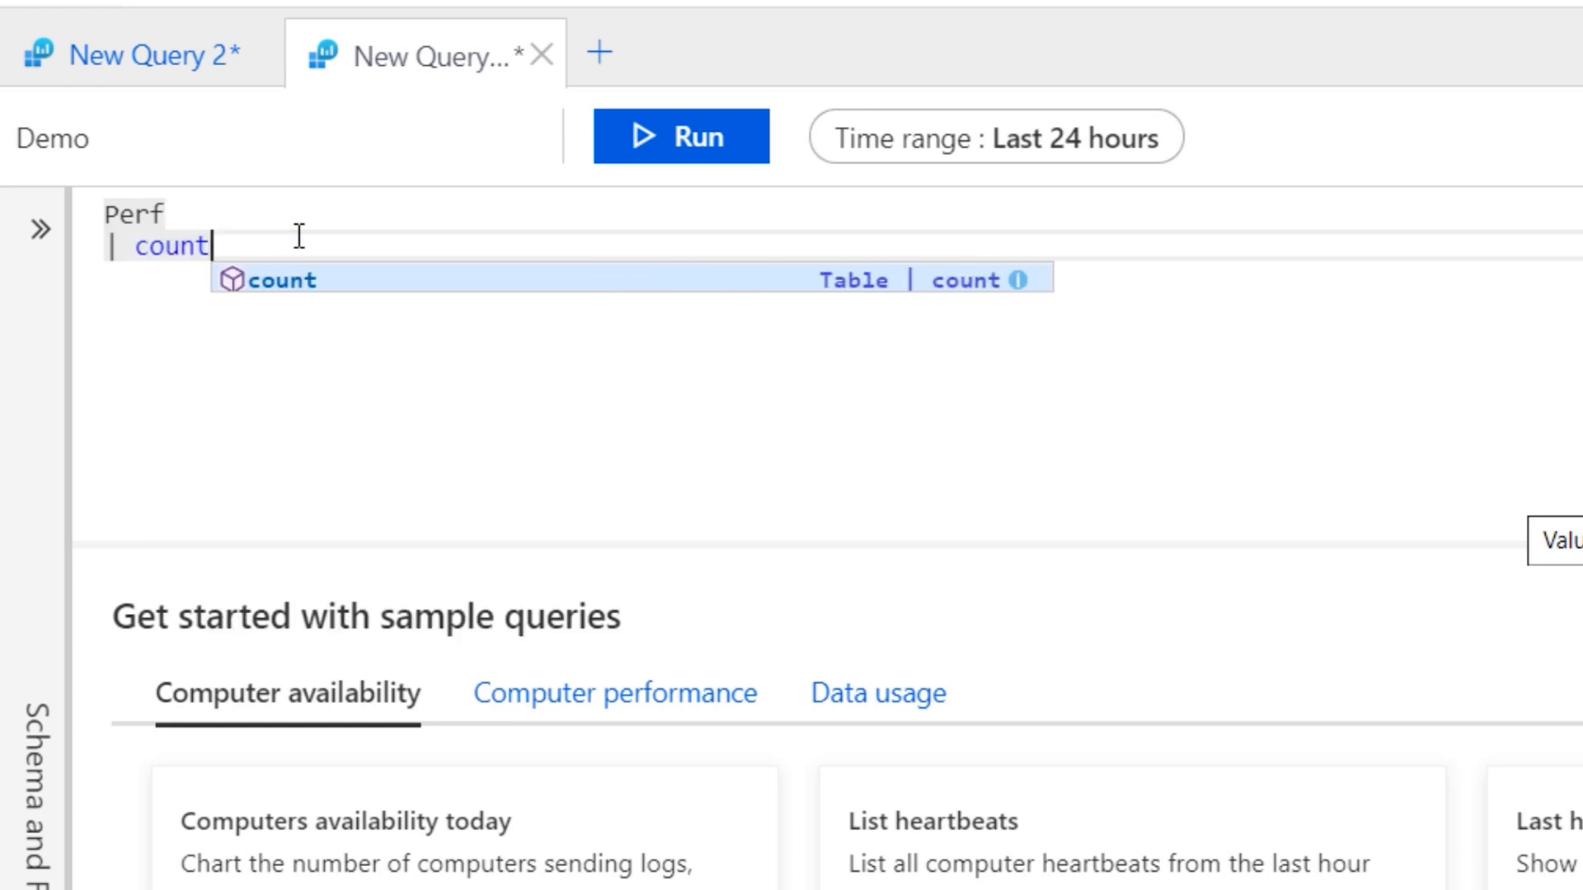
pyautogui.click(679, 136)
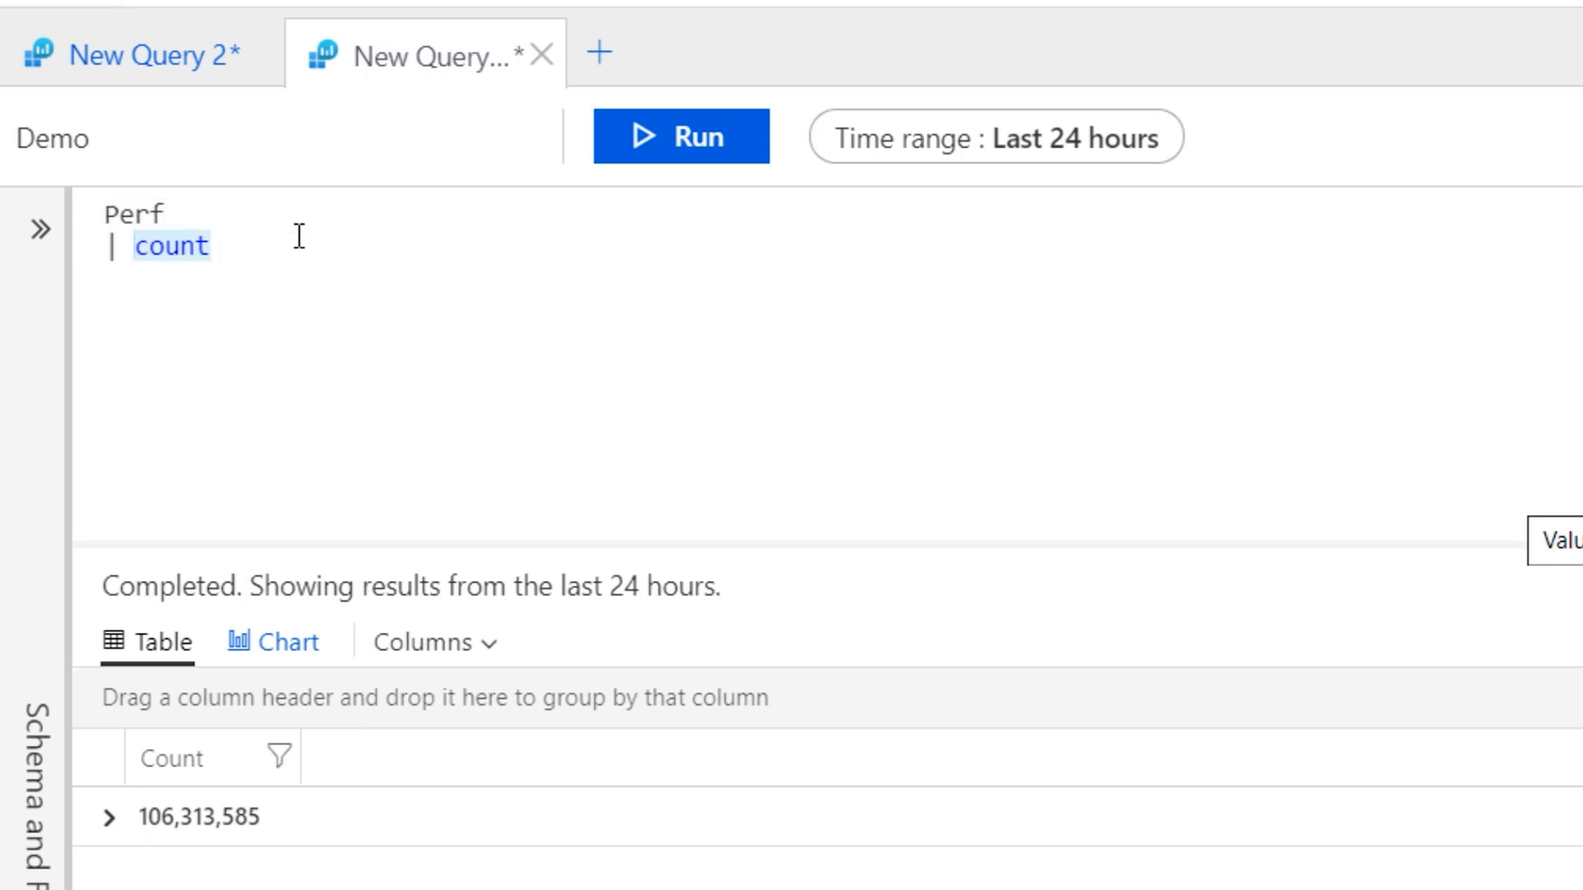
# Step: Filter Perf to ObjectName == "System"
pyautogui.write('where')
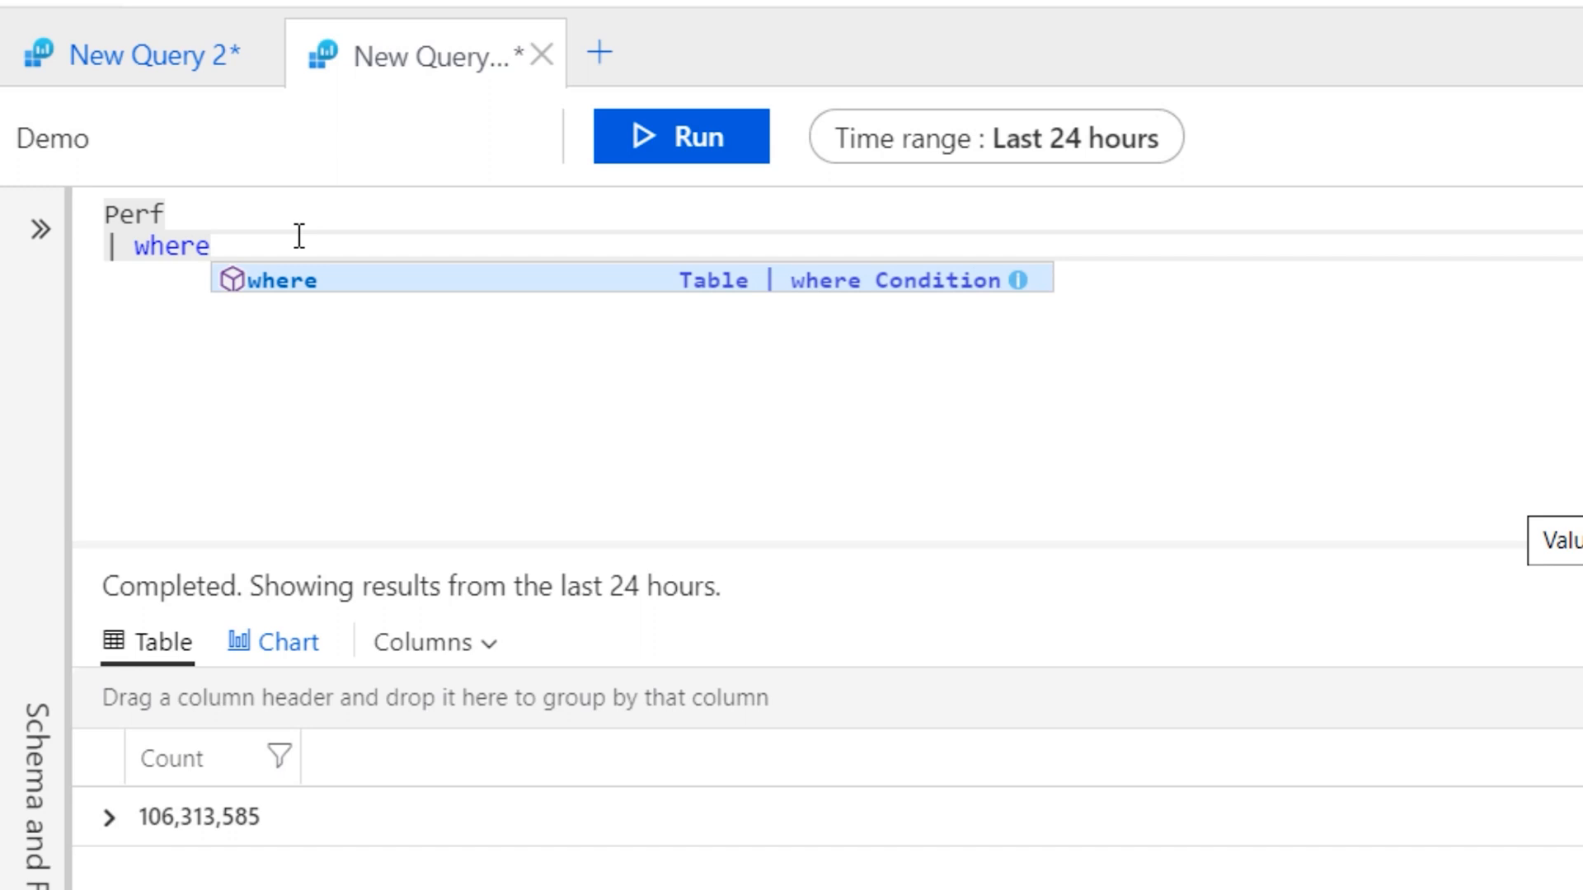
pyautogui.write('ObjectName')
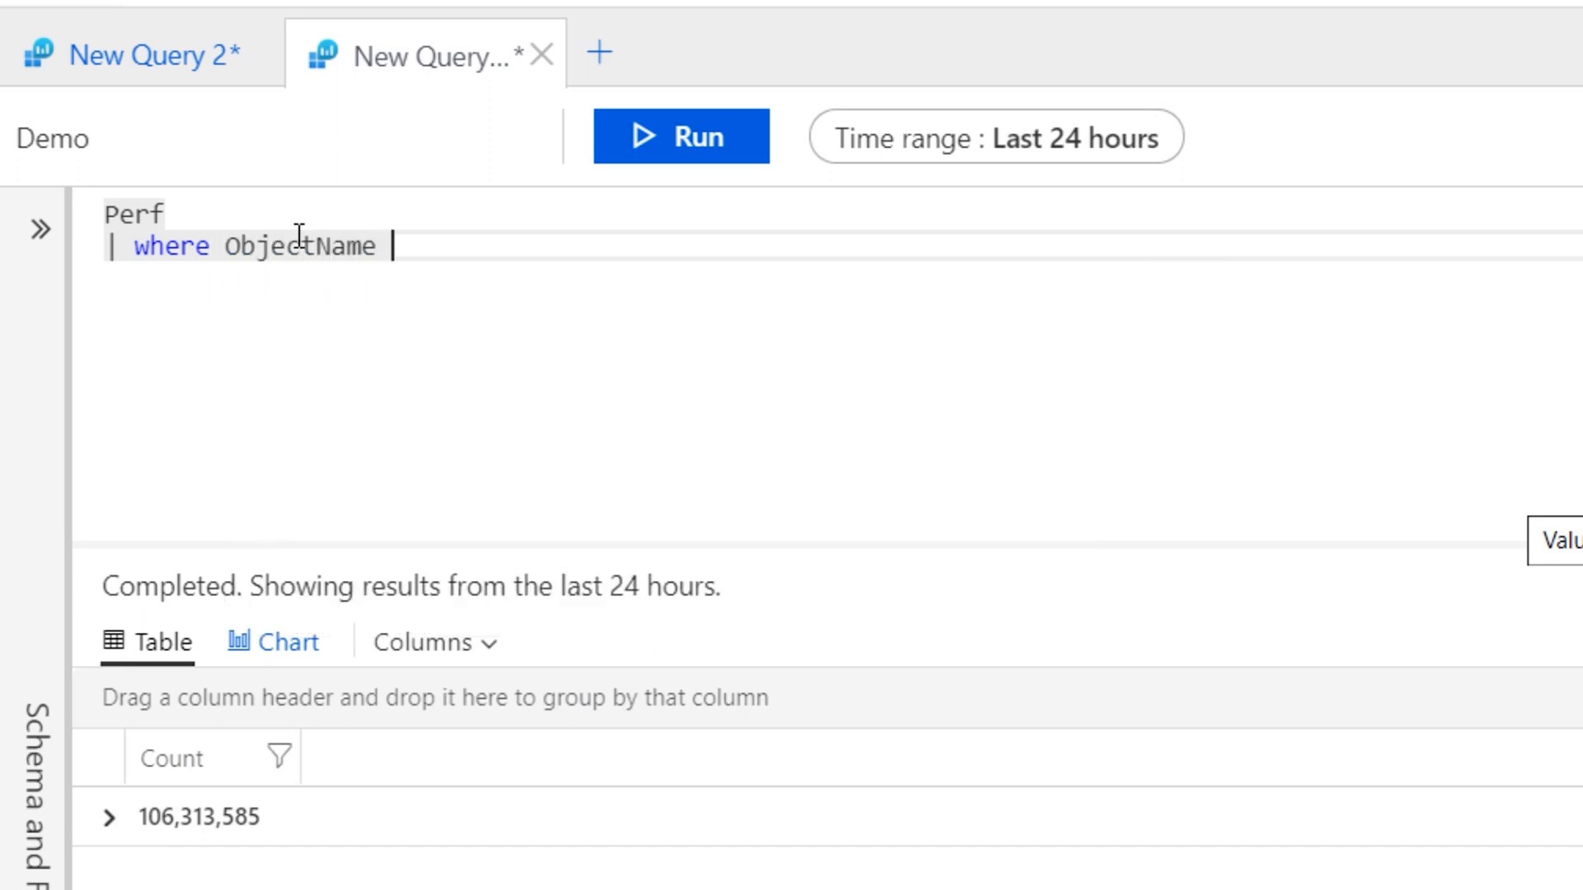
pyautogui.write('== "Sy')
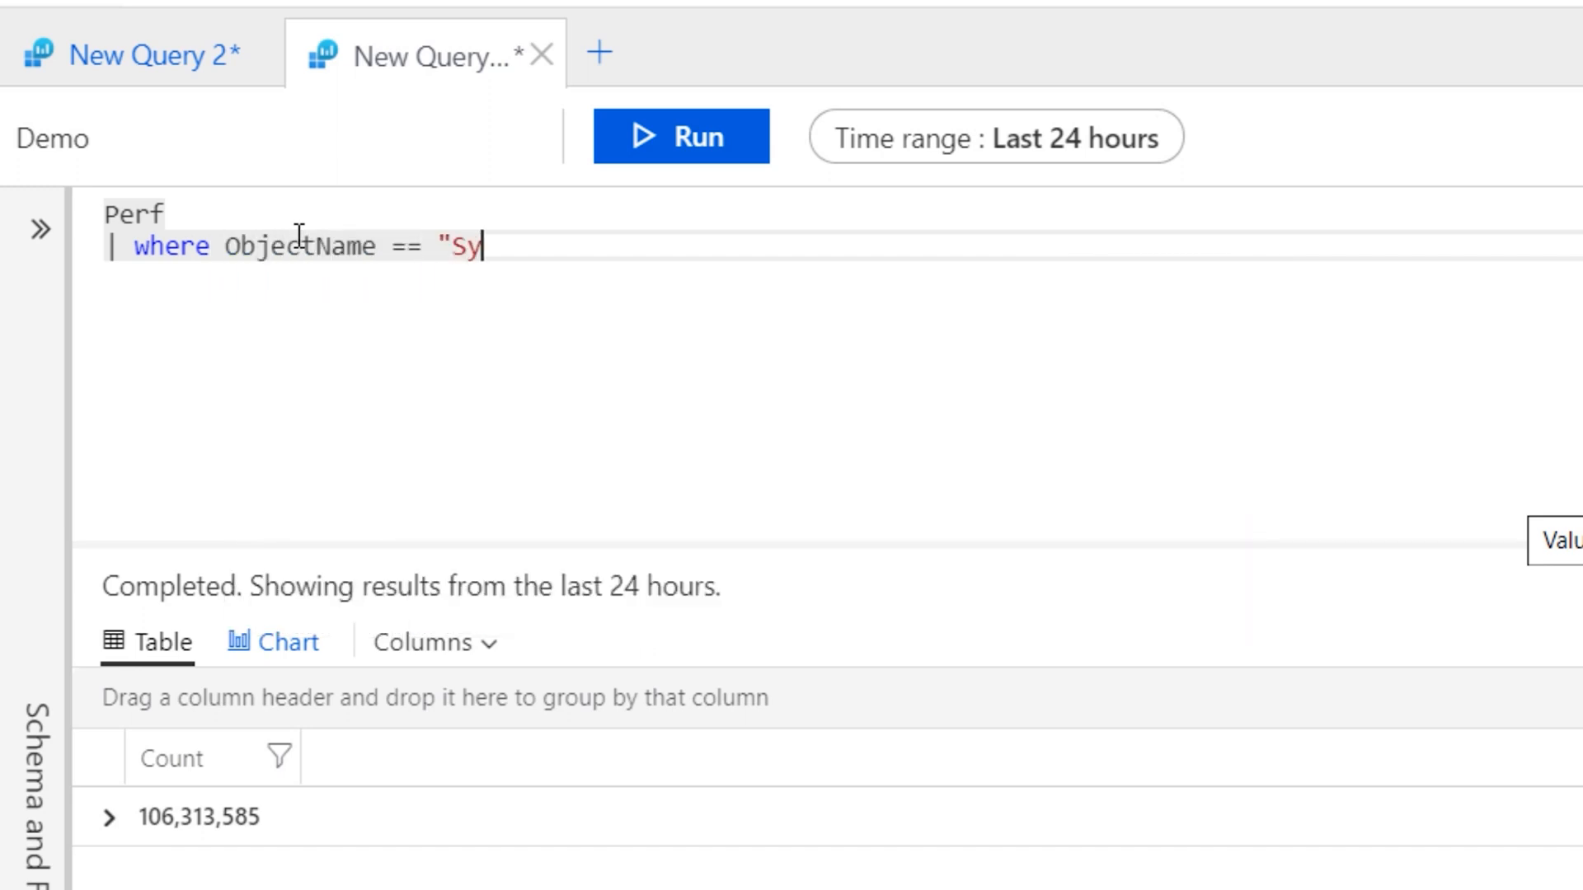
pyautogui.write('stem"')
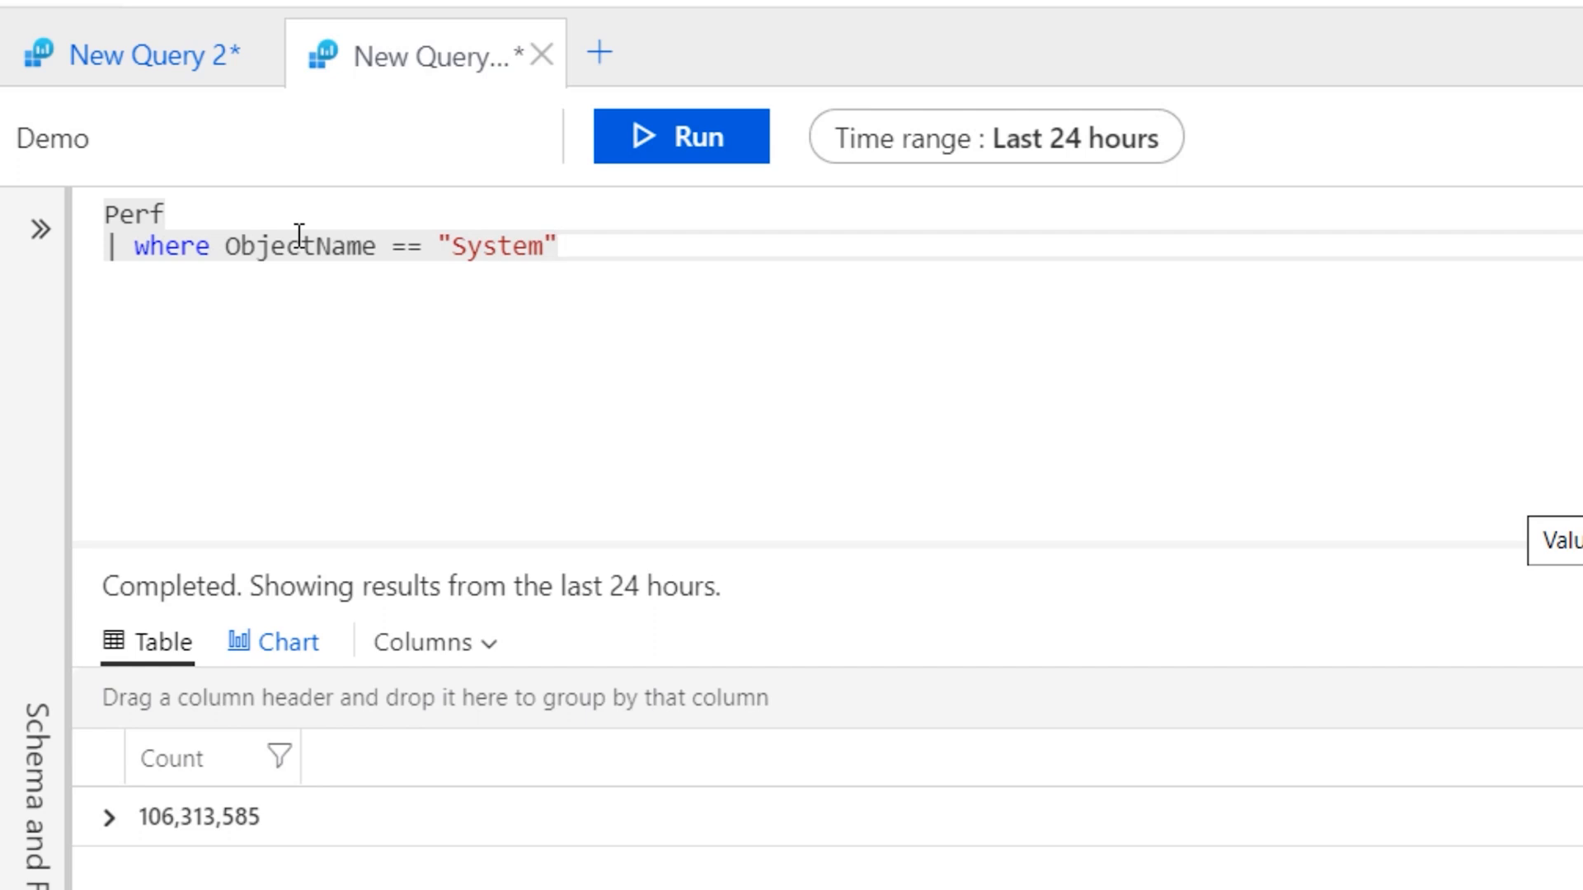
# Step: Filter CounterName to "System Up Time" or "Uptime" and begin an extend line
pyautogui.write('w')
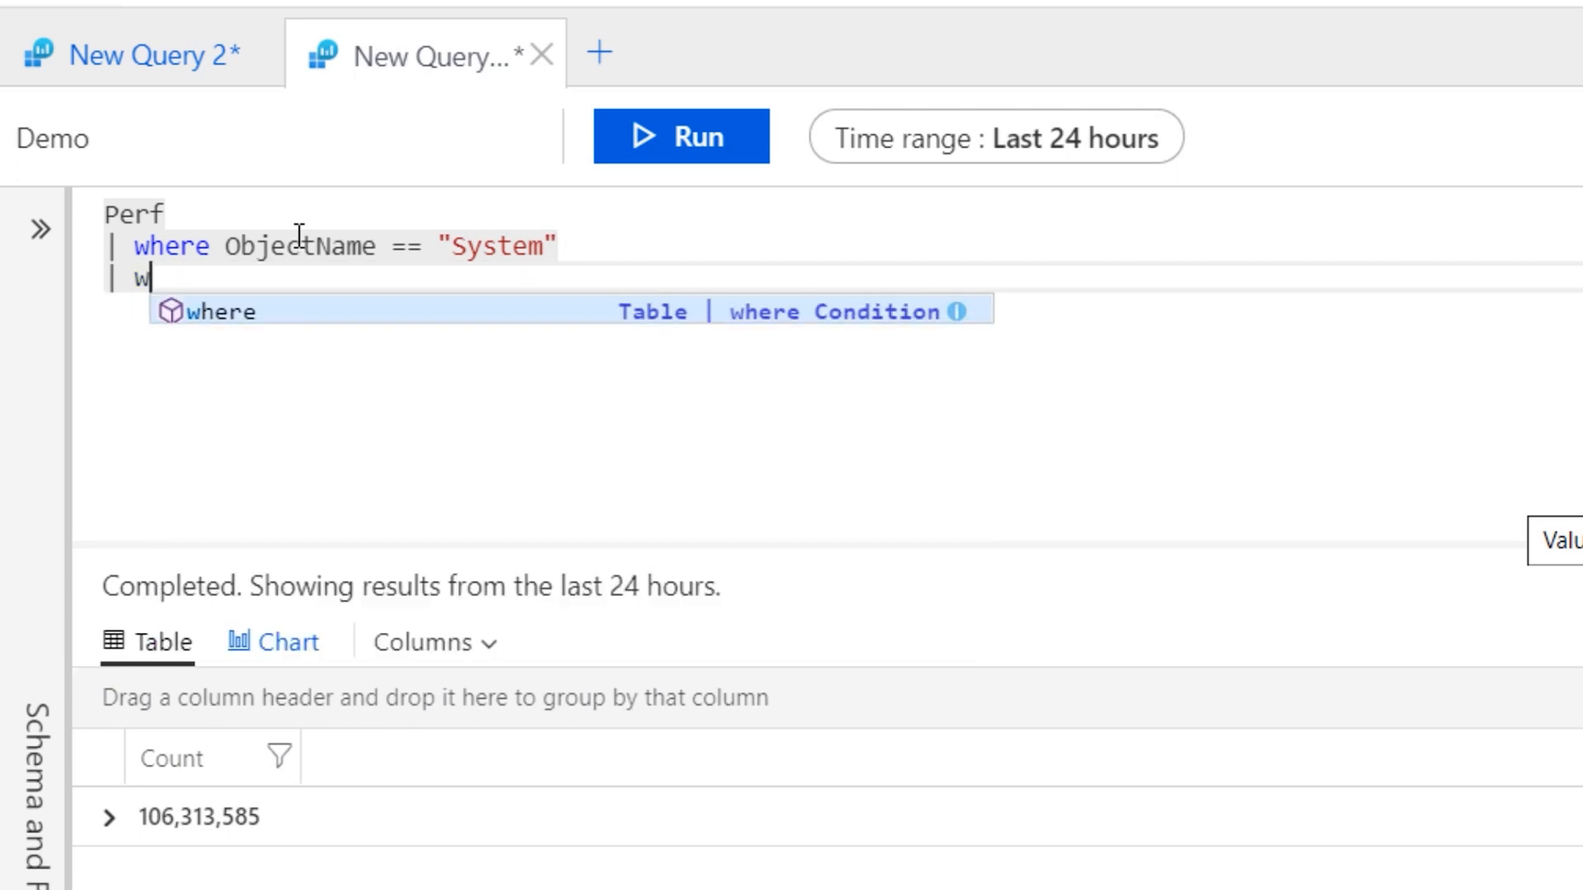
pyautogui.write('here CounterName ==')
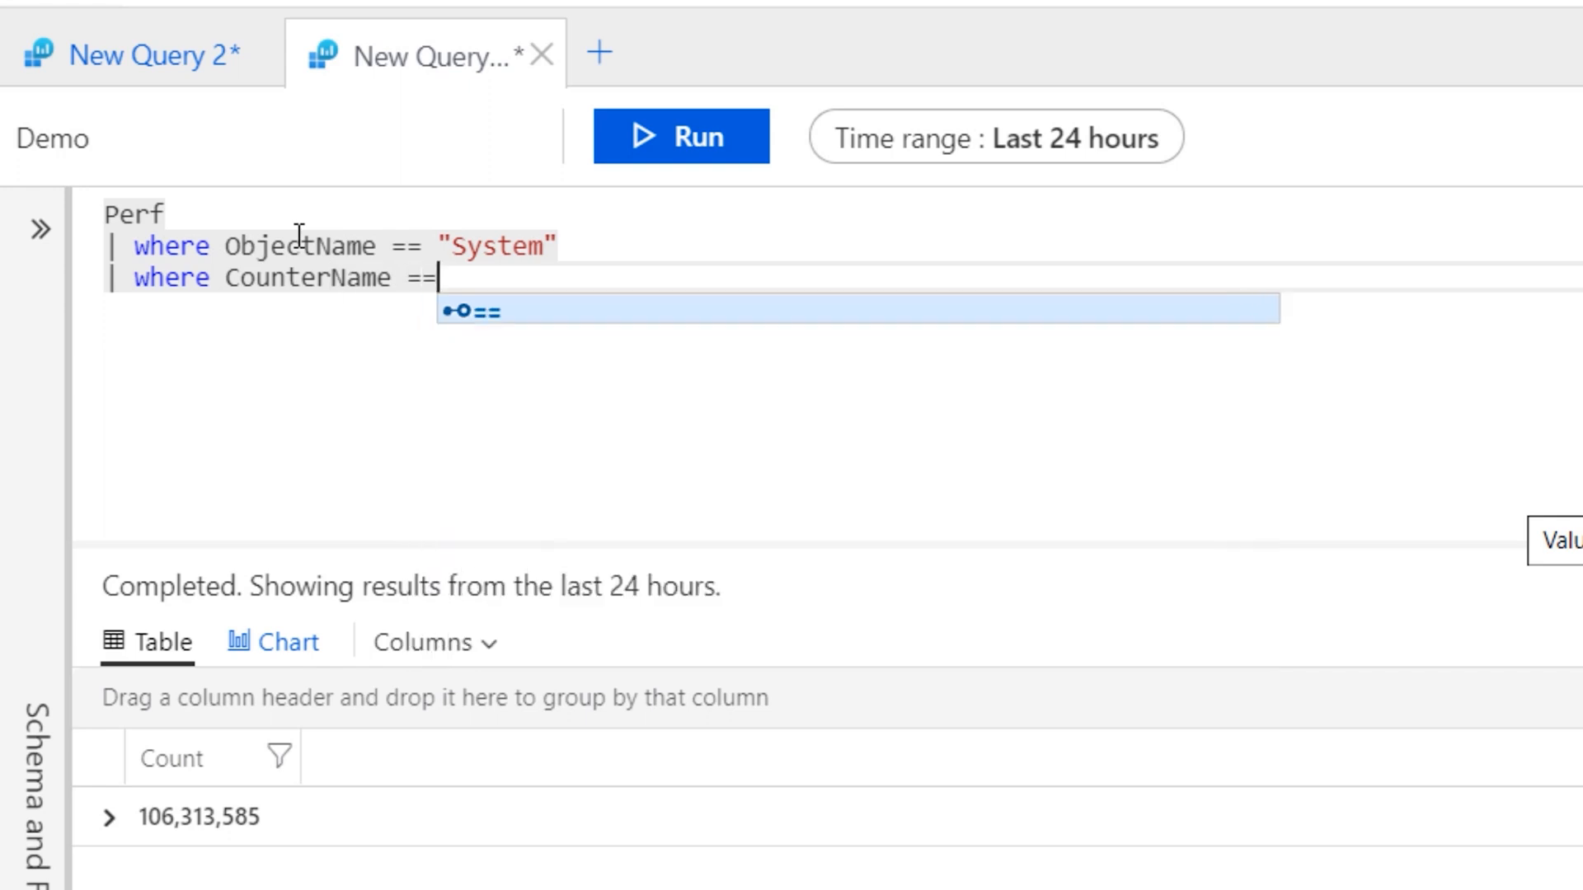
pyautogui.write('"System')
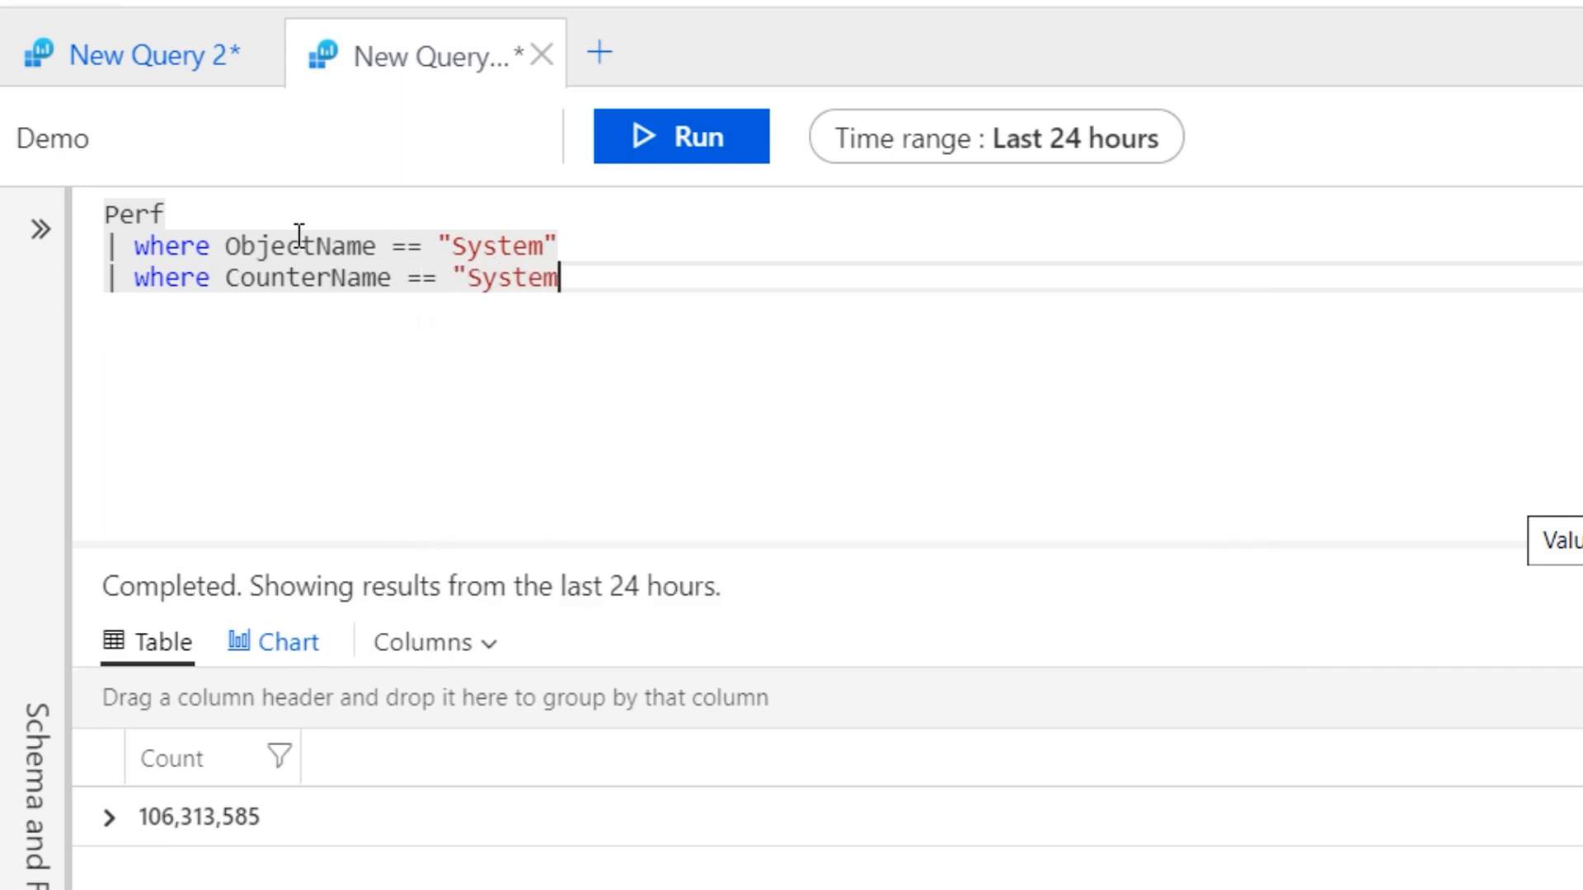
pyautogui.write('Up Time')
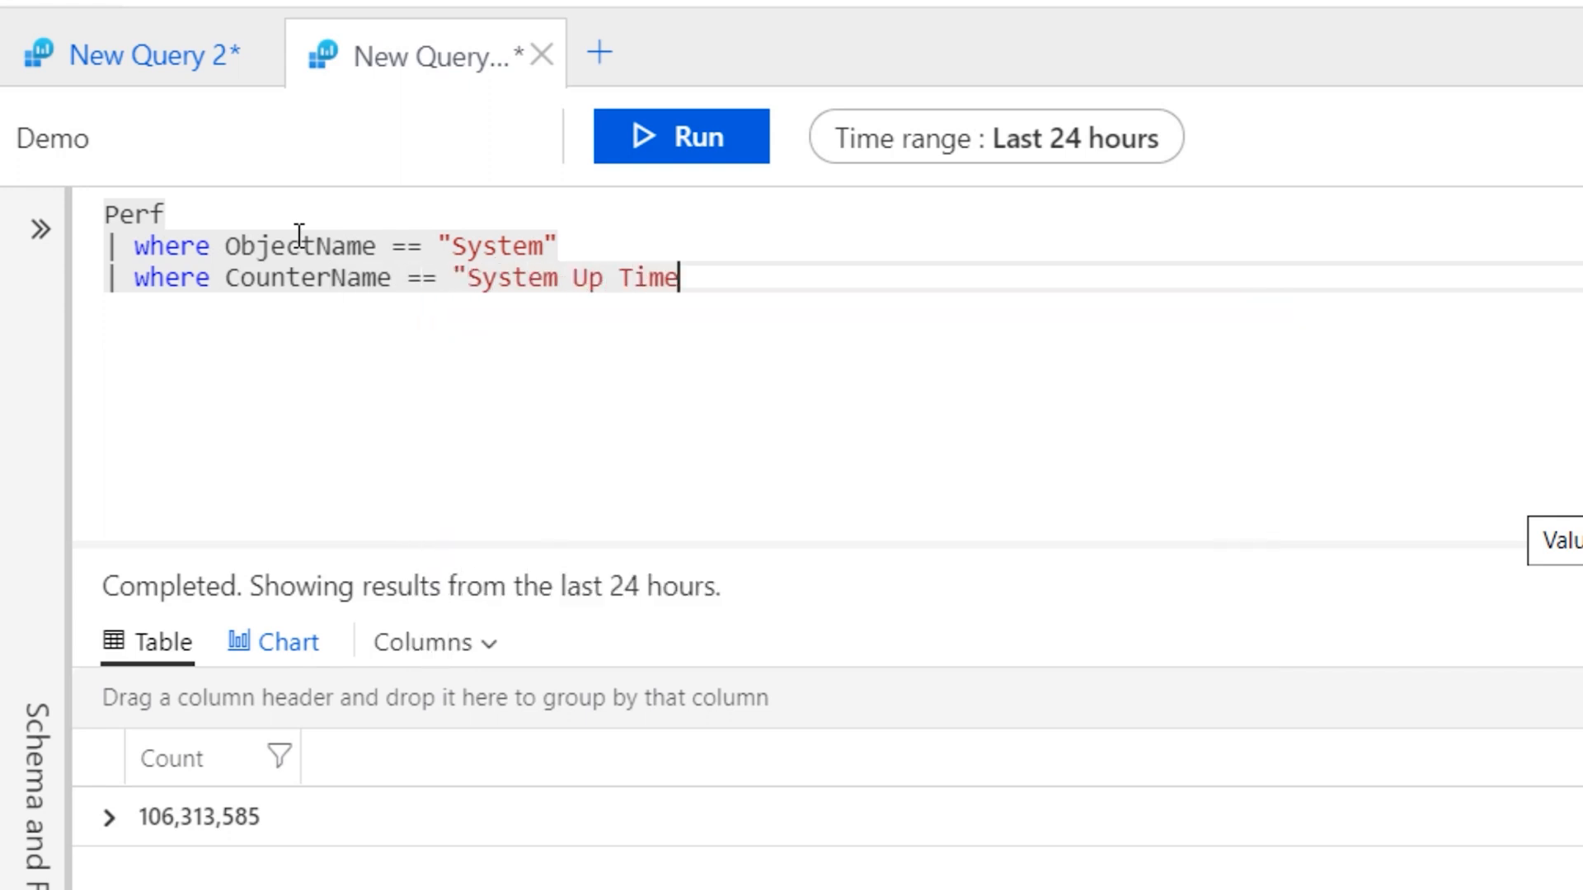
pyautogui.write('"')
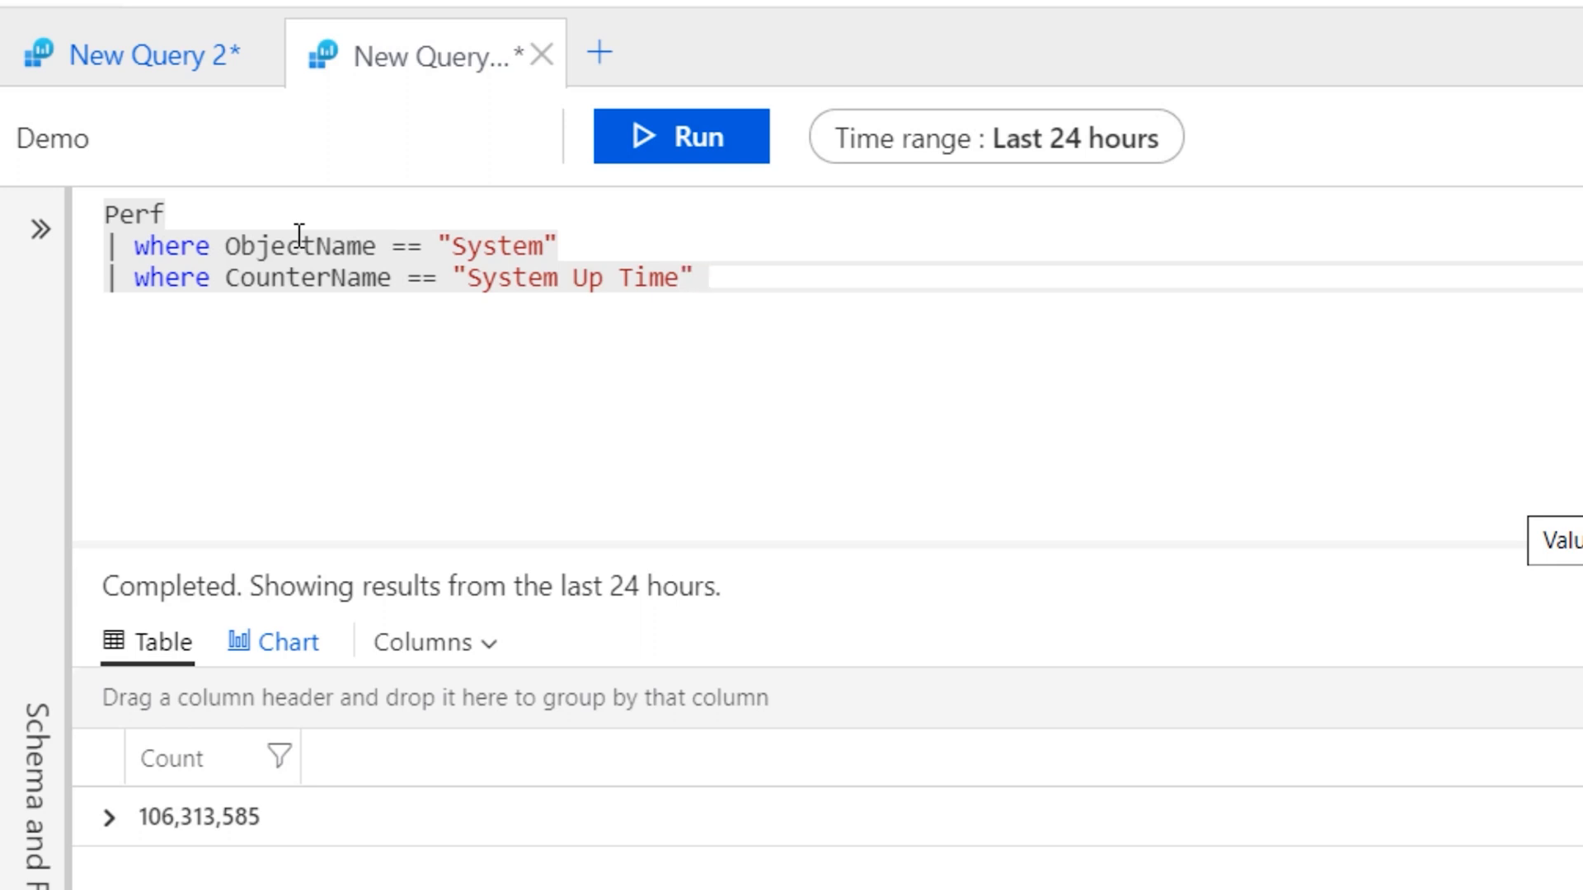
pyautogui.write('or')
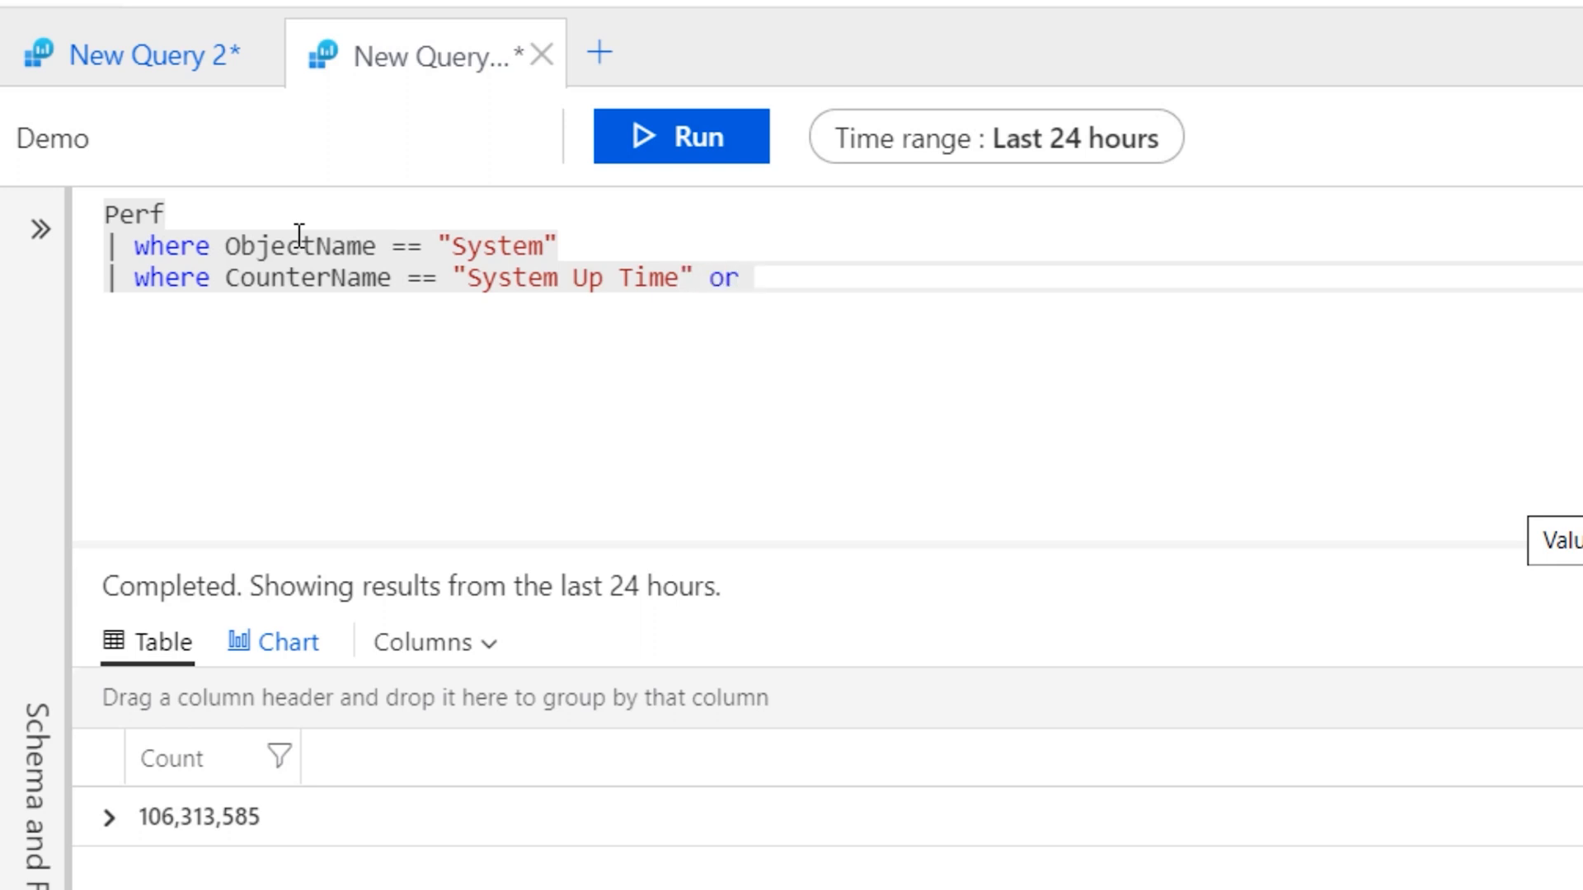
pyautogui.write('Counter')
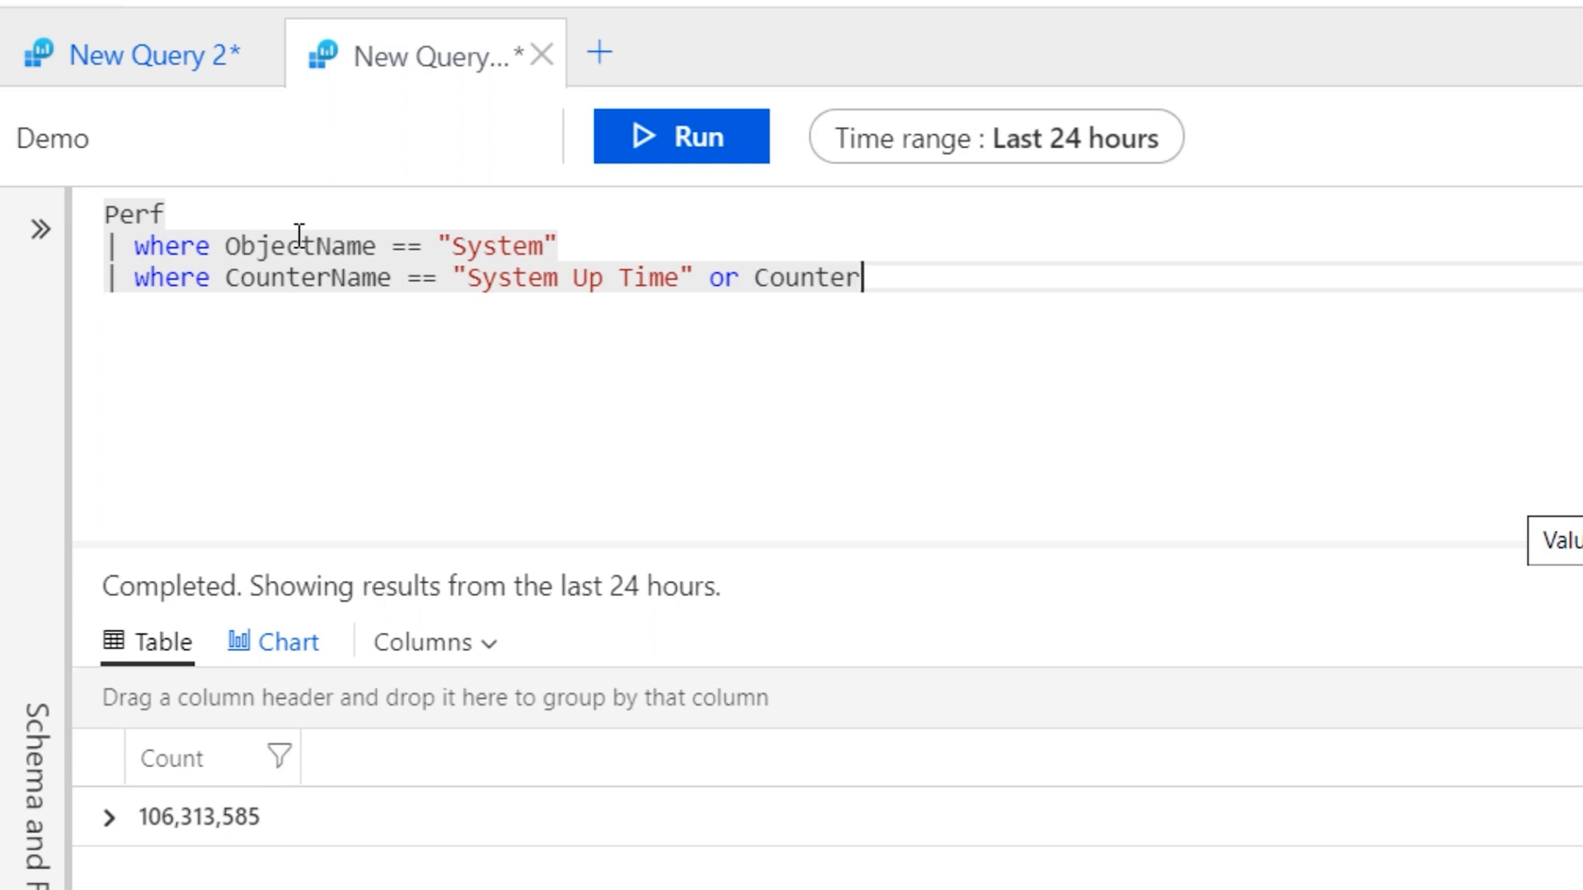
pyautogui.write('Name')
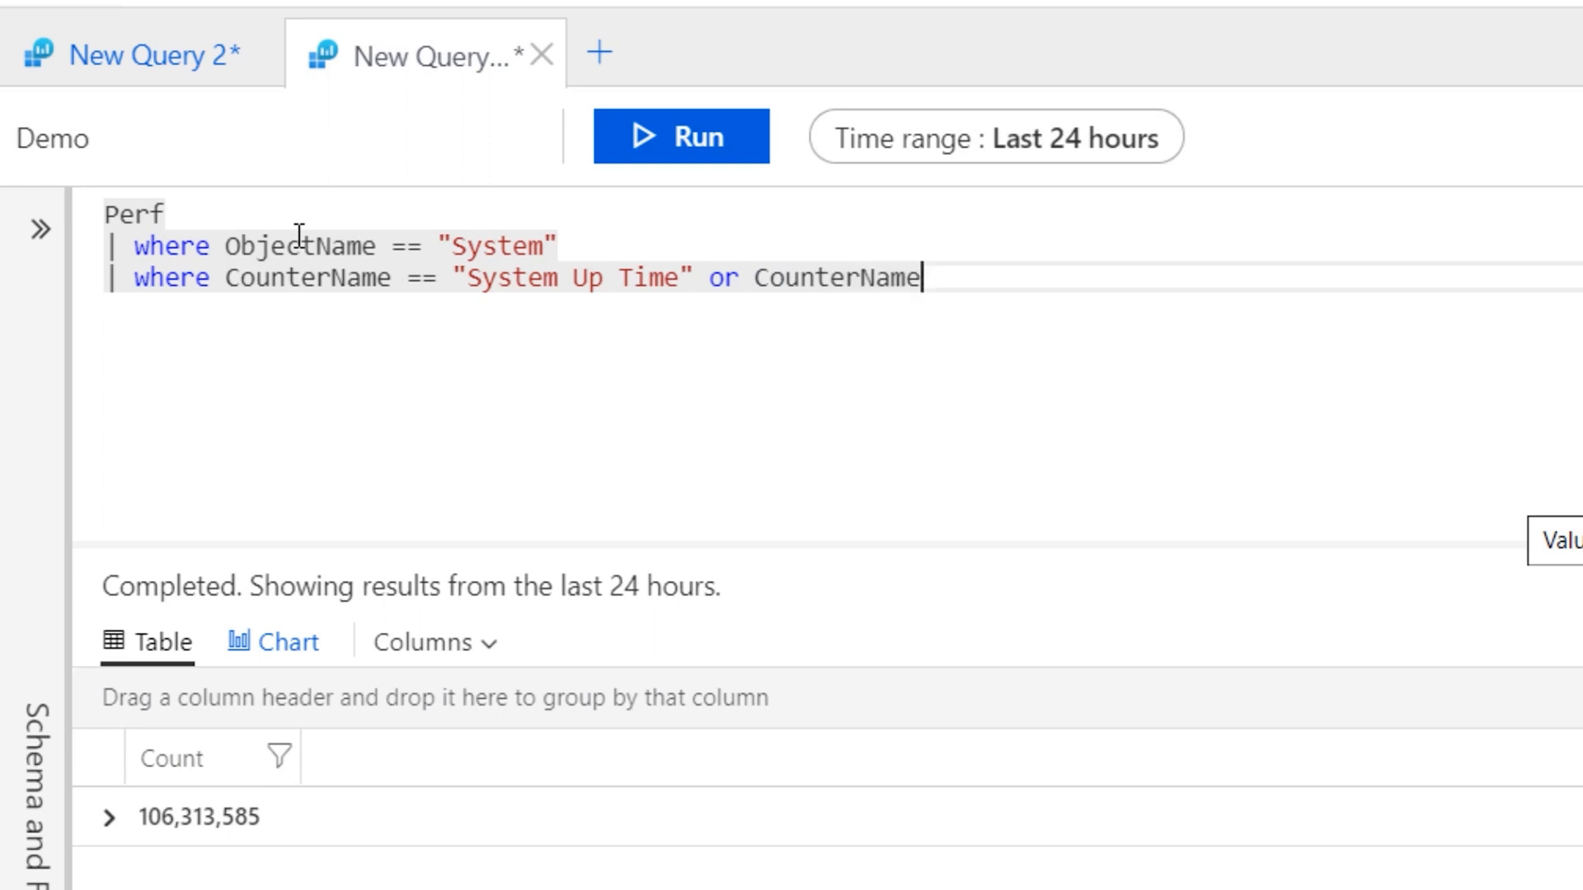
pyautogui.write('== "')
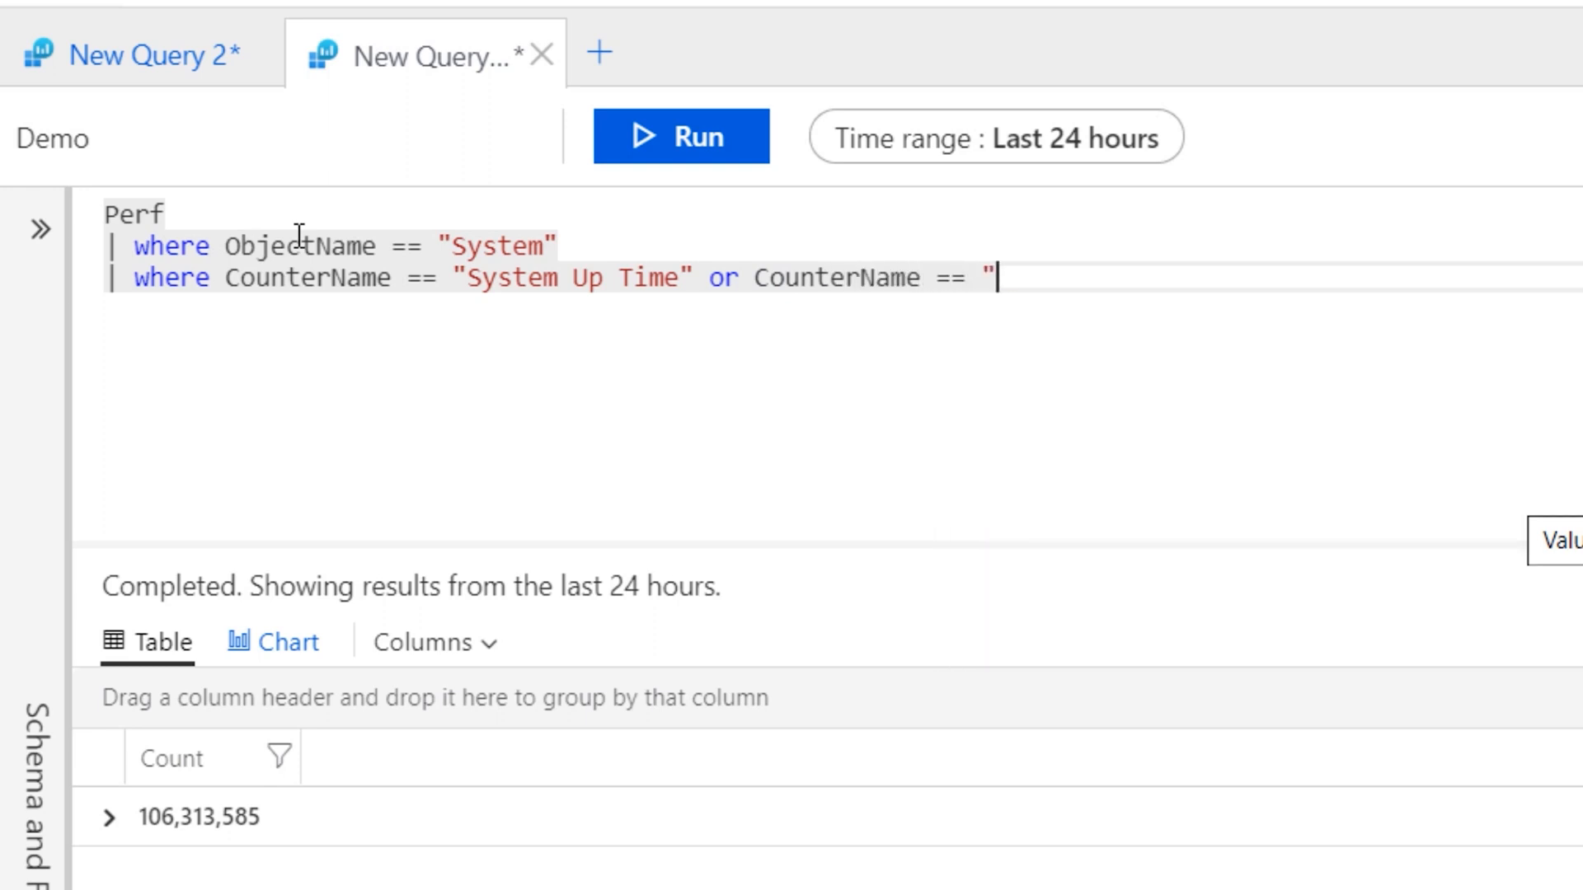
pyautogui.write('Uptime"')
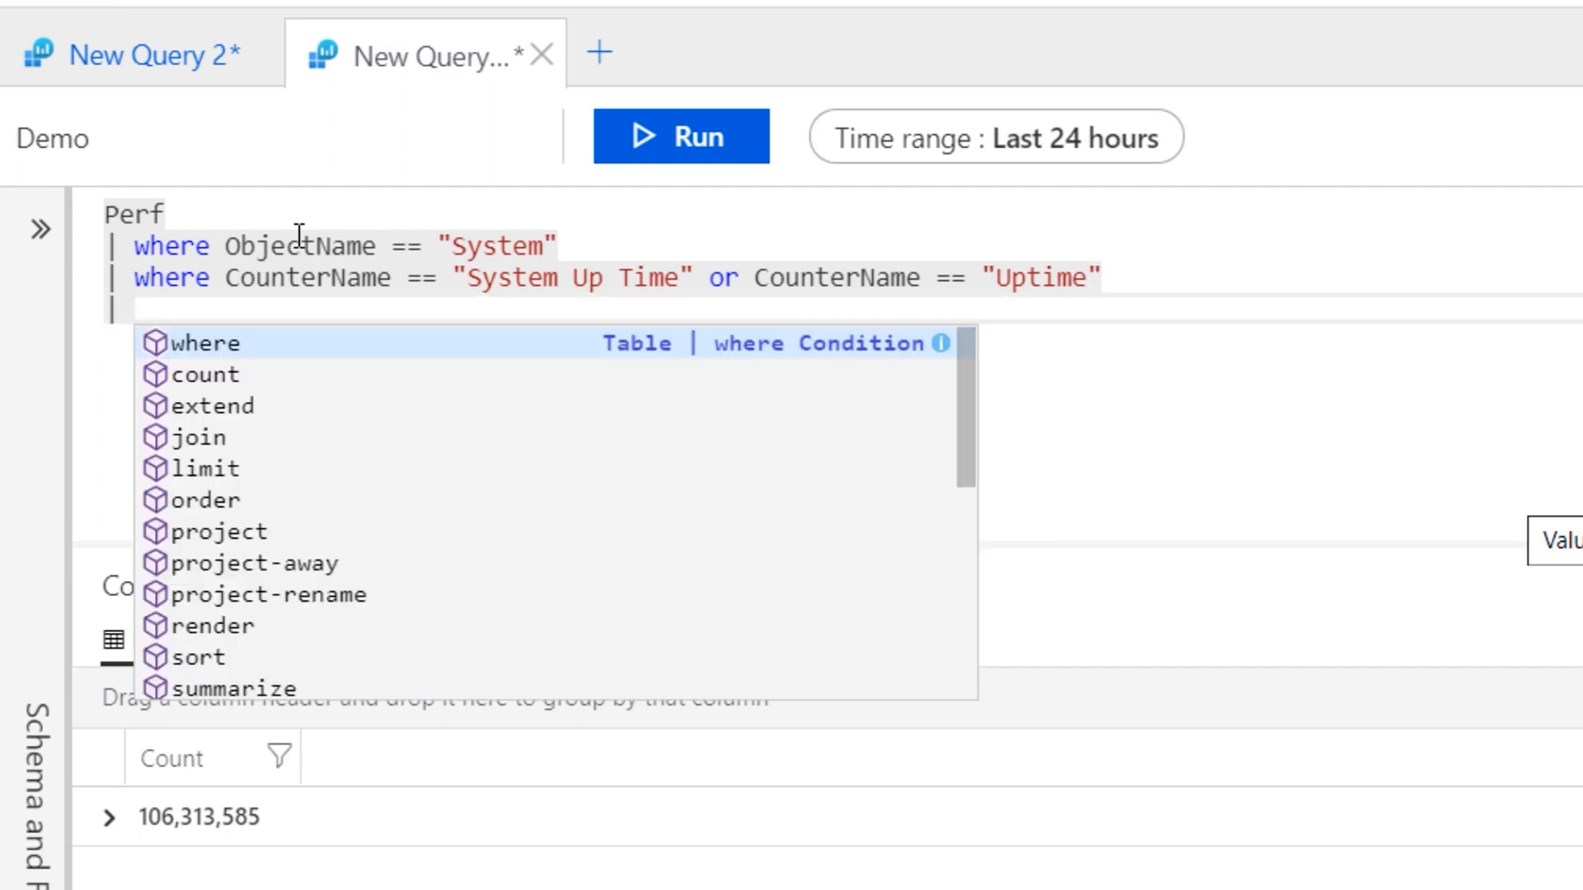
pyautogui.write('extend')
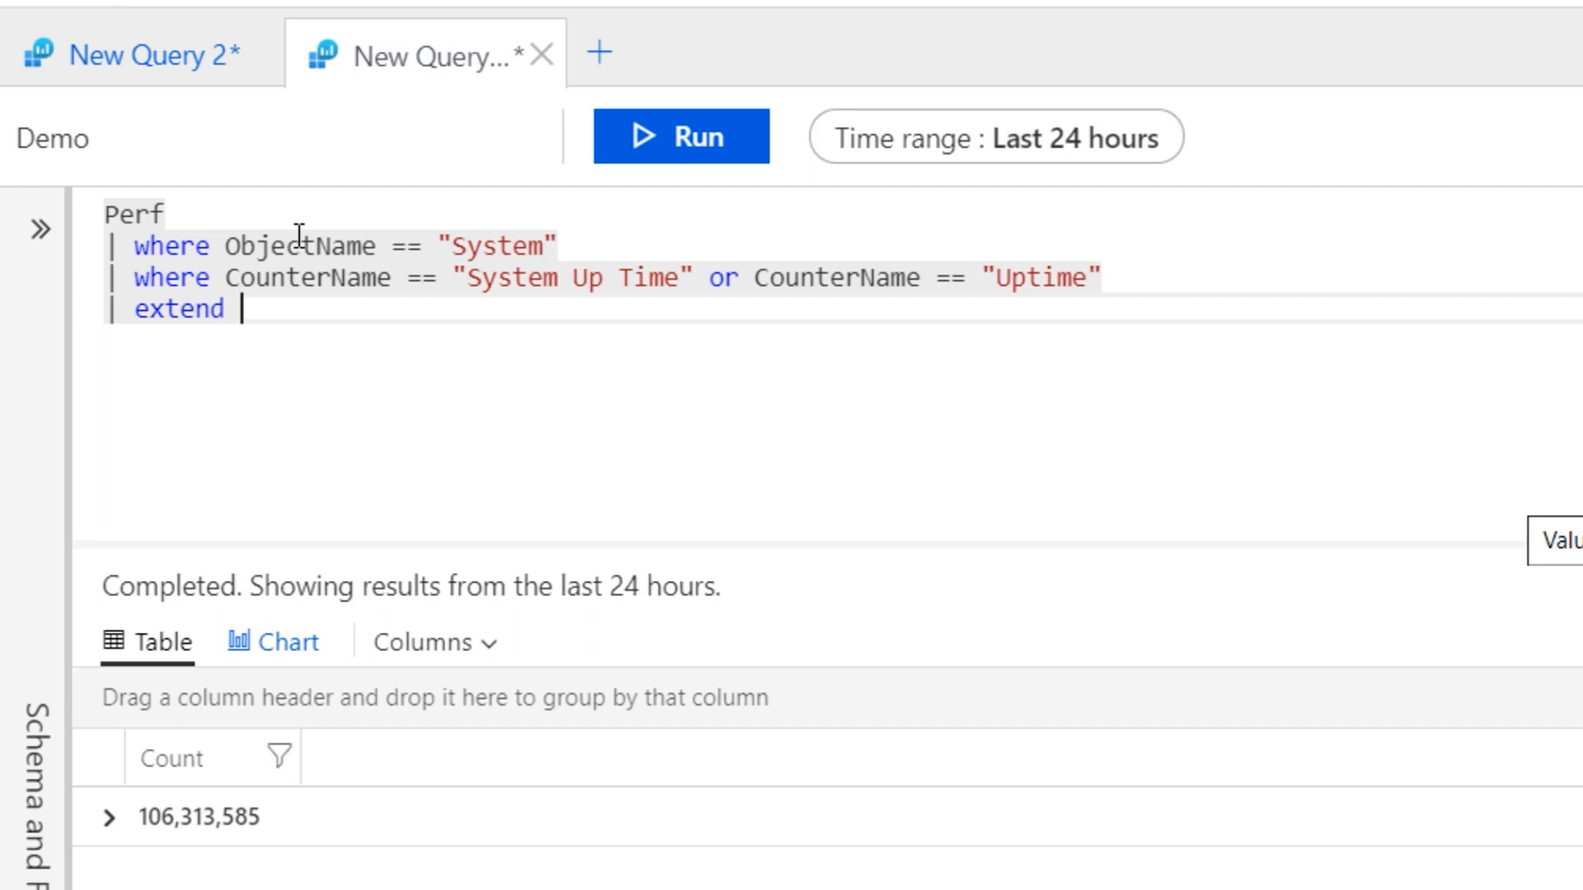
# Step: Extend UpTime as CounterValue * 1s
pyautogui.write('UpTime')
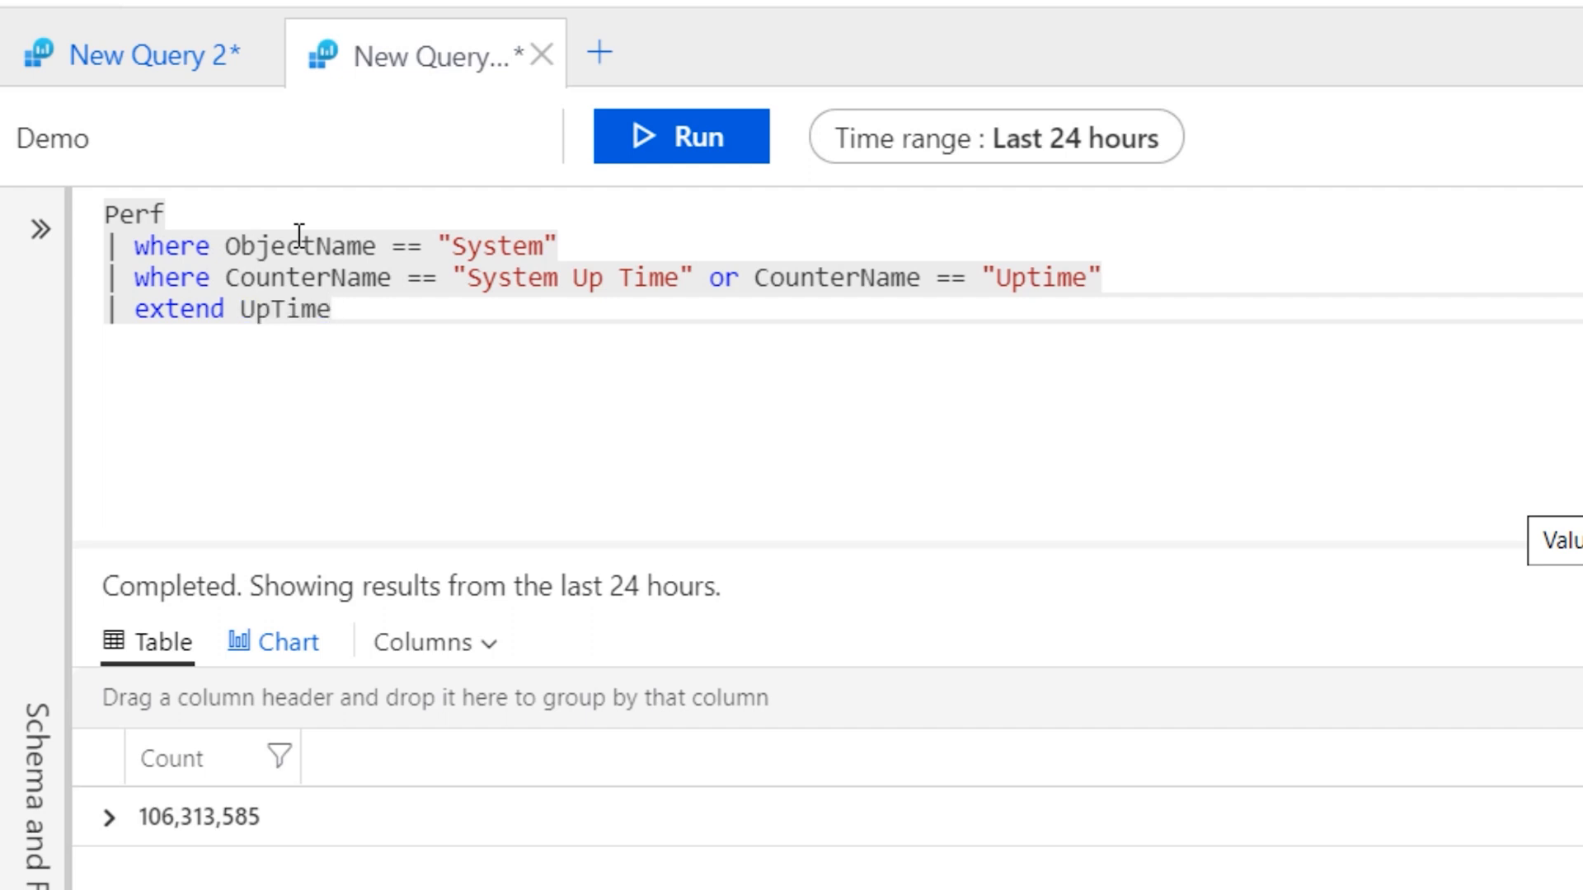
pyautogui.click(348, 309)
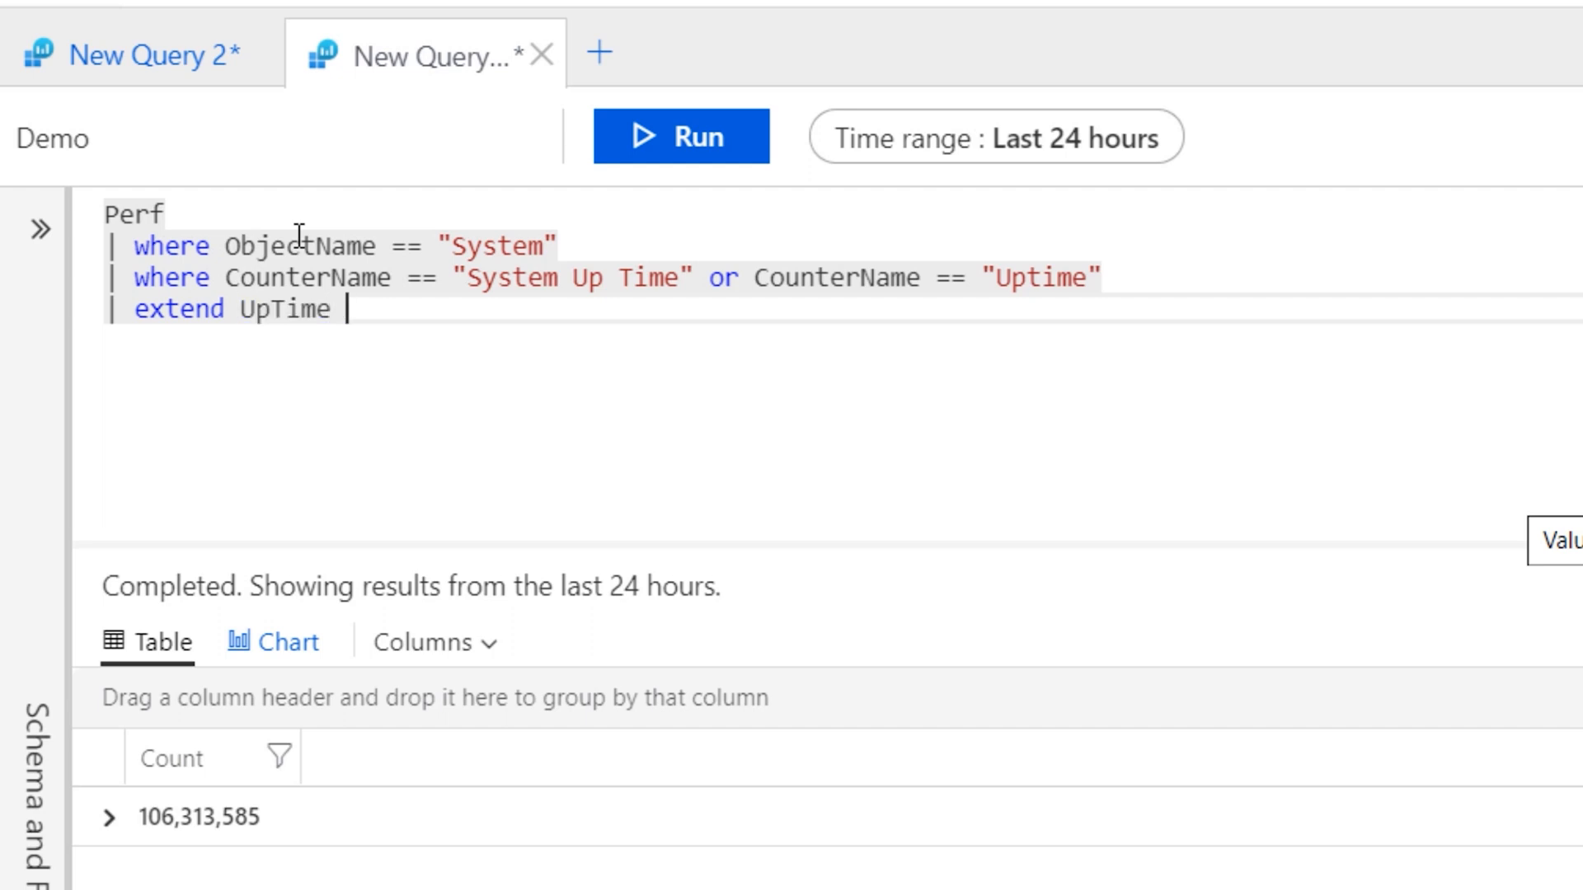
pyautogui.write('= CounterValue')
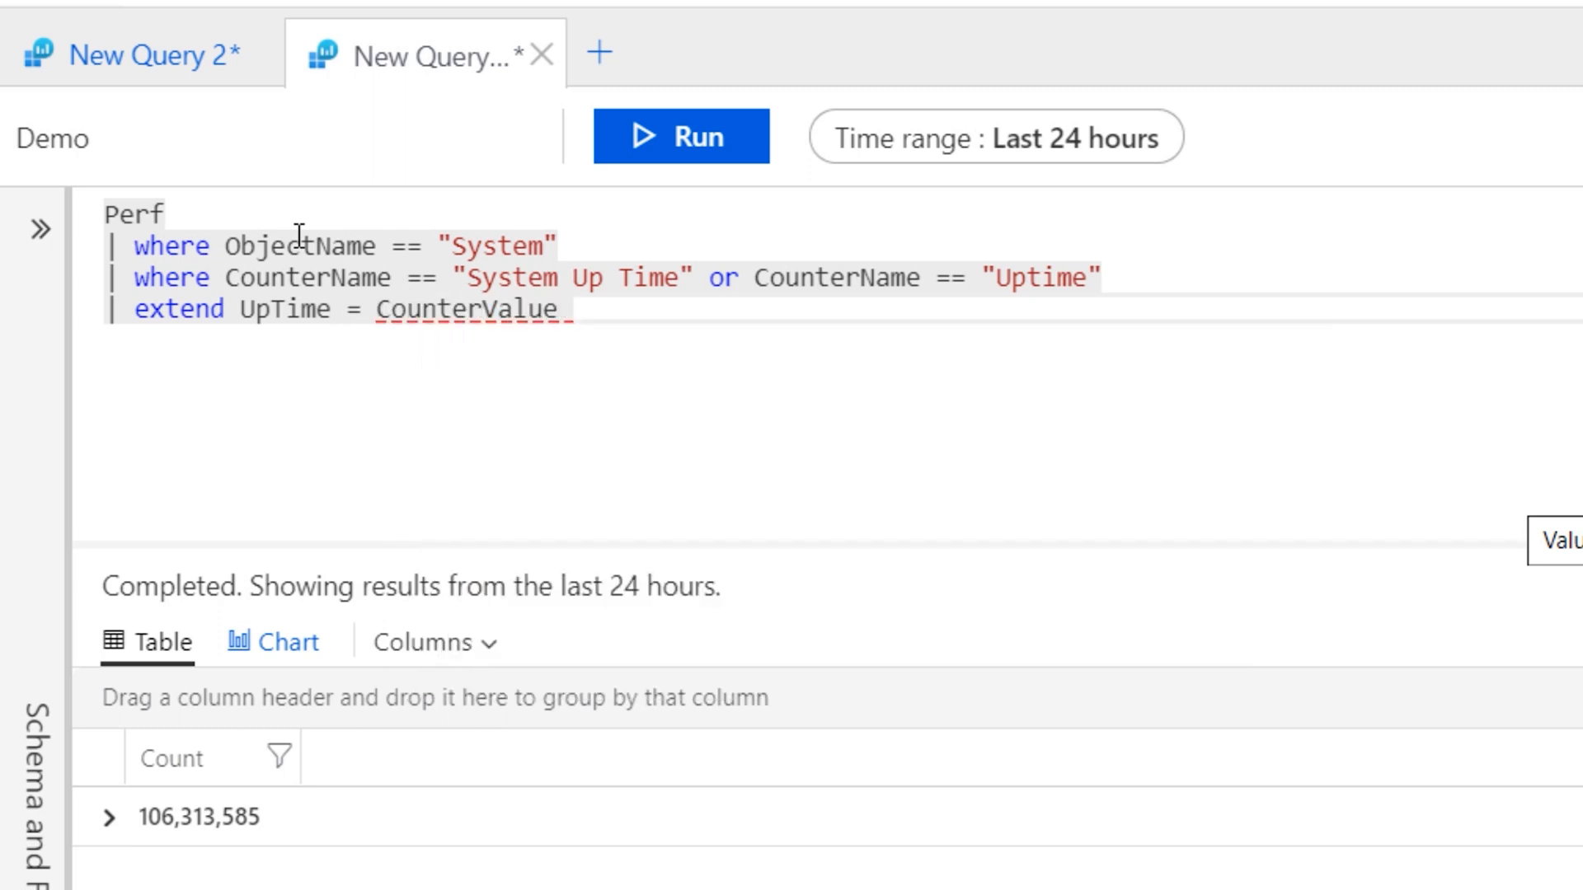
pyautogui.write('* 1s')
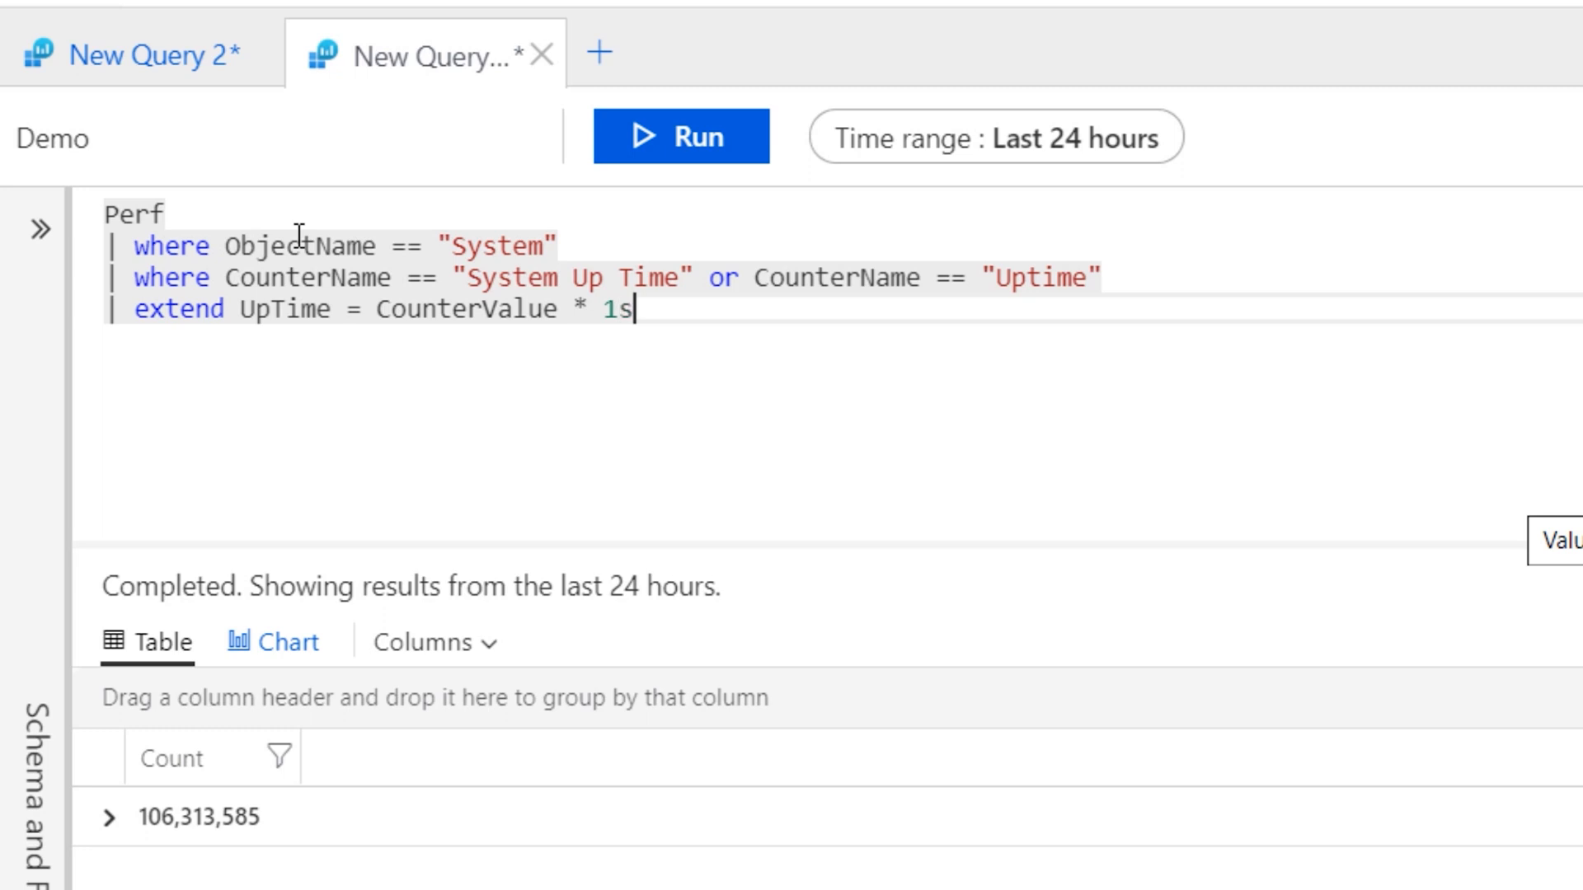
pyautogui.press('enter')
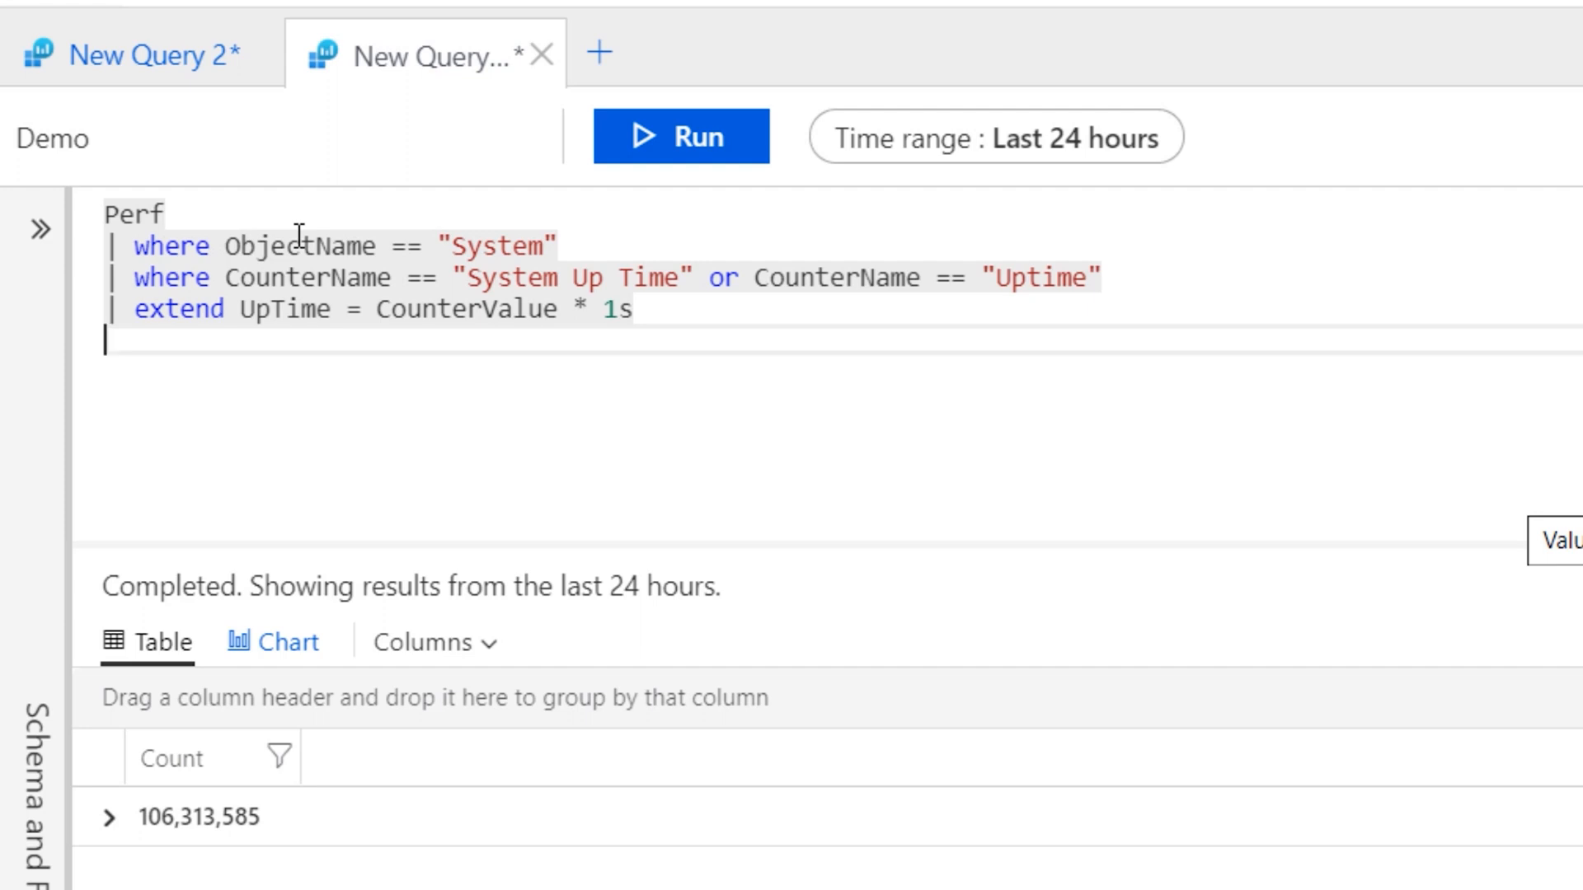
# Step: Project TimeGenerated, Computer, UpTime and InstanceName
pyautogui.write('| project TimeGenerated ,')
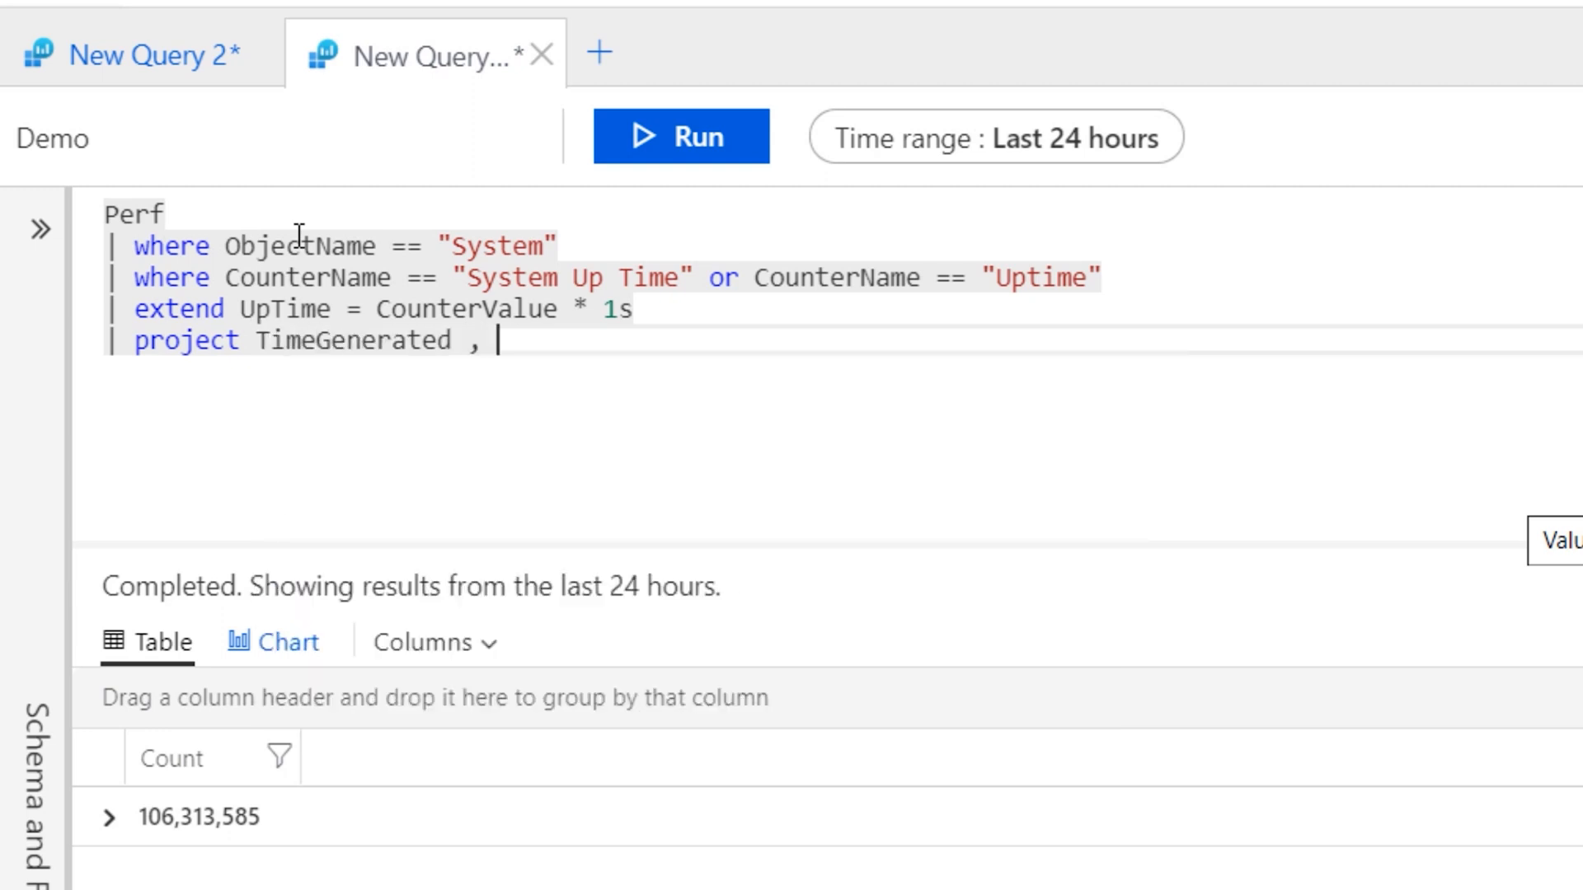
pyautogui.write('Computer')
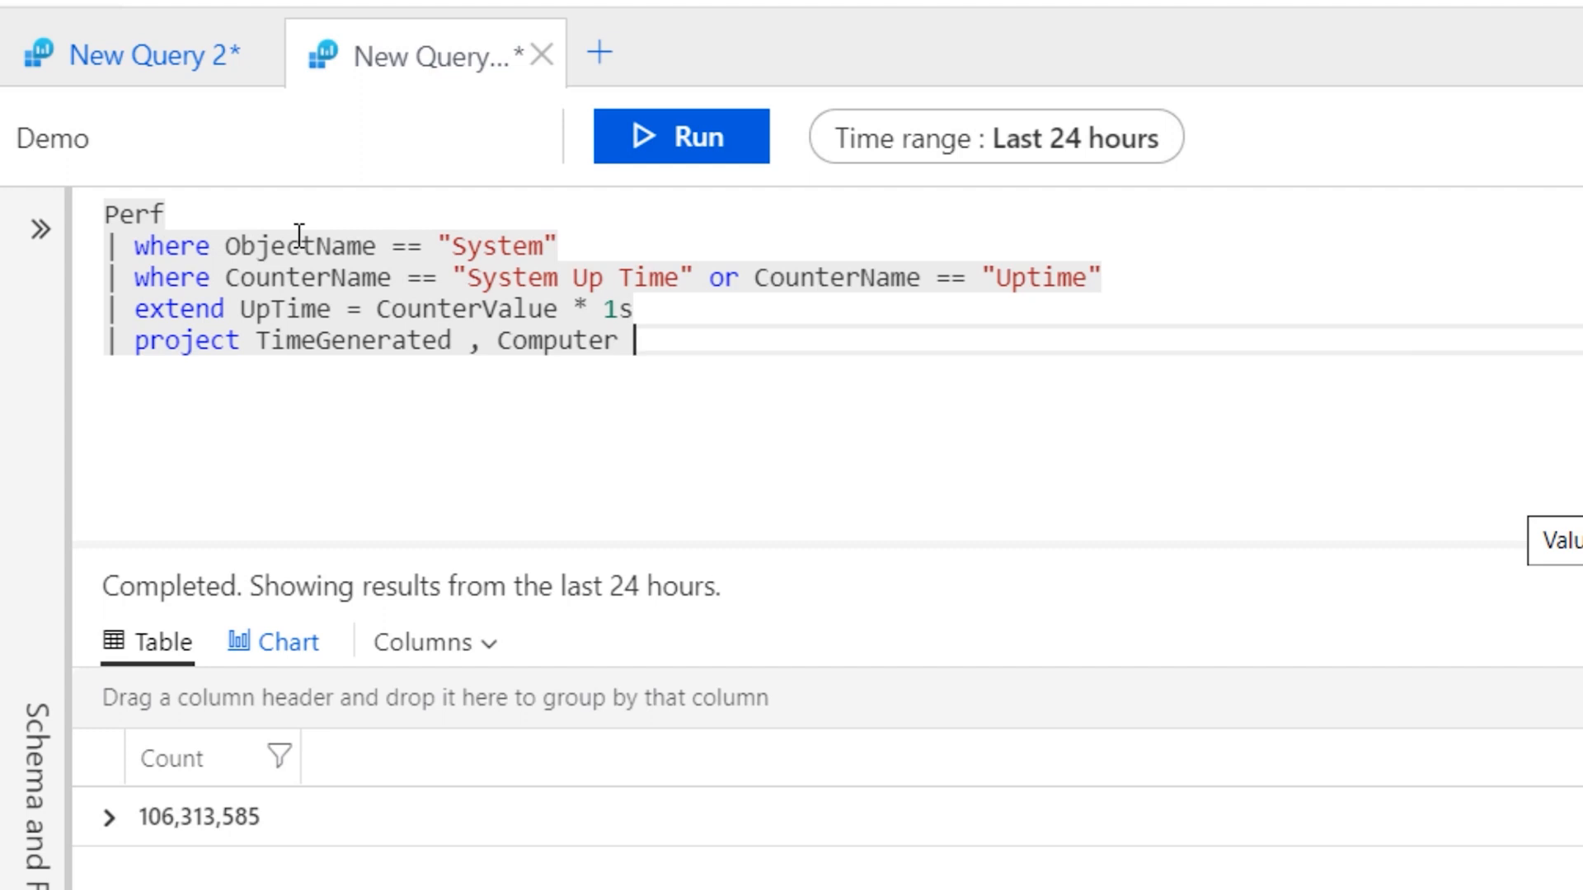
pyautogui.write(', UpTime')
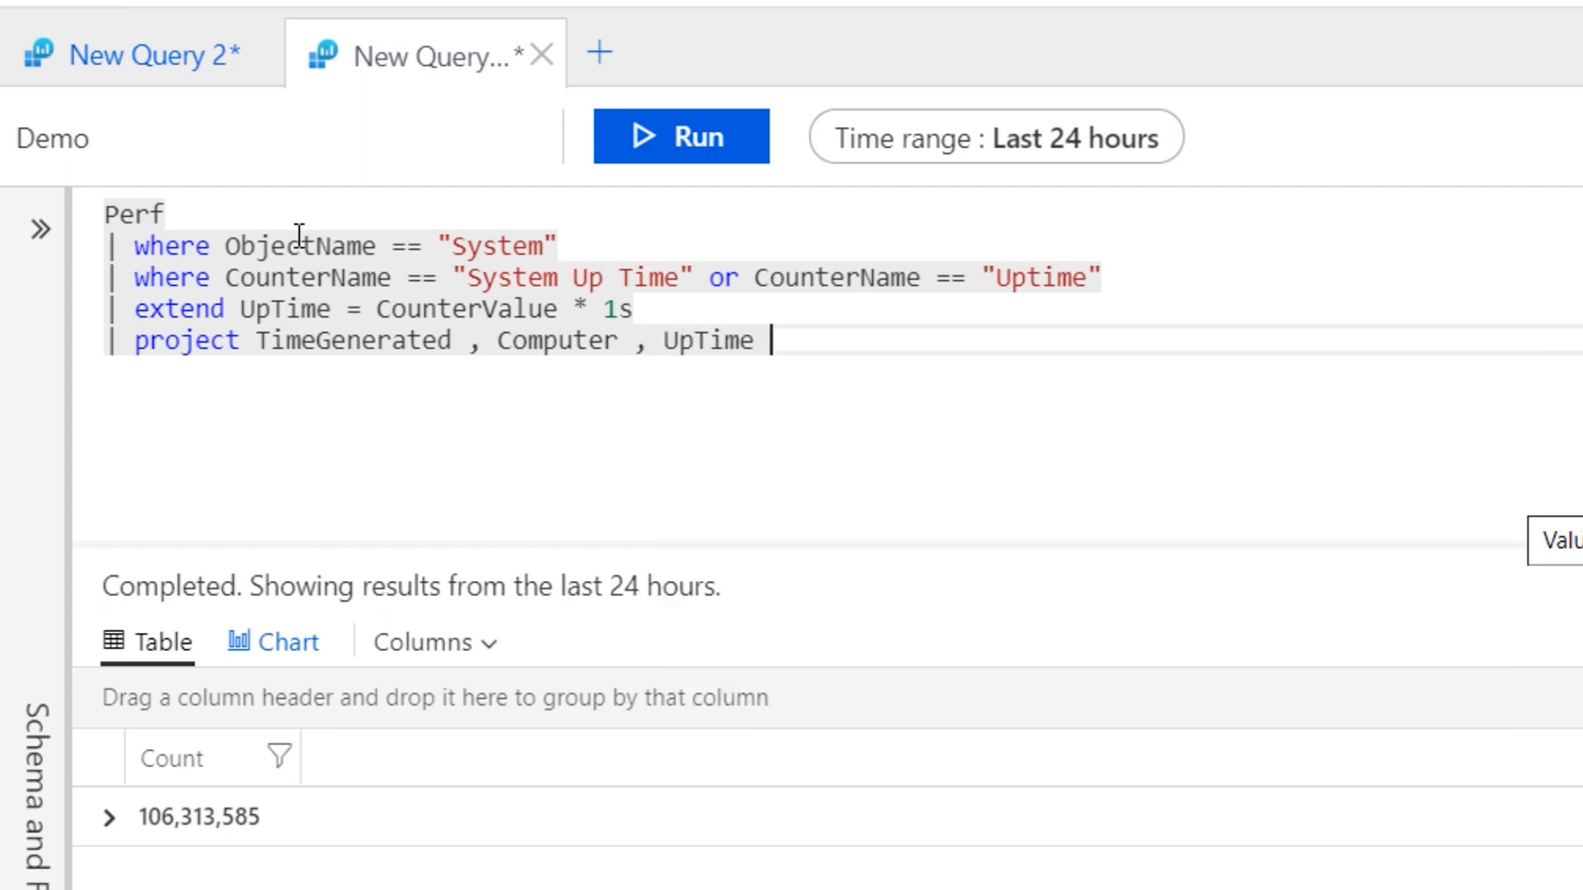
pyautogui.write(',')
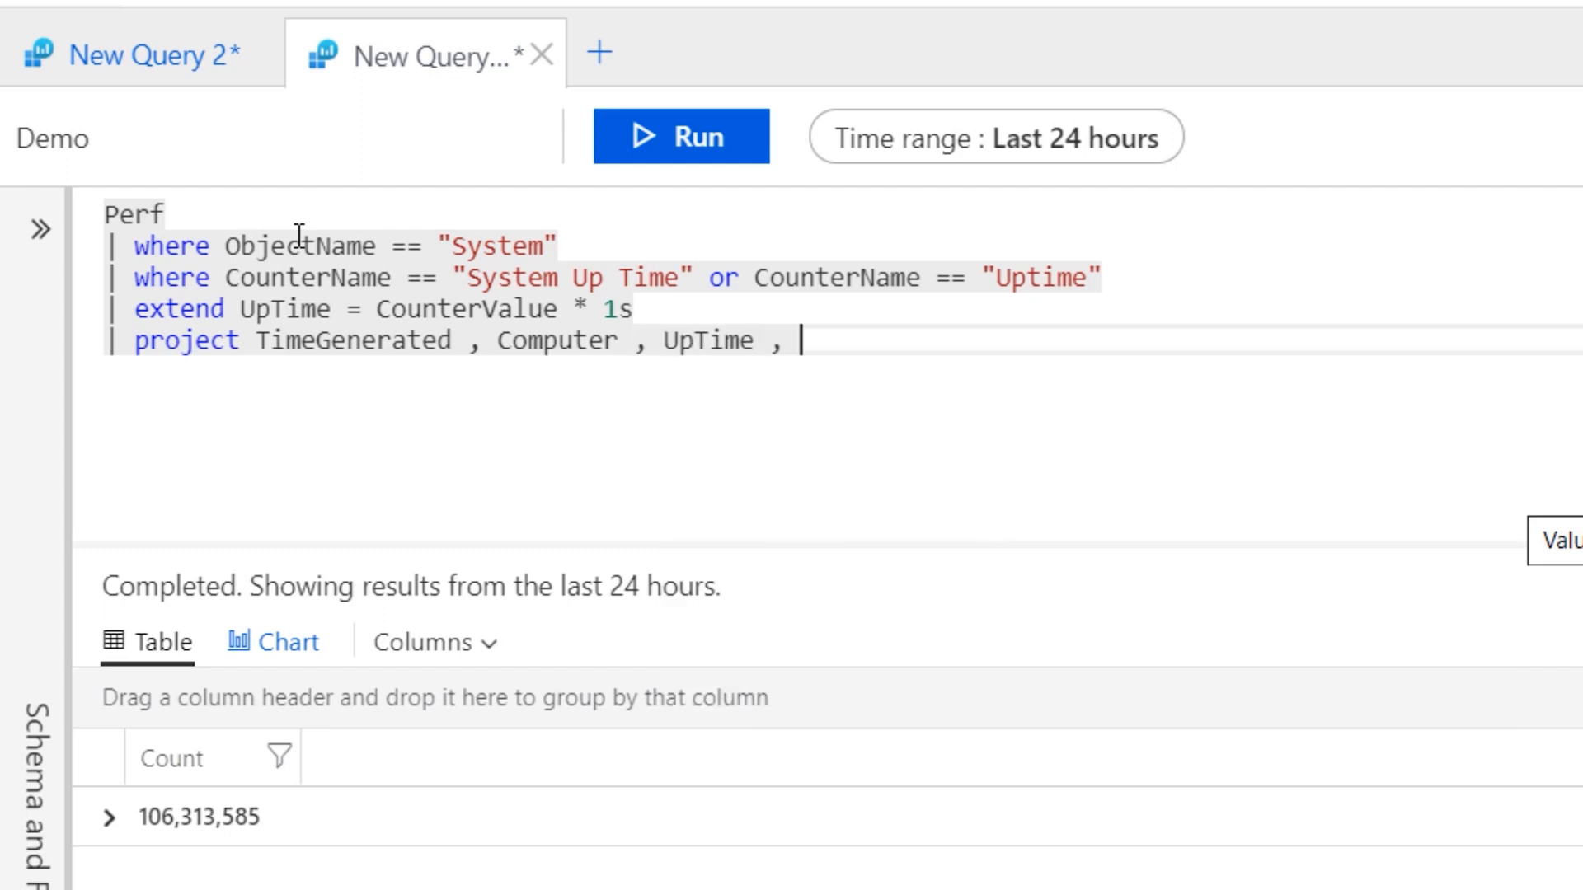
pyautogui.write('InstanceName')
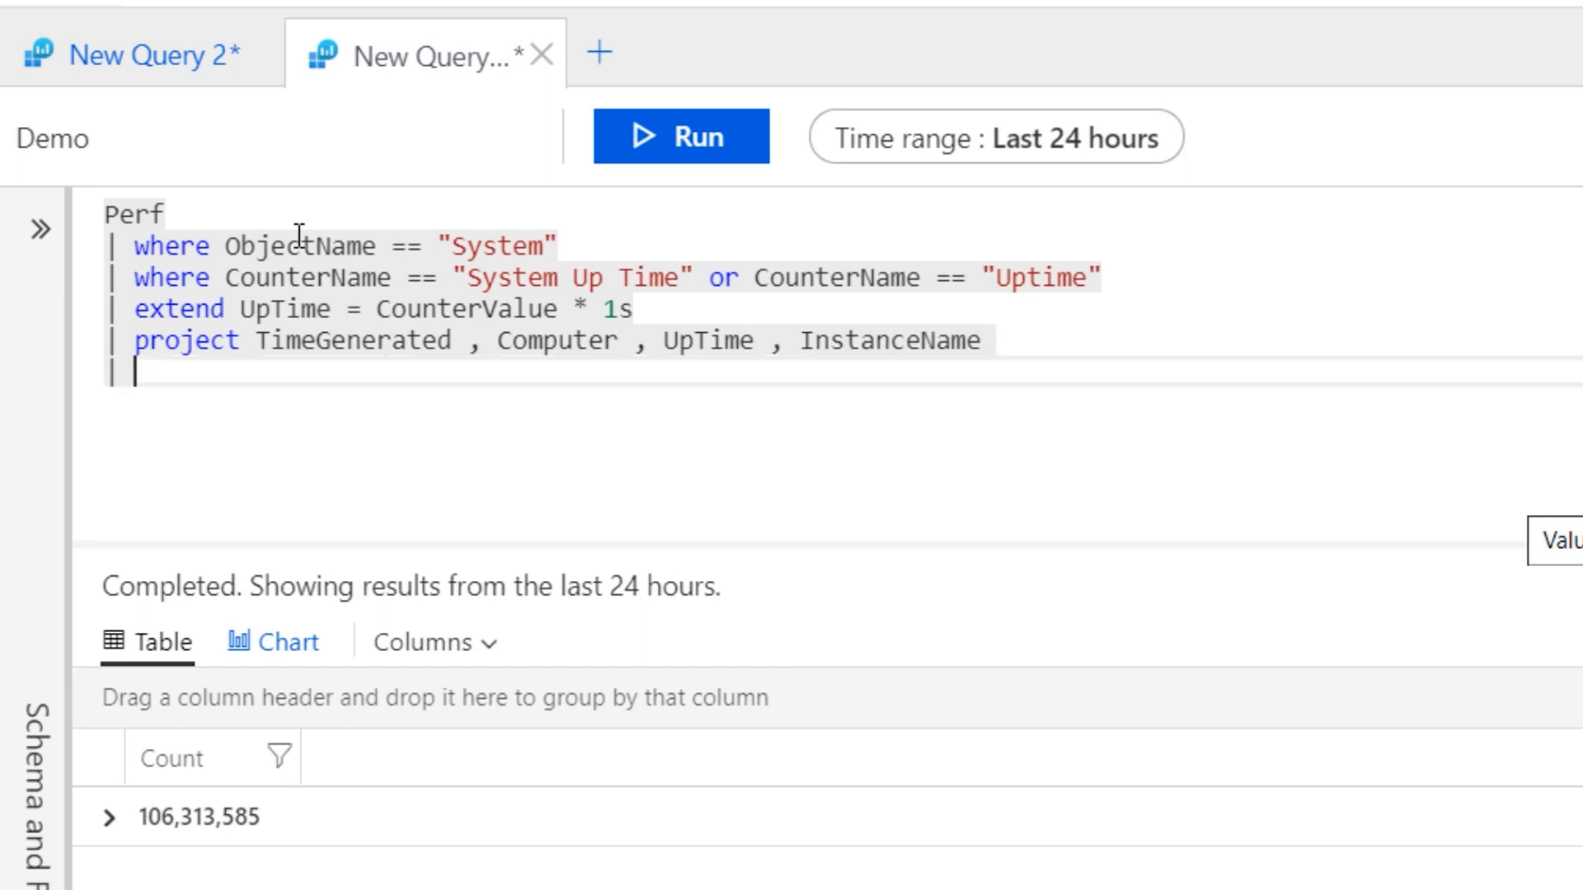
# Step: Add '| summarize arg_max(TimeGenerated, *) by Computer' to keep each computer's latest record
pyautogui.write('s')
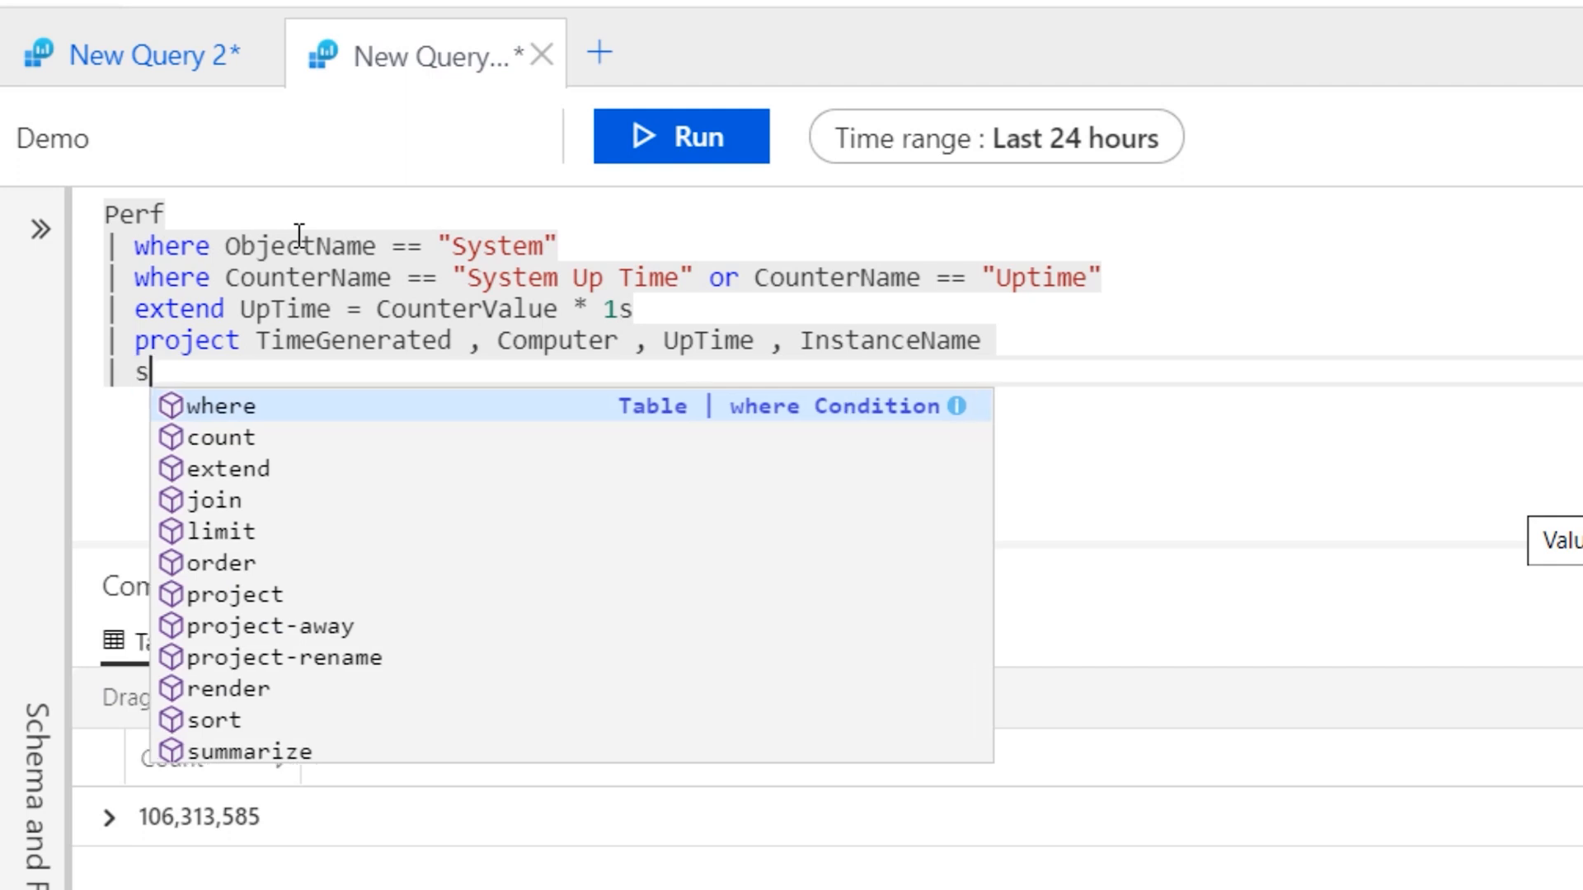
pyautogui.write('ummarize')
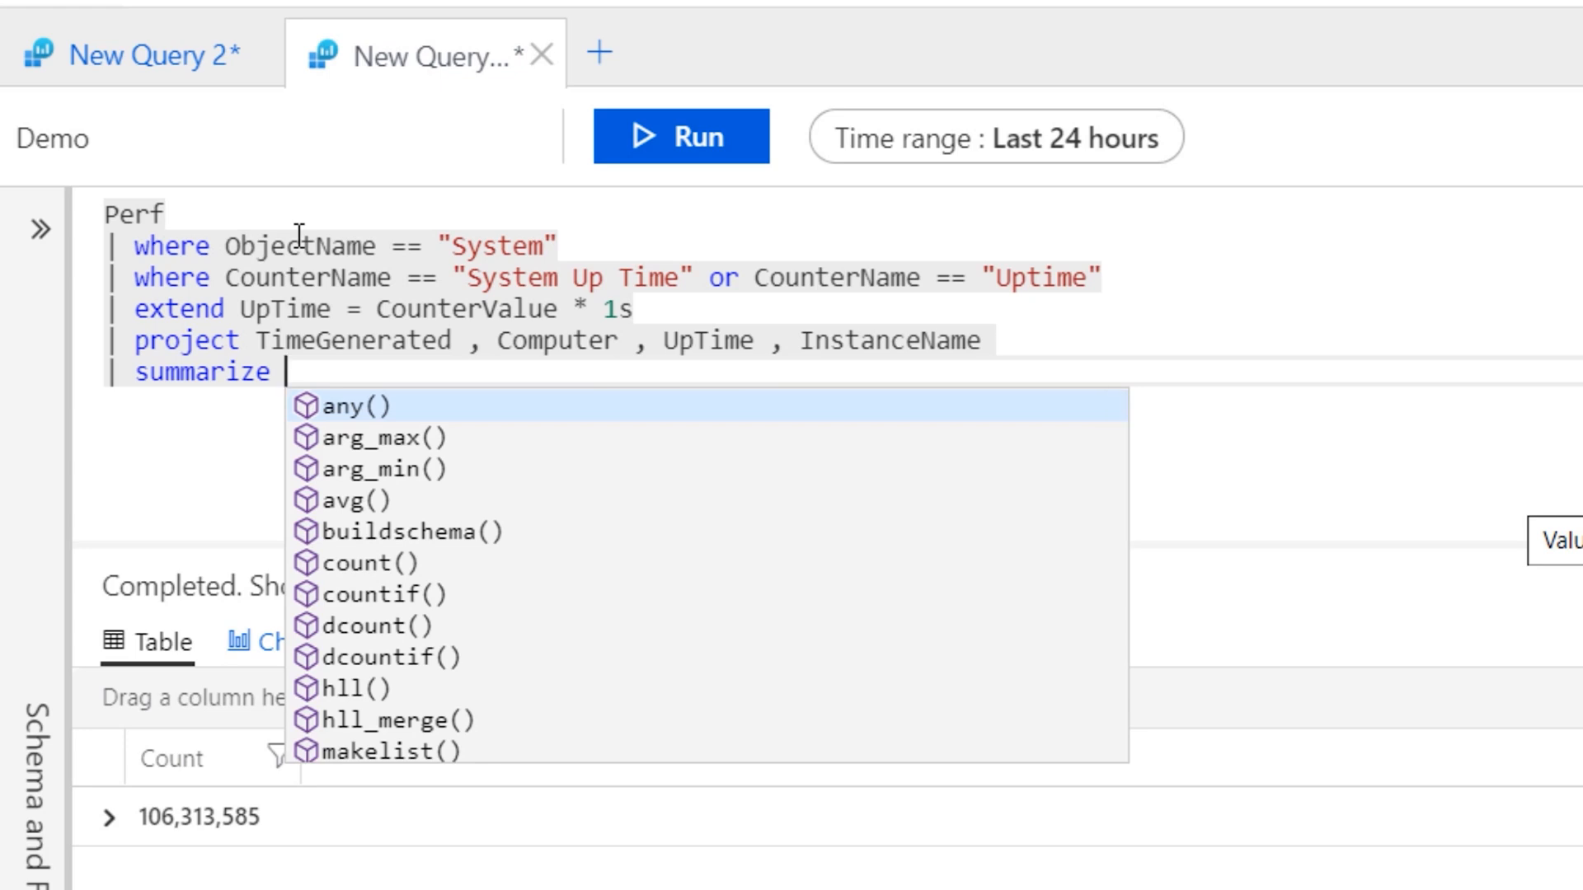
pyautogui.write('arg')
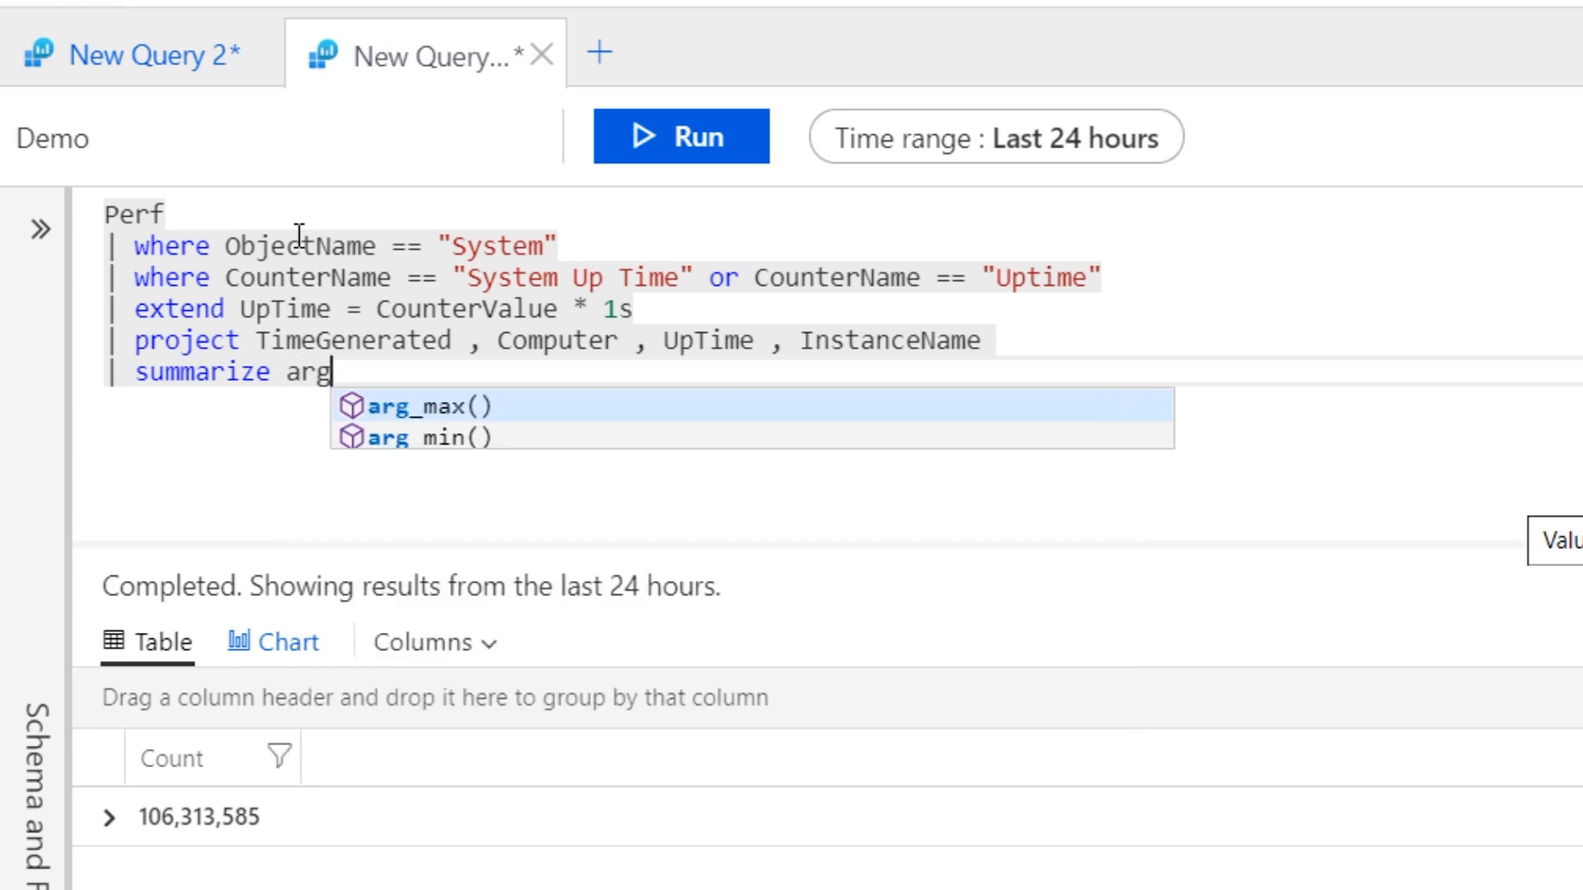
pyautogui.write('_max')
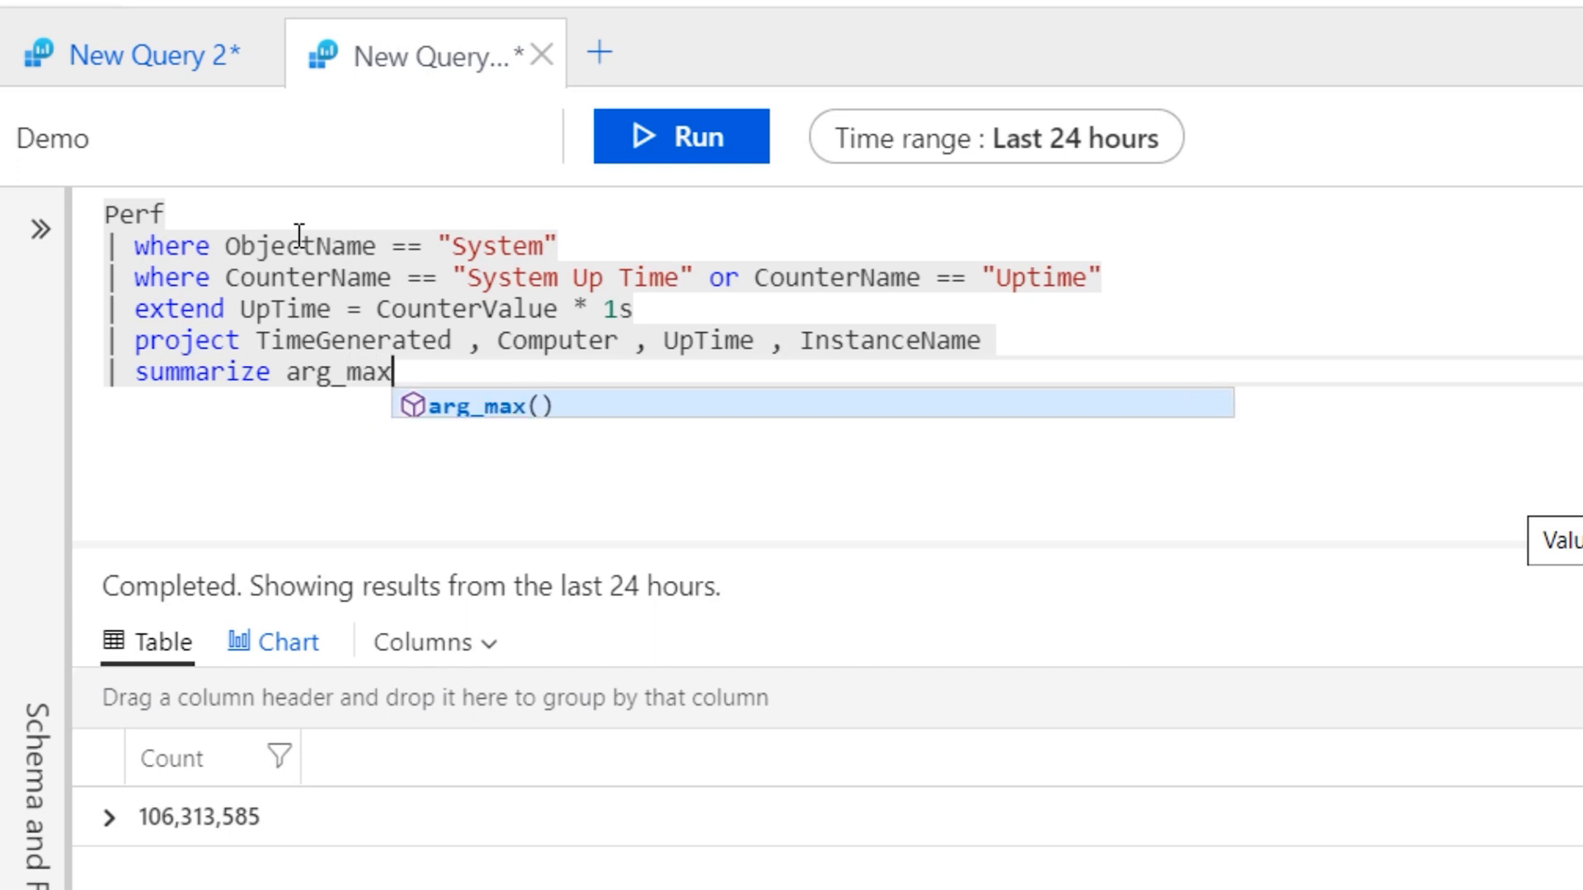
pyautogui.write('(TimeGenerated, *')
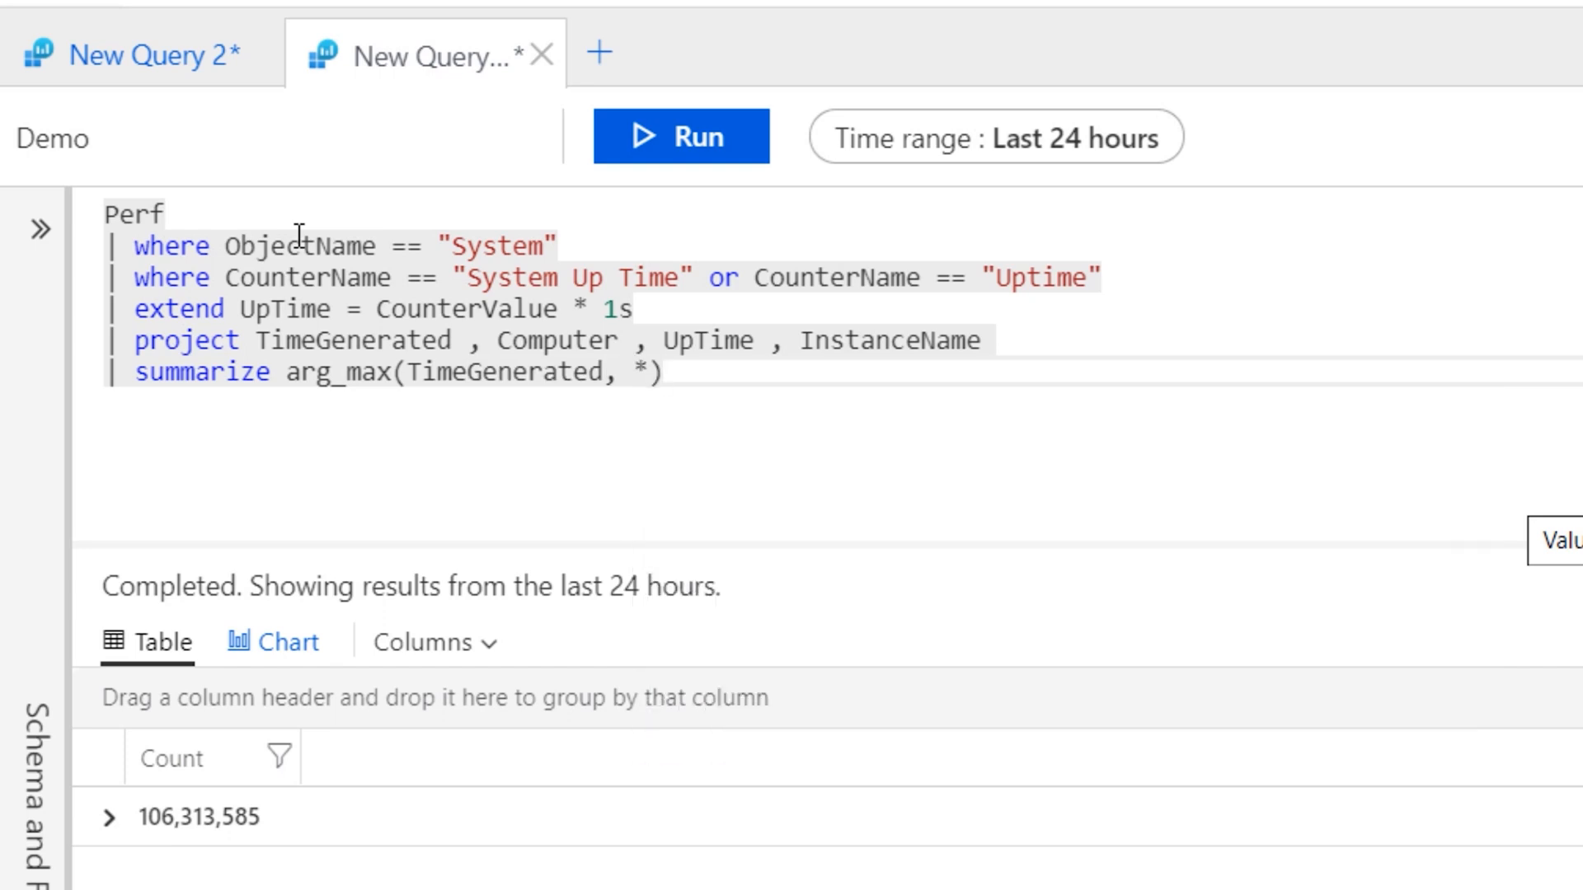
pyautogui.write('by C')
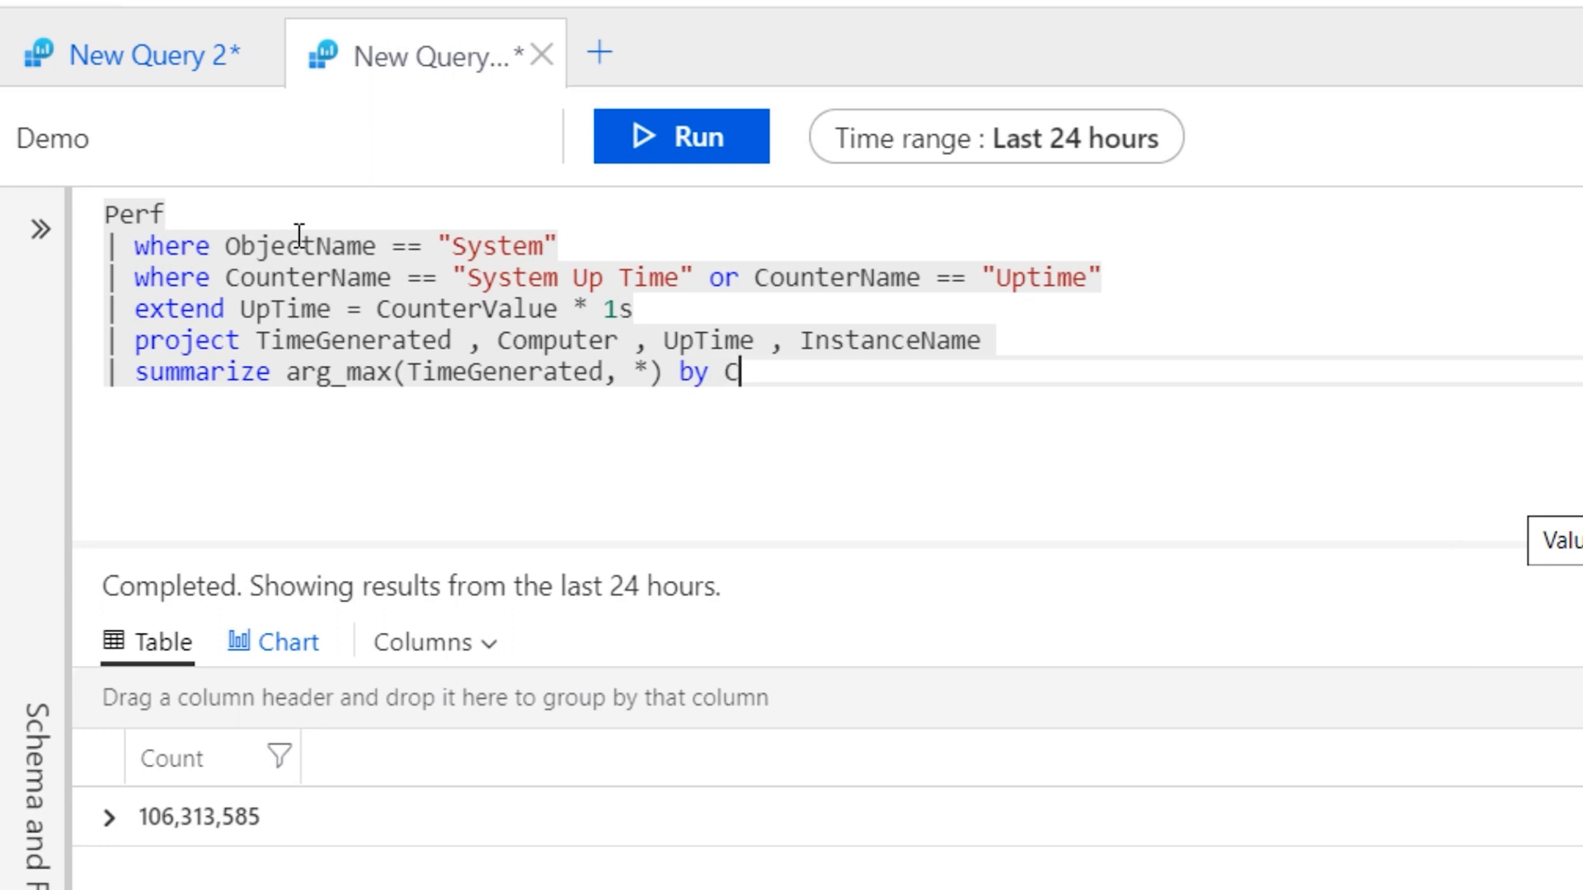
pyautogui.write('omputer')
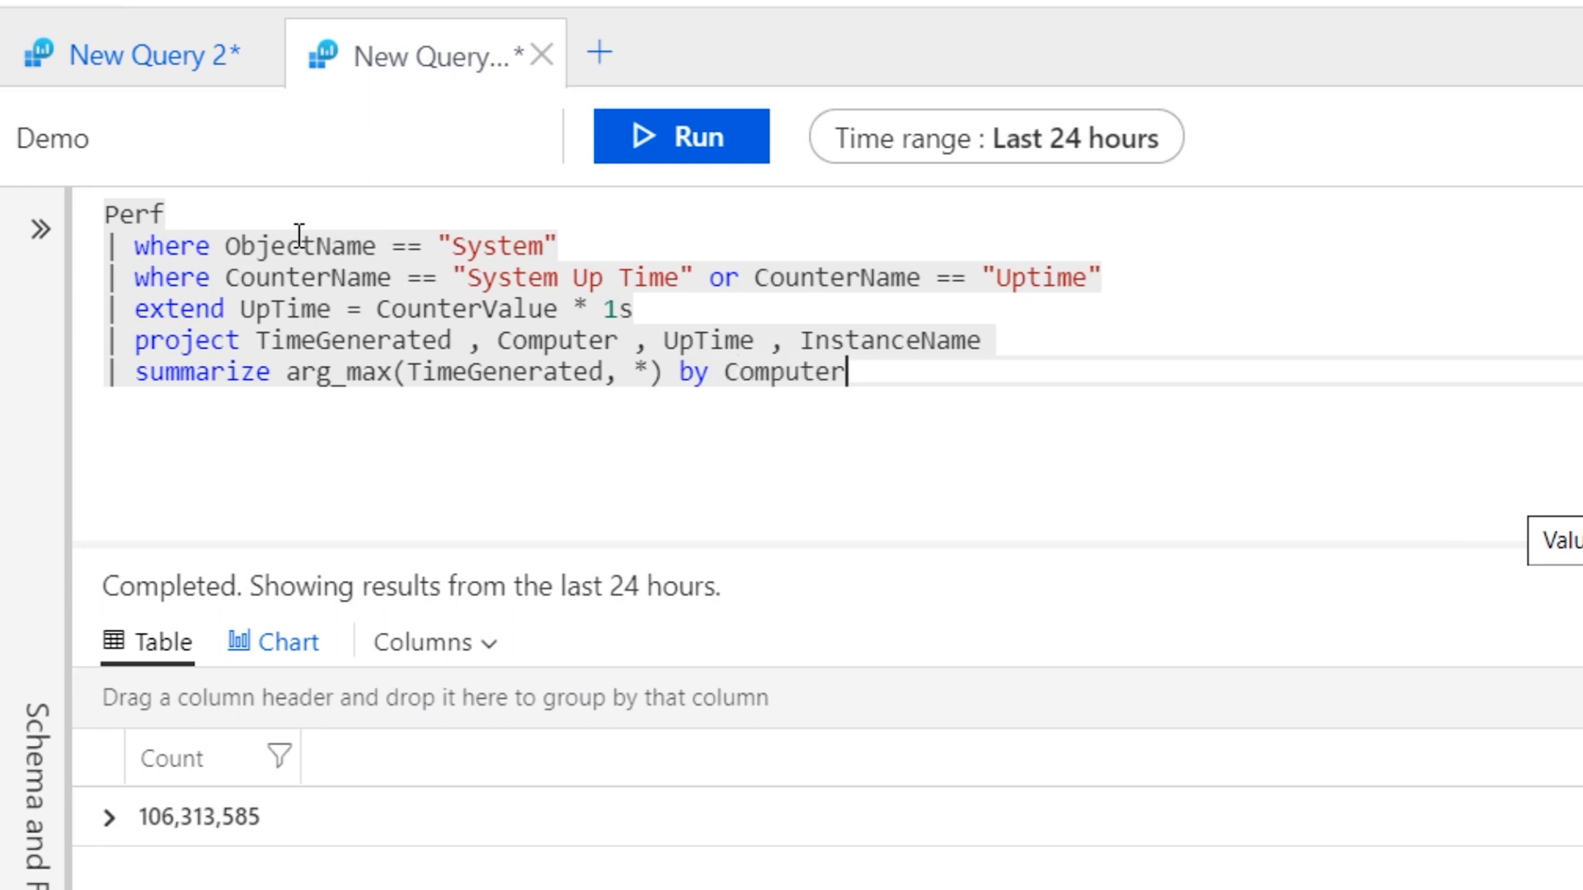
pyautogui.press('enter')
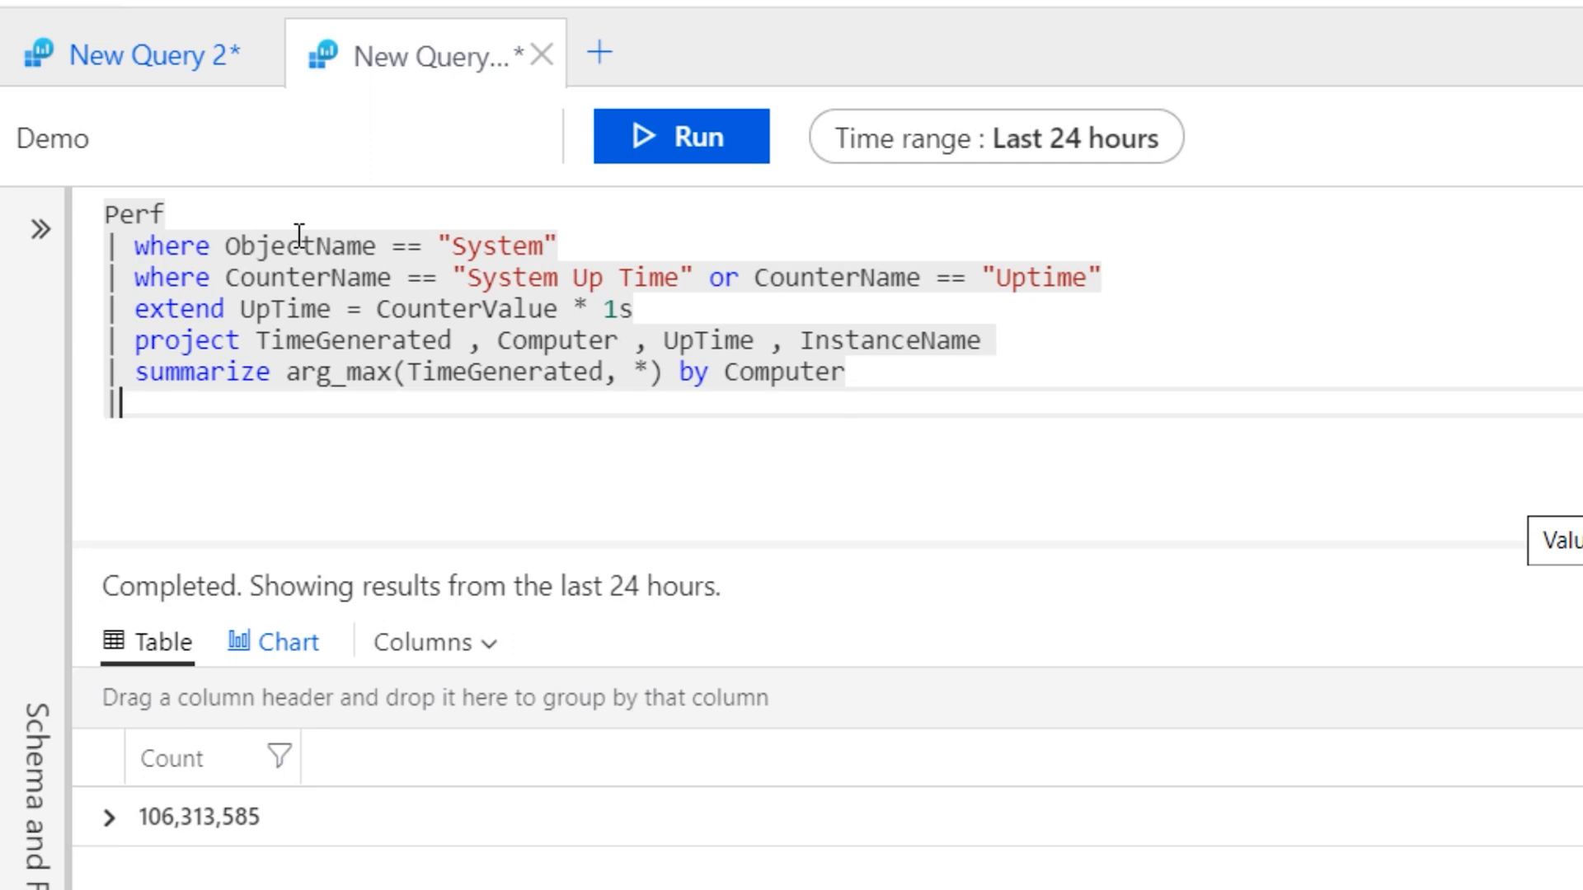
# Step: Add '| order by UpTime desc' to sort results highest first
pyautogui.write('order')
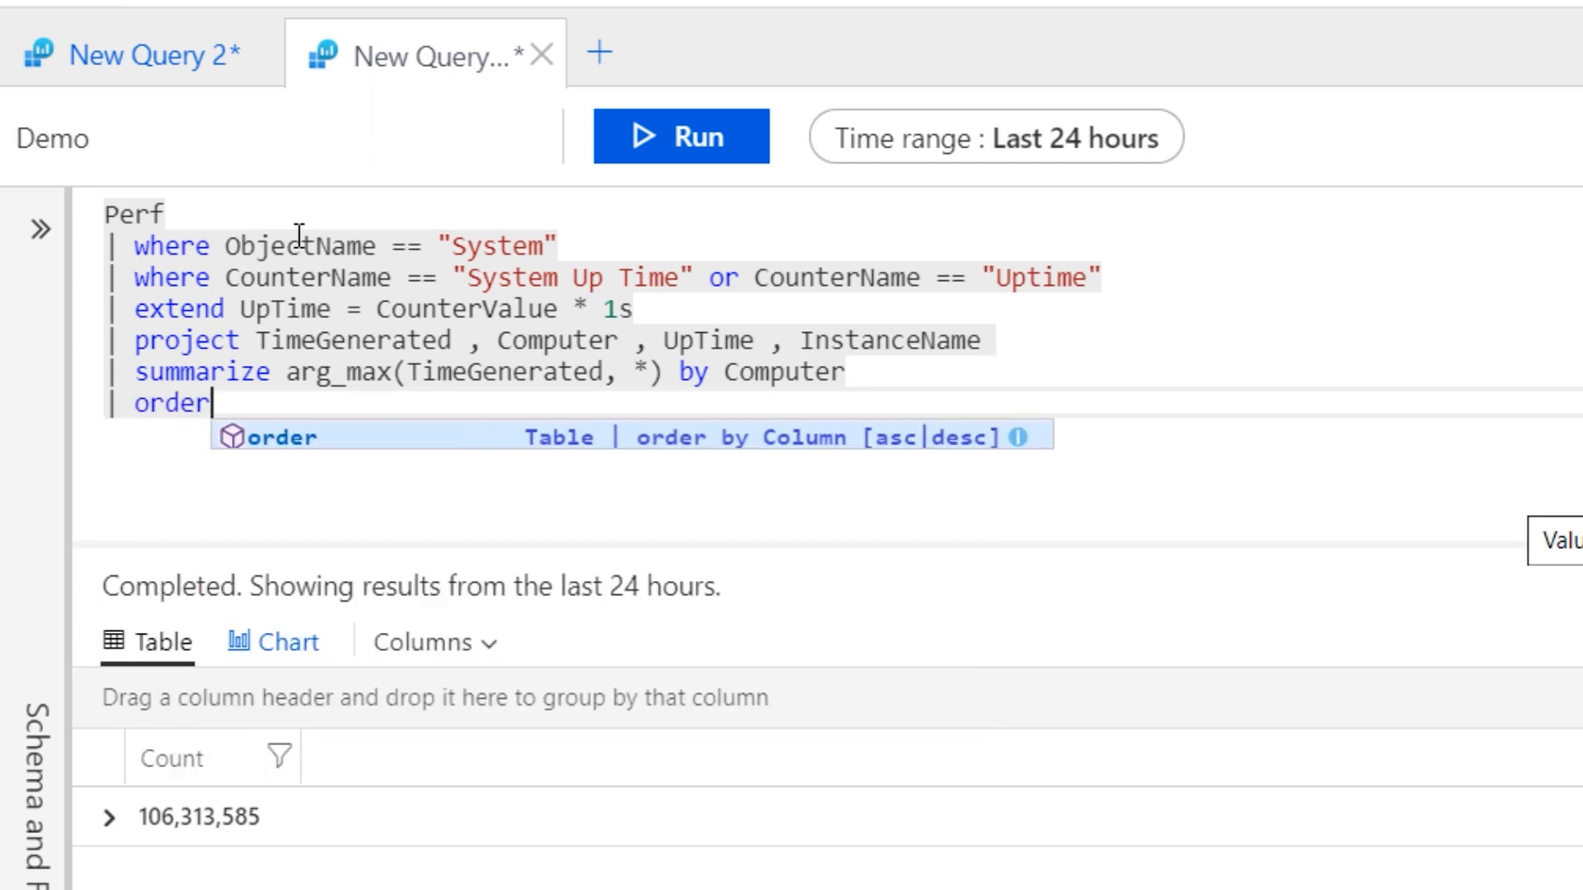
pyautogui.write('by Up')
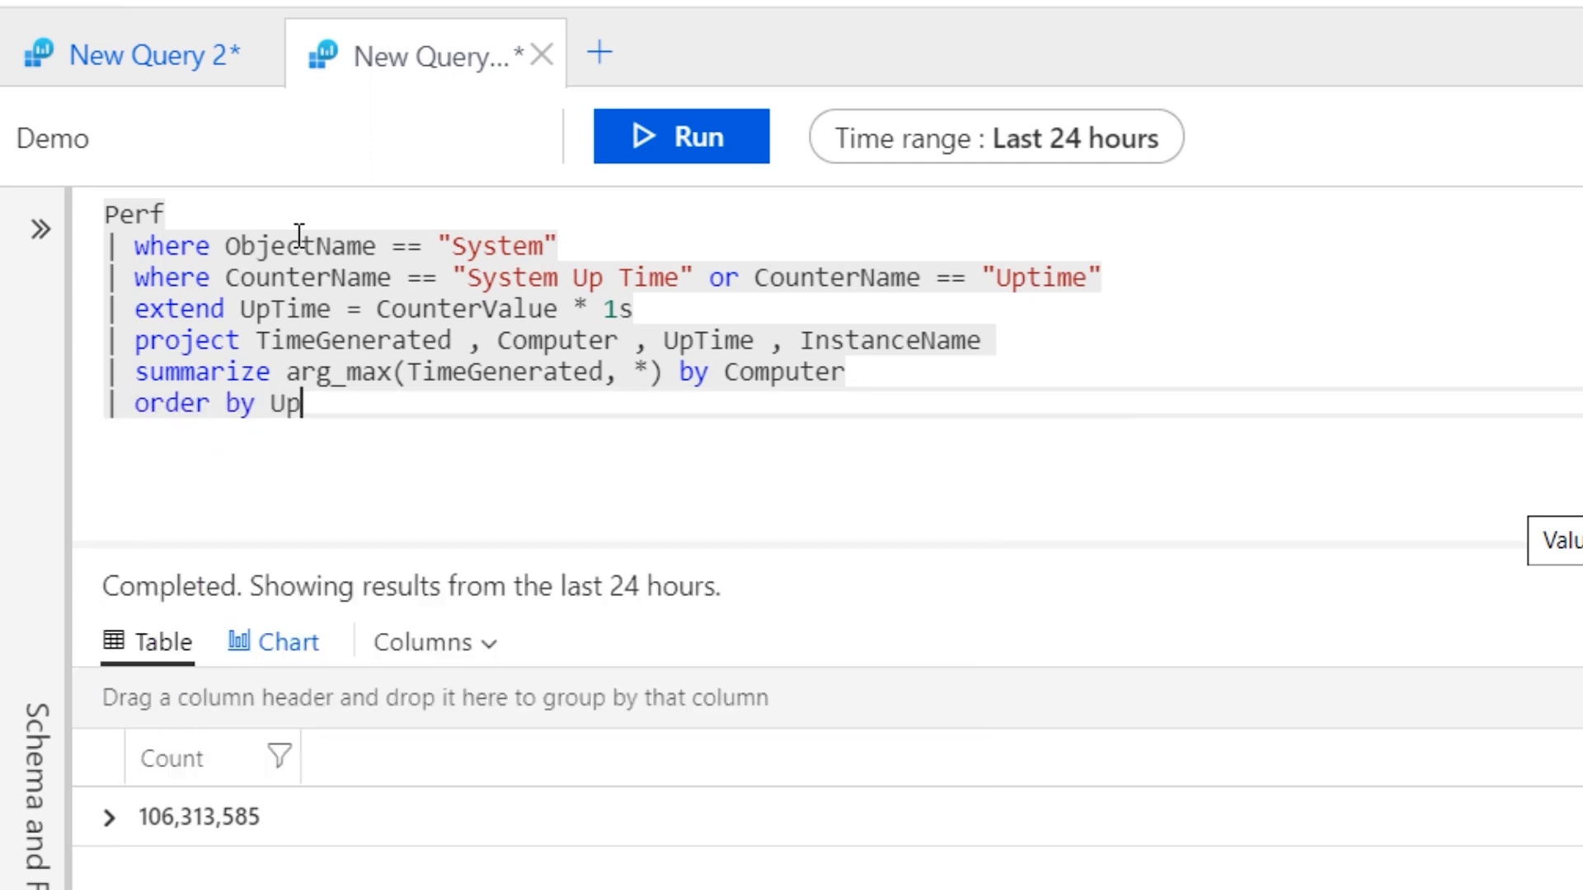
pyautogui.write('Time desc')
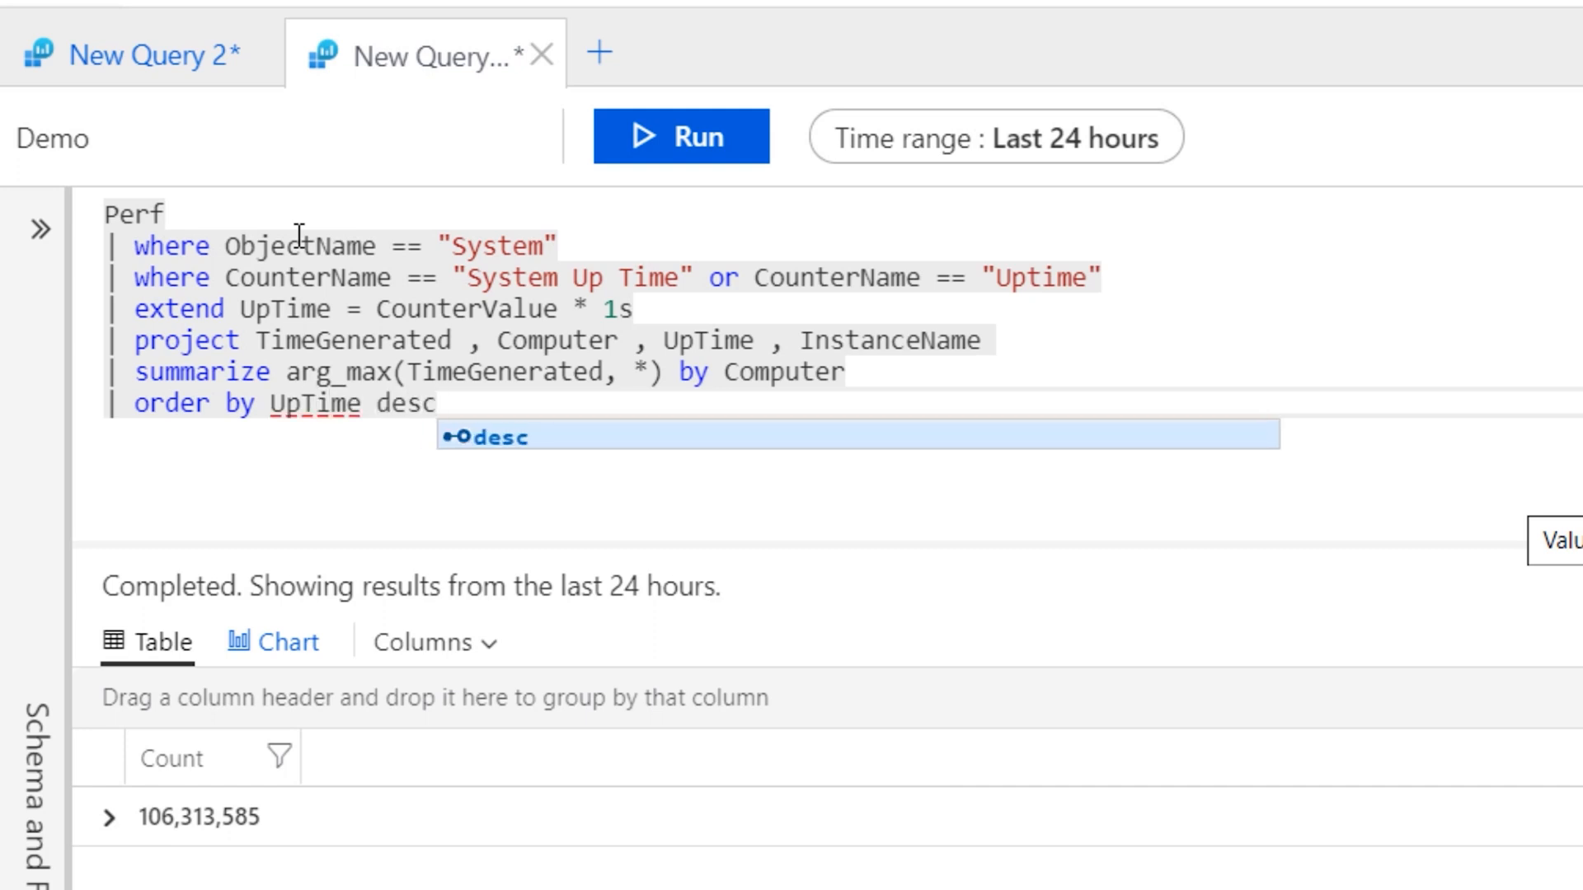
pyautogui.press('Escape')
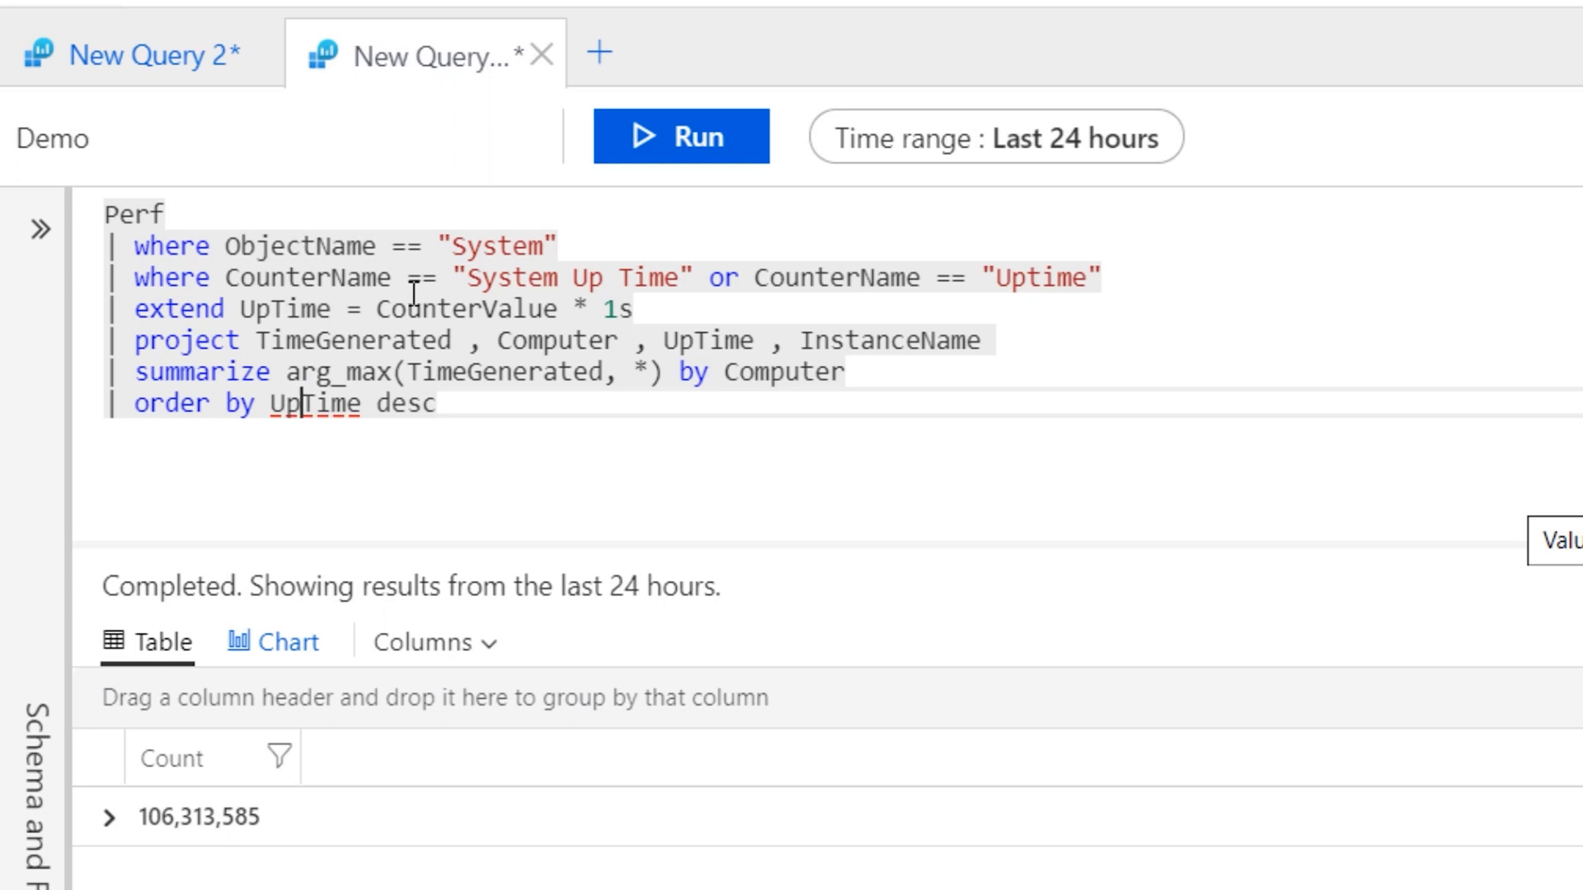
# Step: Run the uptime query and review results, with ContosoVm1 at 447 days on top
pyautogui.click(680, 136)
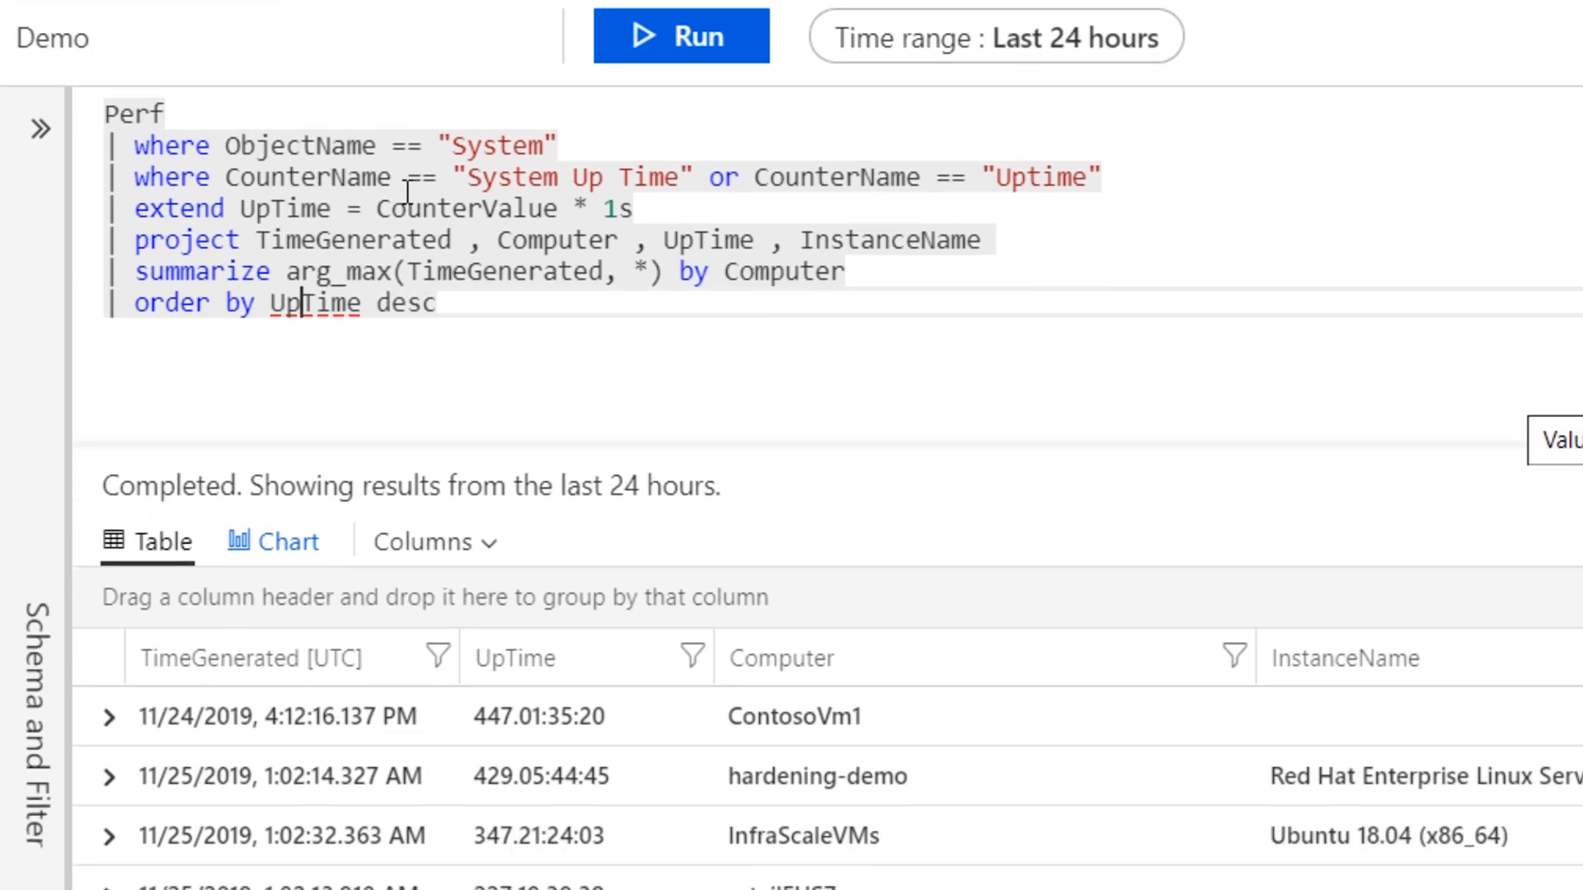
pyautogui.scroll(-3)
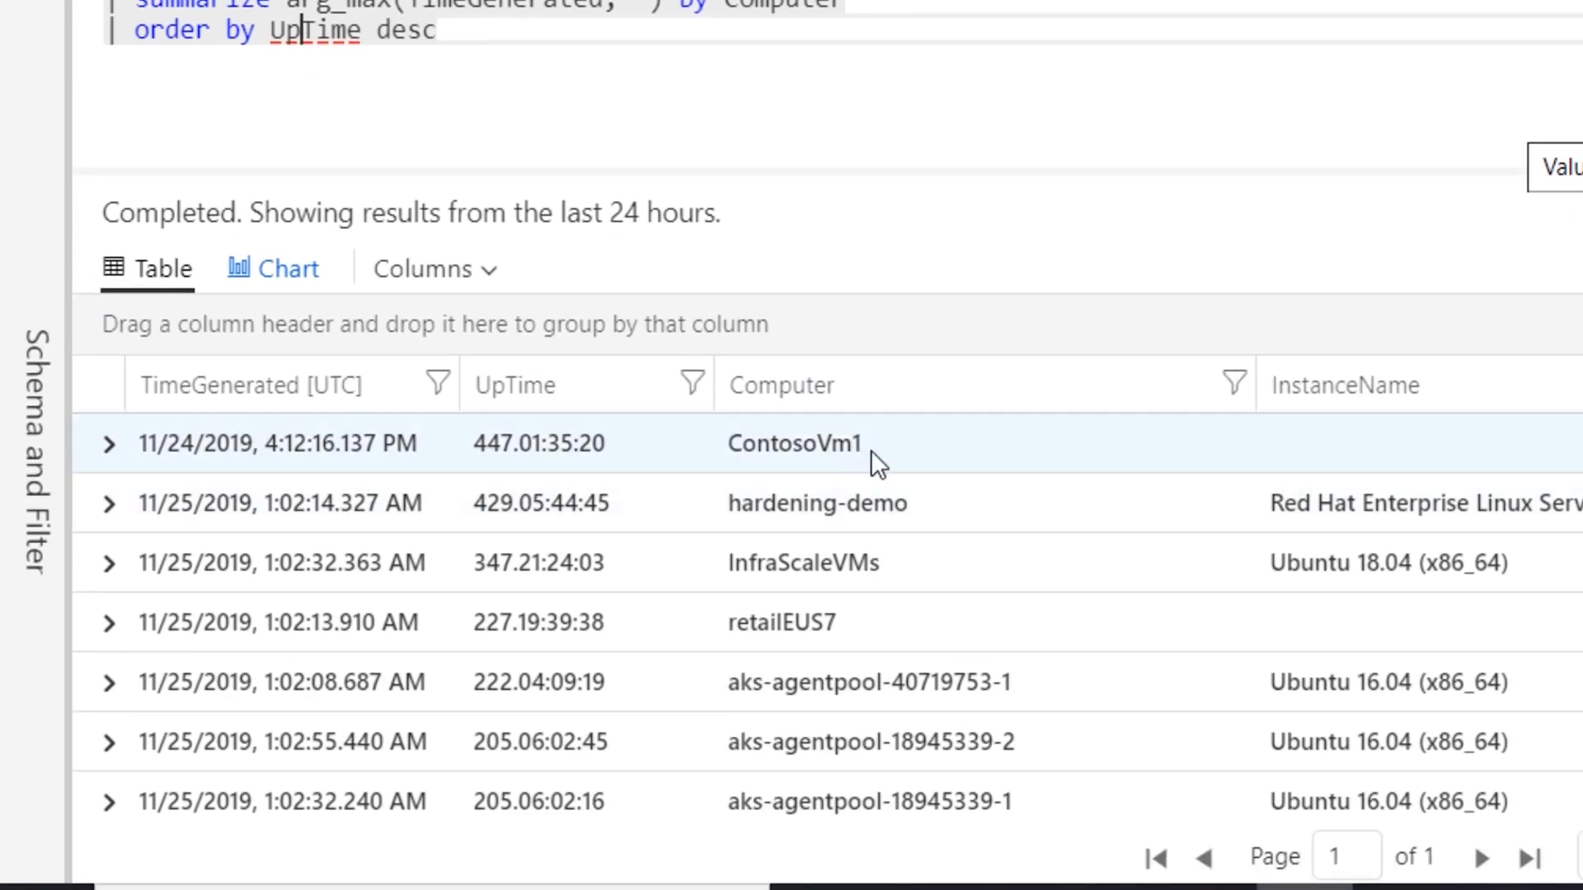
pyautogui.moveTo(930, 459)
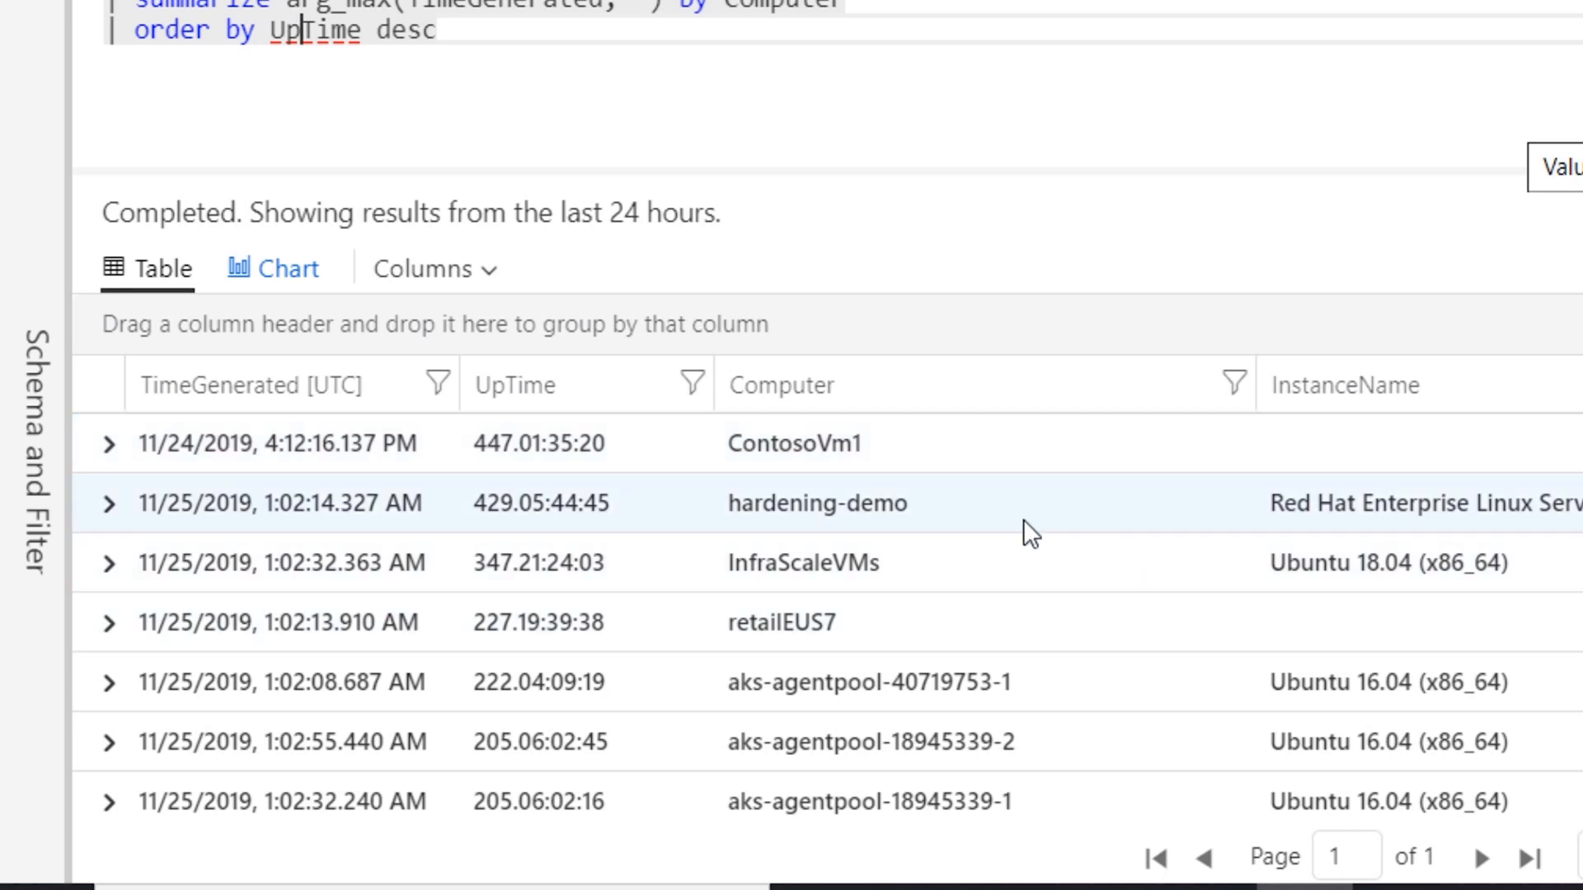
pyautogui.moveTo(1409, 531)
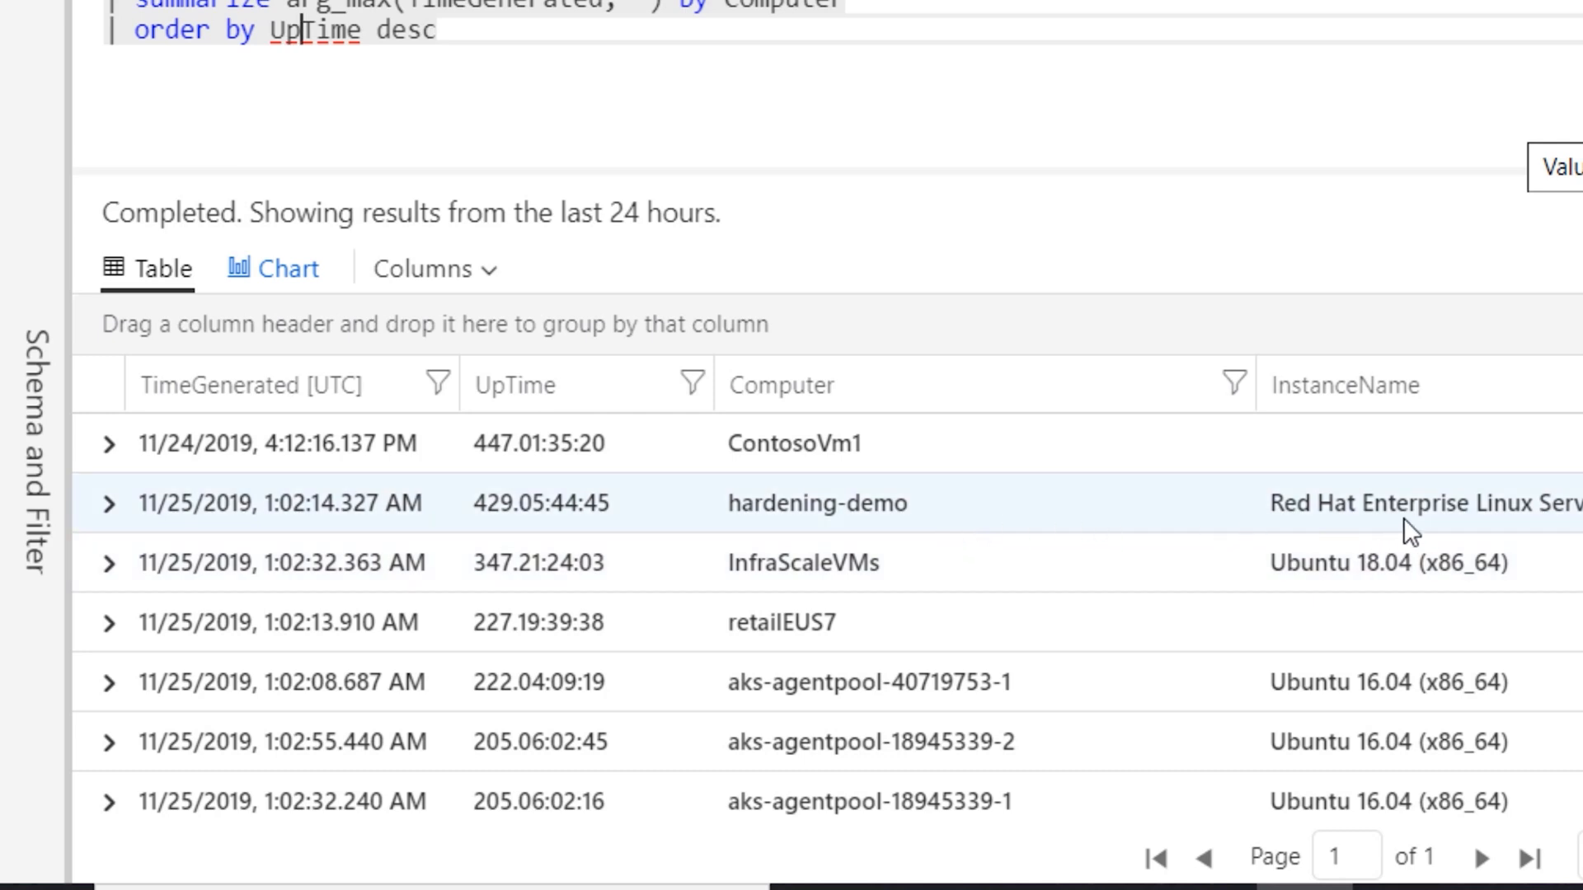
pyautogui.moveTo(863, 562)
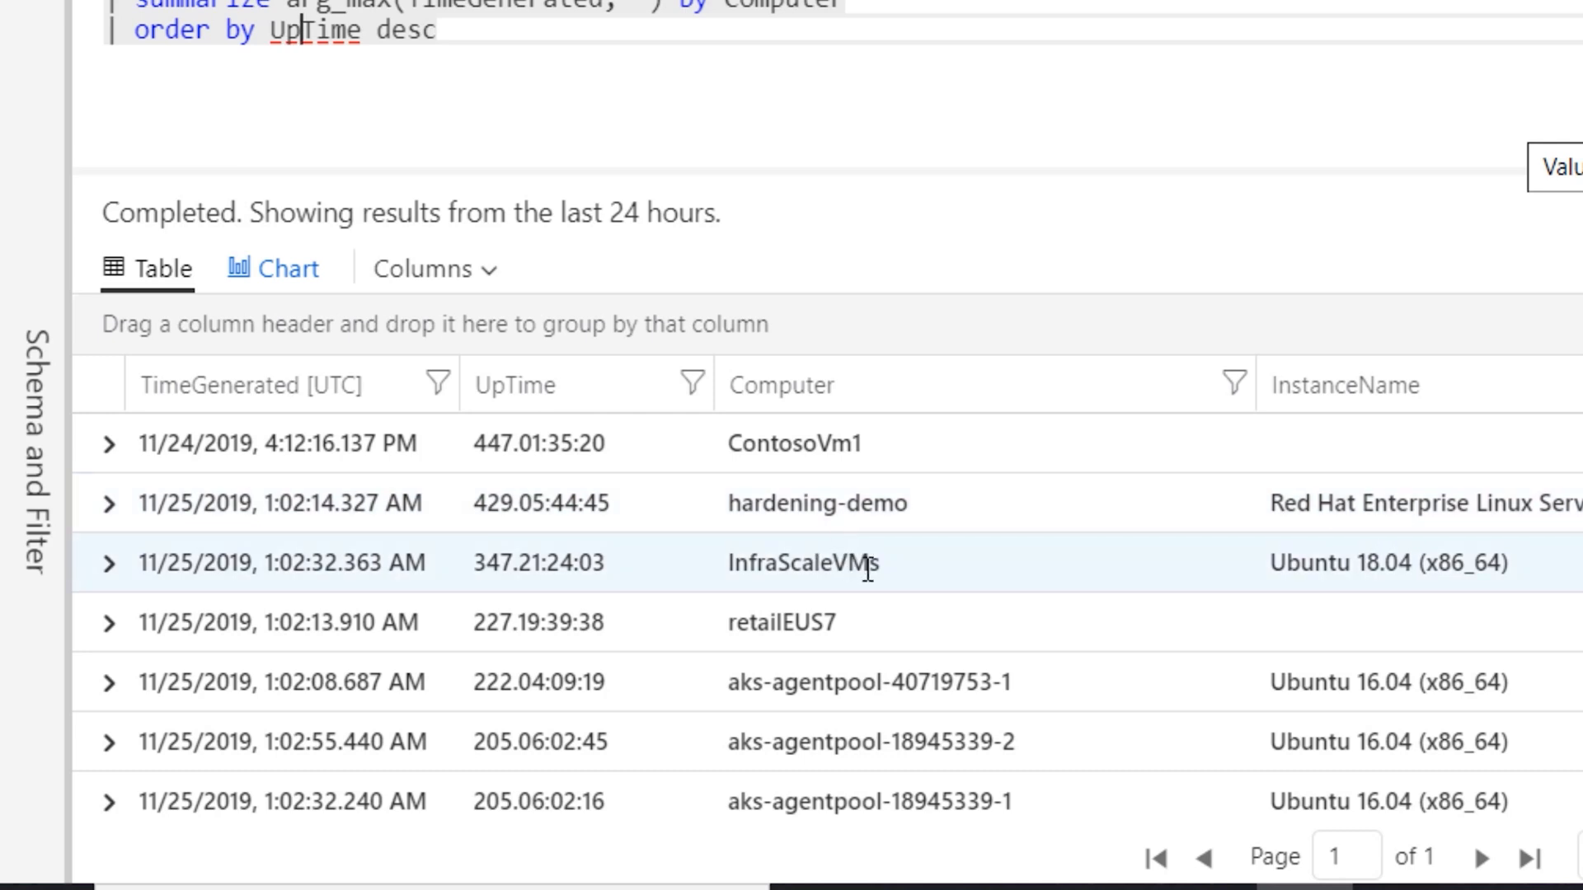
pyautogui.moveTo(565, 562)
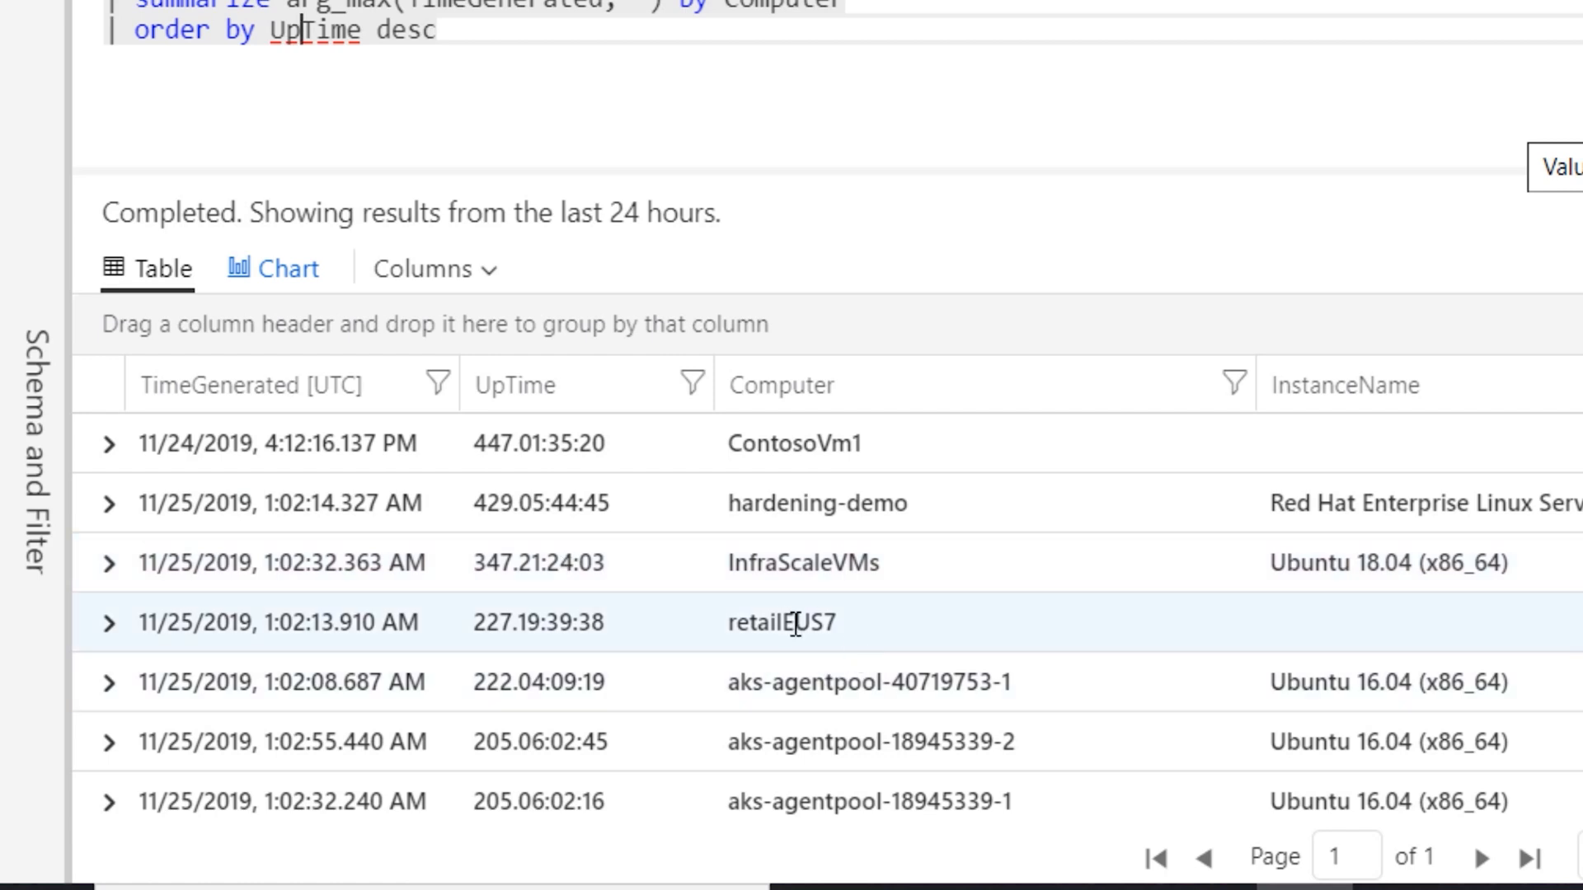
pyautogui.moveTo(886, 643)
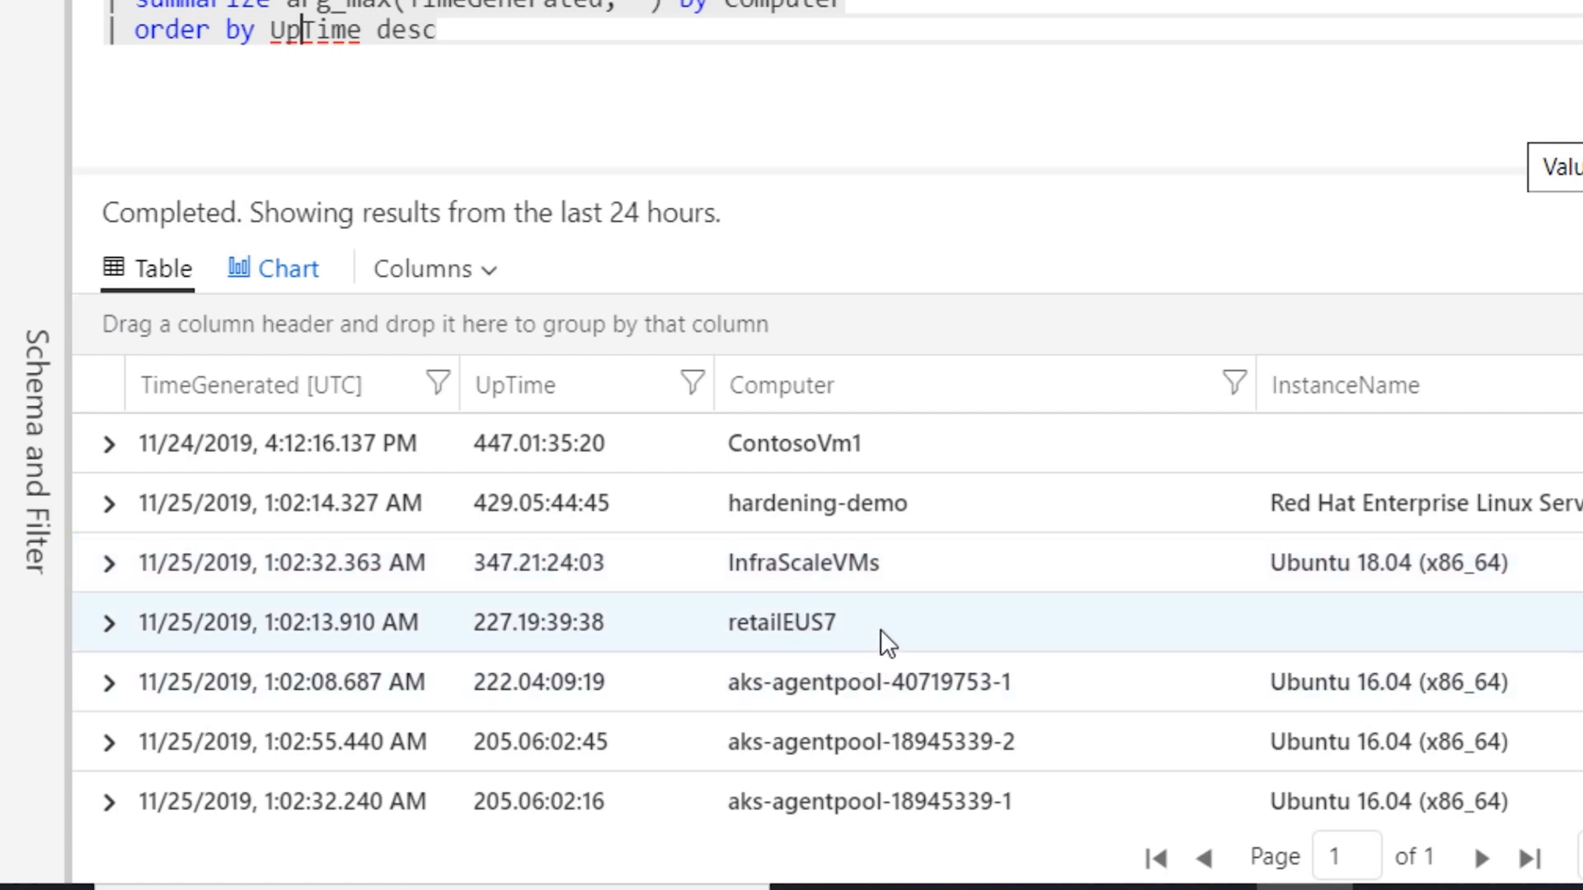
pyautogui.moveTo(525, 631)
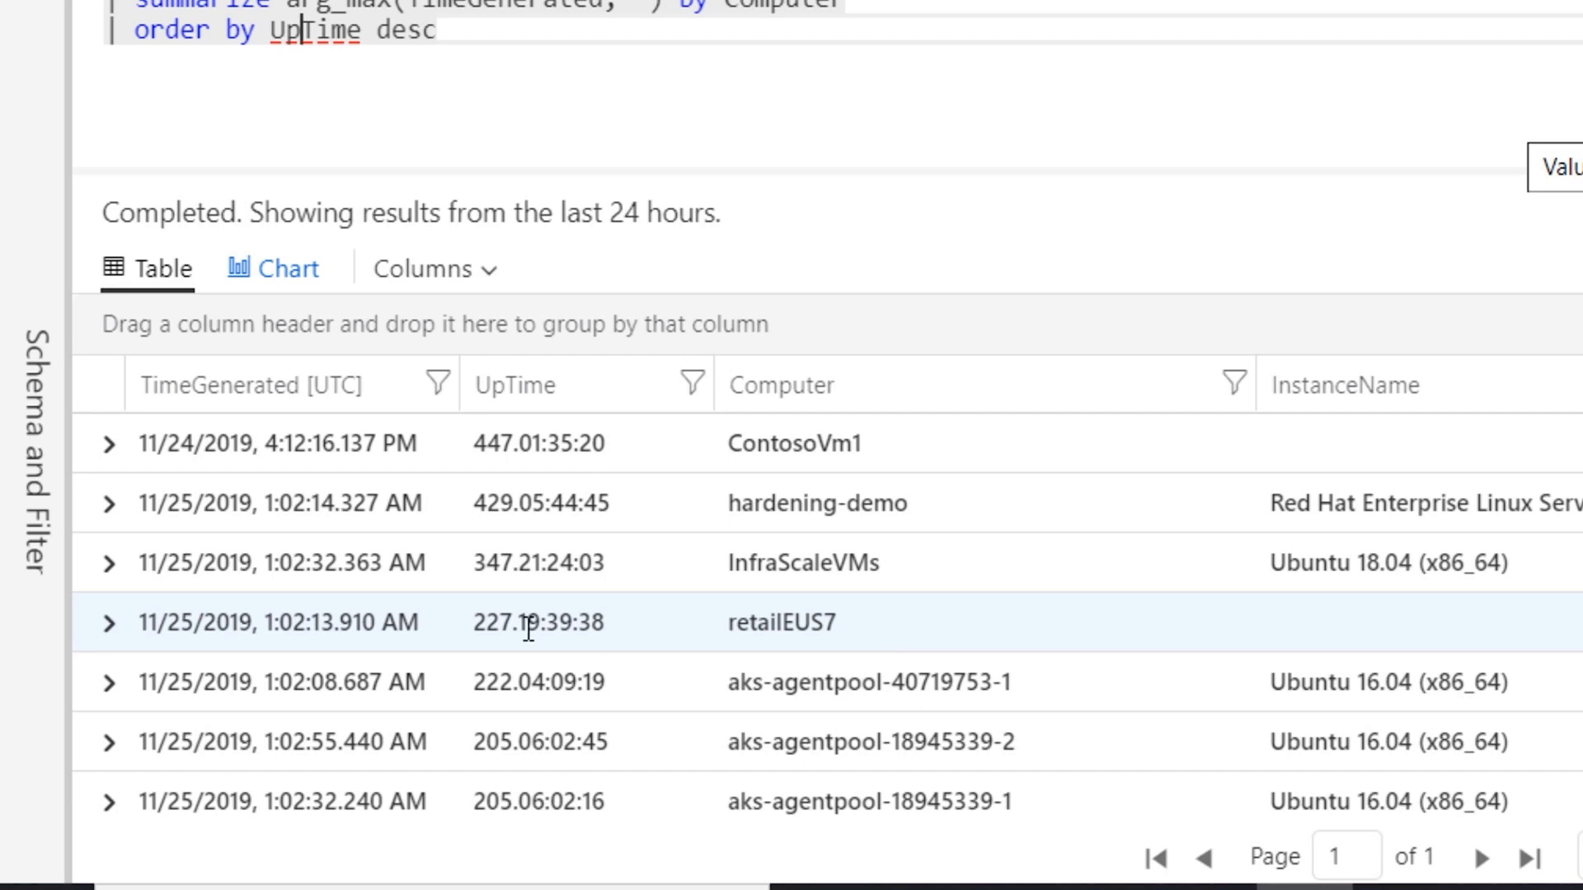
pyautogui.moveTo(601, 590)
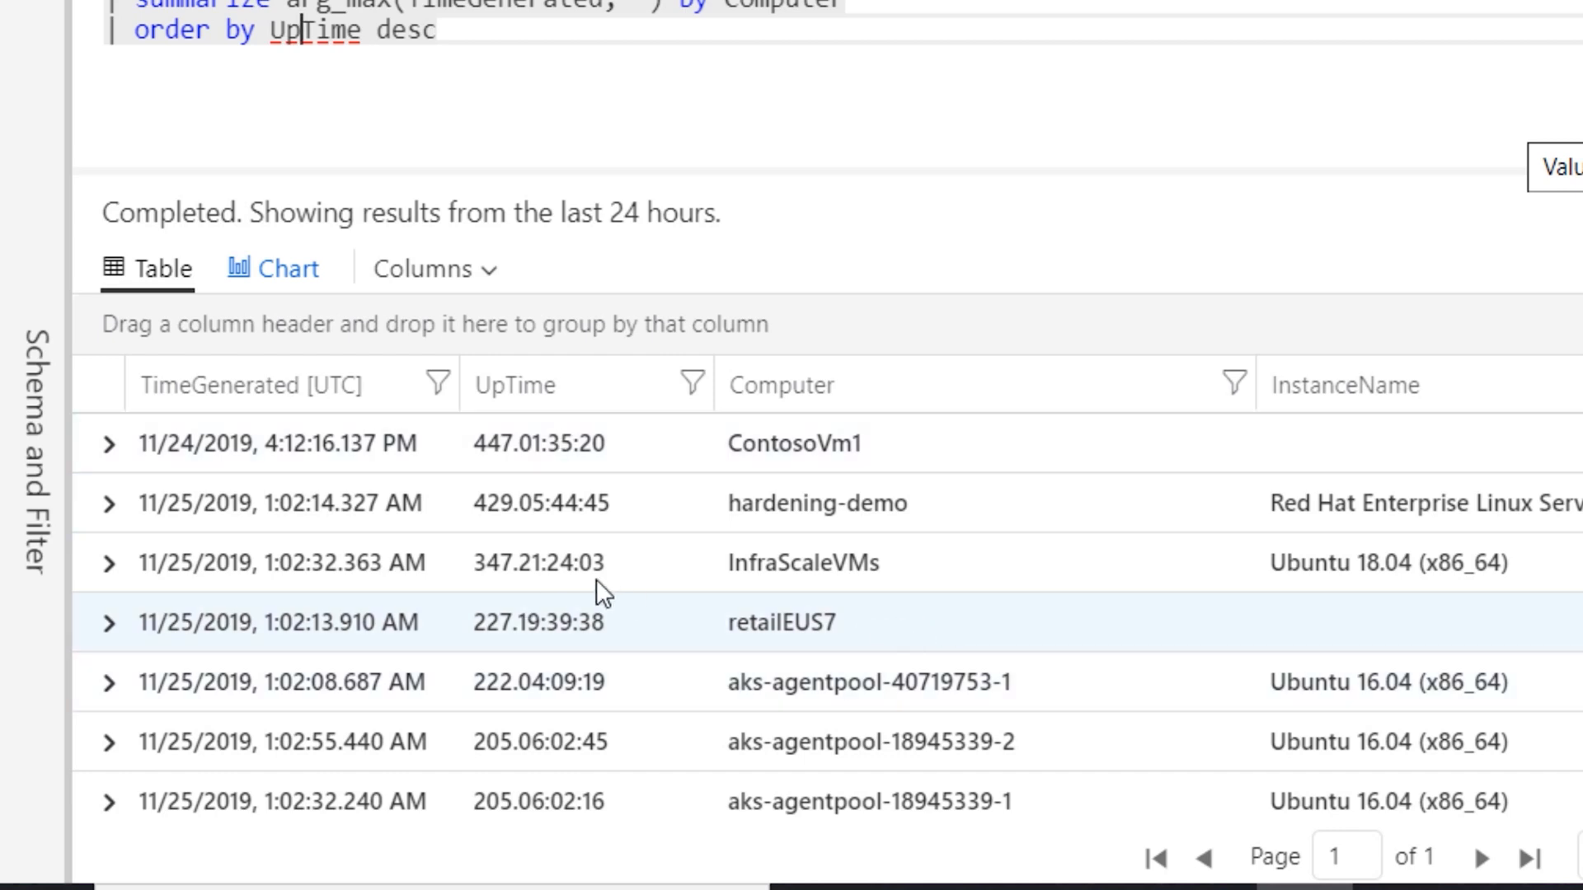
pyautogui.moveTo(1028, 611)
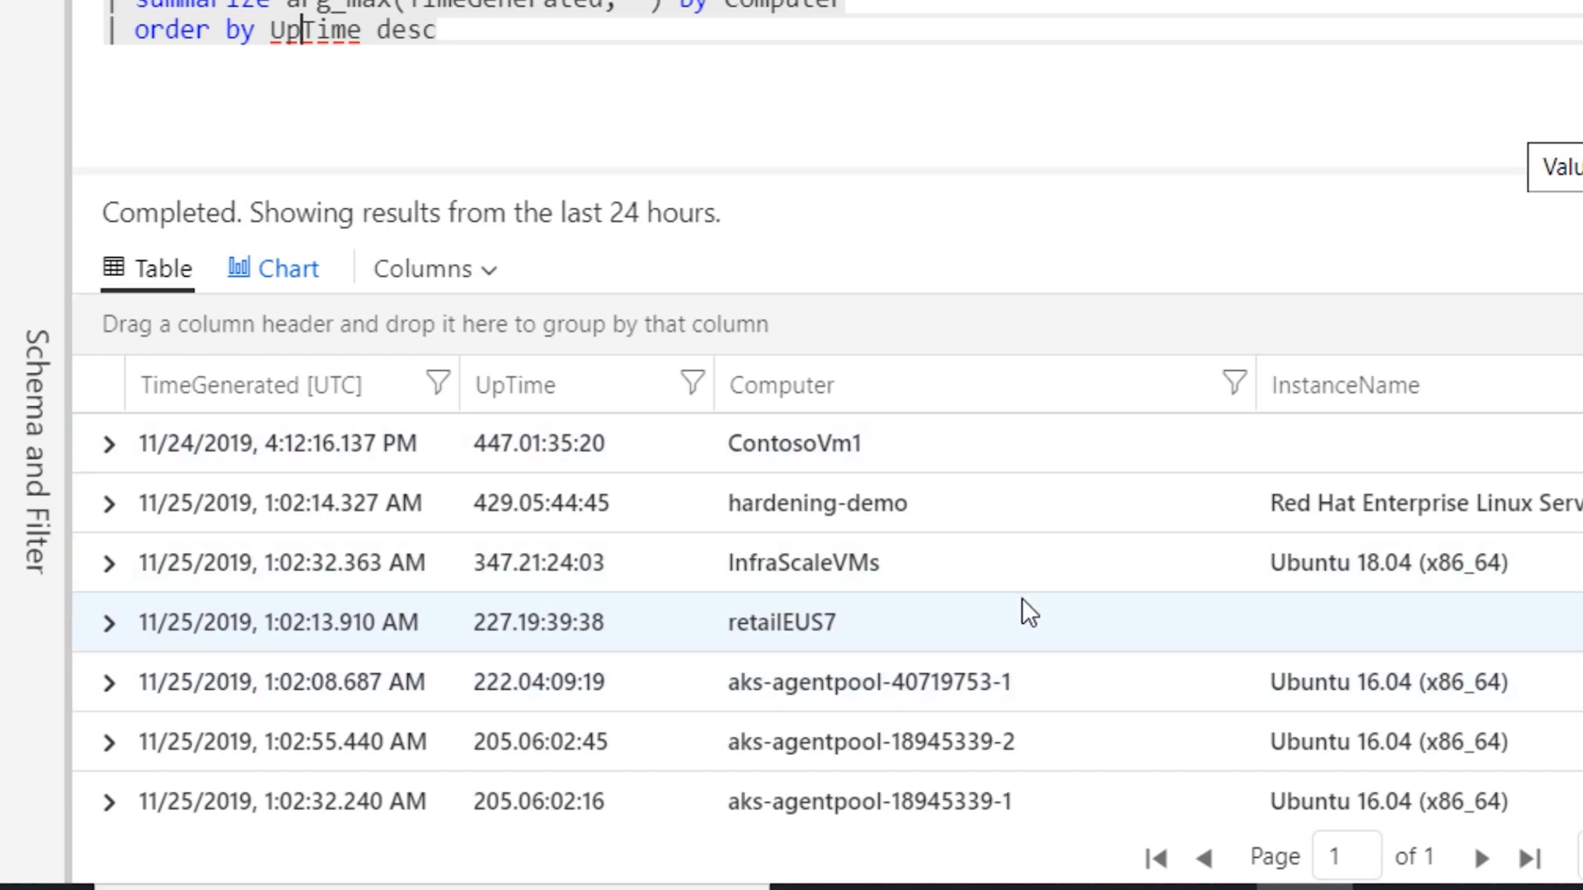